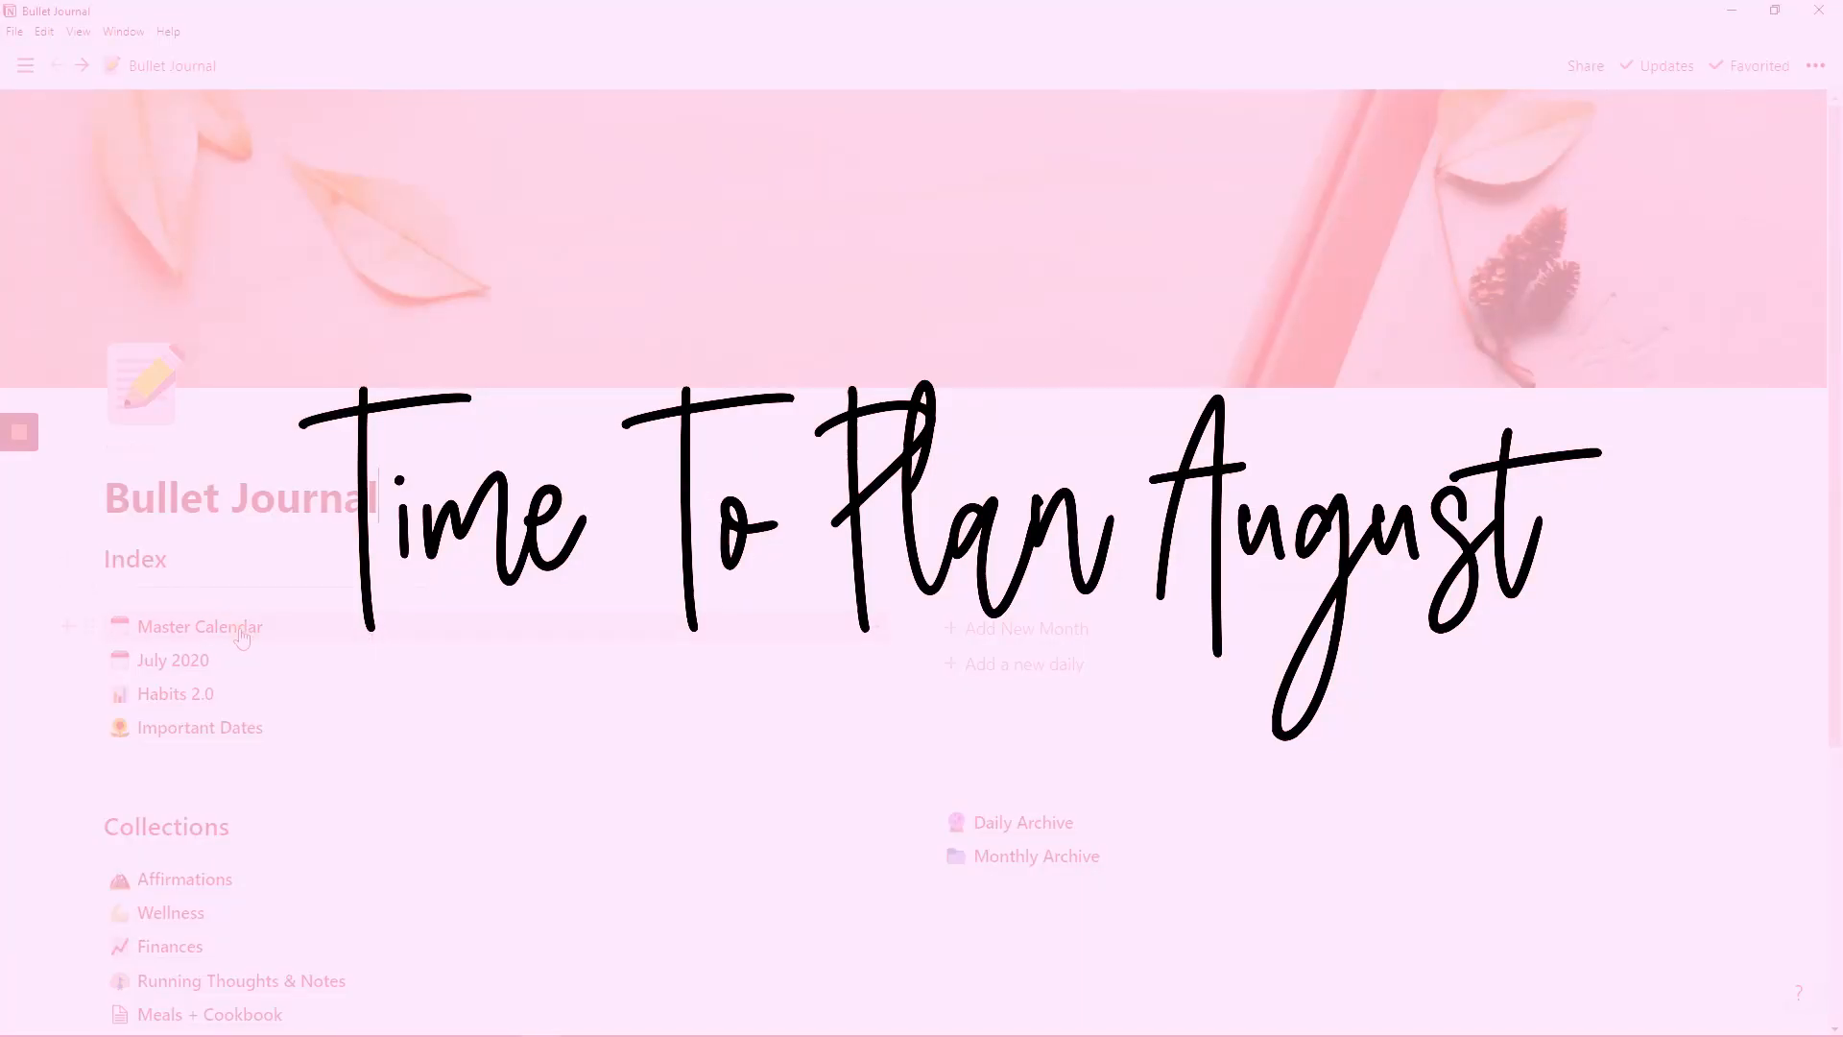
Step: Open the Master Calendar and copy the Workout card onto August's Tuesdays and Thursdays (Aug 18, 25, ...)
{"action": "left_click", "coordinate": [199, 626]}
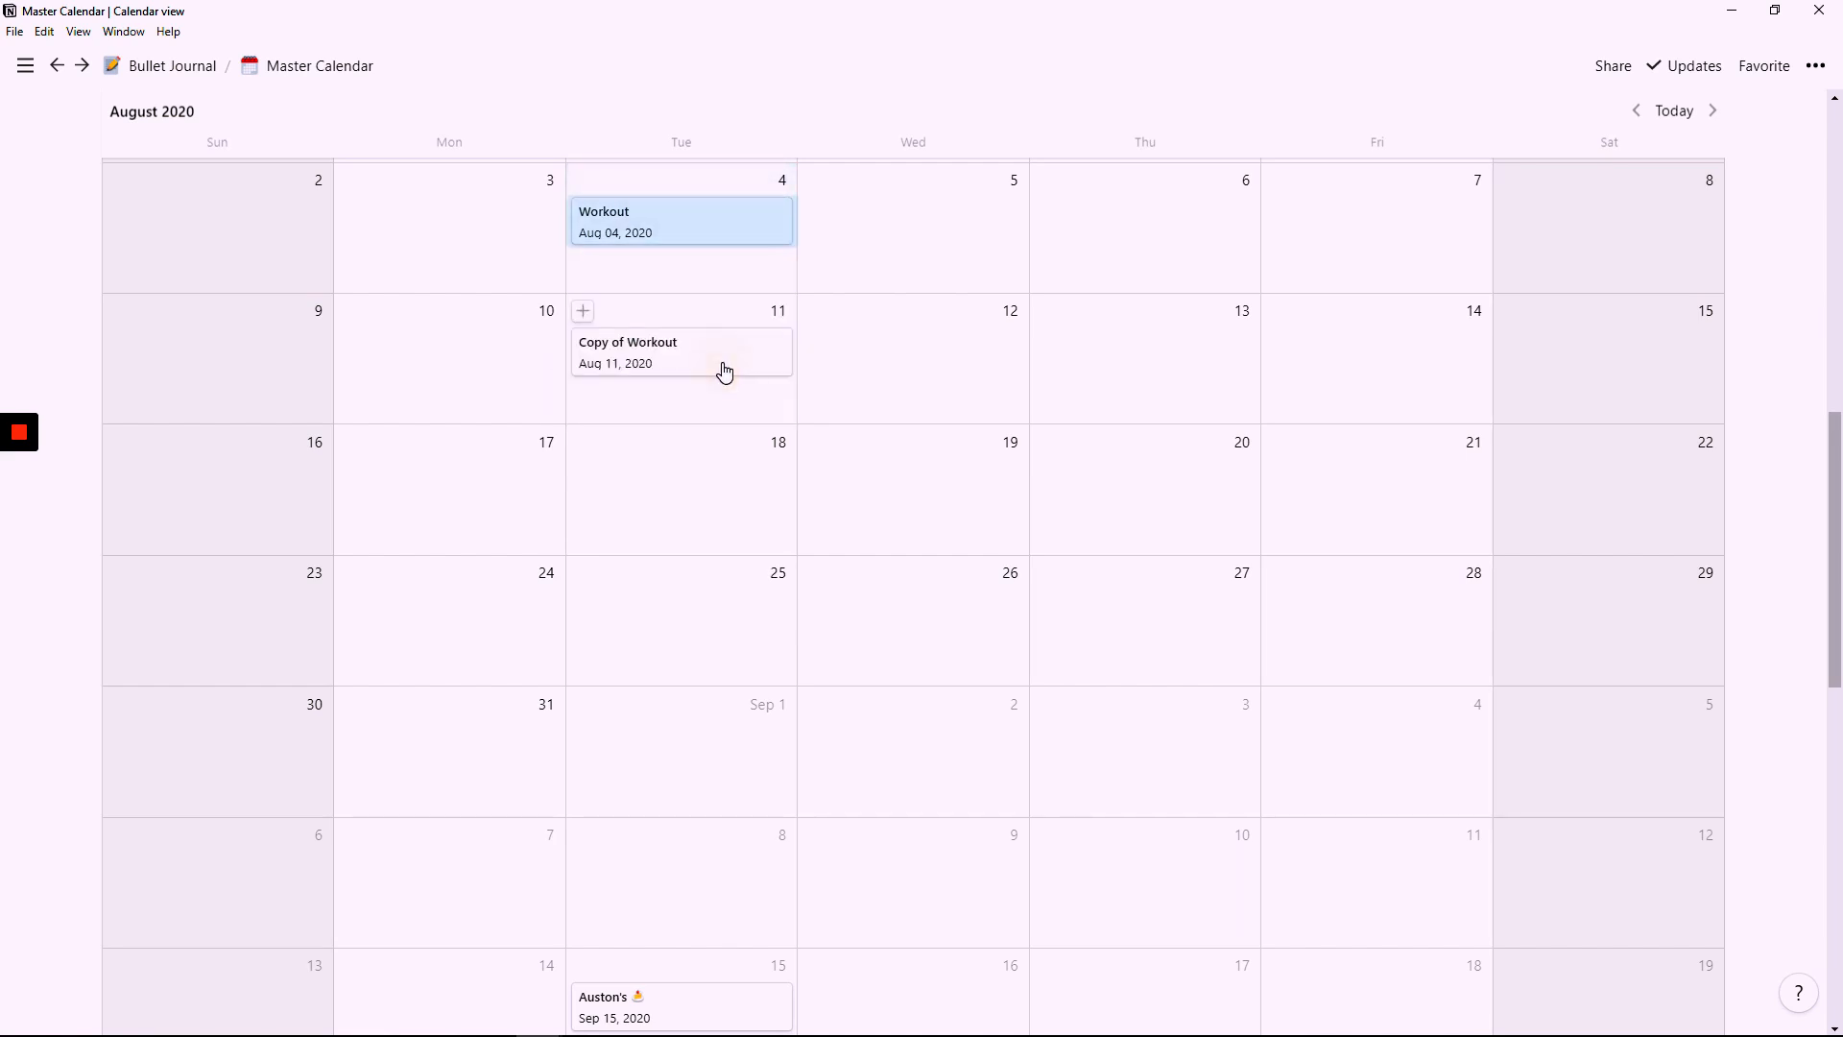
{"action": "left_click_drag", "start_coordinate": [723, 370], "coordinate": [709, 503]}
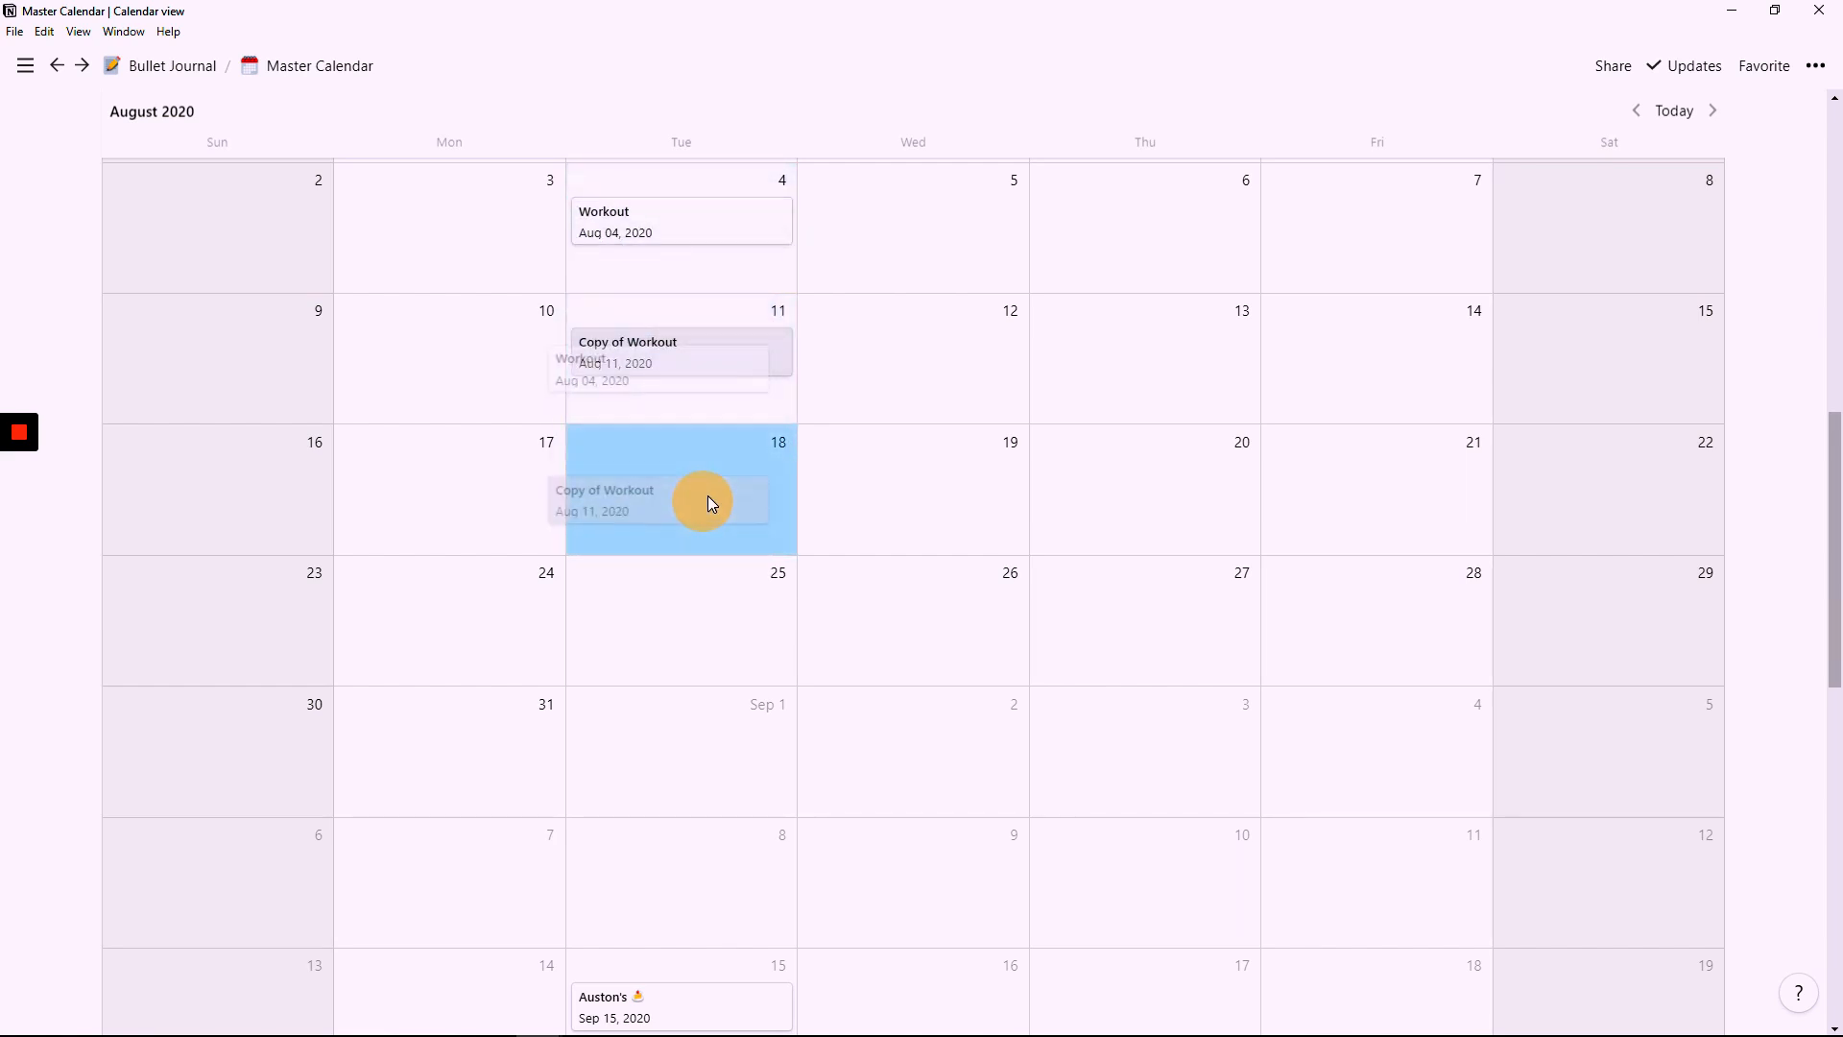
{"action": "left_click_drag", "start_coordinate": [705, 503], "coordinate": [730, 609]}
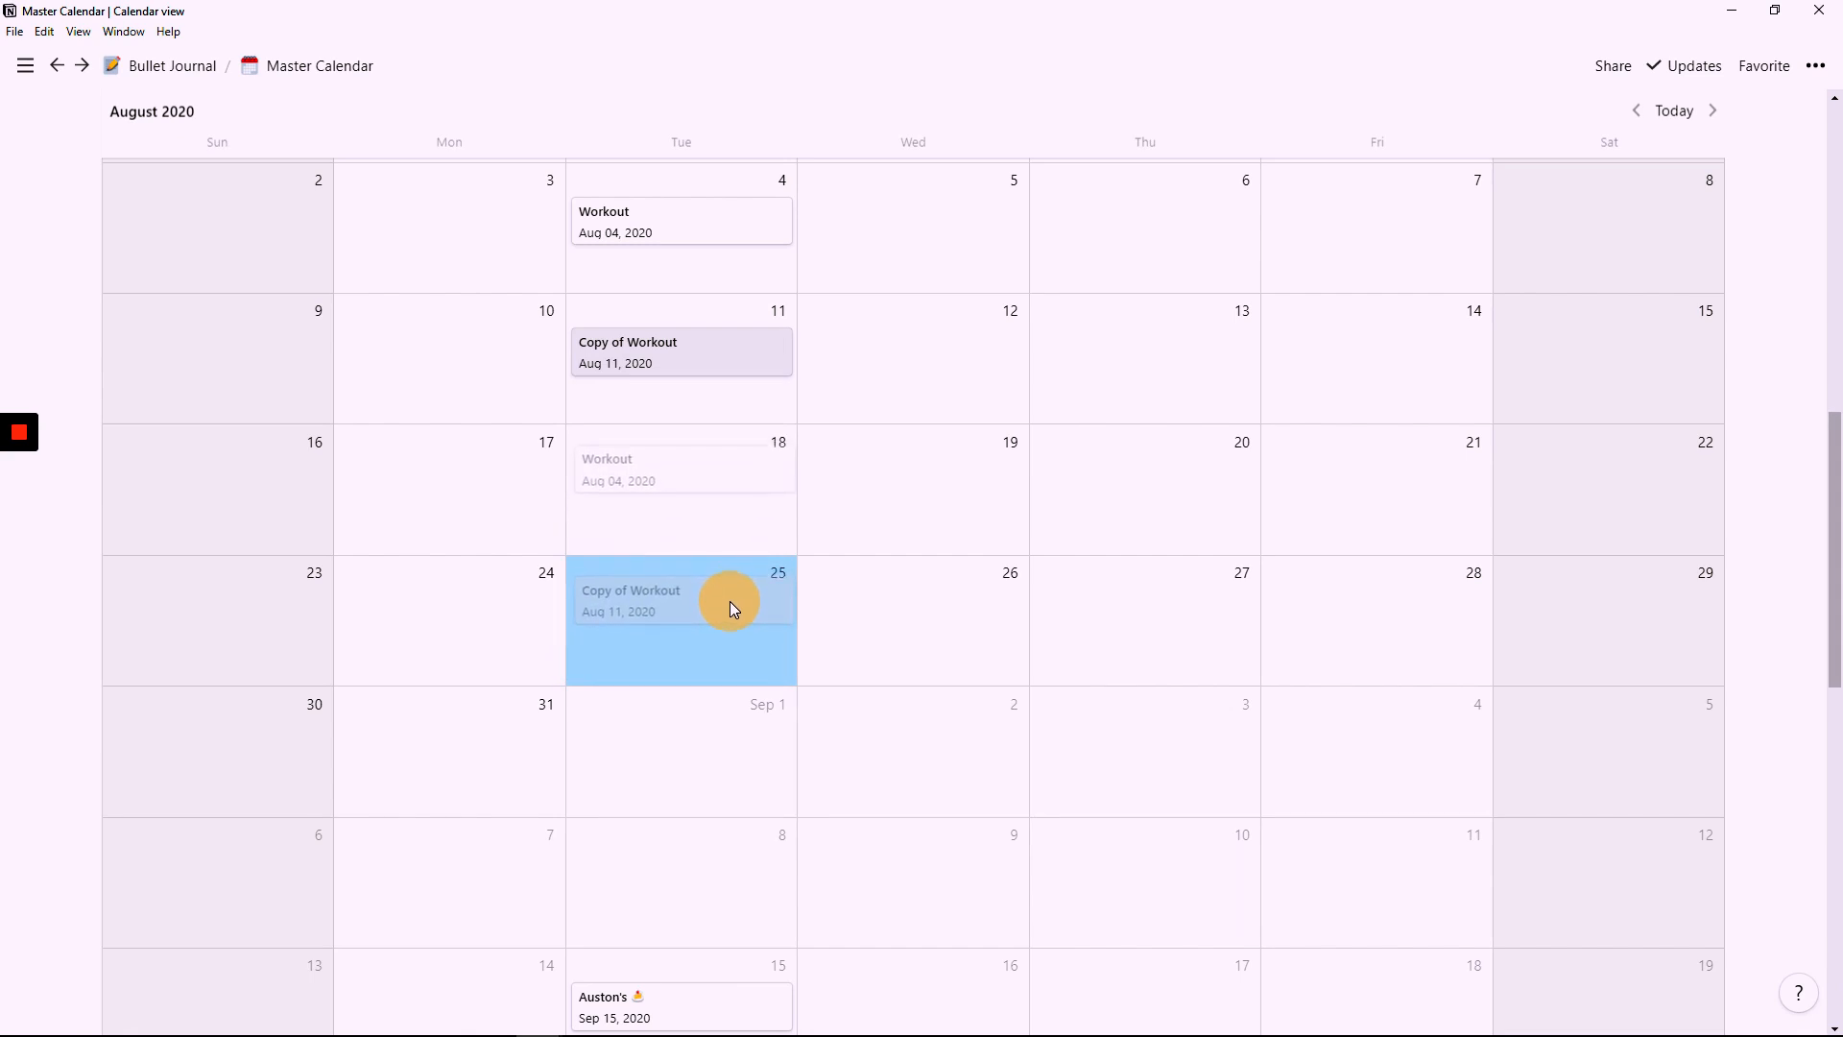
{"action": "left_click_drag", "start_coordinate": [730, 605], "coordinate": [724, 500]}
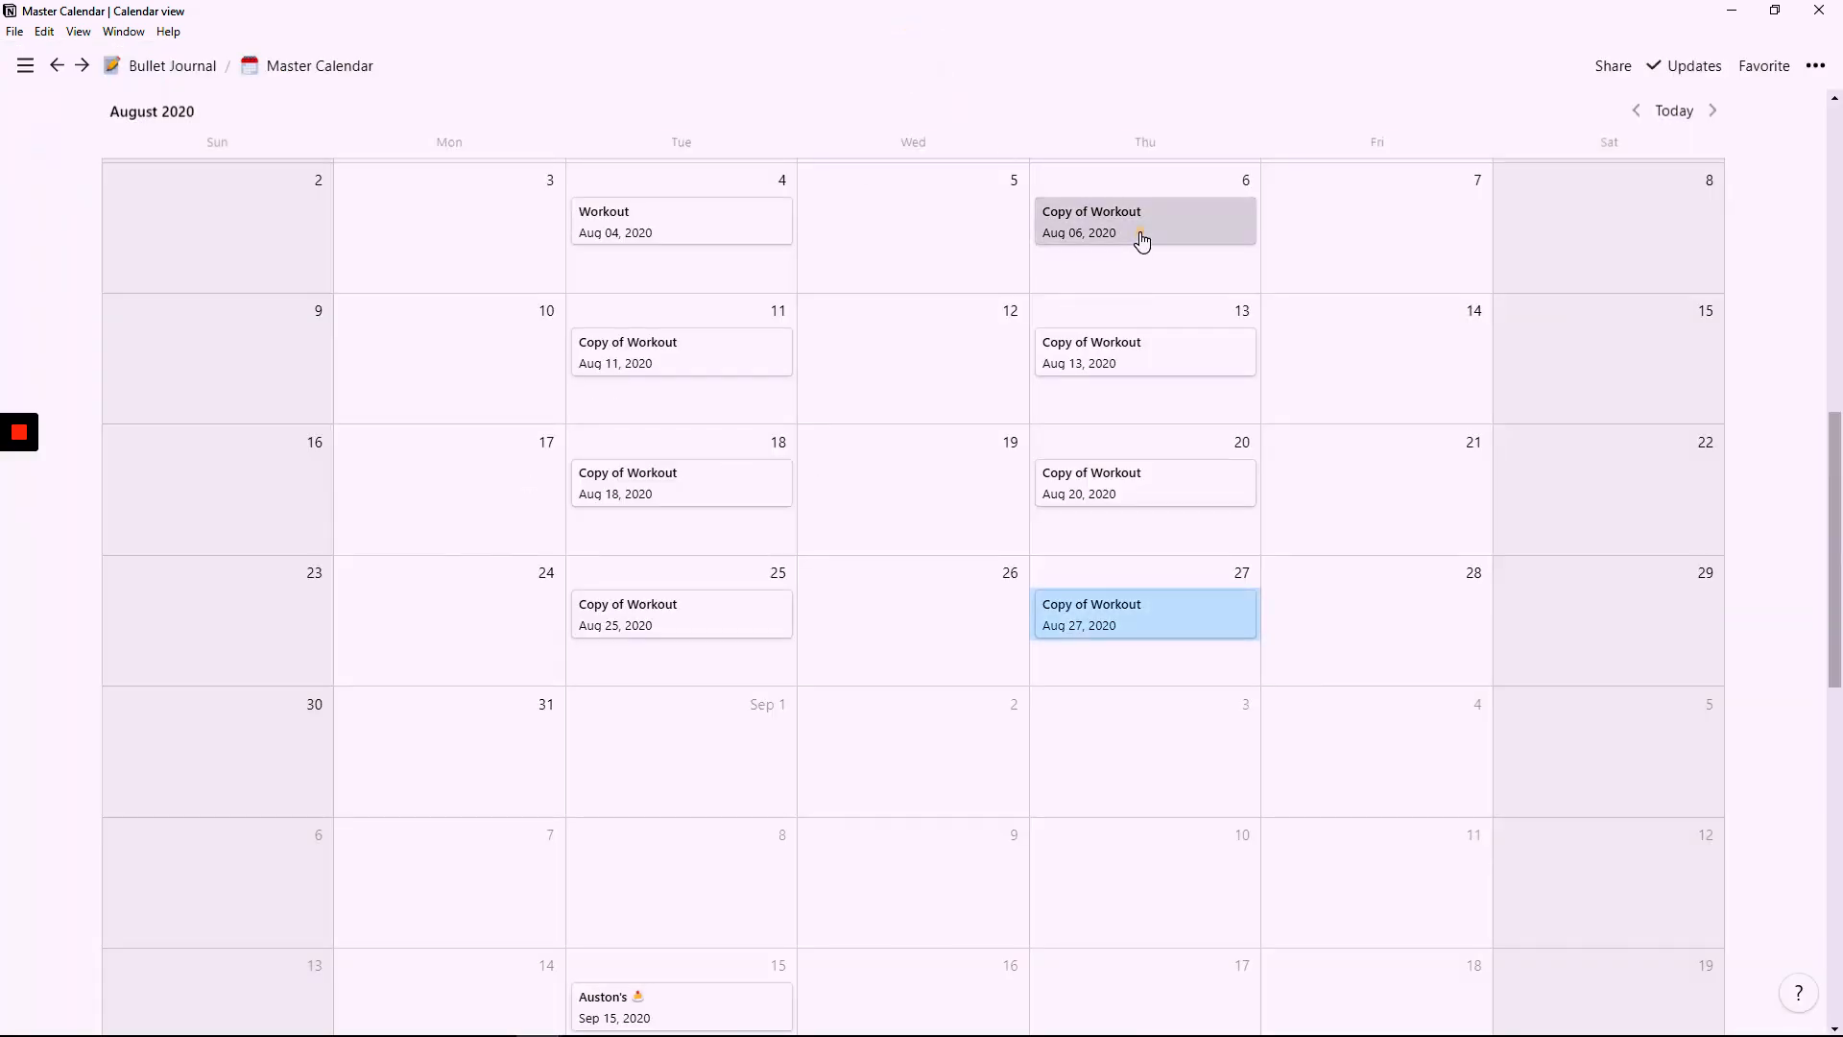
Step: Link the Aug 6 workout copy to a newly created Aug 6, 2020 Wellness page
{"action": "left_click", "coordinate": [1090, 211]}
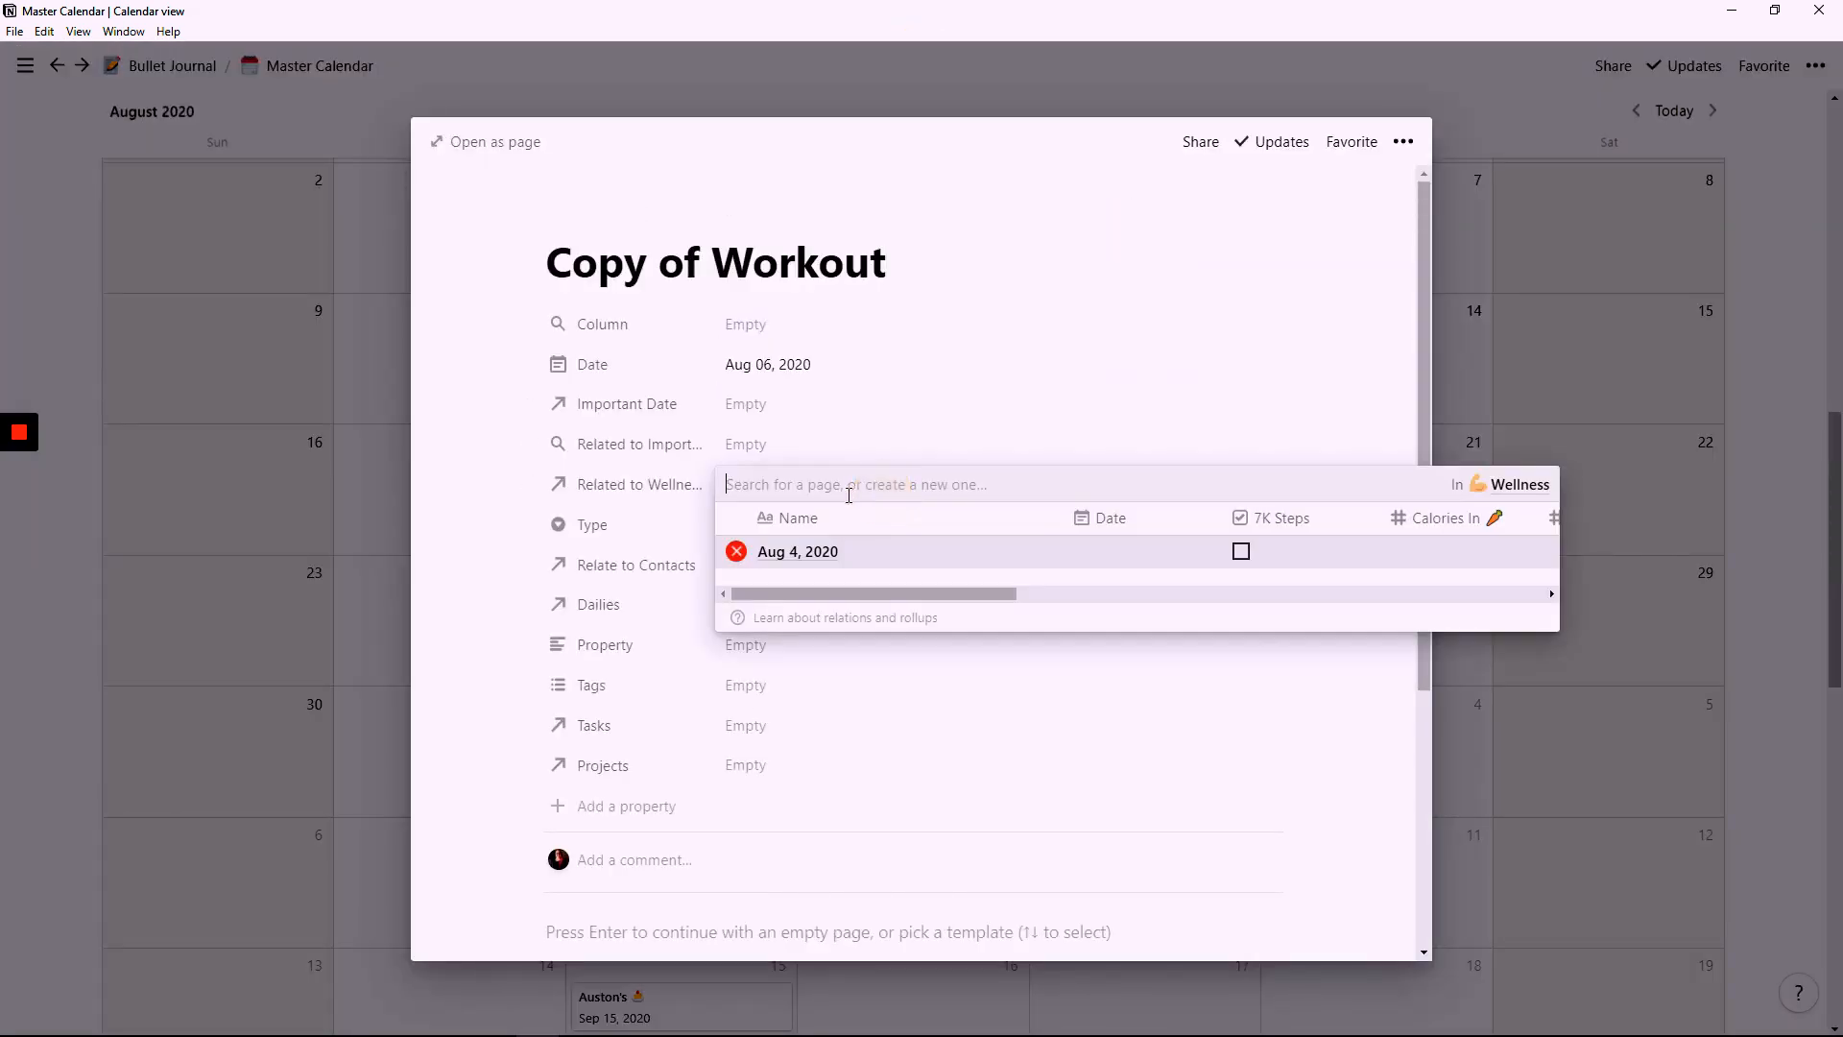
{"action": "type", "text": "A"}
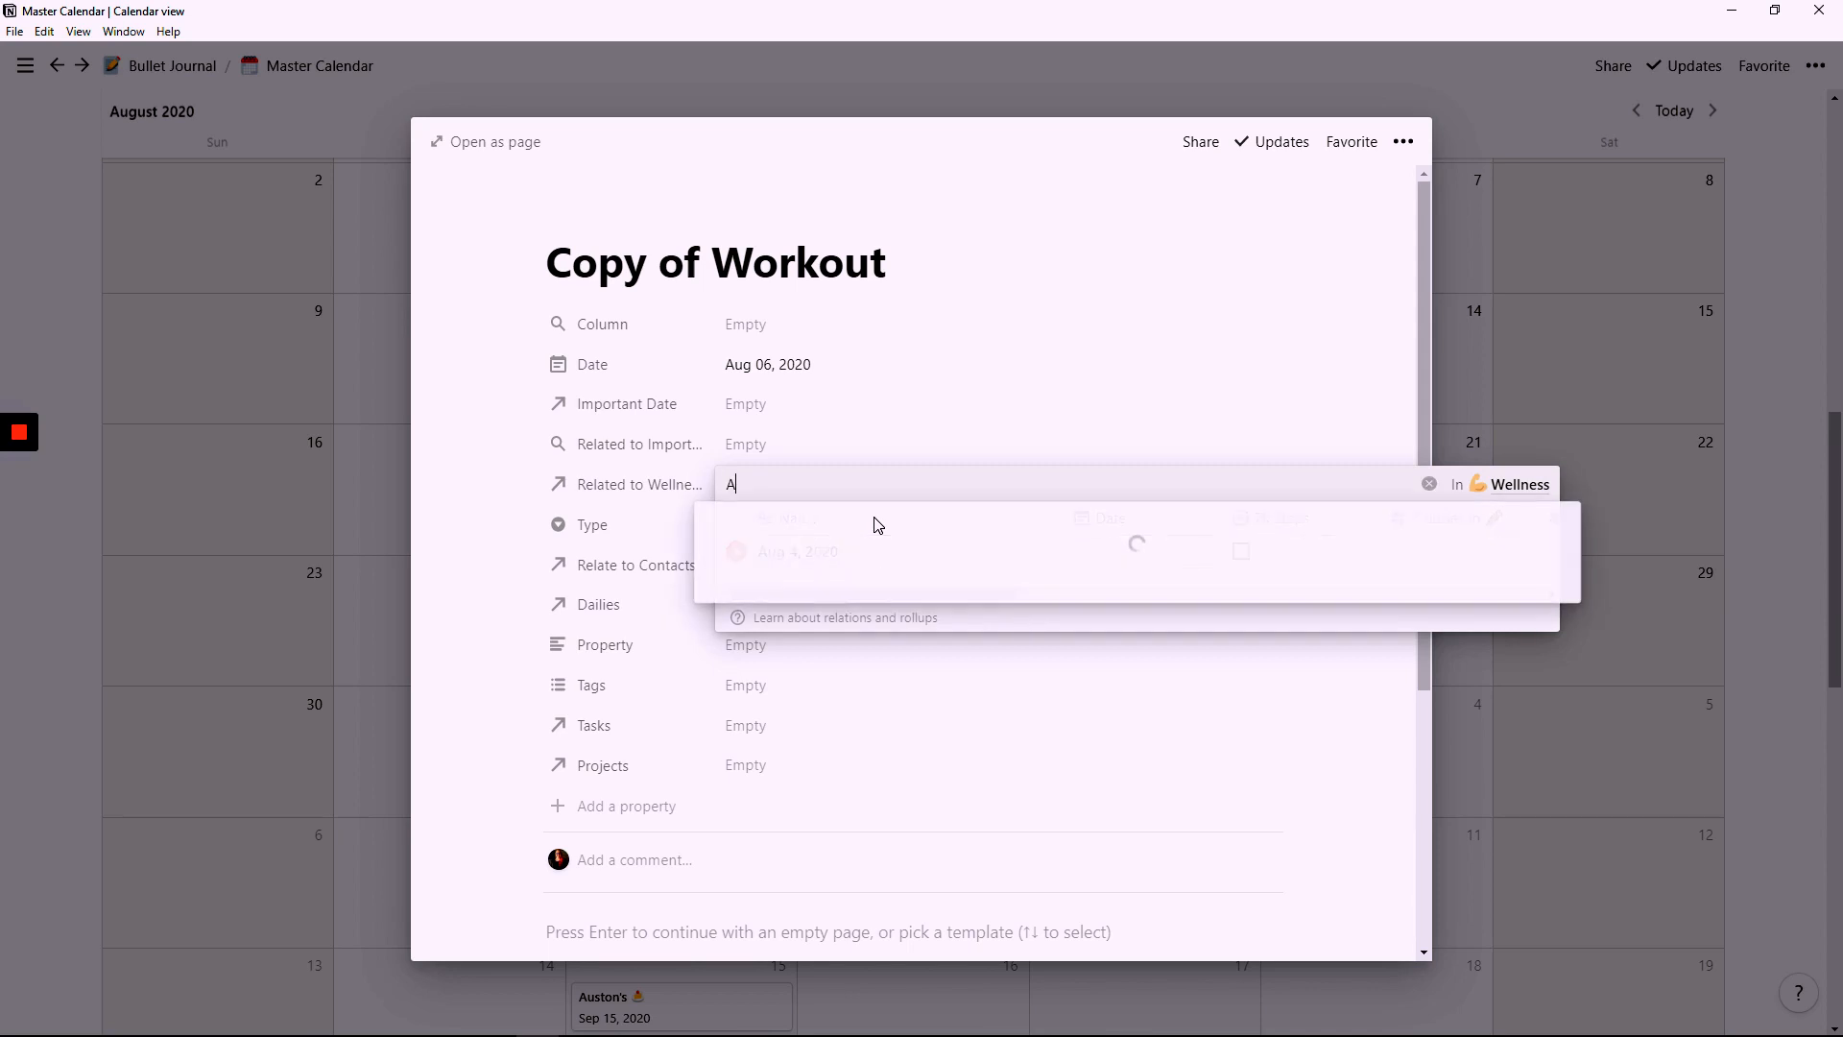
{"action": "type", "text": "ug 6, 2020"}
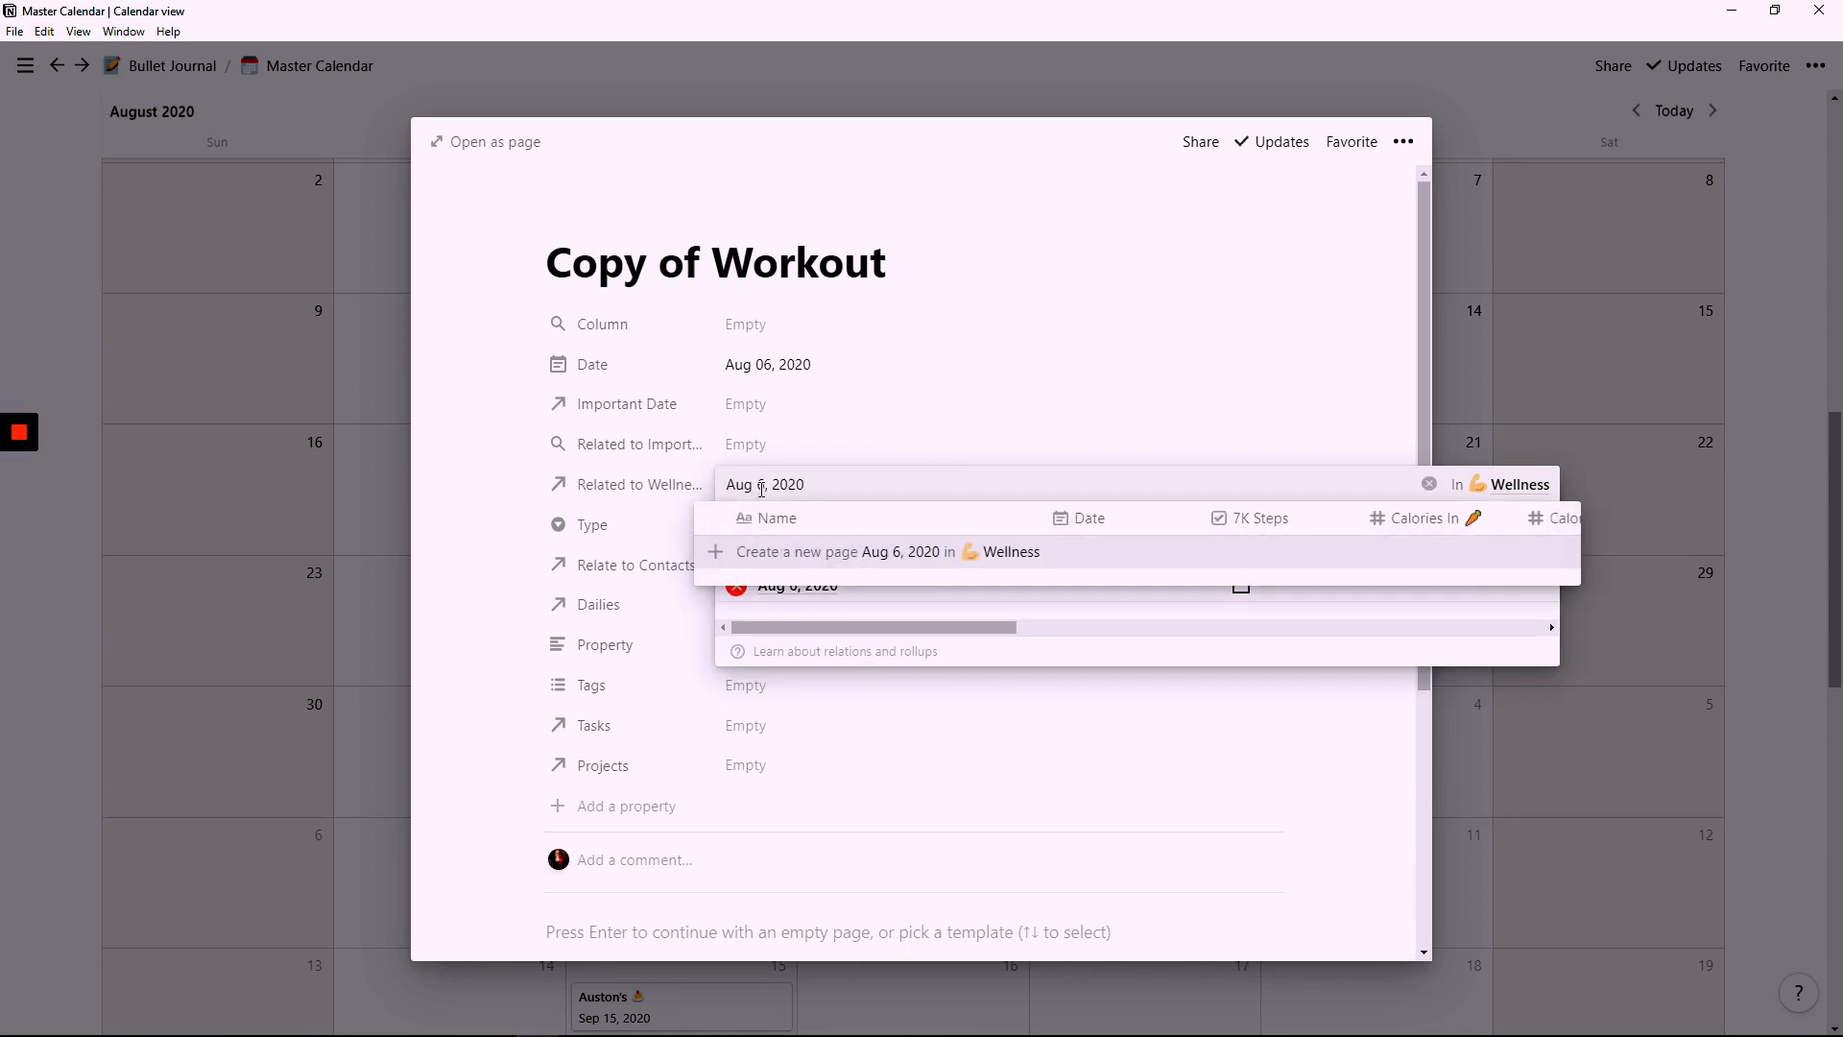
{"action": "left_click", "coordinate": [1428, 484]}
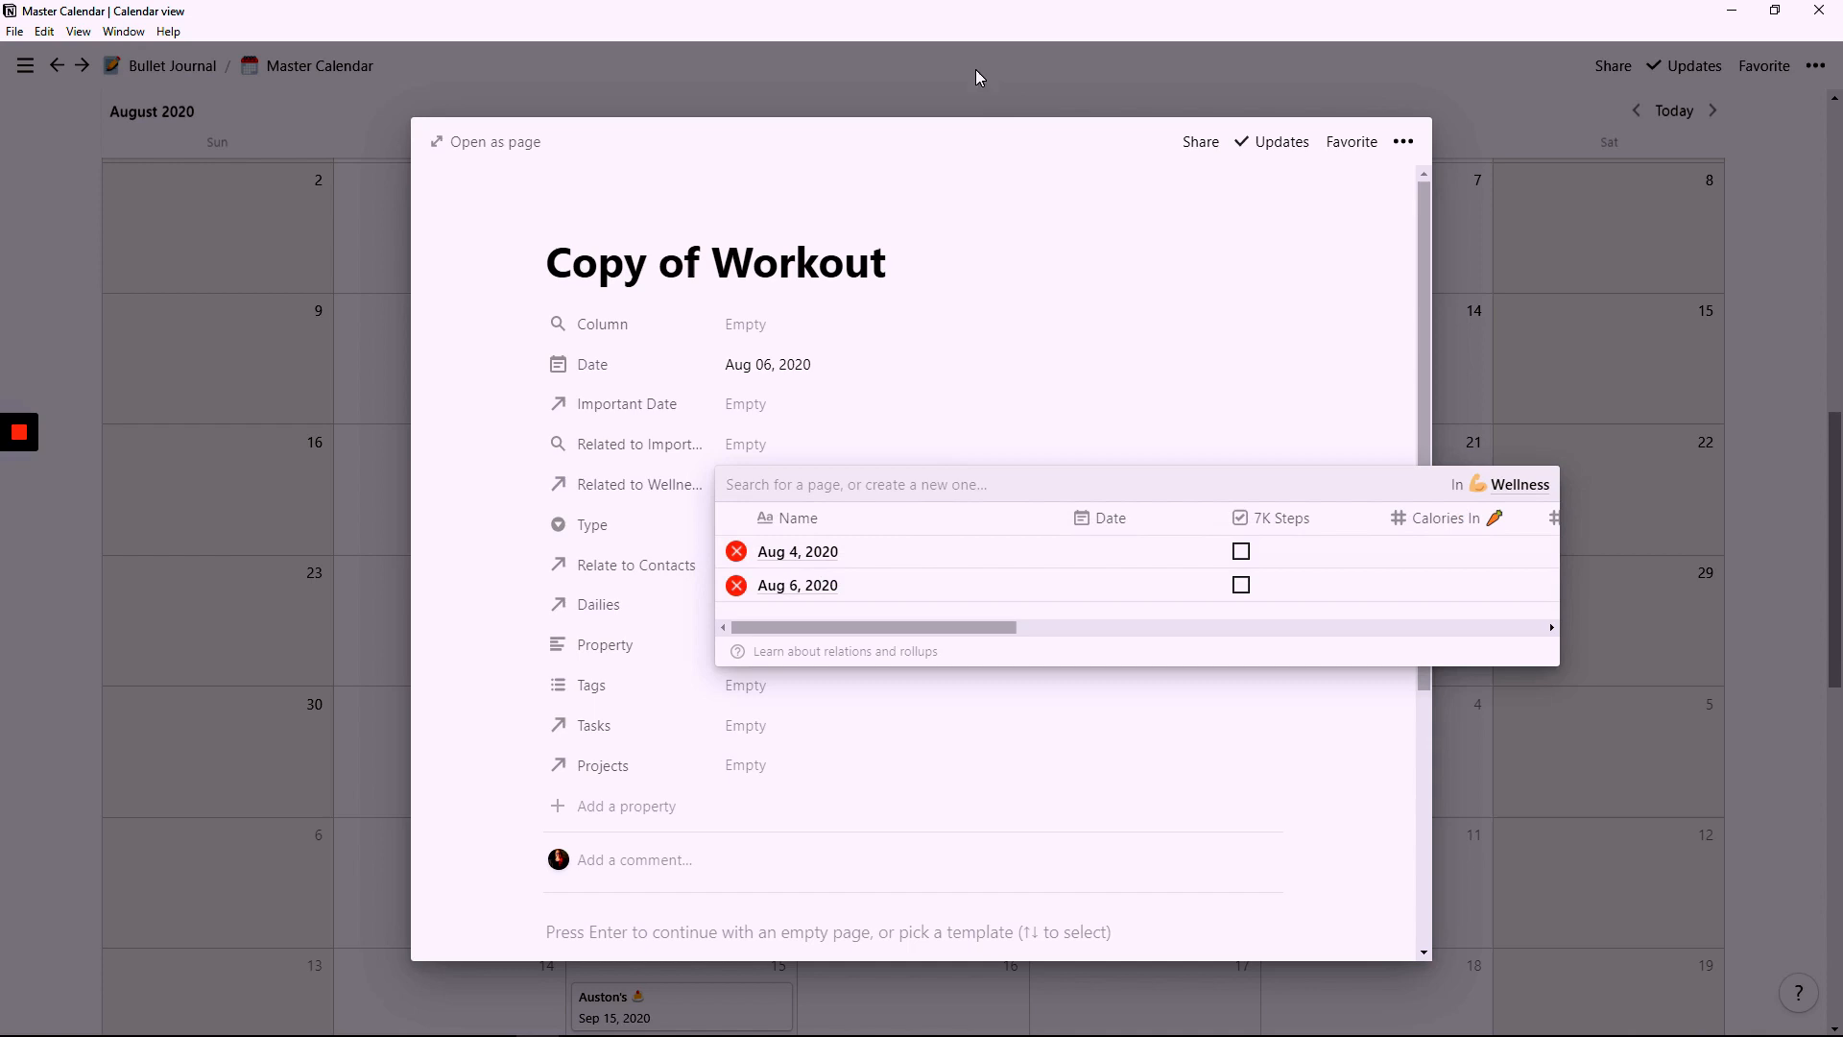
{"action": "left_click", "coordinate": [797, 584]}
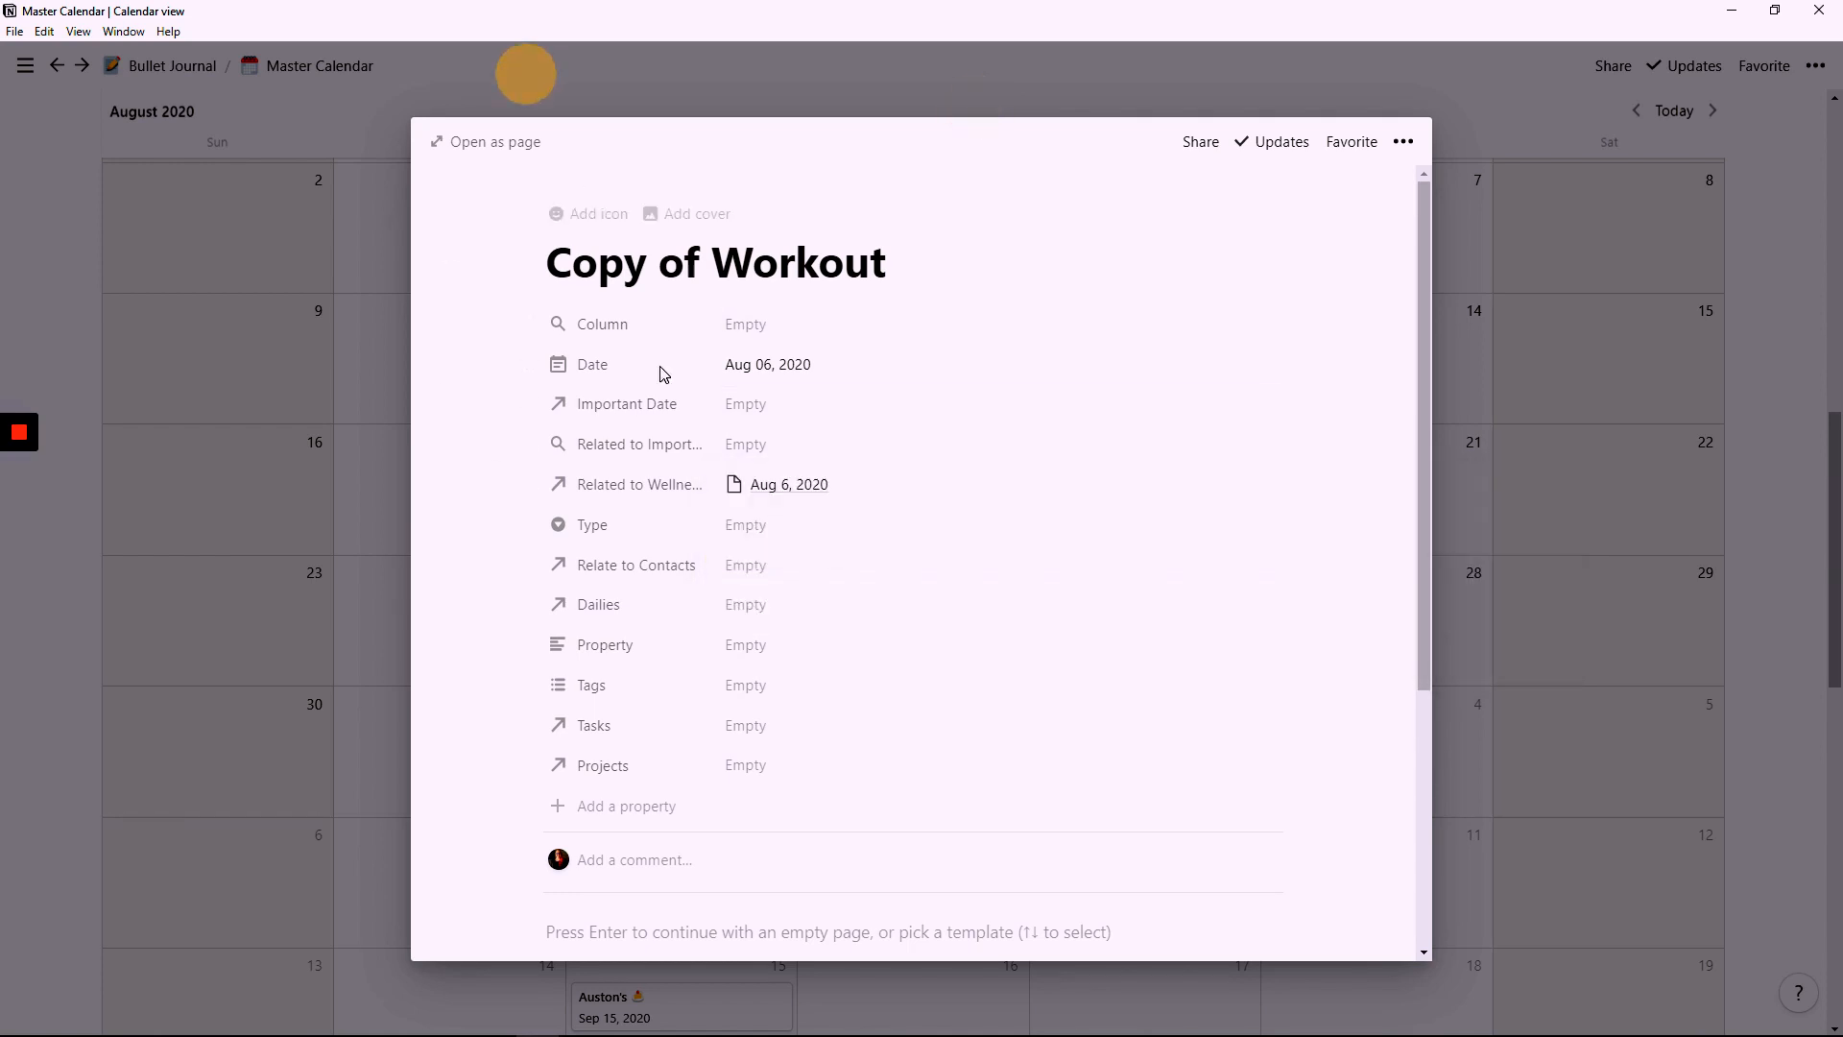
{"action": "left_click", "coordinate": [845, 263]}
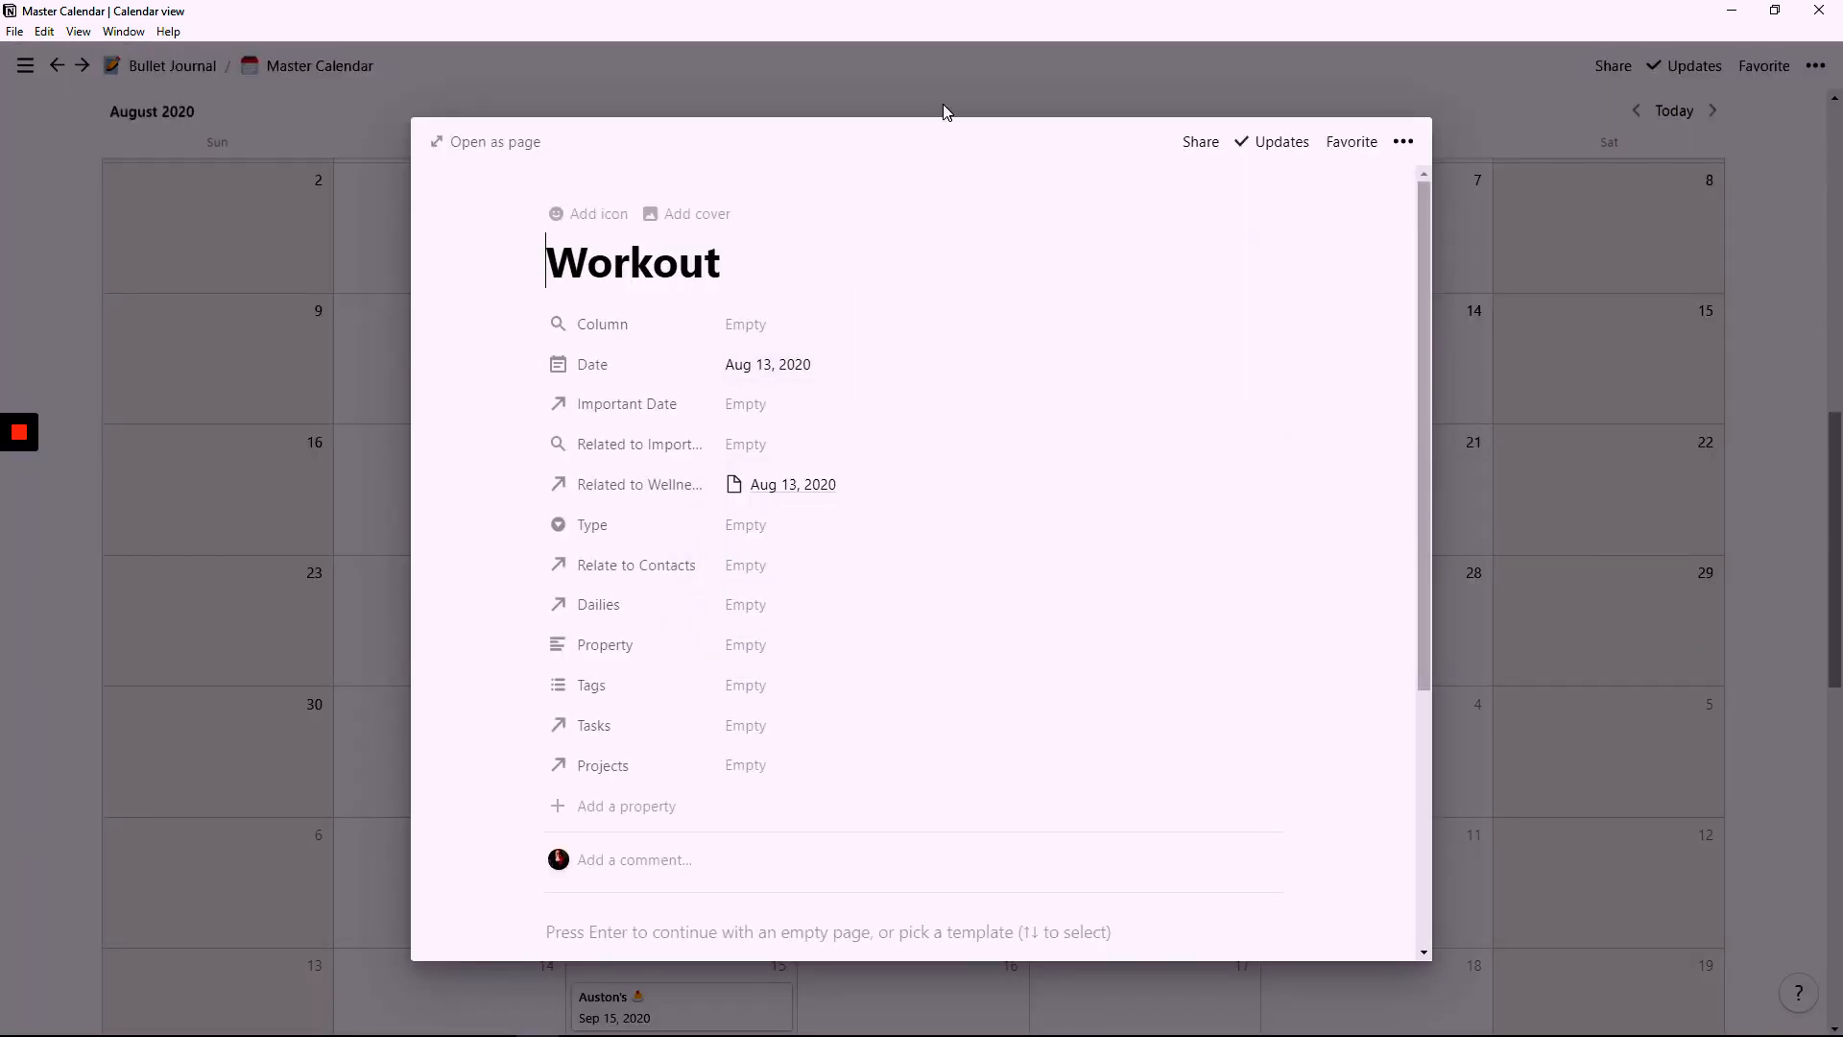
Step: Link the Aug 13, Aug 18 and Aug 27 workout copies to their Wellness day pages
{"action": "left_click", "coordinate": [793, 484]}
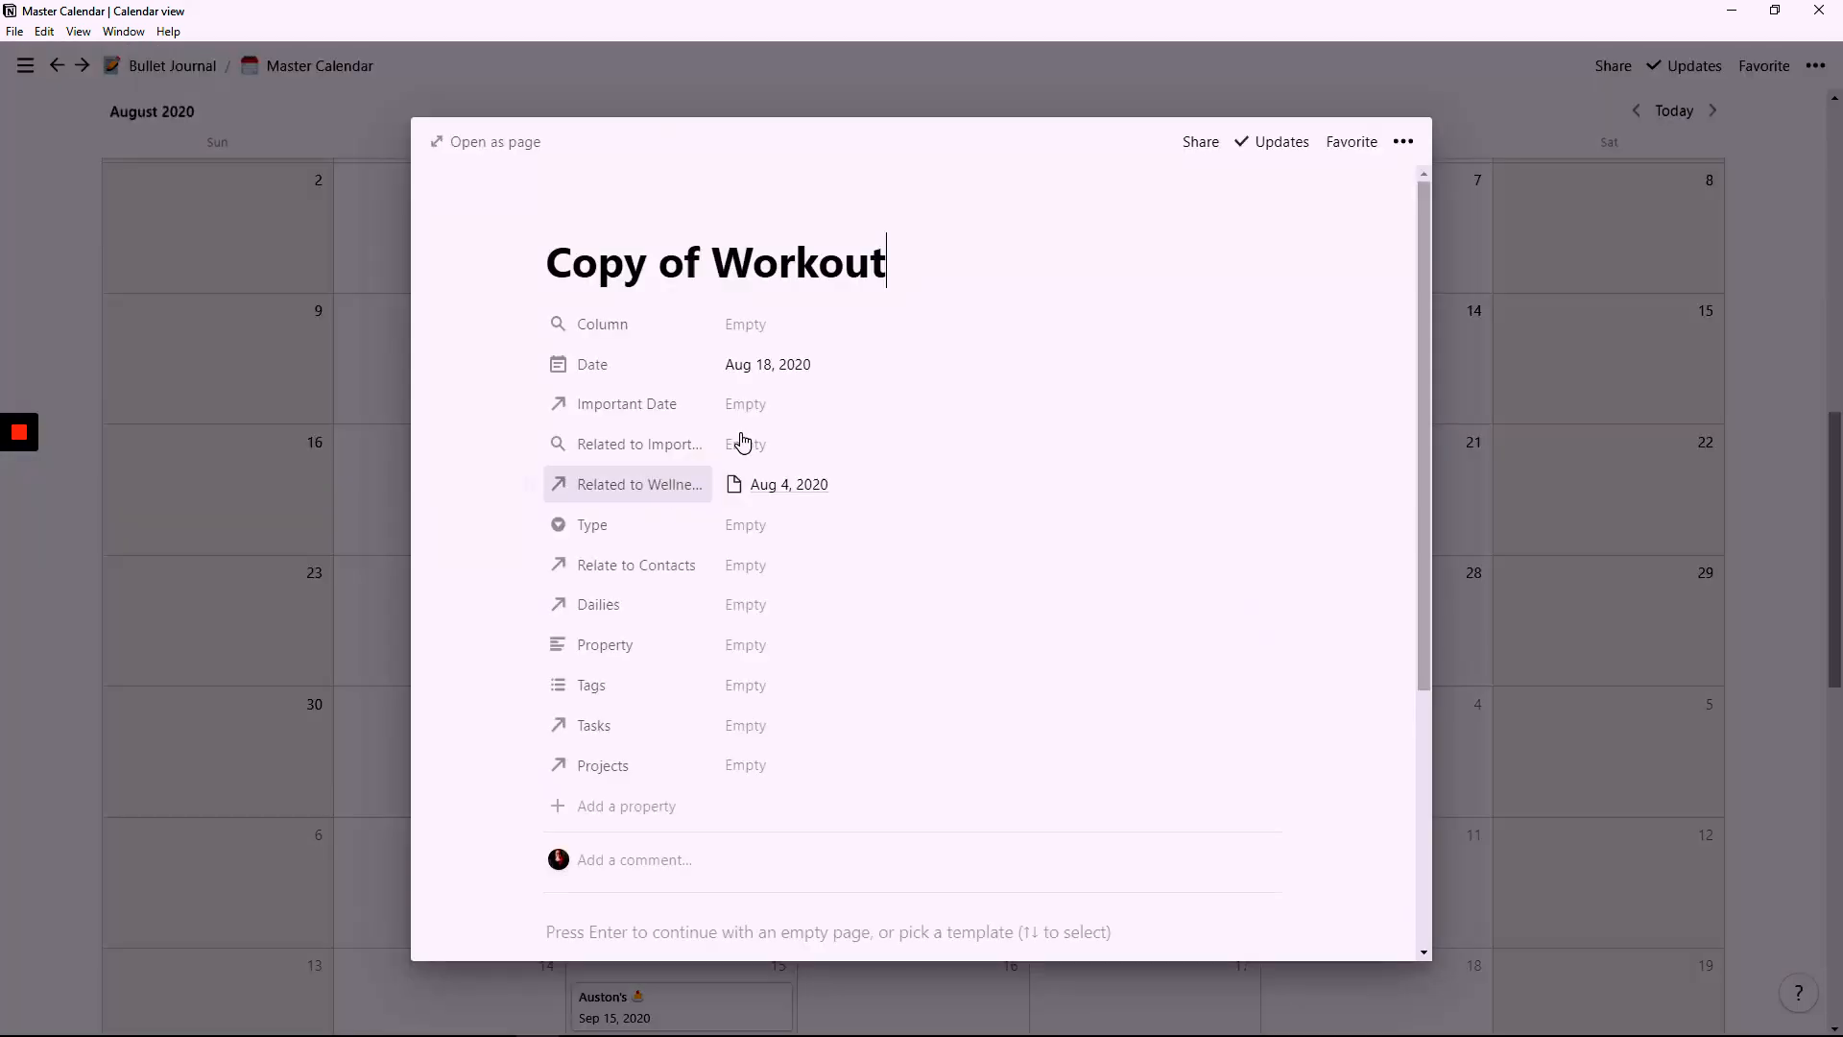
{"action": "left_click", "coordinate": [789, 484]}
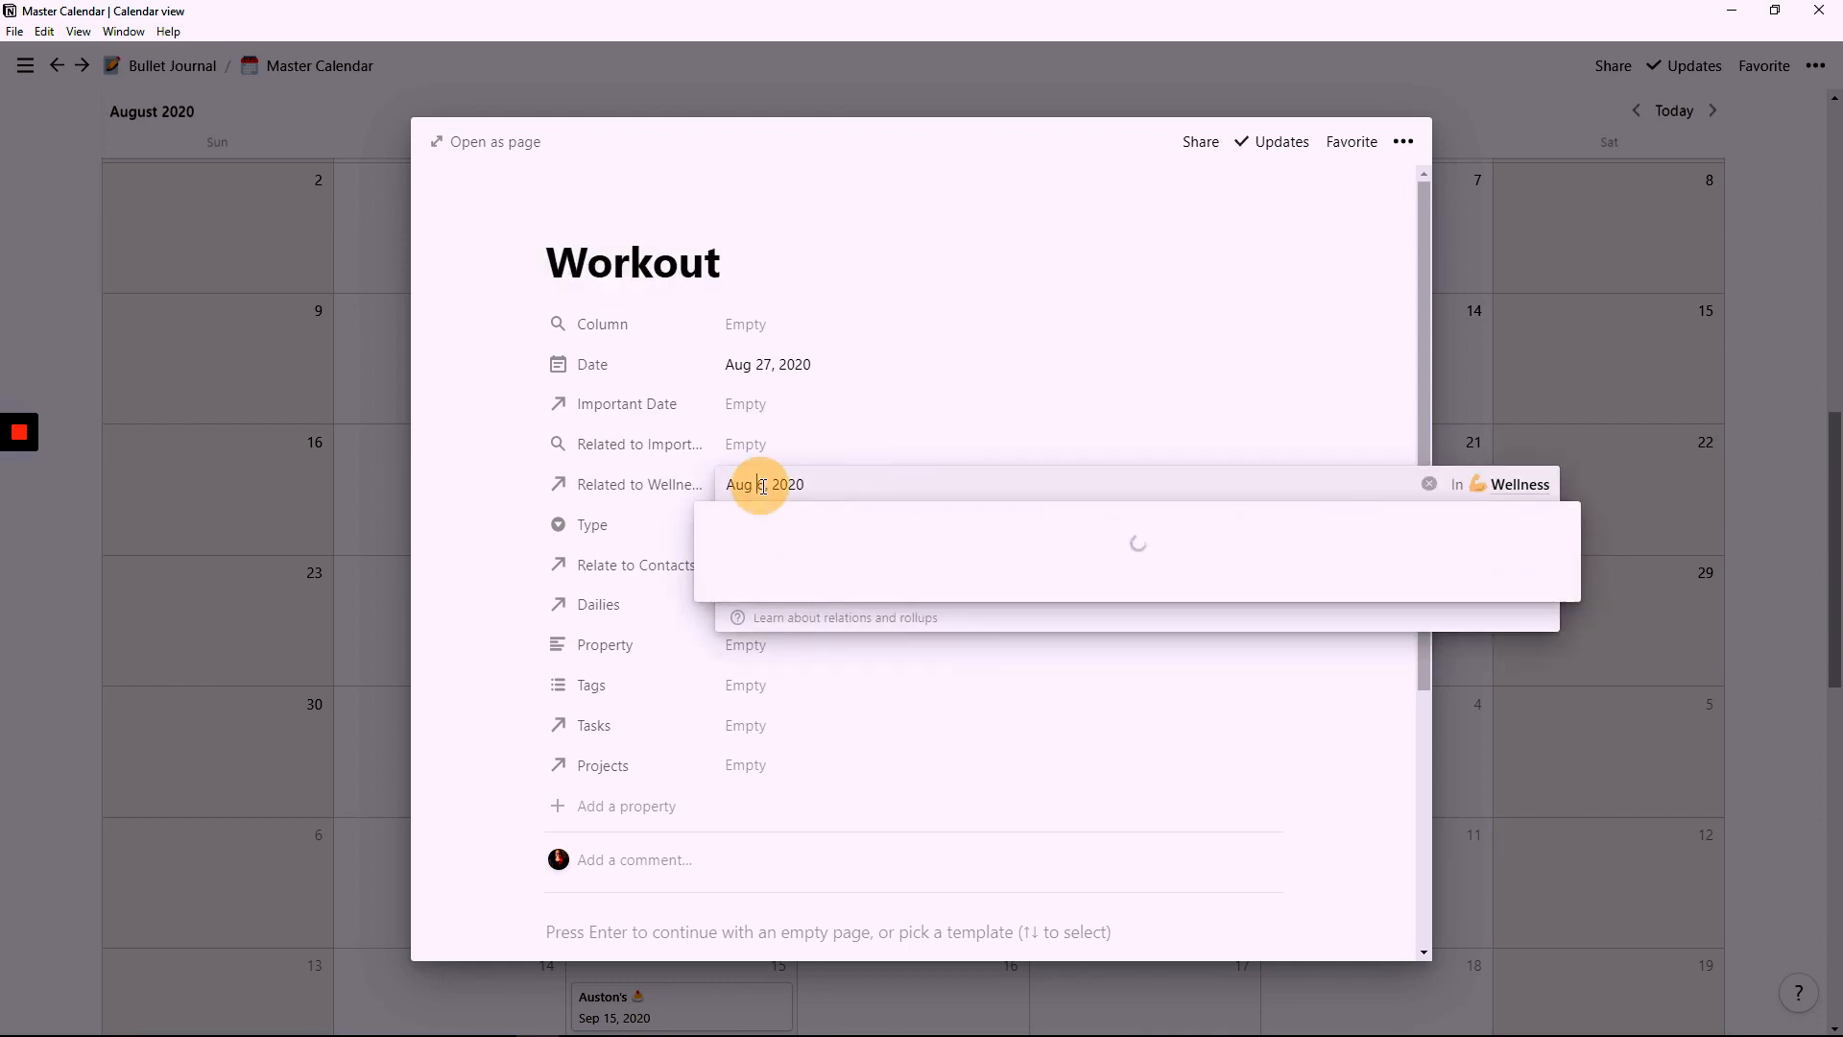
{"action": "key", "text": "Escape"}
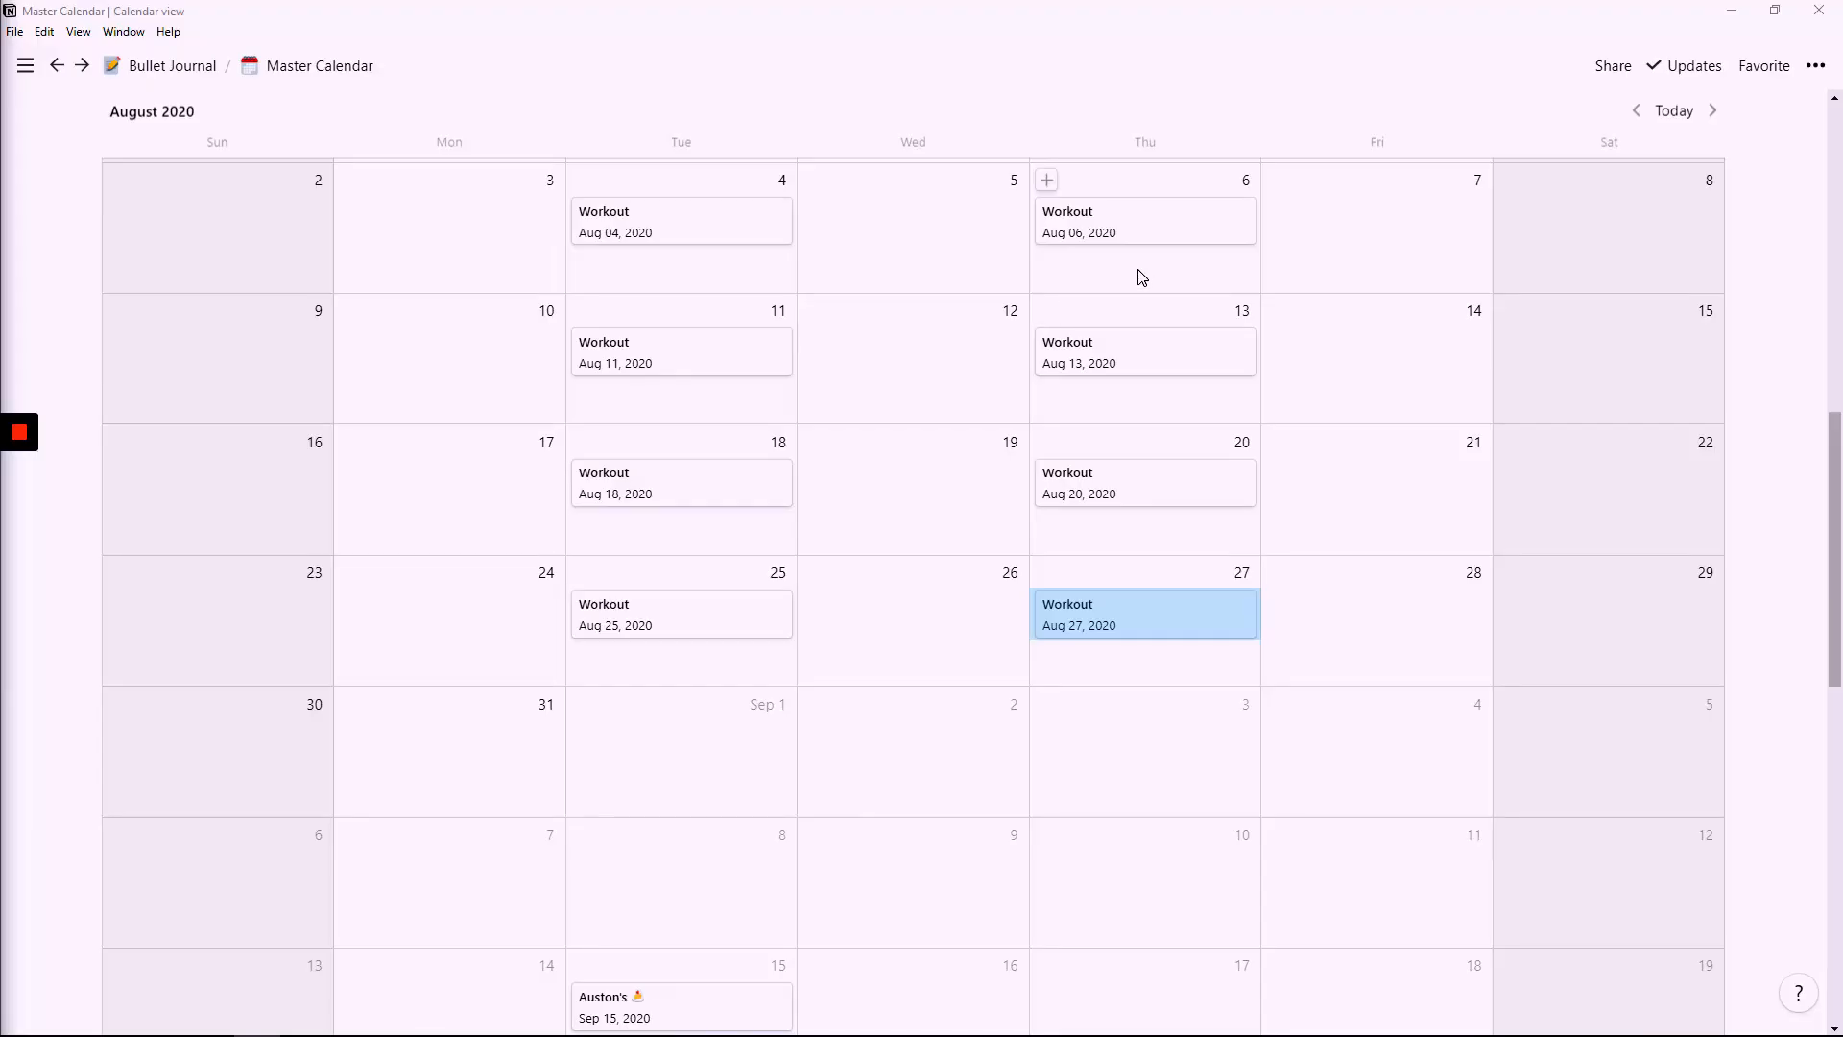
Step: Add Pay Day, on-call and a YouTube Video entry on August 10 to the calendar
{"action": "left_click", "coordinate": [1044, 179]}
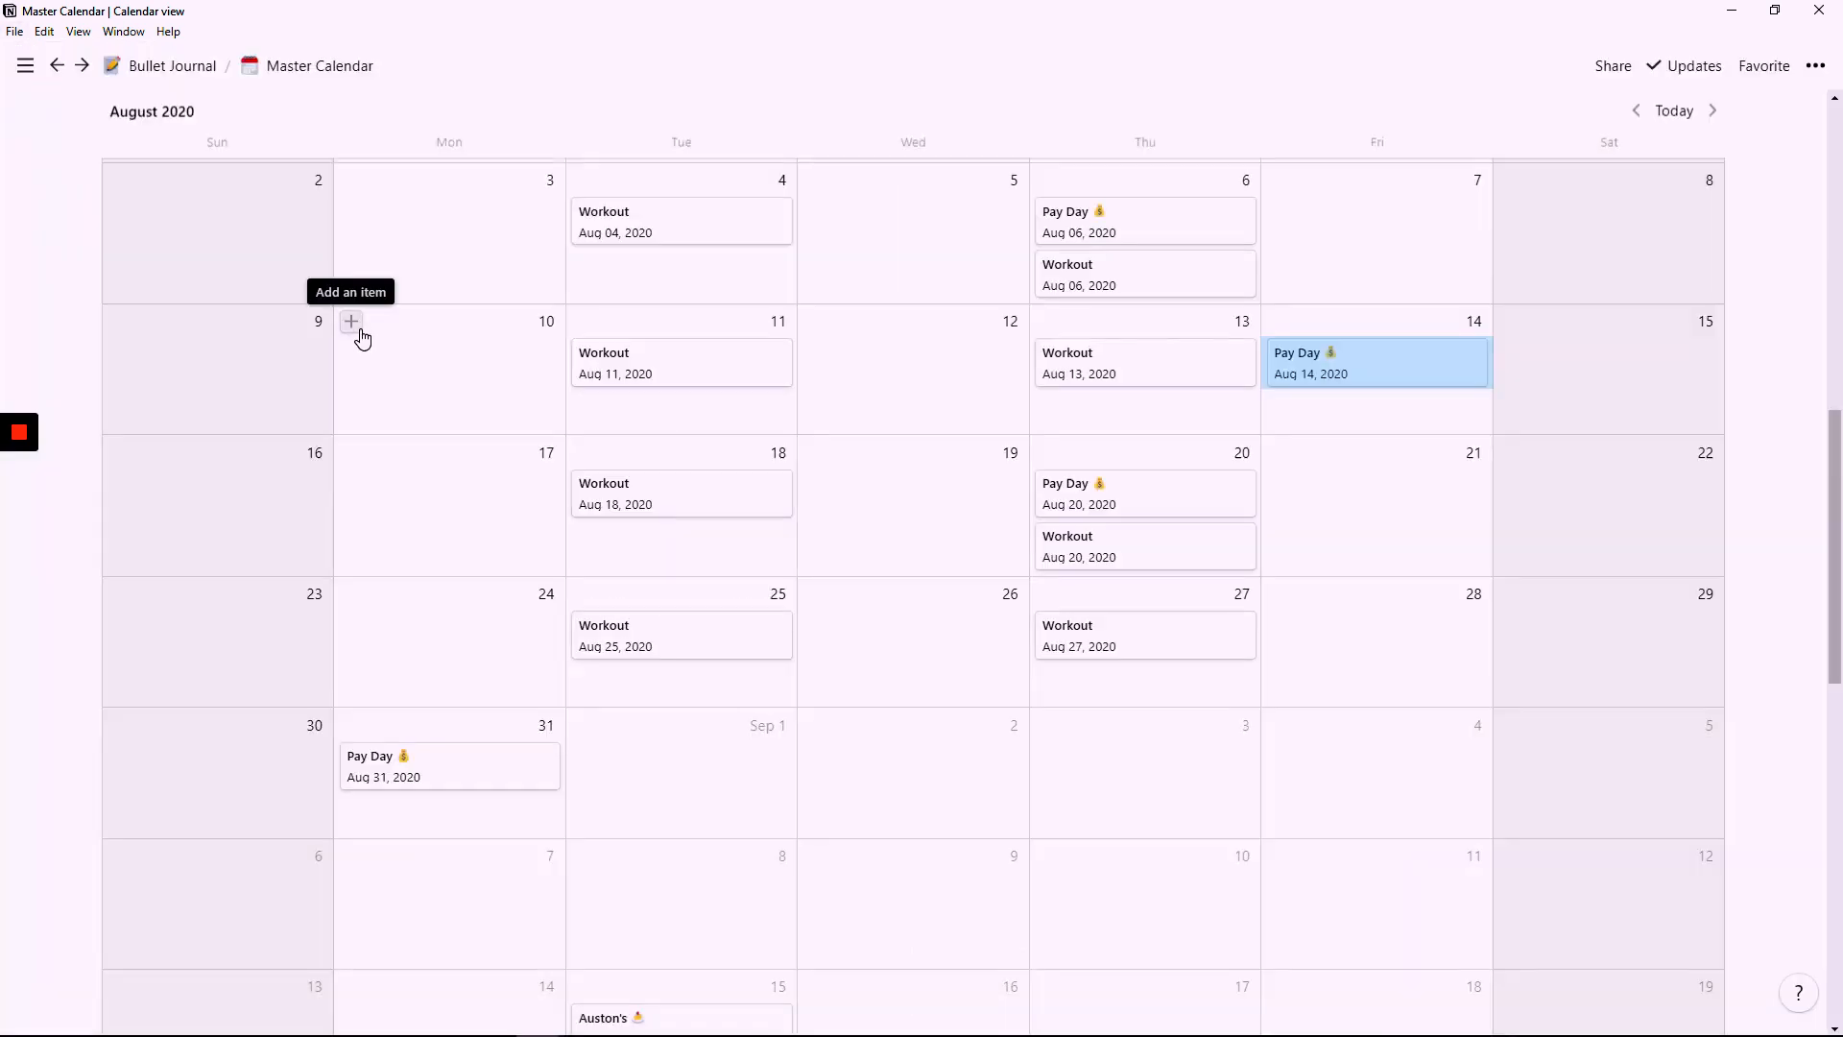
{"action": "left_click", "coordinate": [350, 321]}
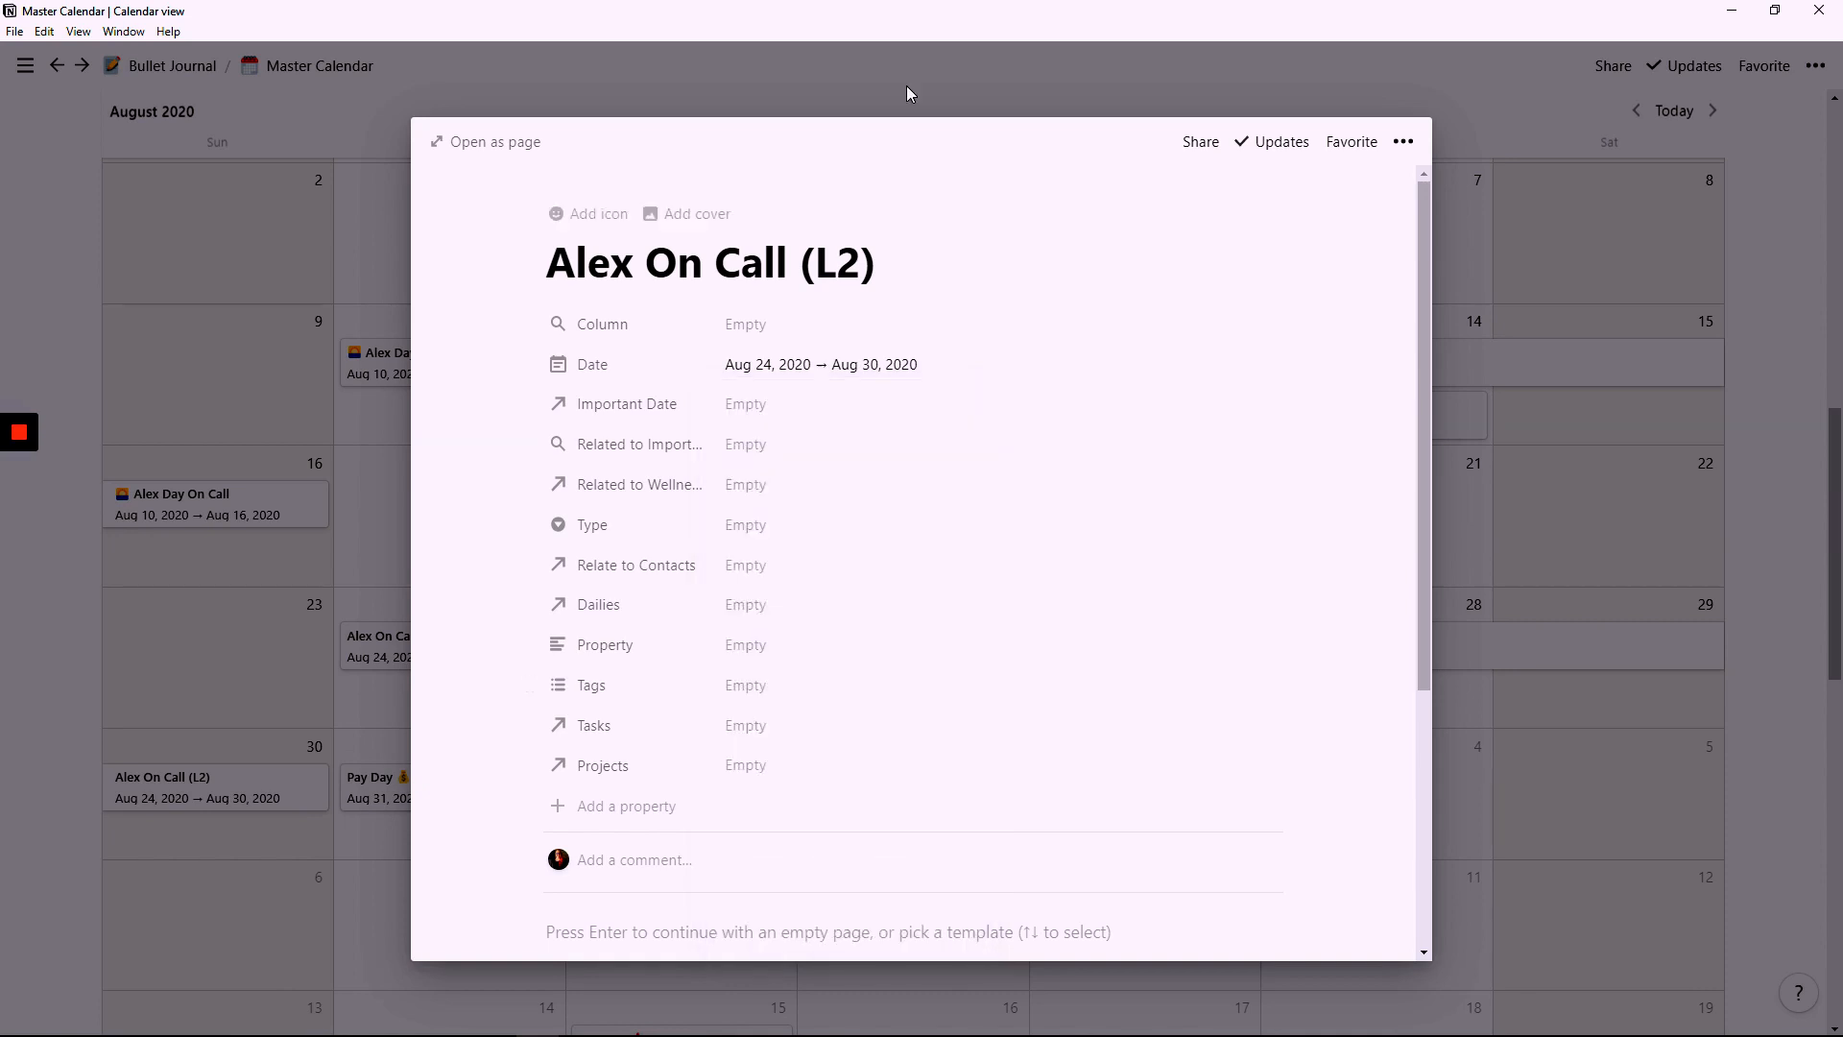
{"action": "type", "text": "YouTube Video"}
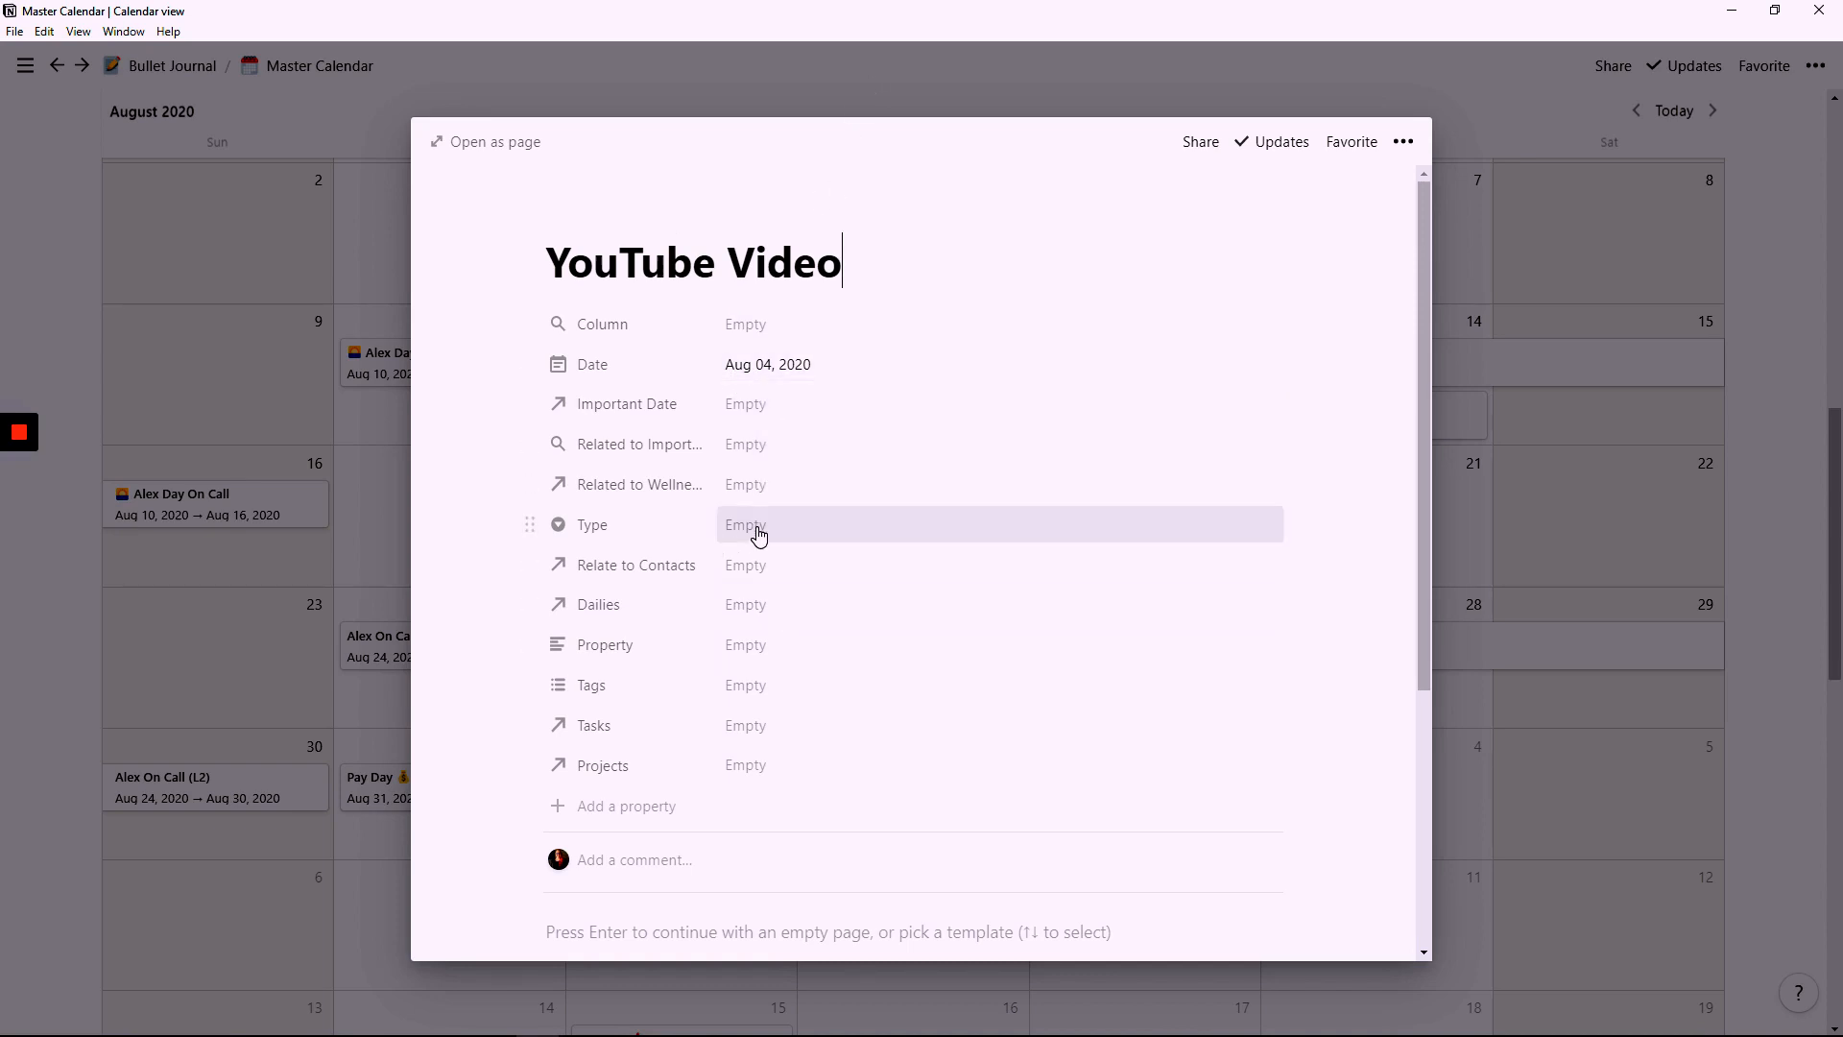
{"action": "key", "text": "Escape"}
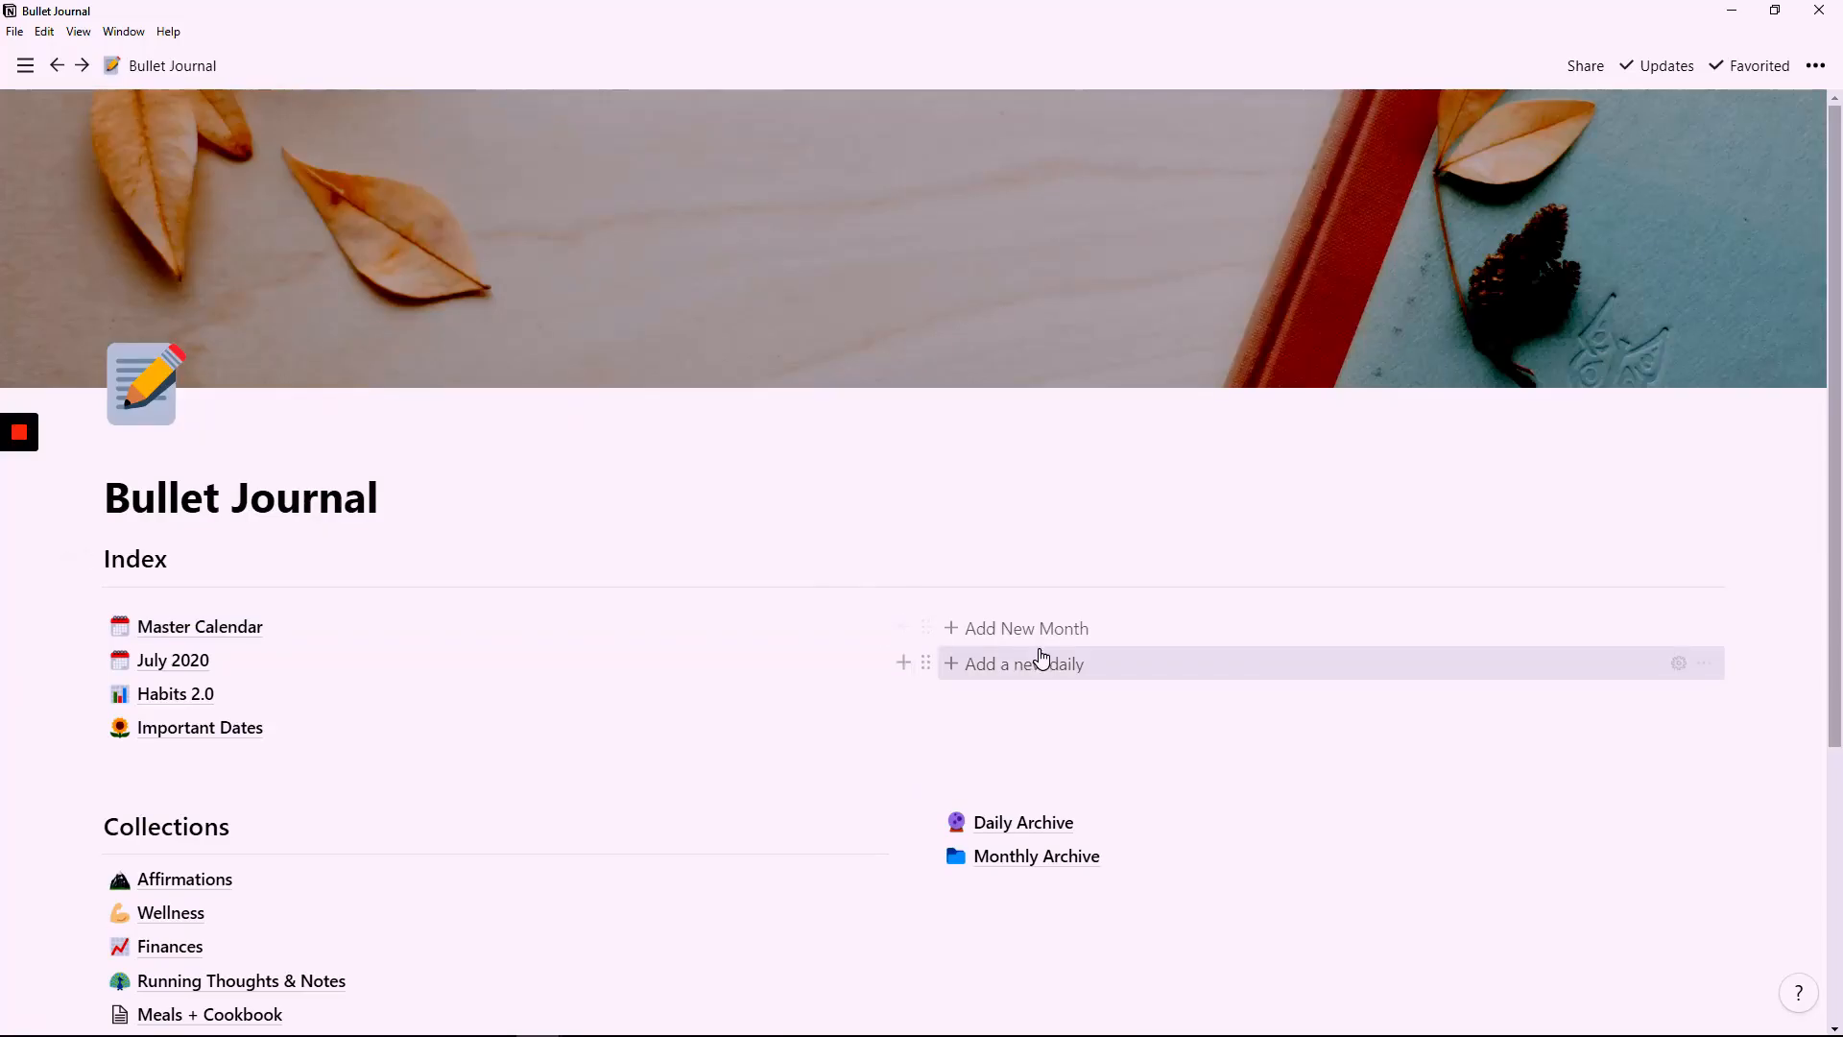
{"action": "mouse_move", "coordinate": [1044, 628]}
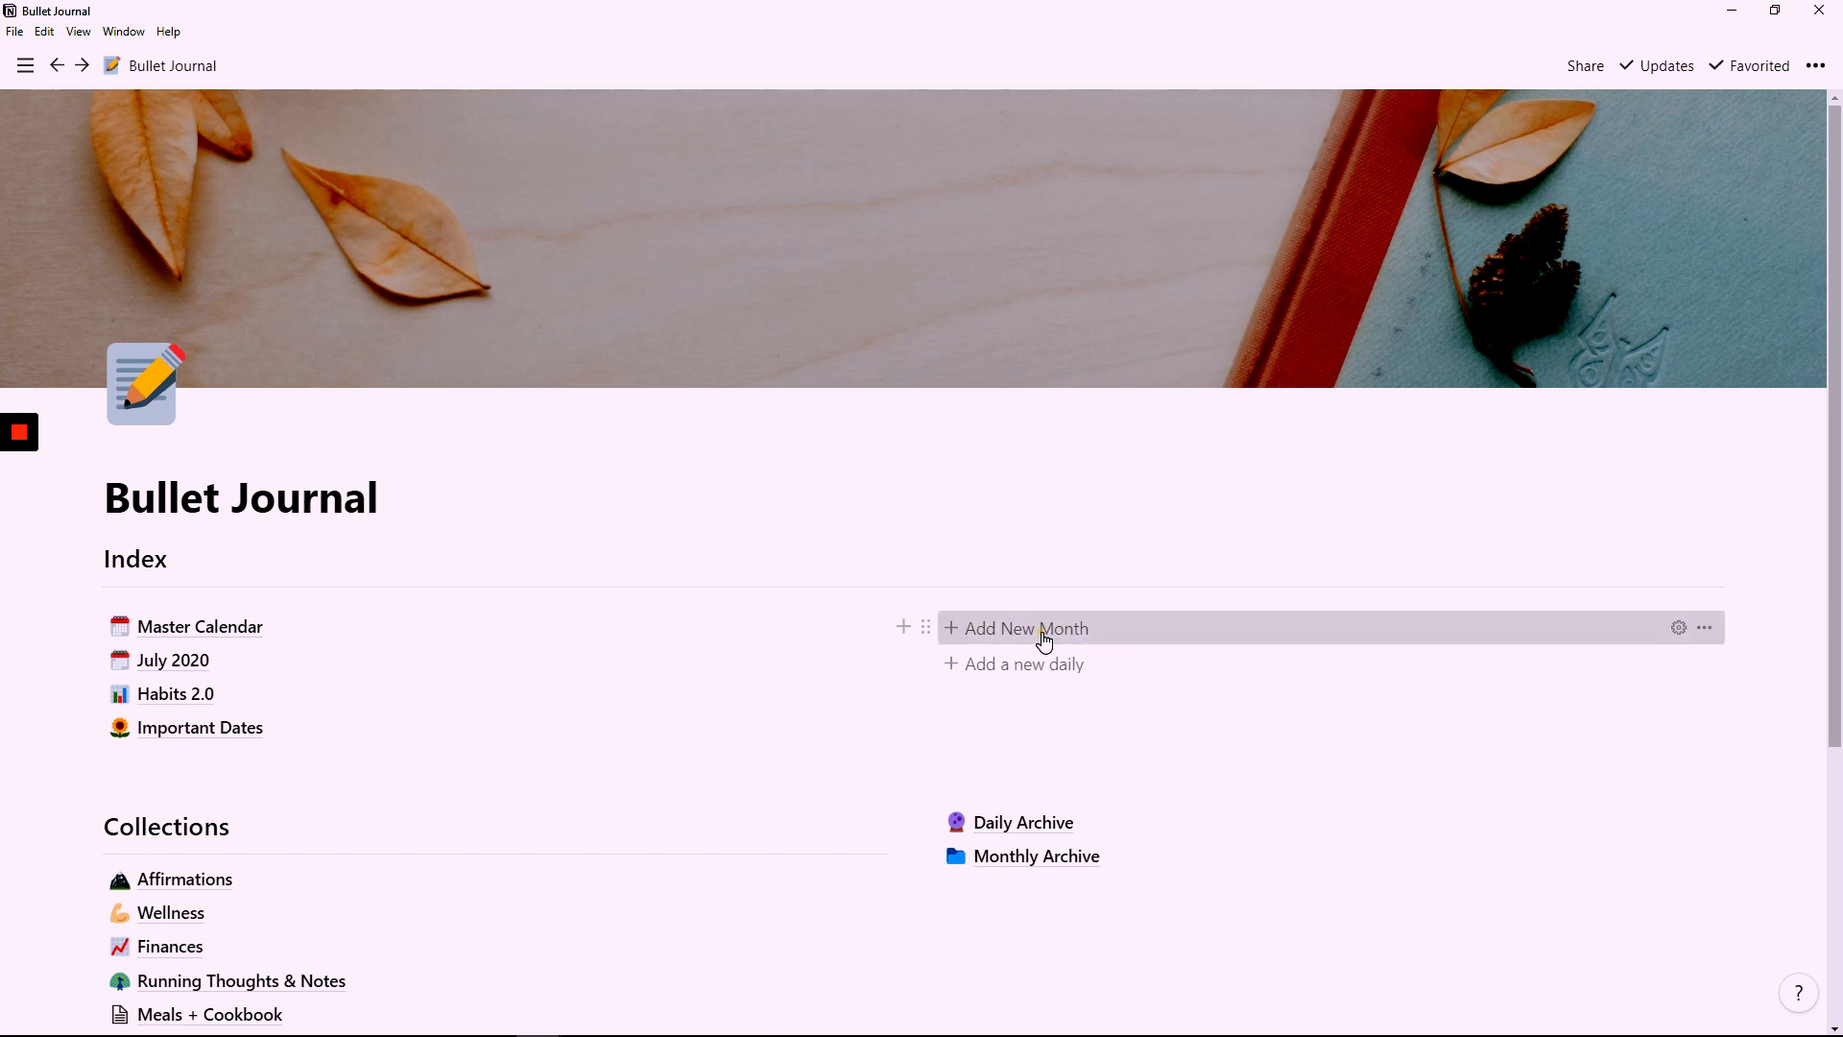
Step: Add a new month page from the template and title it August 2020
{"action": "left_click", "coordinate": [1025, 627]}
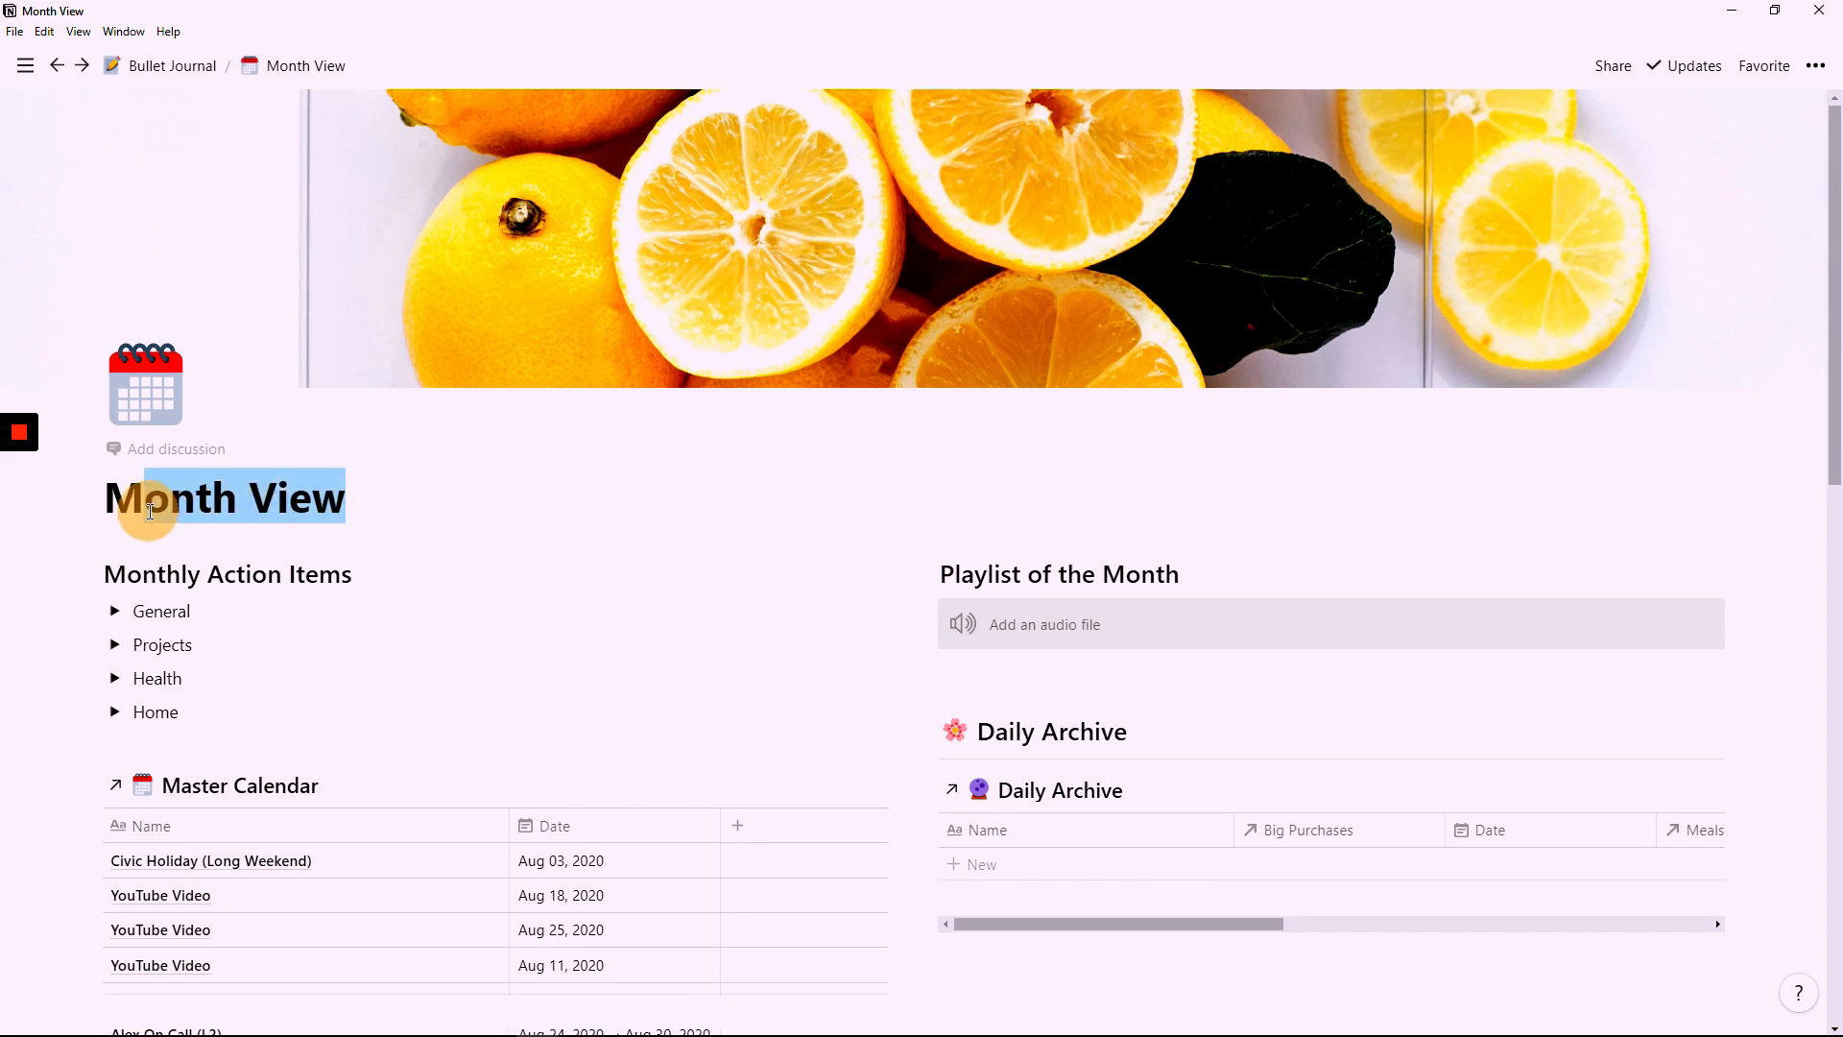
{"action": "type", "text": "Aug"}
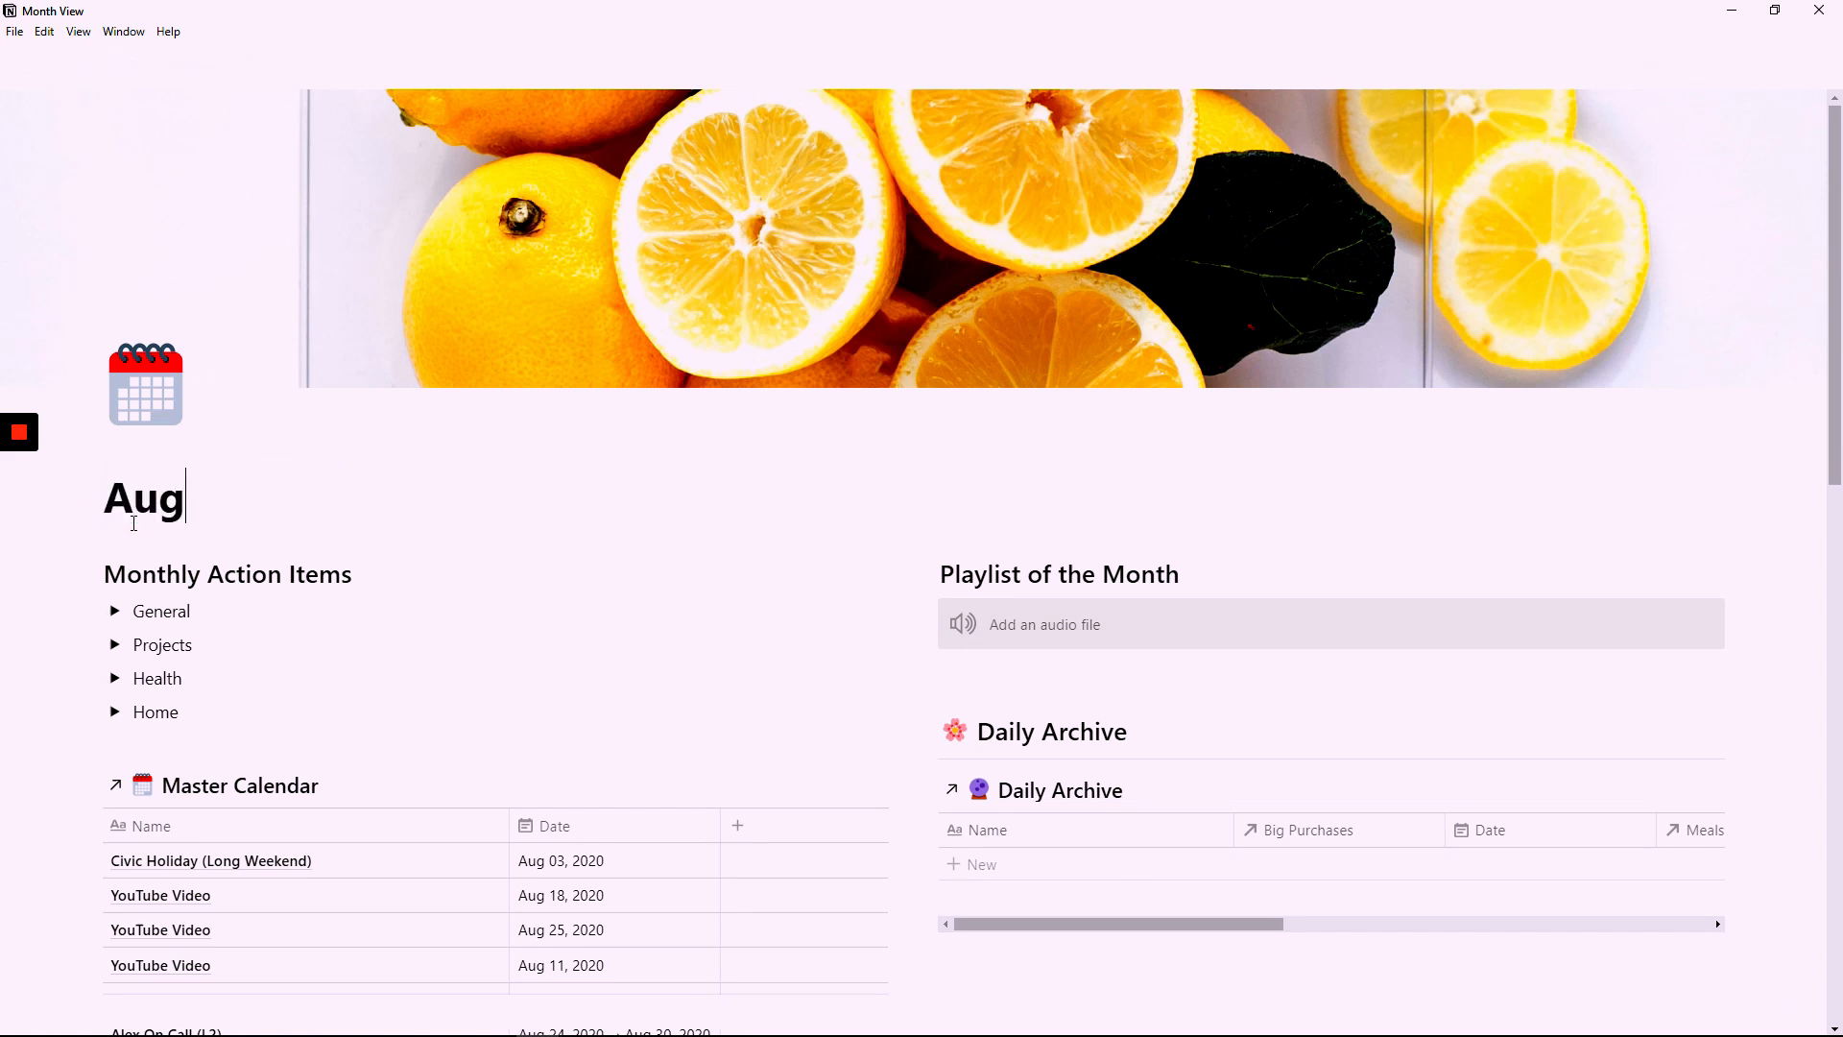
{"action": "type", "text": "ust"}
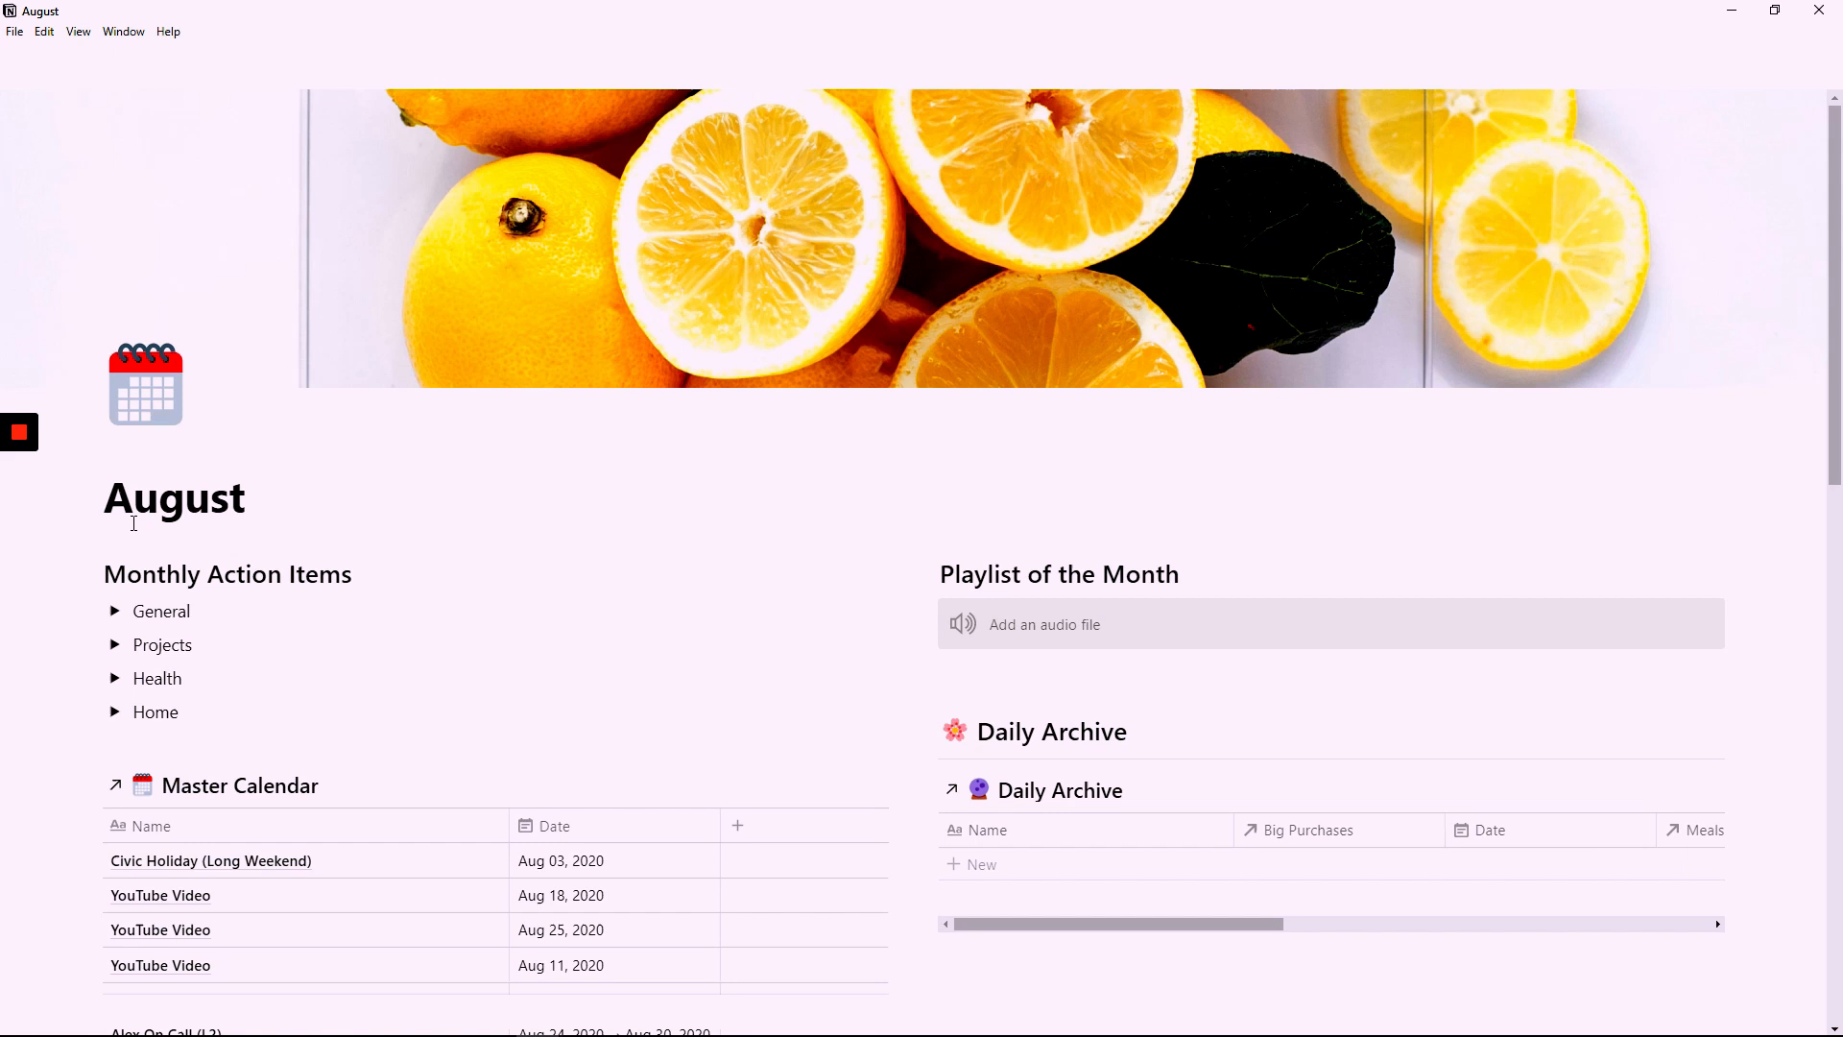
{"action": "type", "text": "2020"}
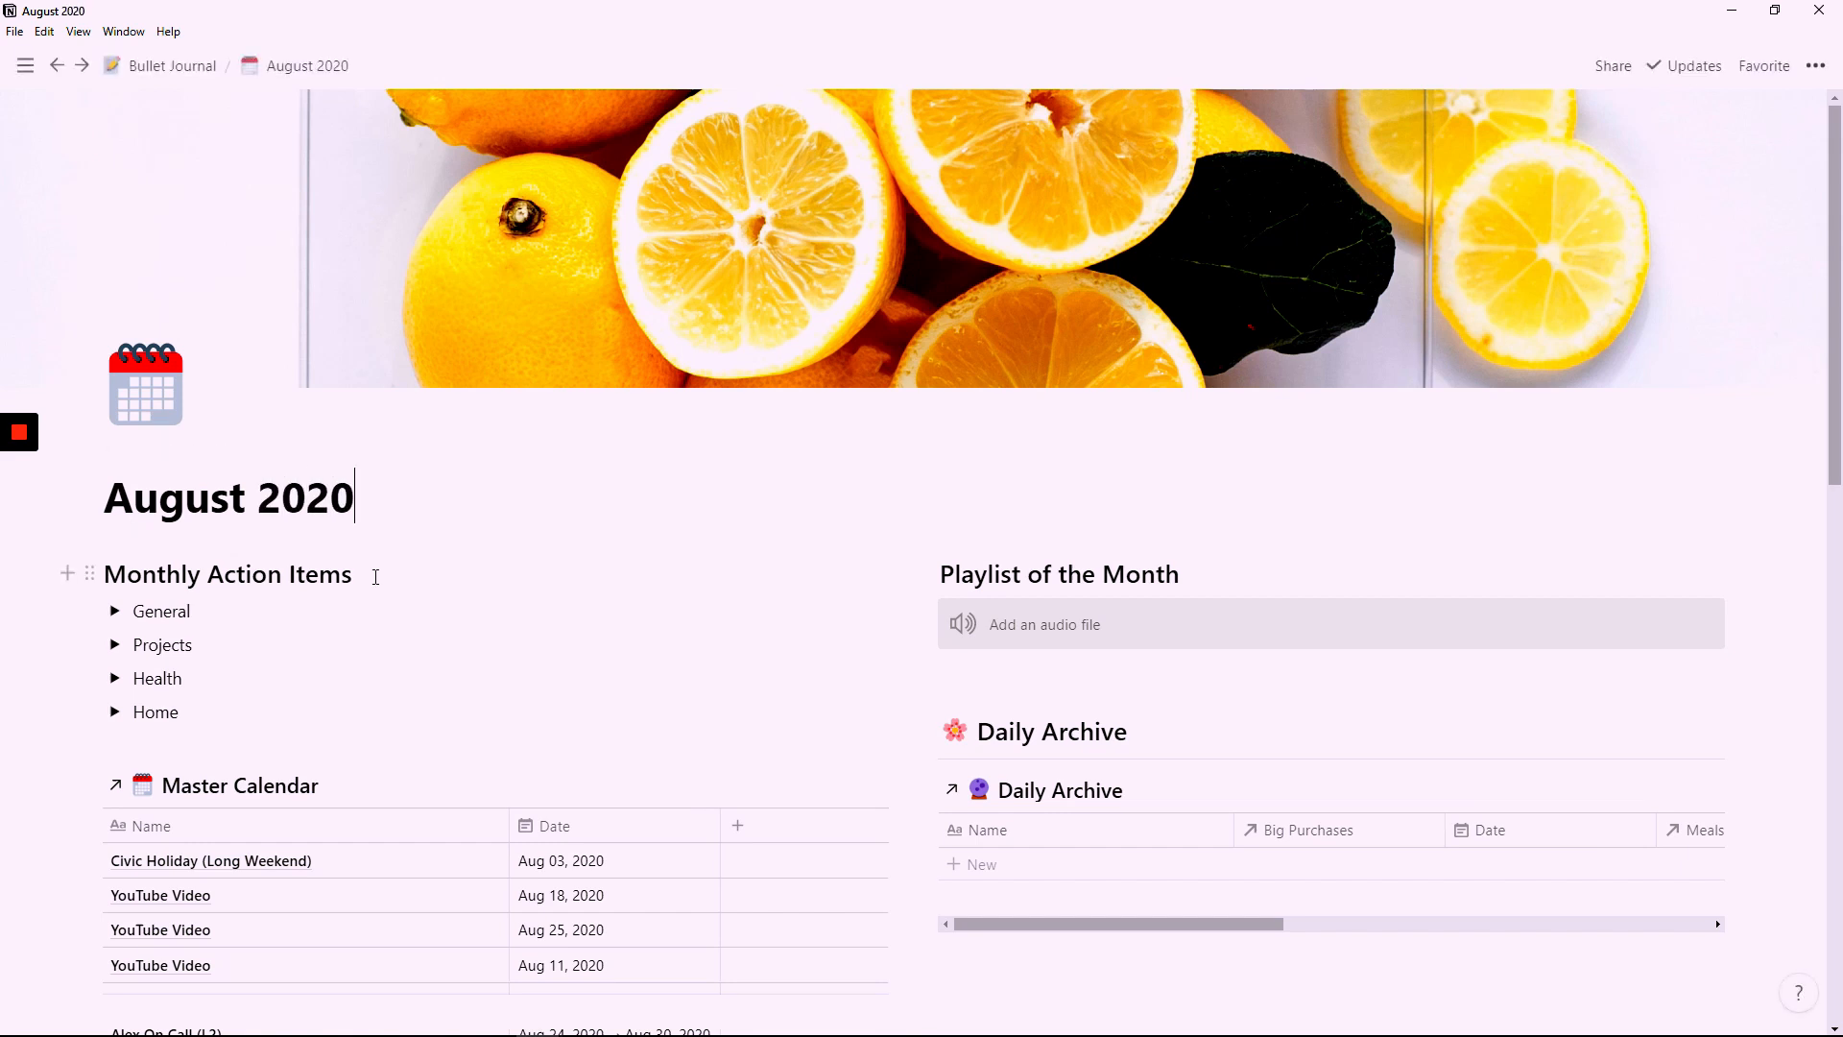
{"action": "scroll", "scroll_direction": "down", "scroll_amount": 3}
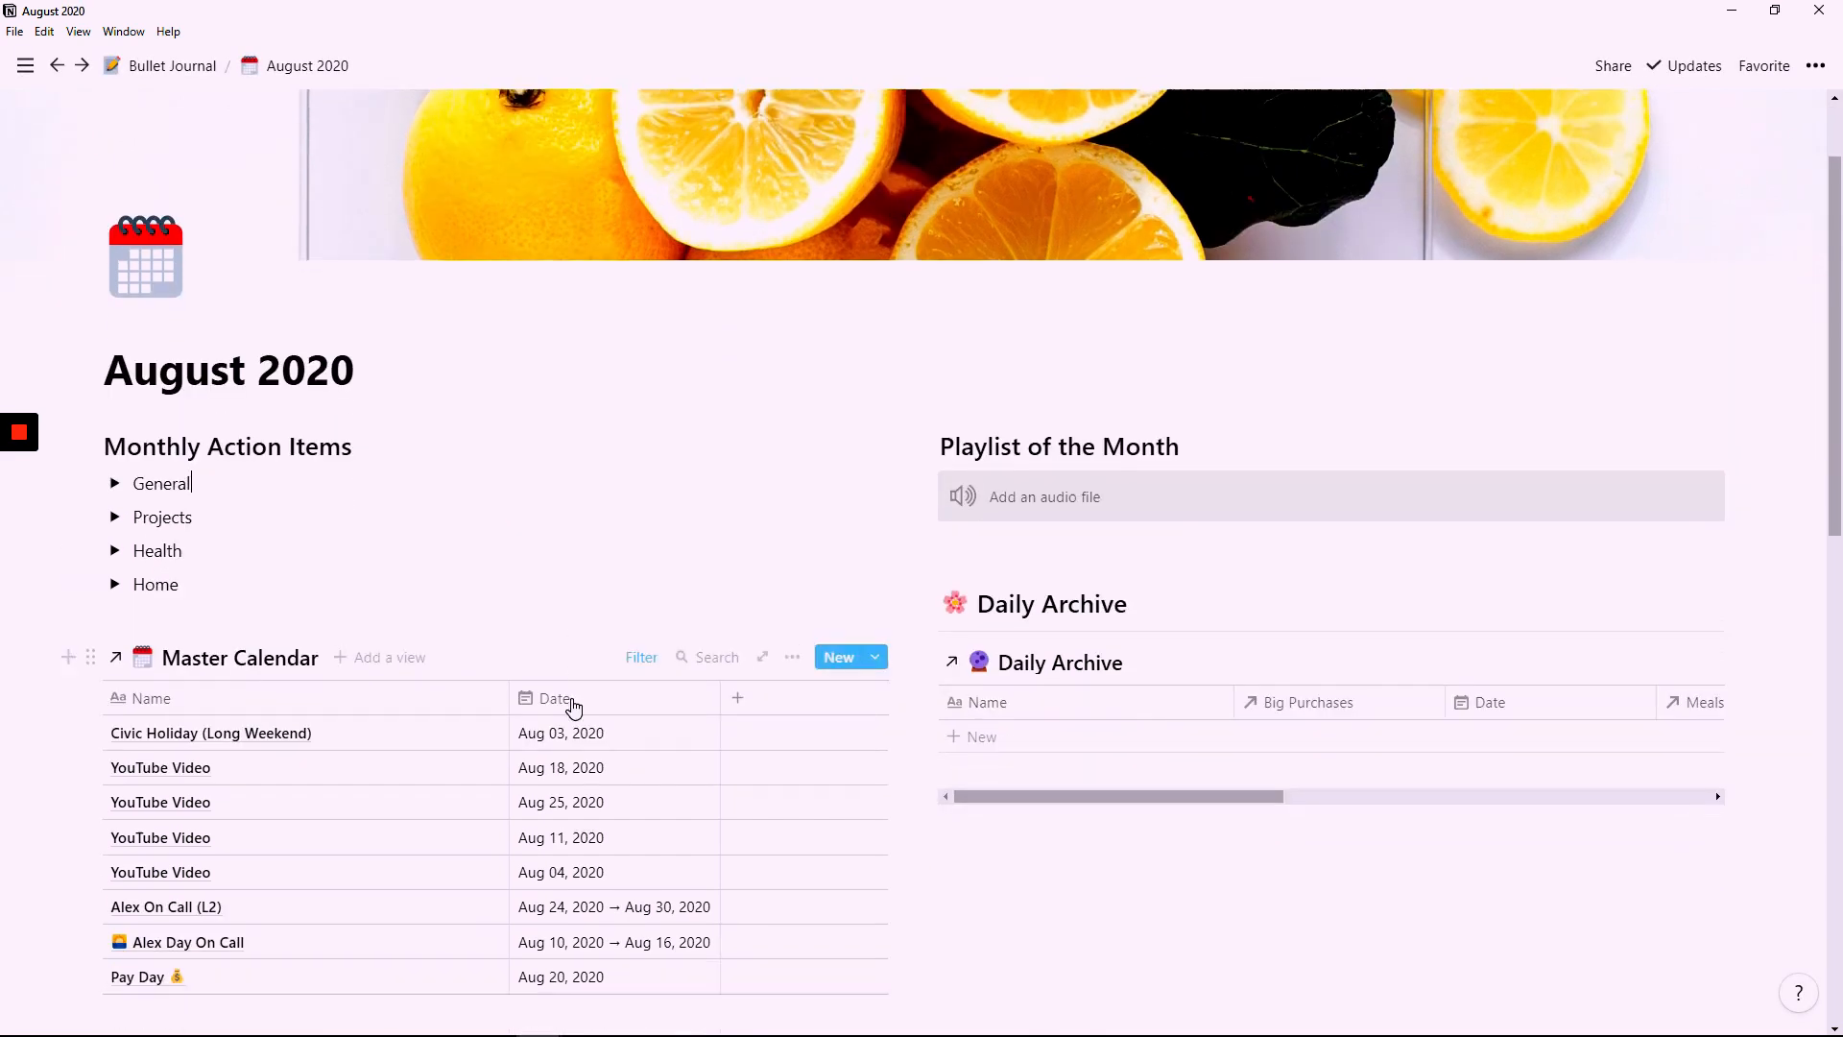
{"action": "scroll", "scroll_direction": "down", "scroll_amount": 3}
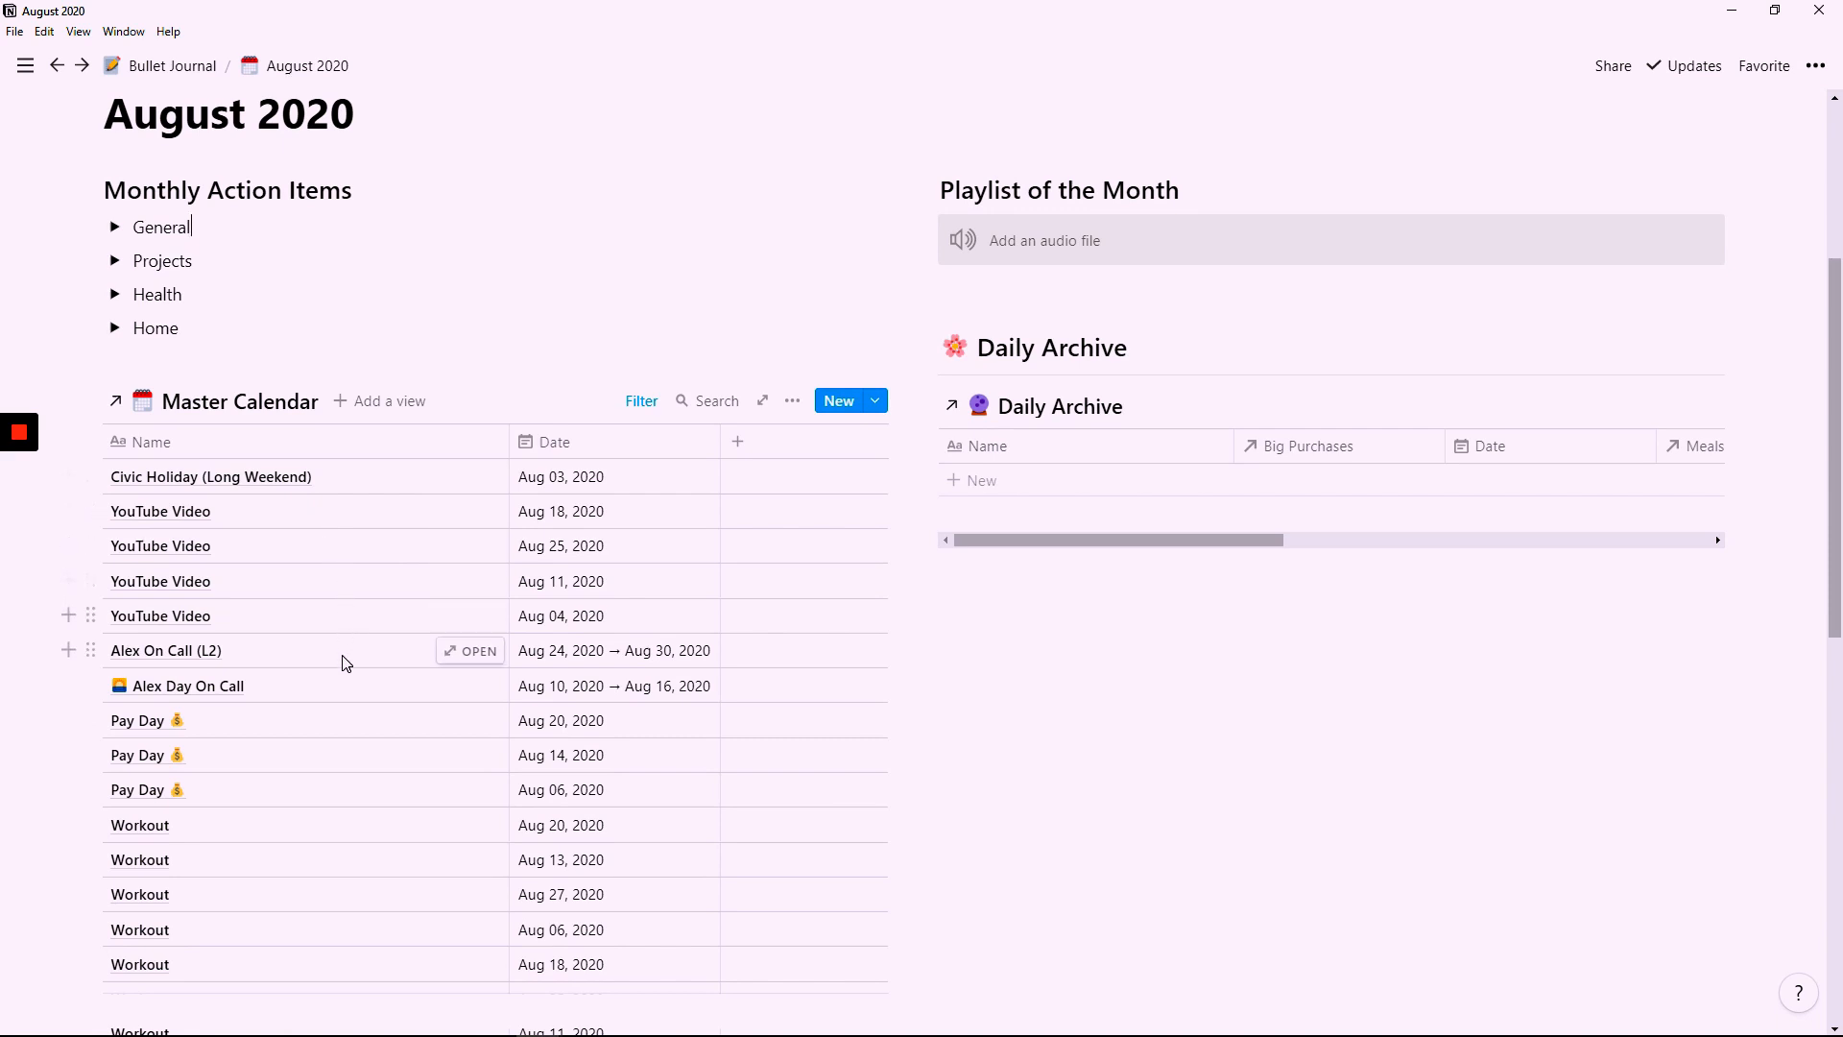
{"action": "scroll", "scroll_direction": "down", "scroll_amount": 3}
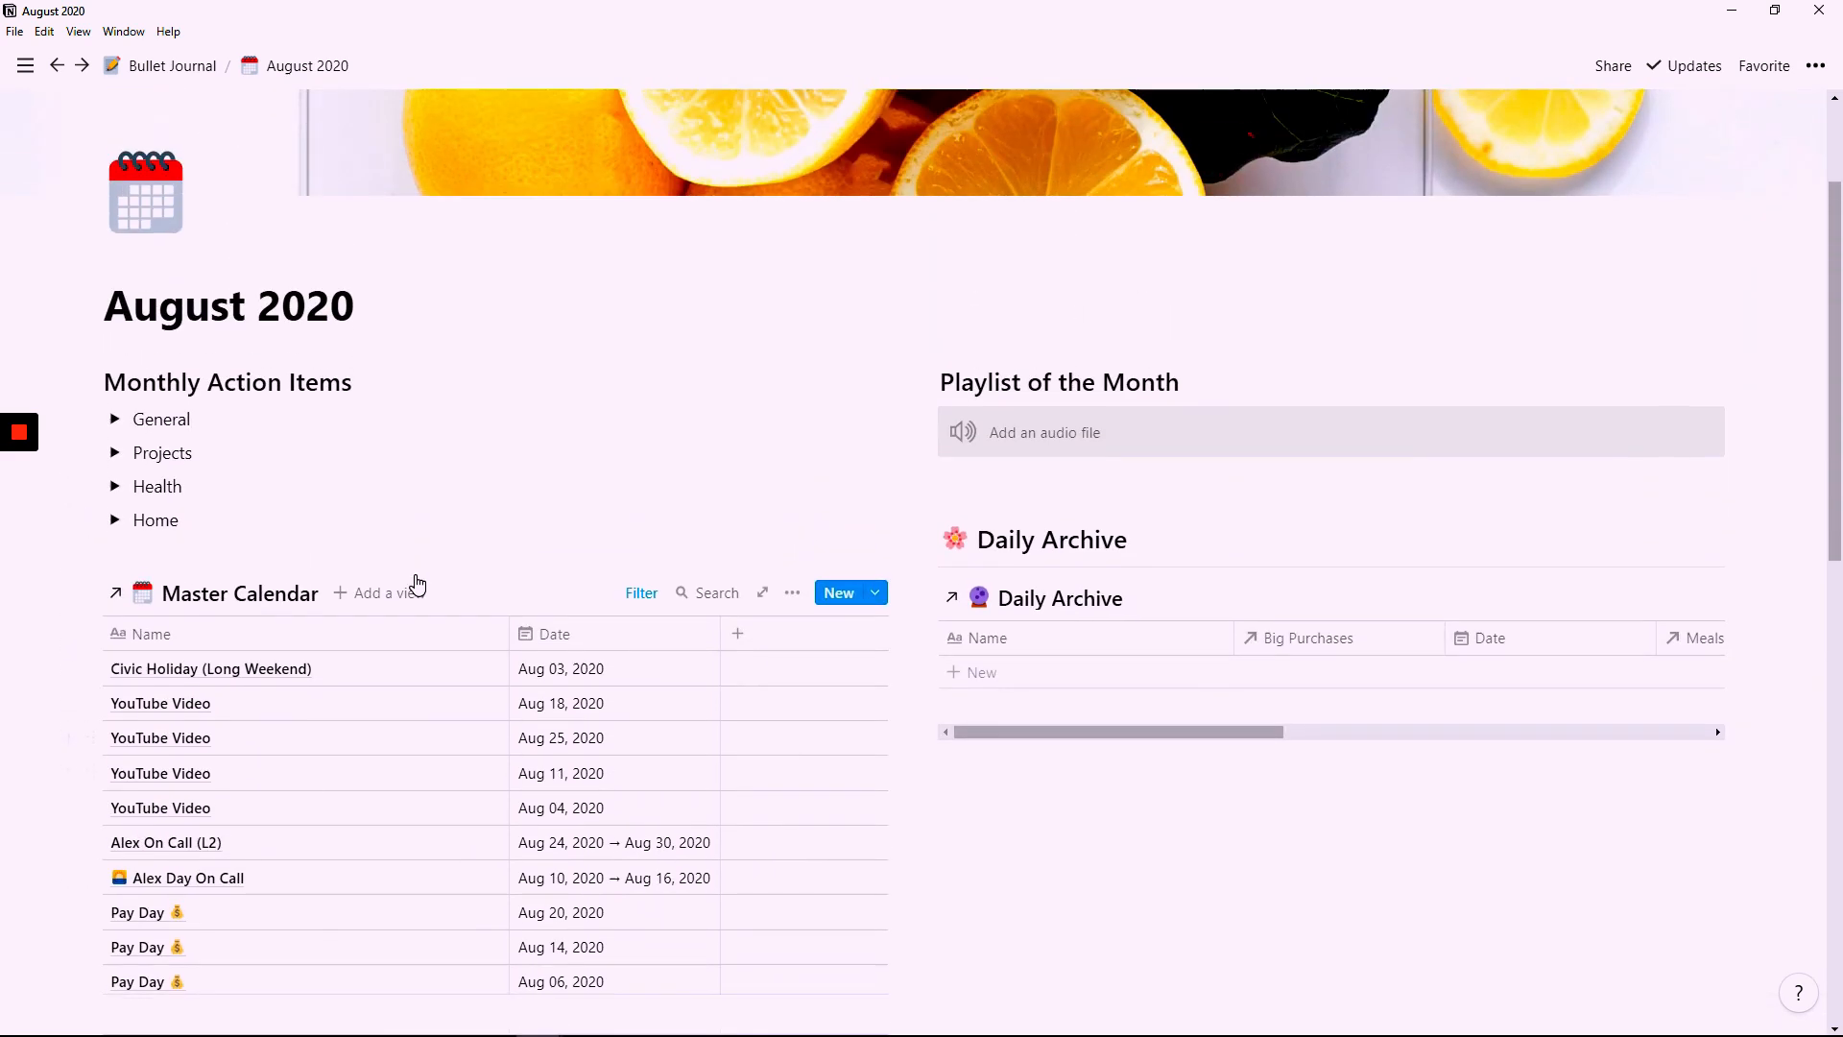
{"action": "left_click", "coordinate": [114, 418]}
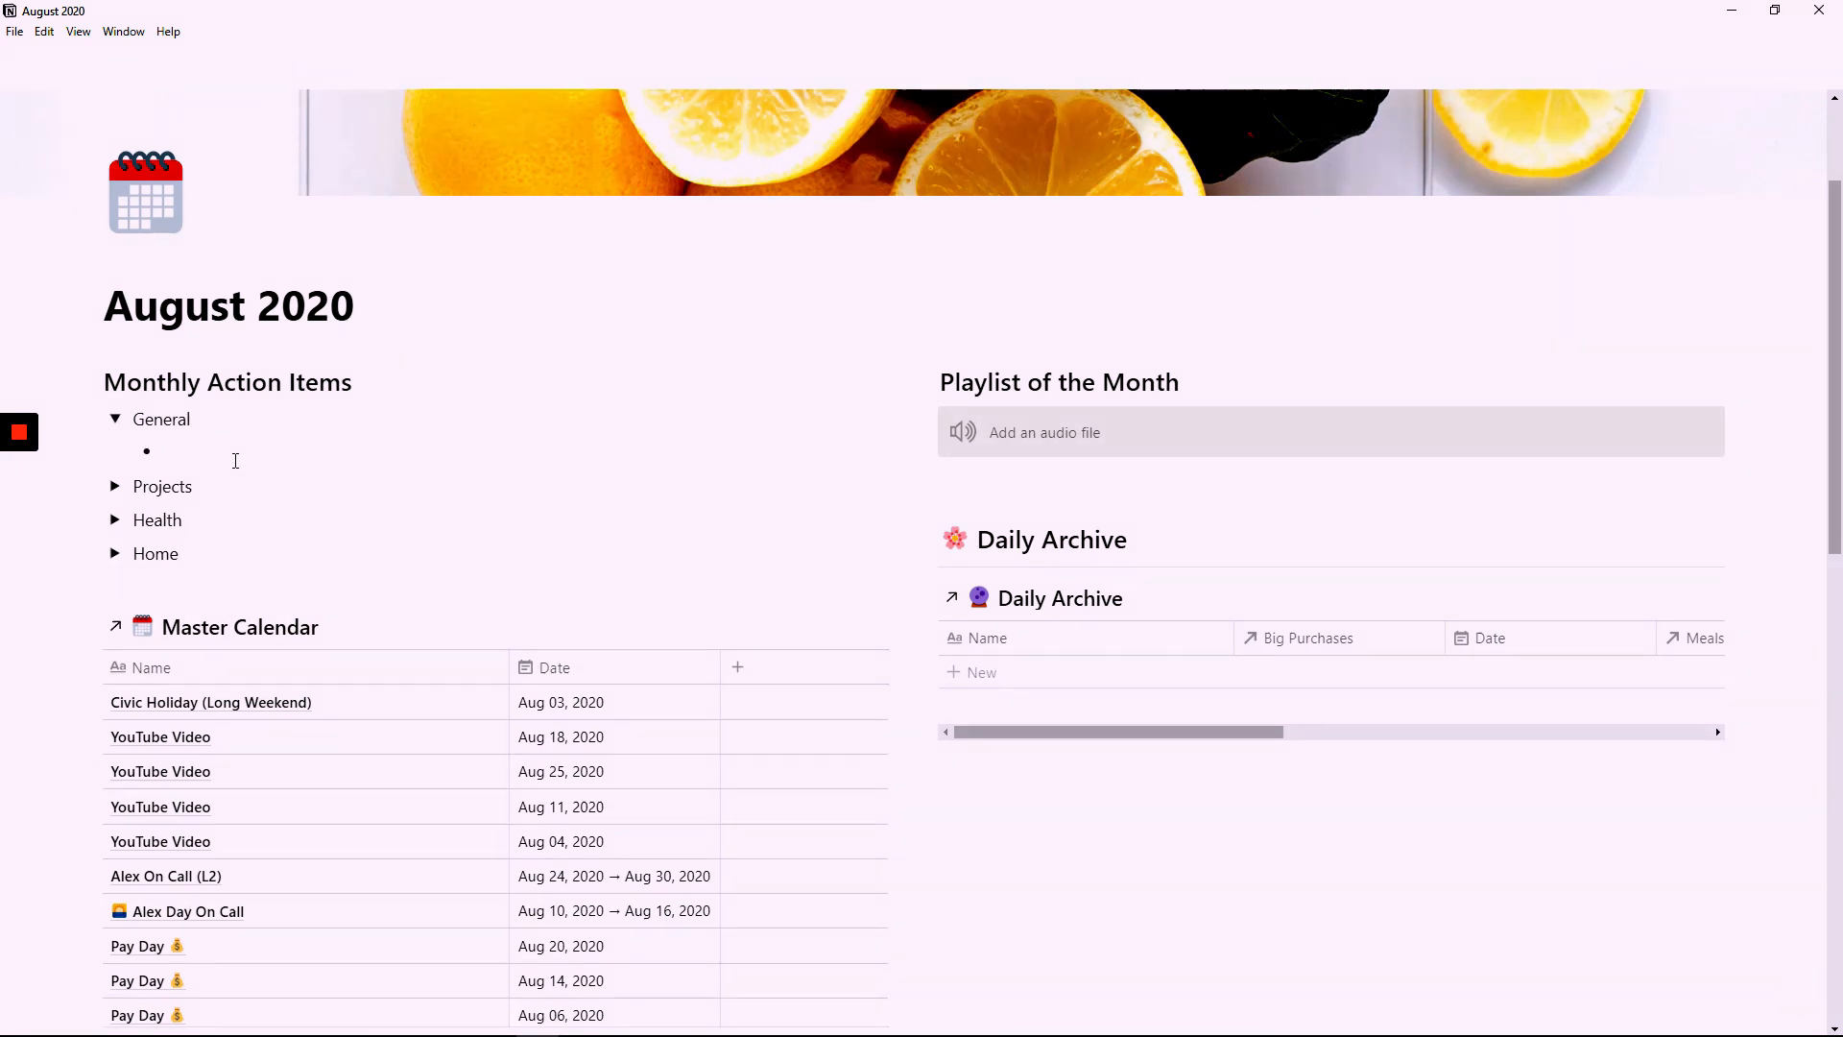
{"action": "type", "text": "Complete @shotr"}
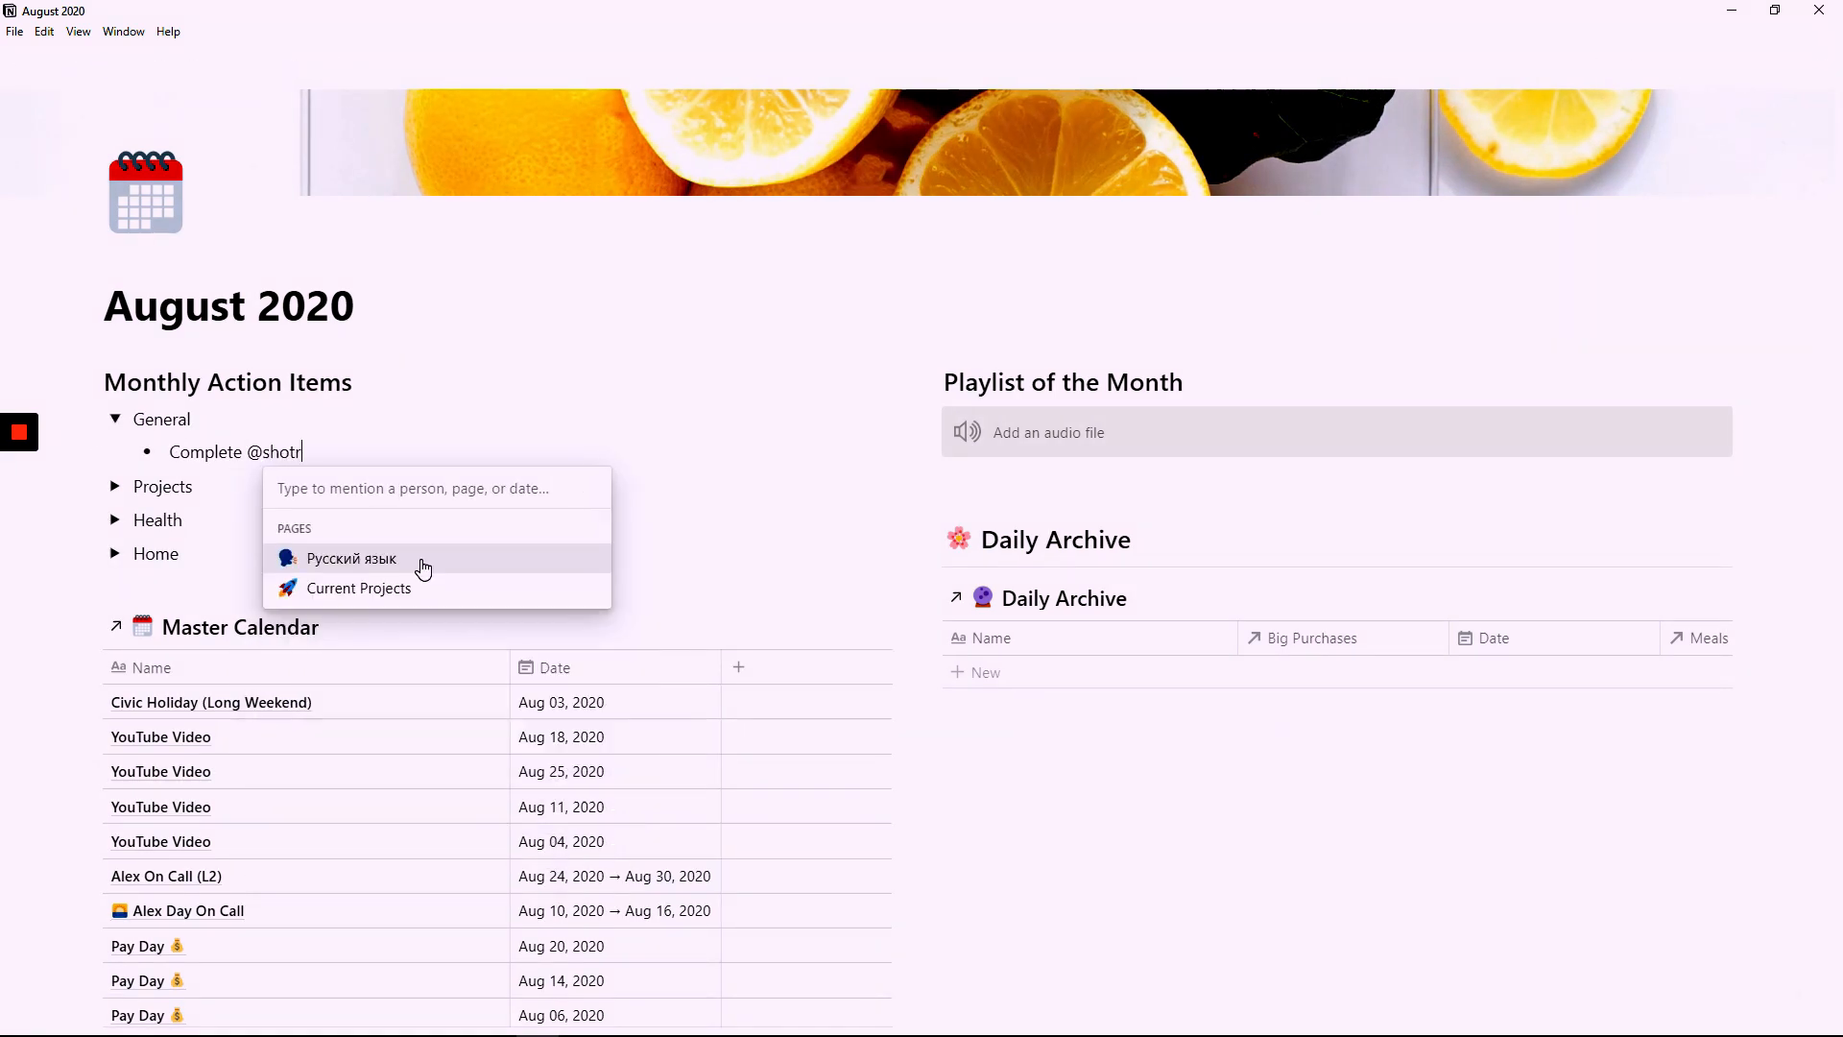
{"action": "left_click", "coordinate": [350, 556]}
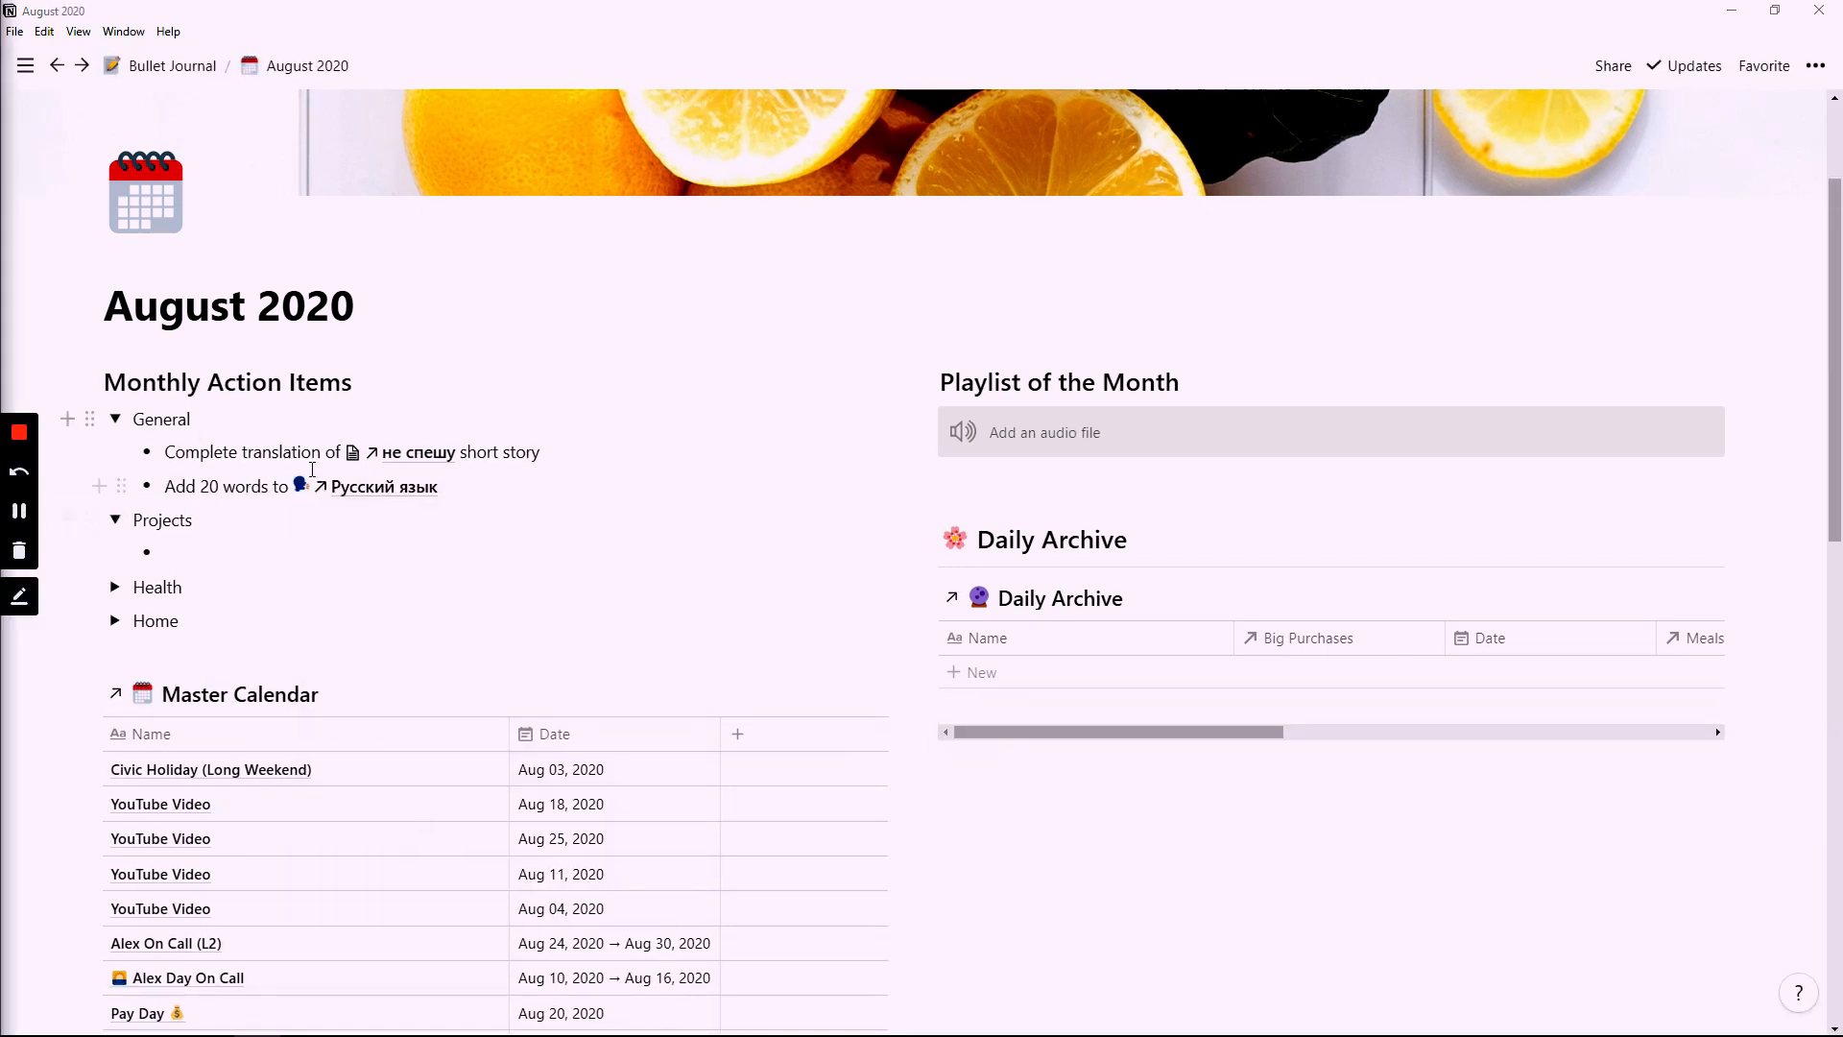
{"action": "type", "text": "@sew"}
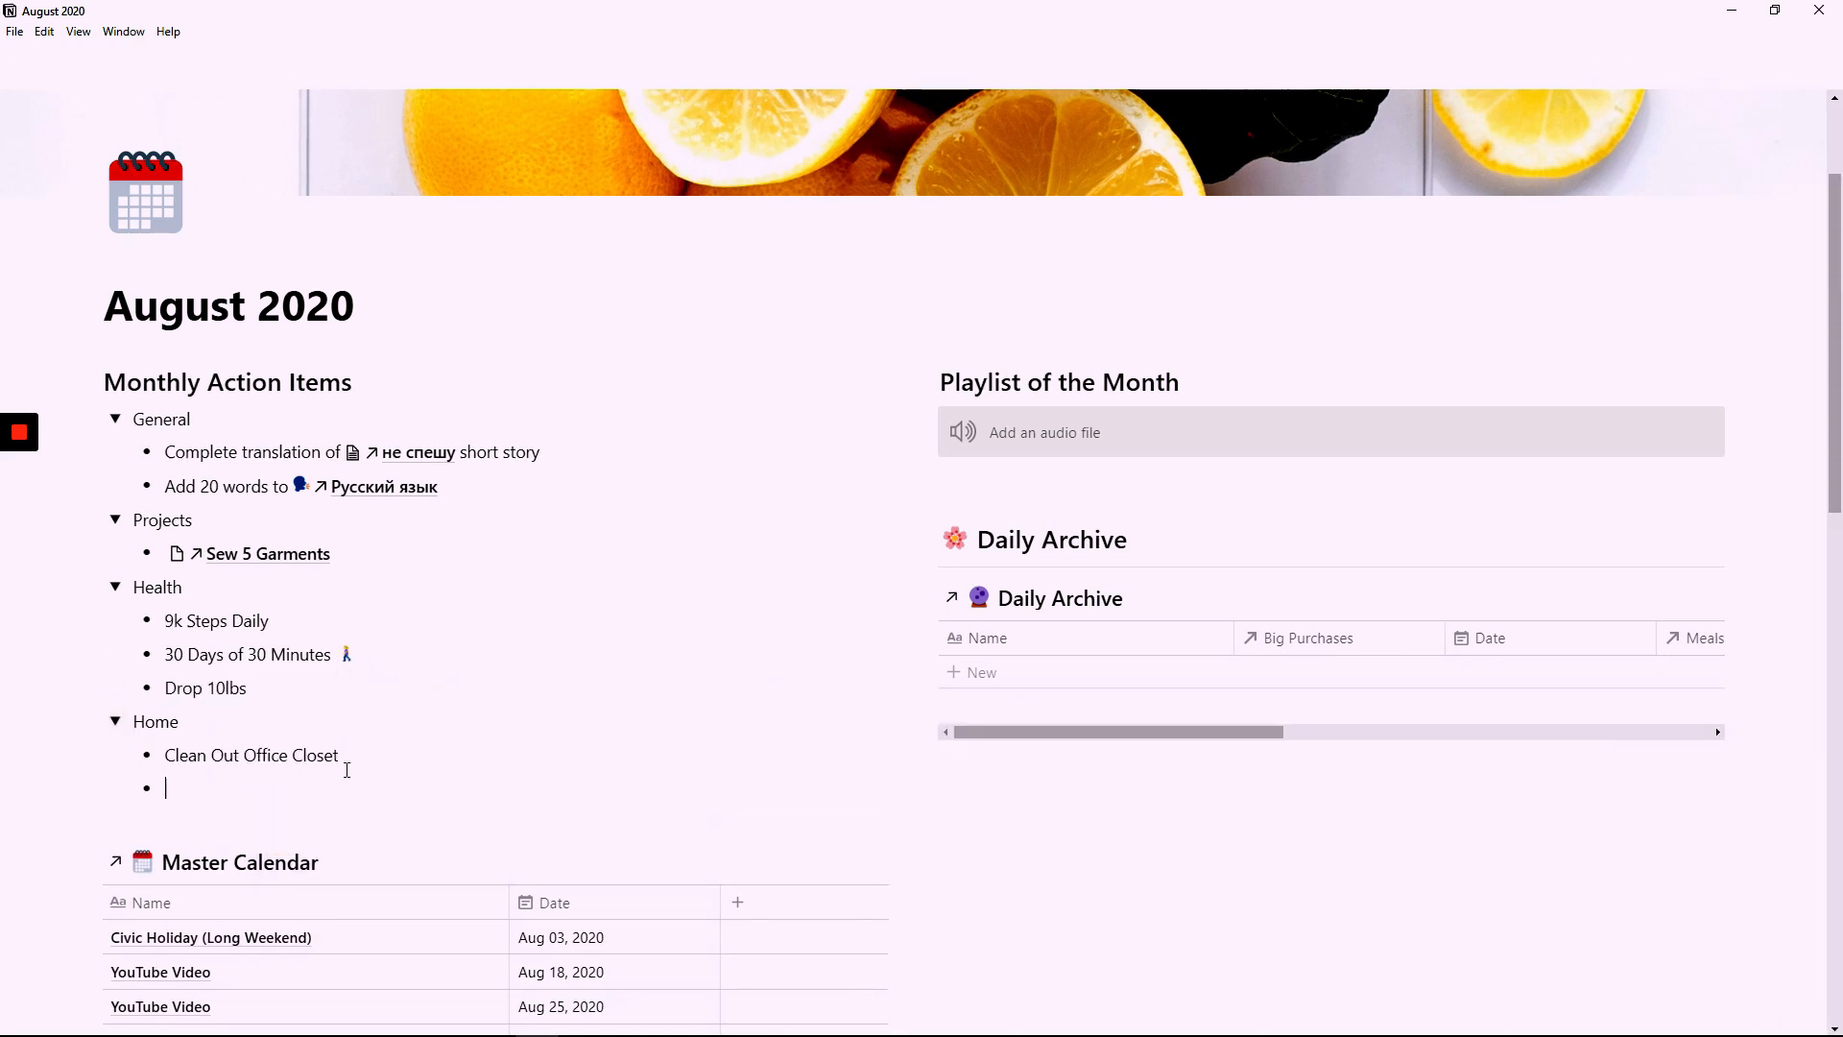
{"action": "type", "text": "Clean Out Front Hall Closet"}
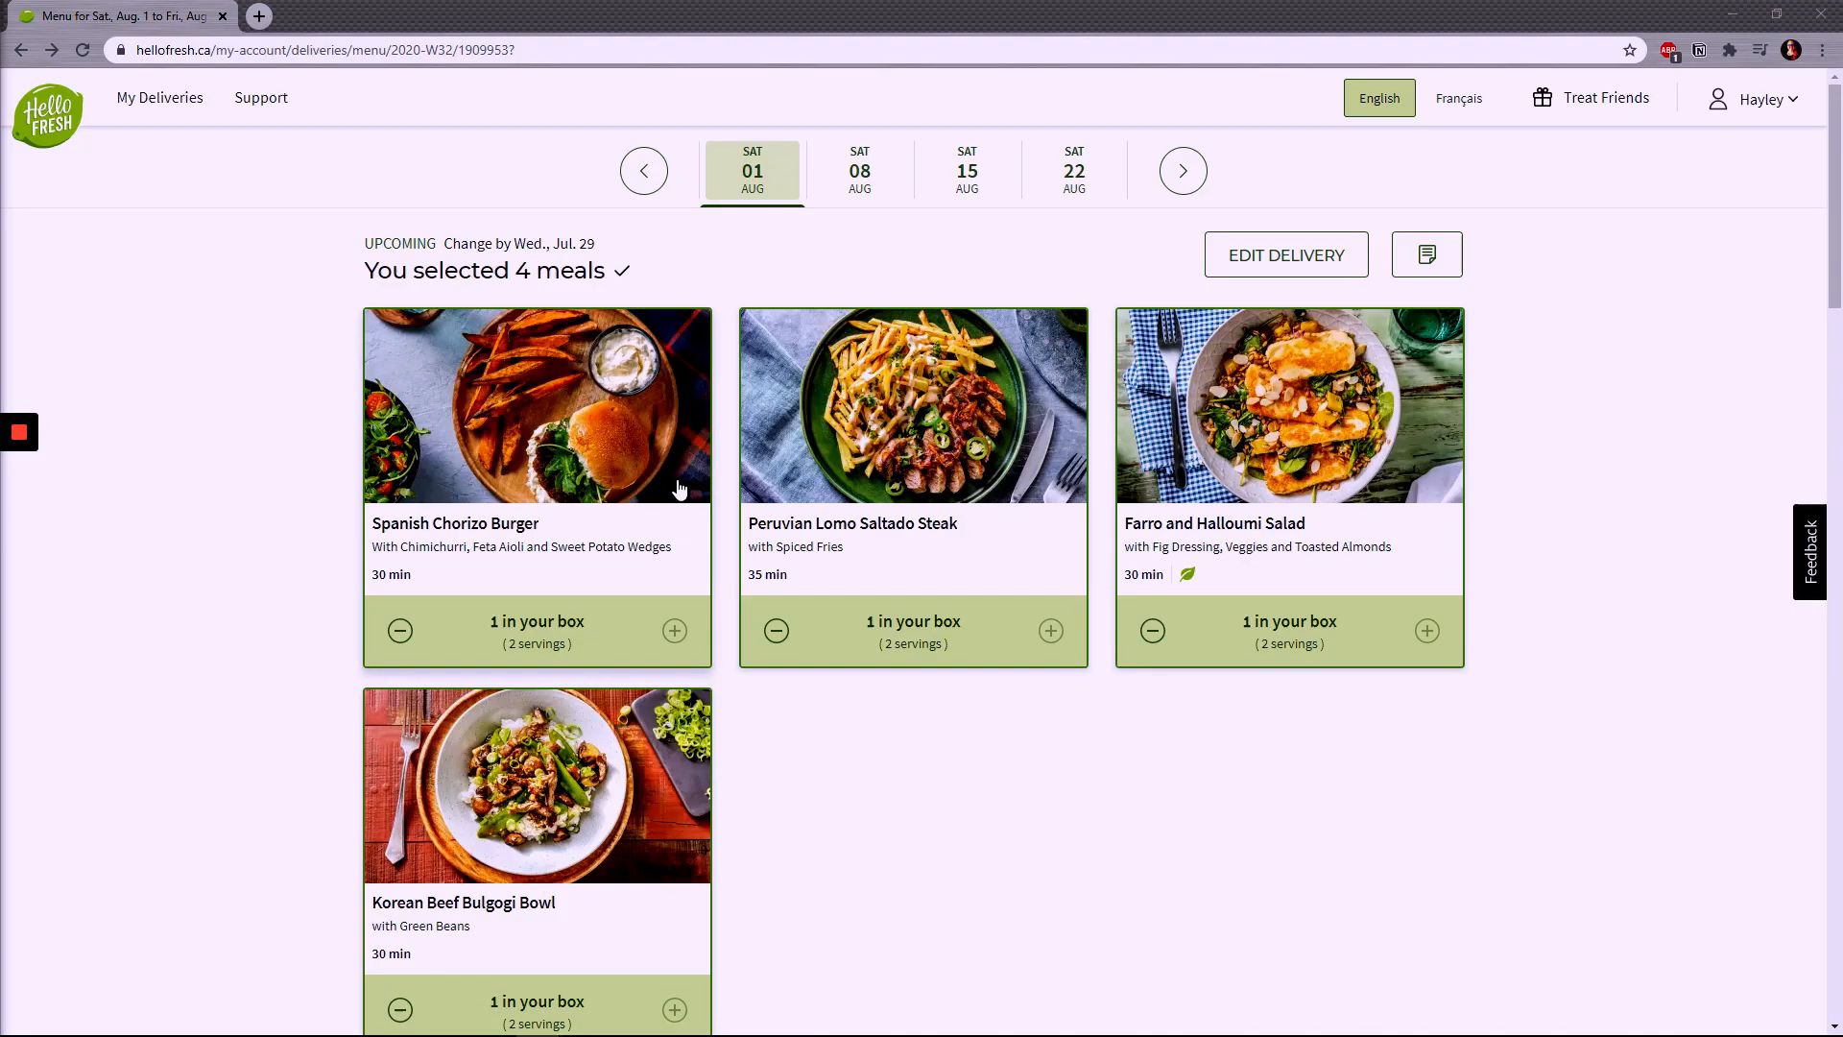
Step: Open the Spanish Chorizo Burger full recipe in a new tab and return to the menu
{"action": "left_click", "coordinate": [536, 405]}
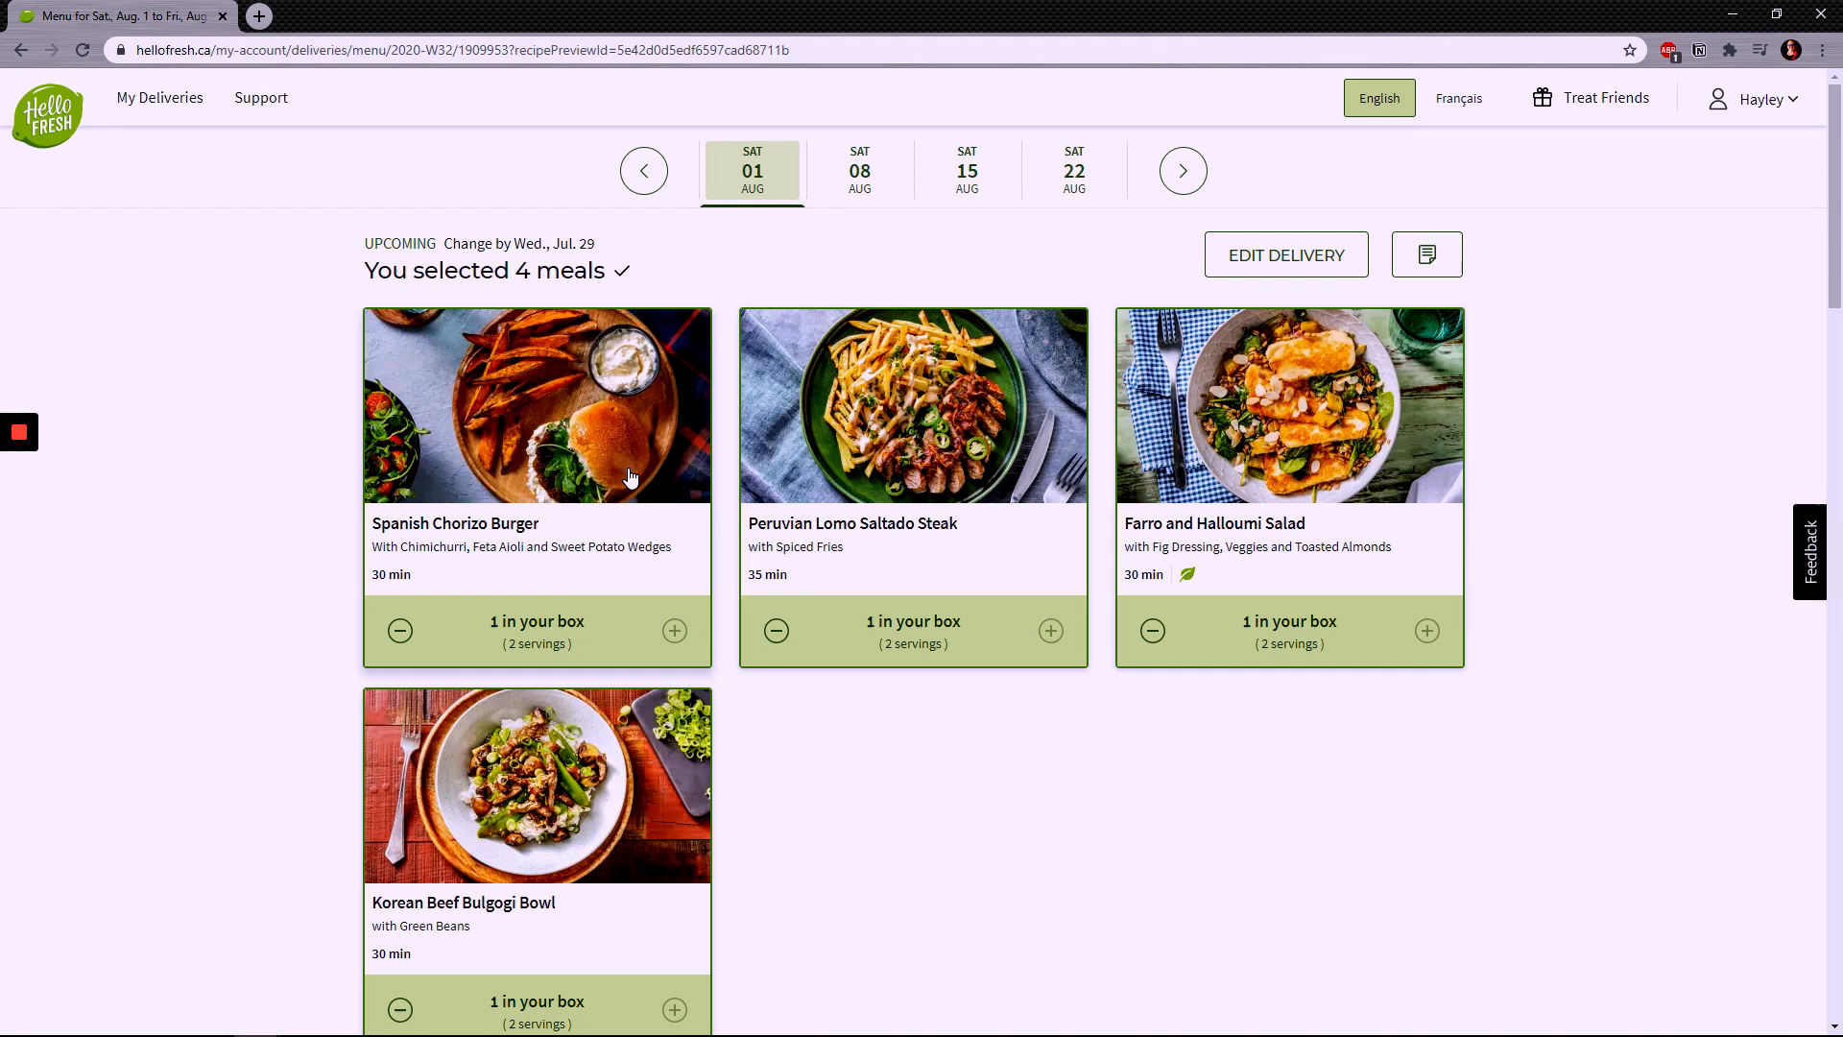
{"action": "left_click", "coordinate": [536, 405]}
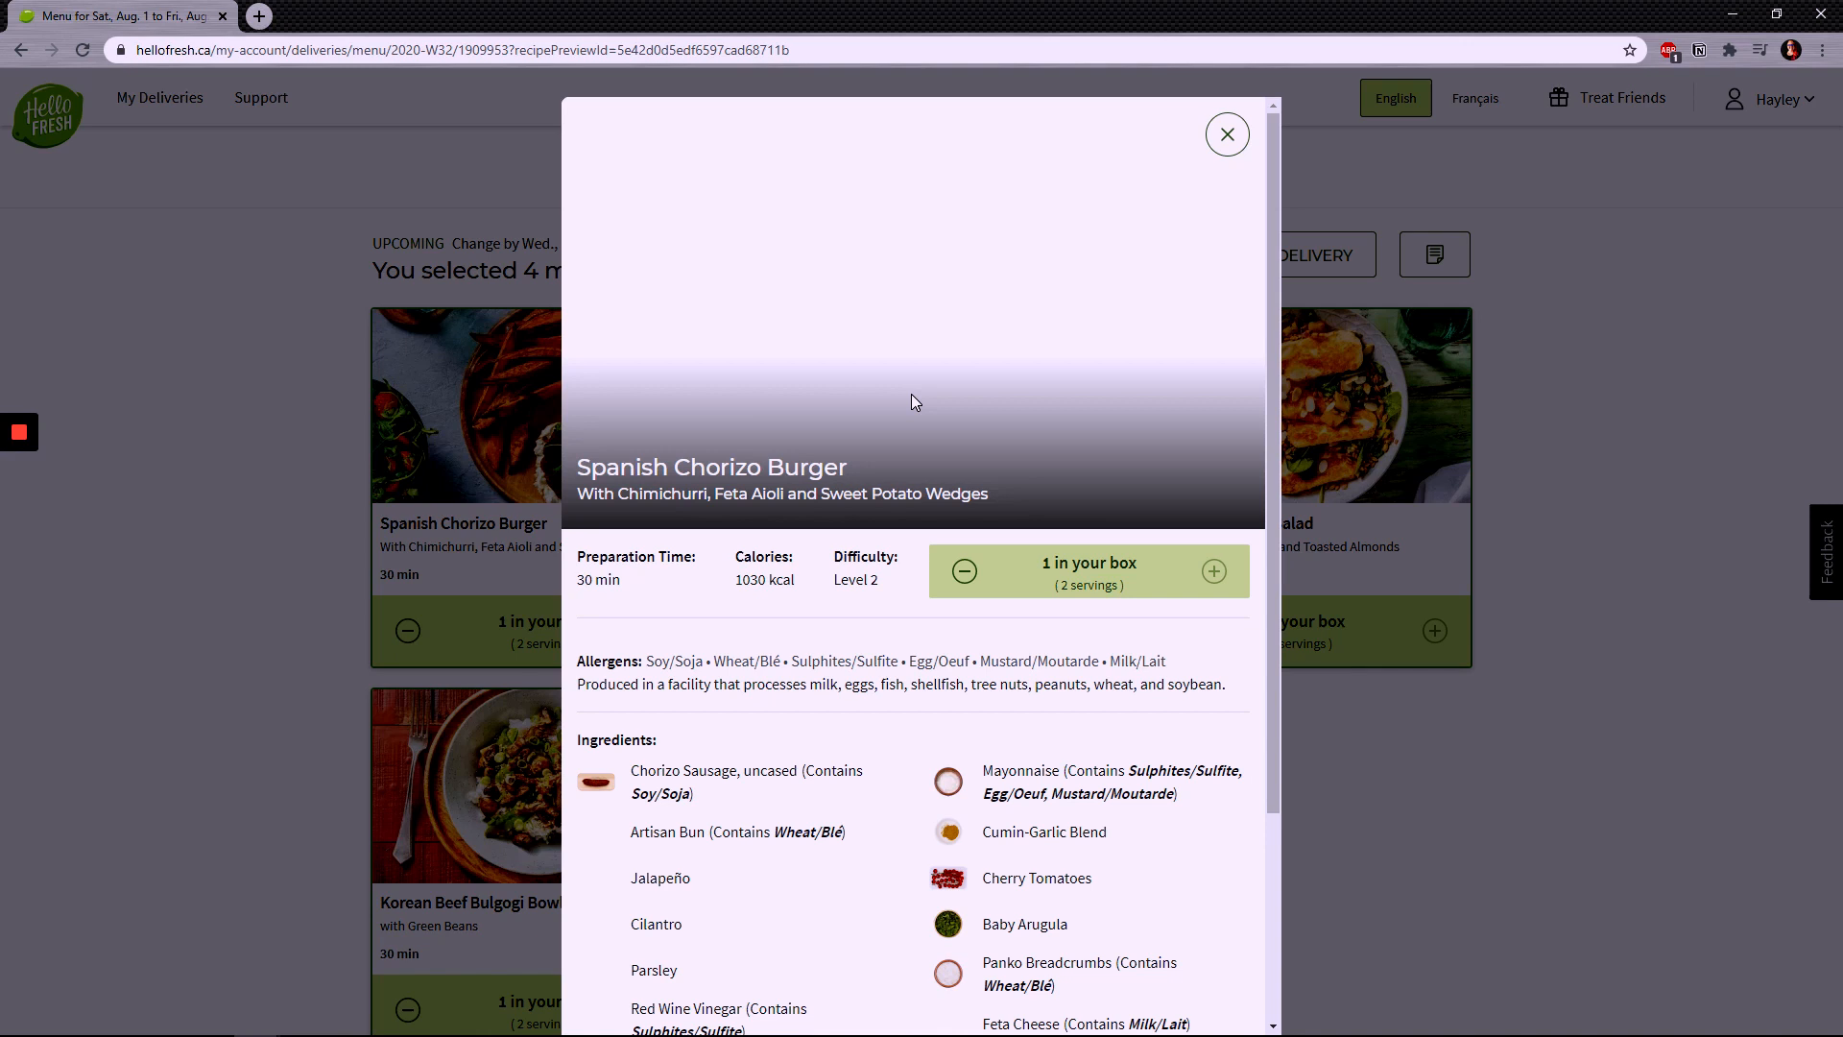
{"action": "scroll", "scroll_direction": "down", "scroll_amount": 3}
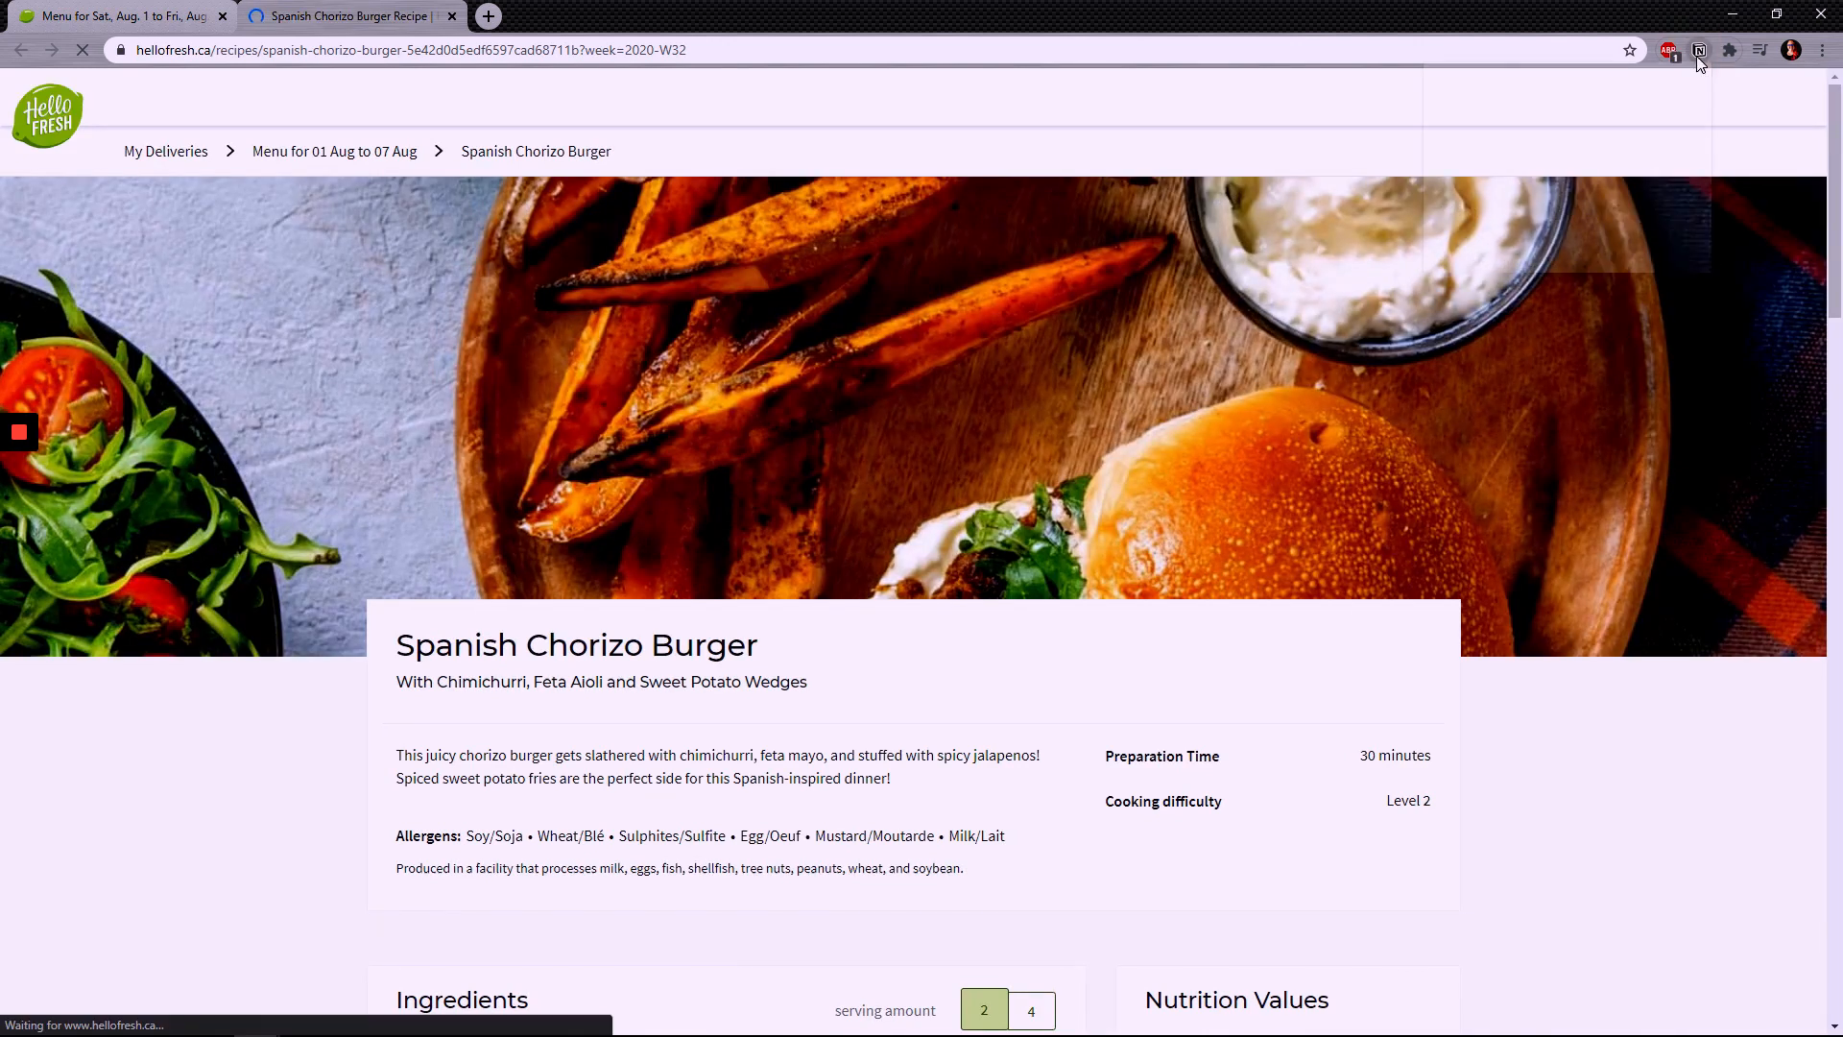
{"action": "left_click", "coordinate": [1699, 50]}
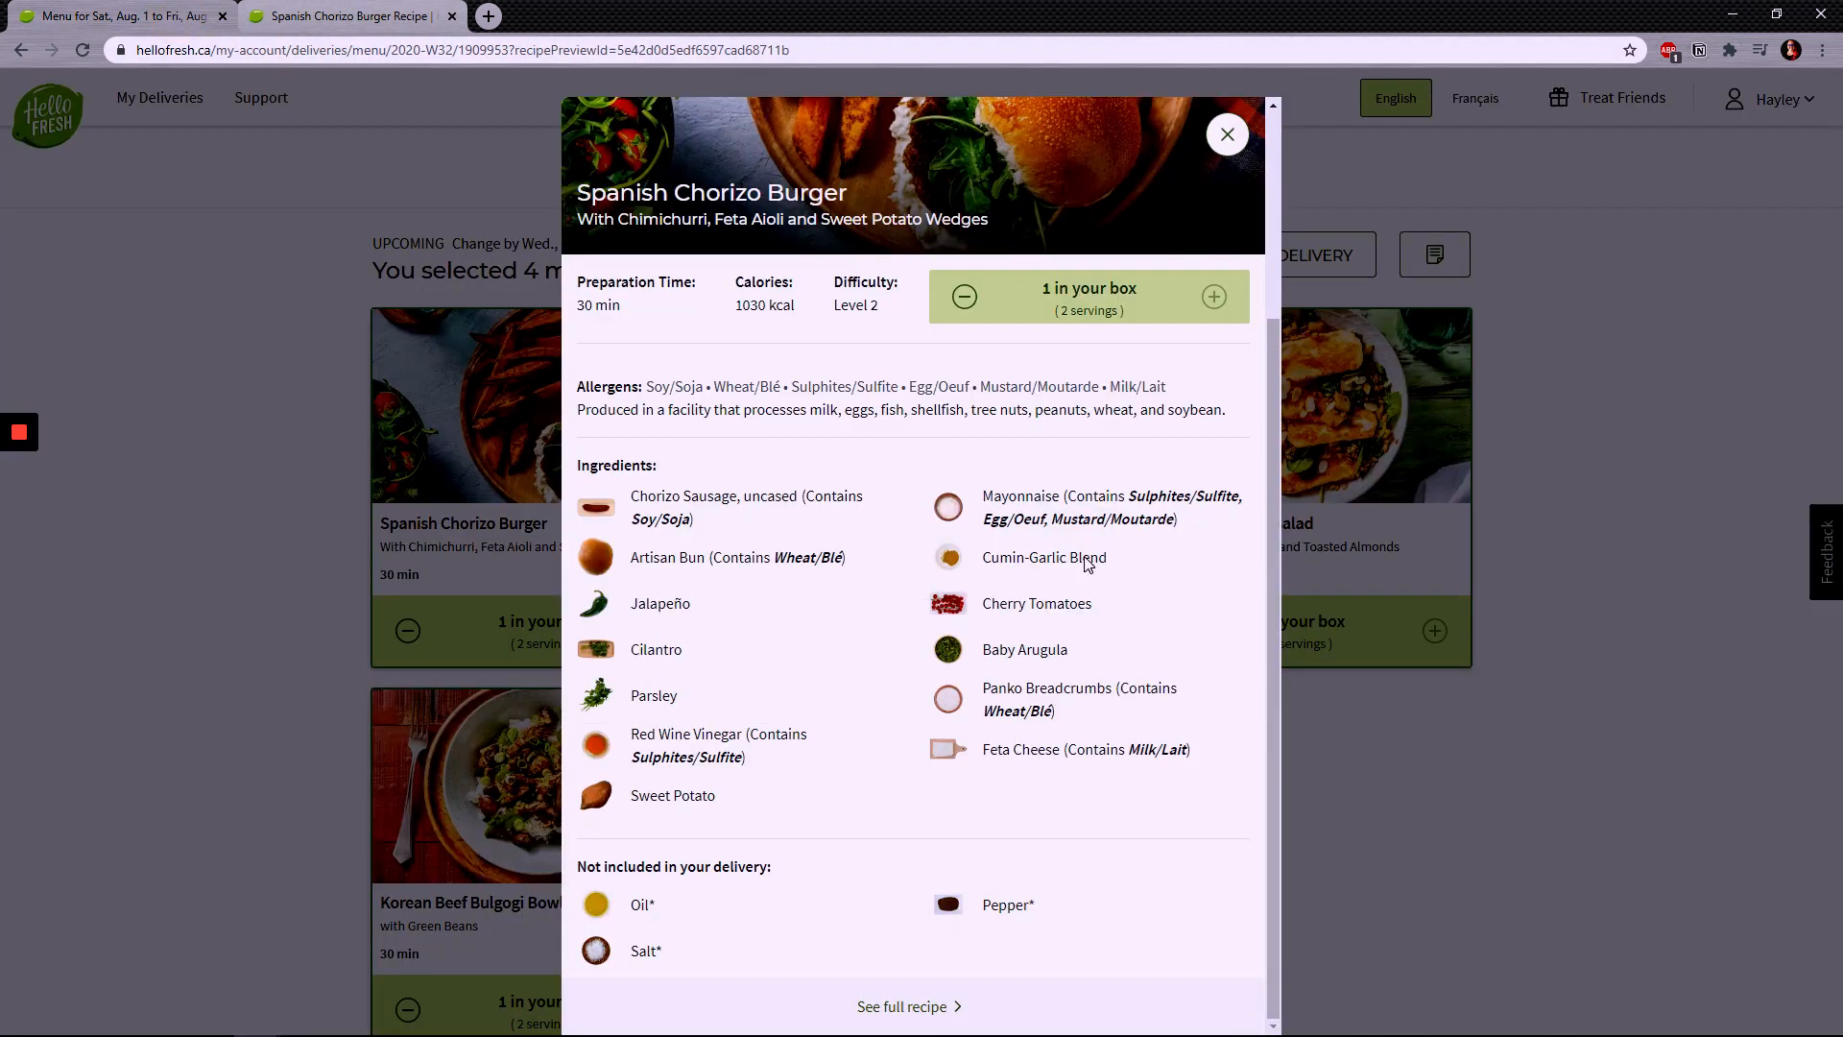
{"action": "left_click", "coordinate": [1227, 134]}
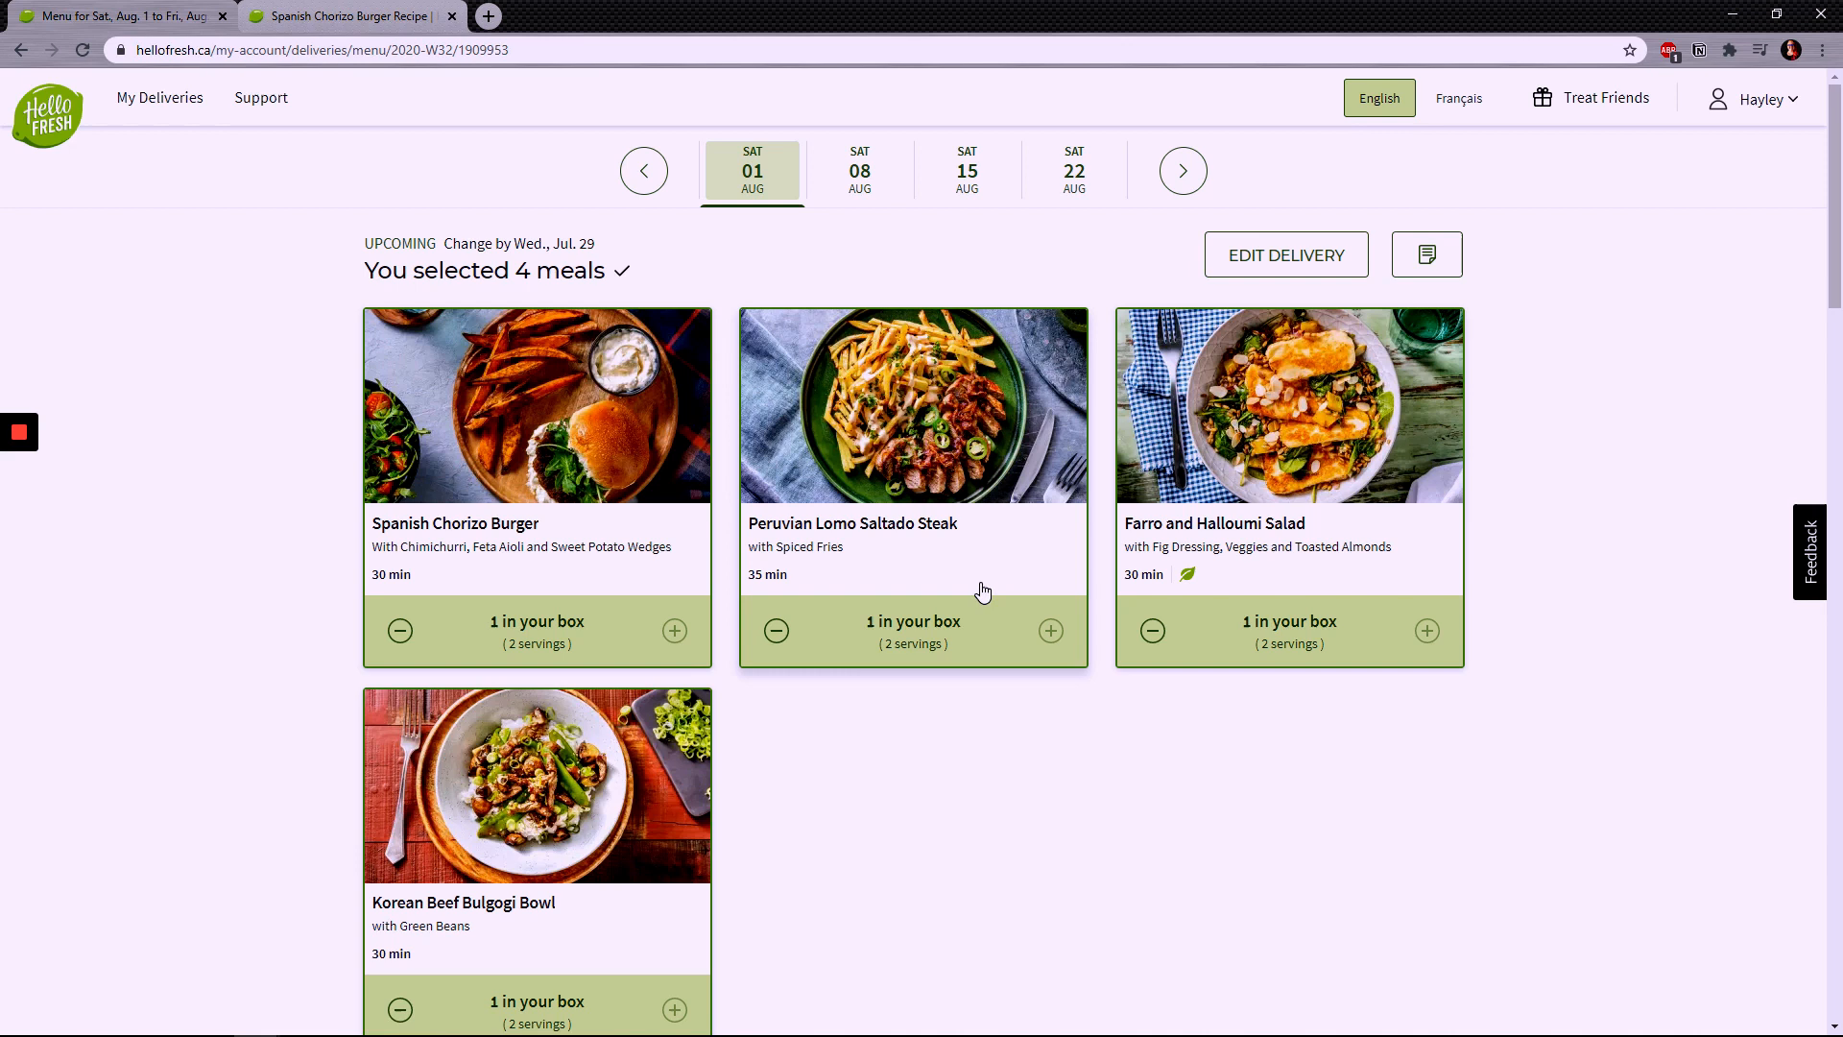
Step: Open the Peruvian Lomo Saltado Steak full recipe, then show the Sat 08 Aug delivery menu
{"action": "left_click", "coordinate": [912, 405]}
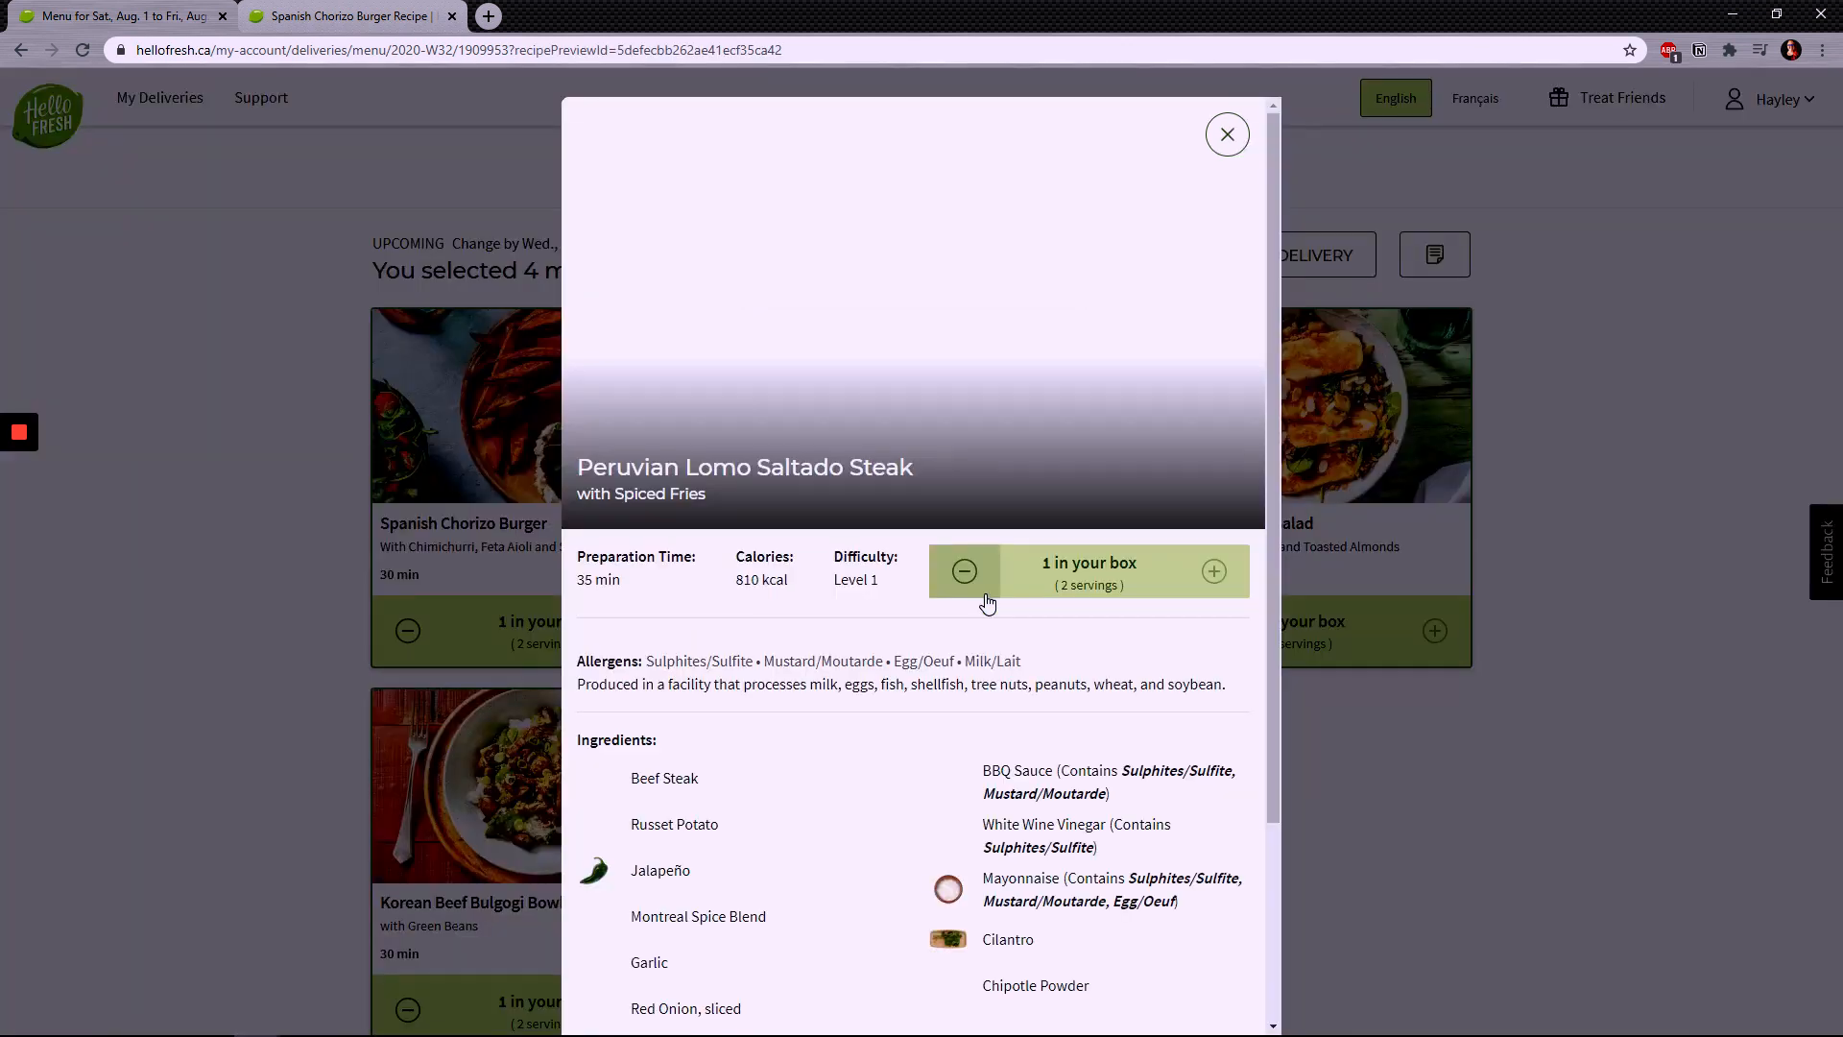
{"action": "scroll", "scroll_direction": "down", "scroll_amount": 3}
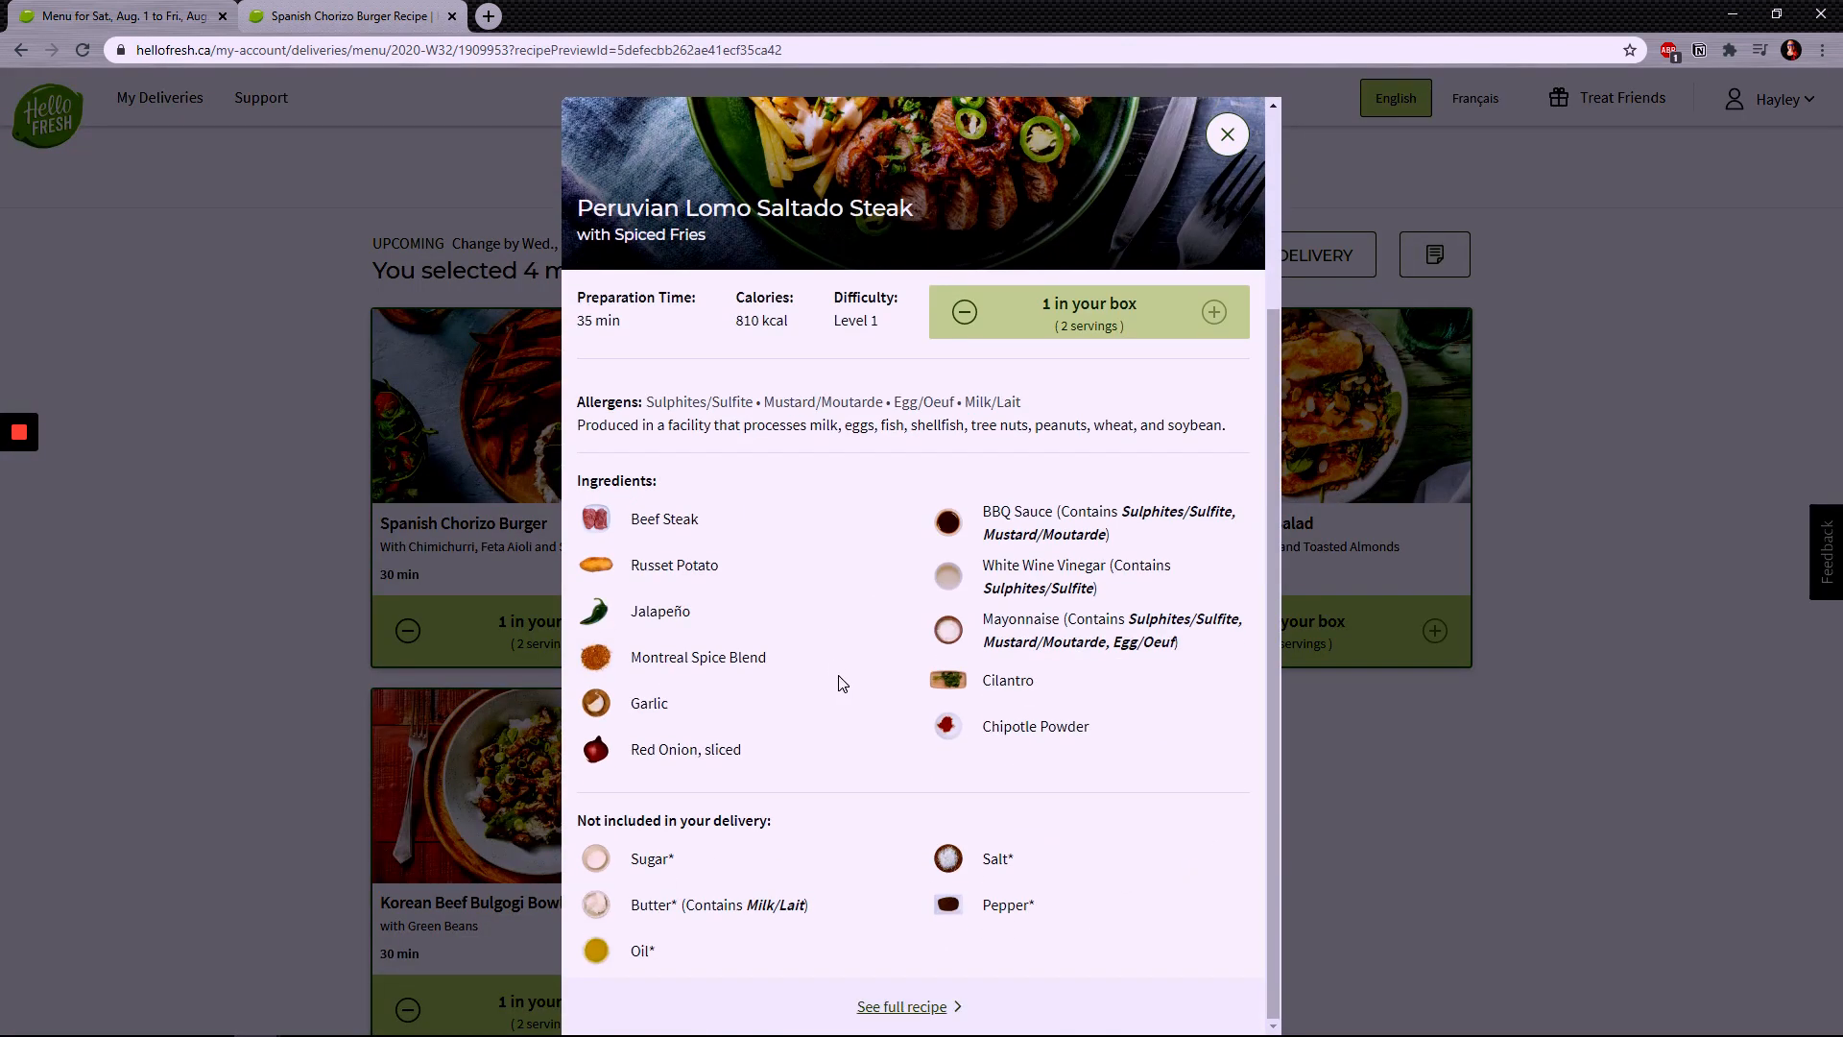
{"action": "left_click", "coordinate": [901, 1004]}
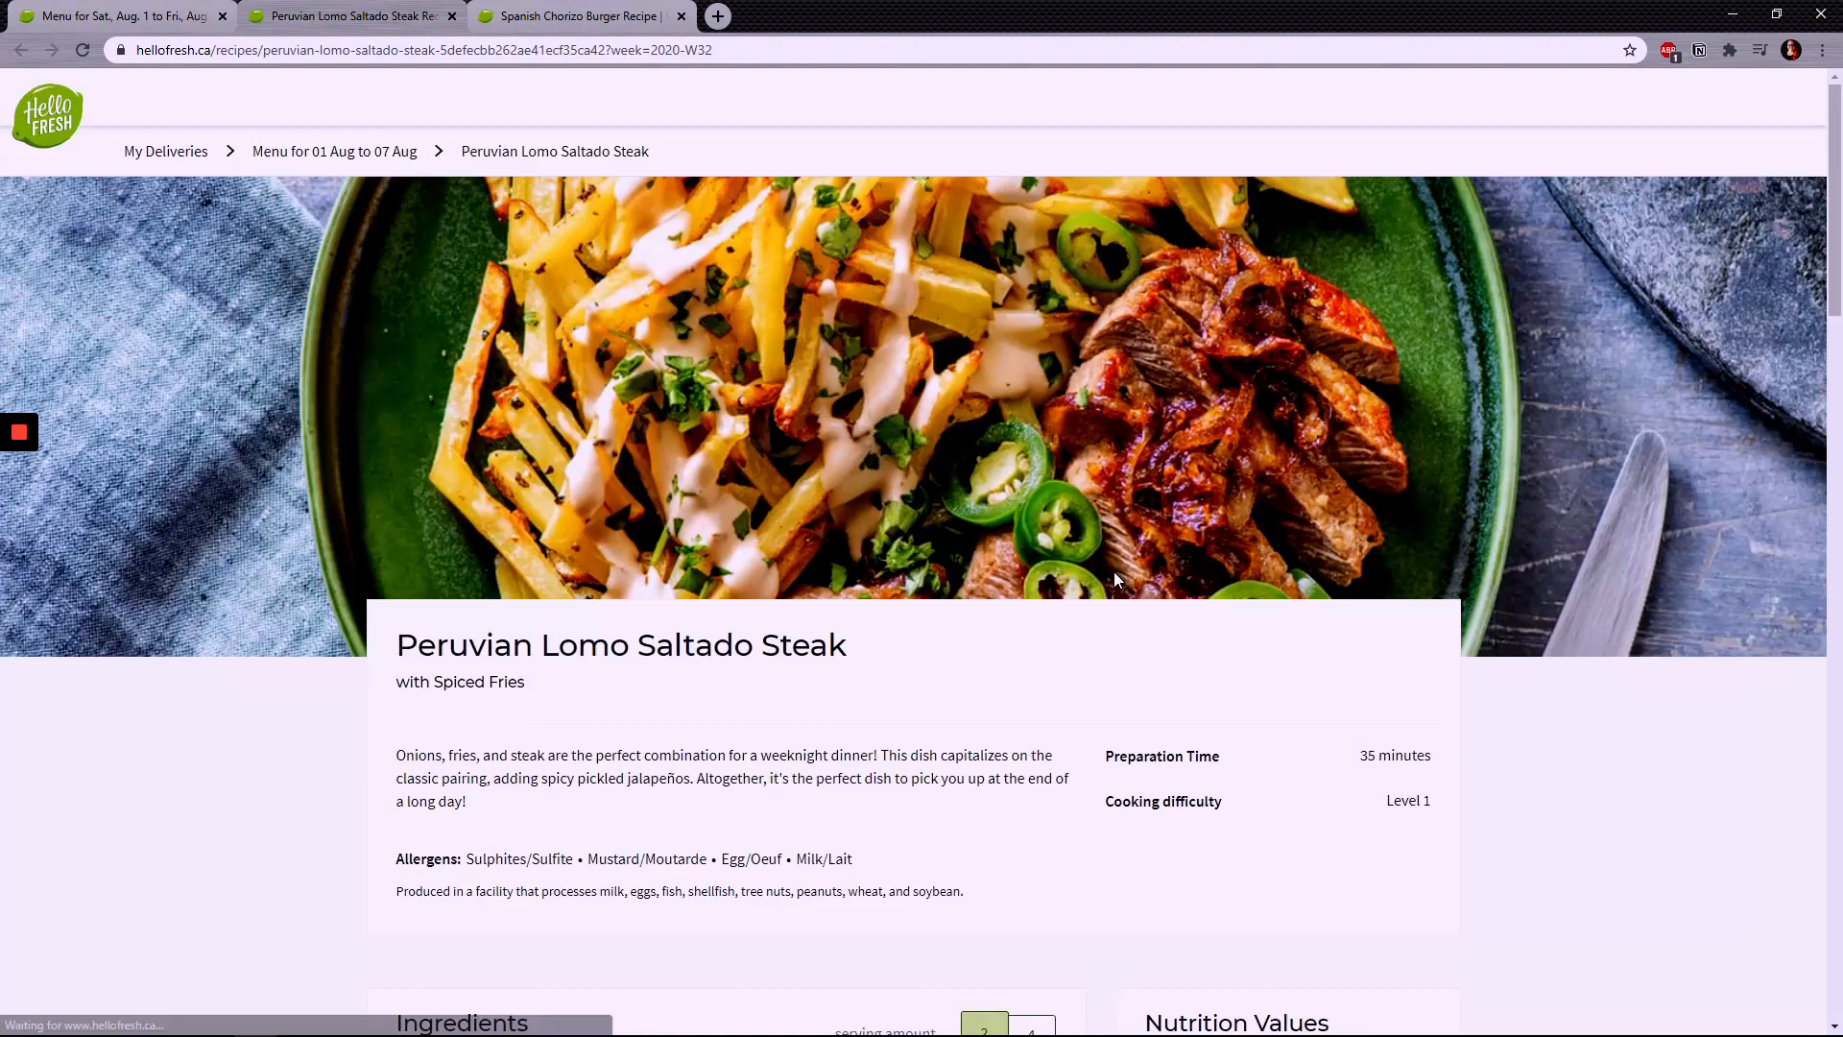
{"action": "left_click", "coordinate": [1630, 50]}
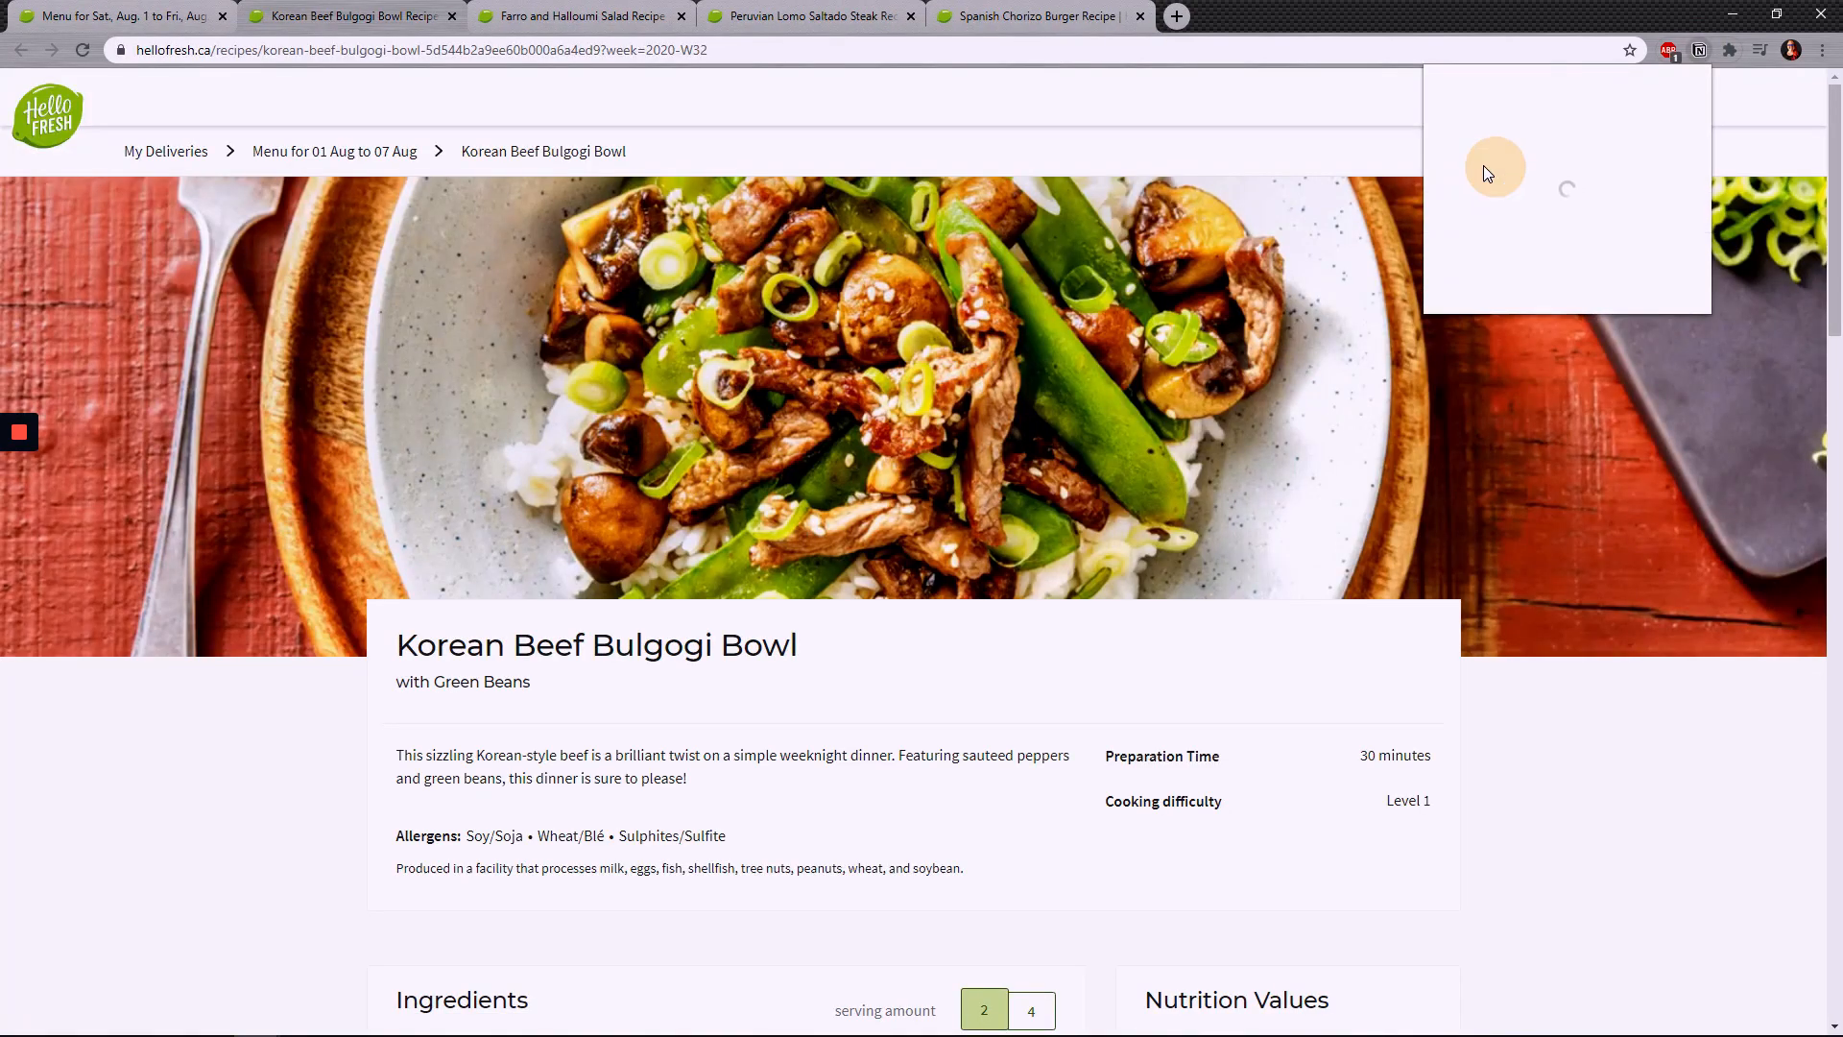
{"action": "left_click", "coordinate": [165, 149]}
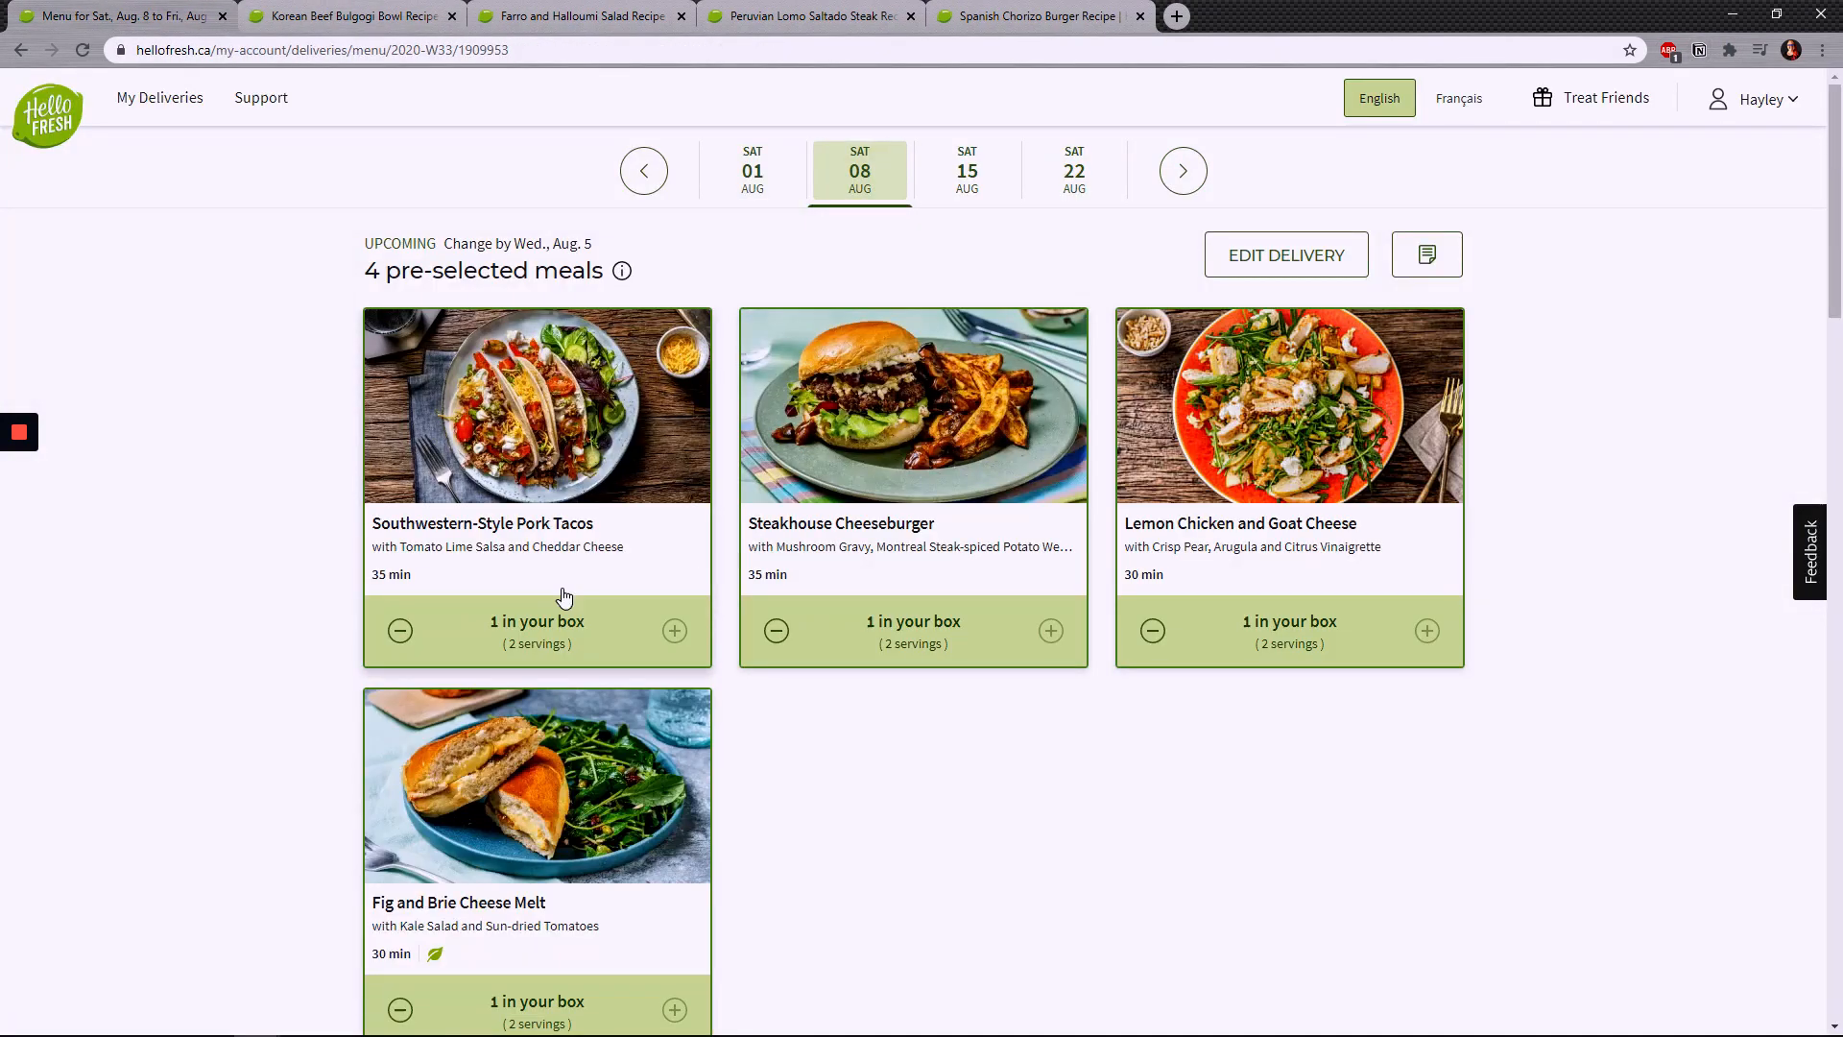
Step: Look over an Aug 8 pre-selected meal before returning to the Notion Bullet Journal
{"action": "left_click", "coordinate": [536, 405]}
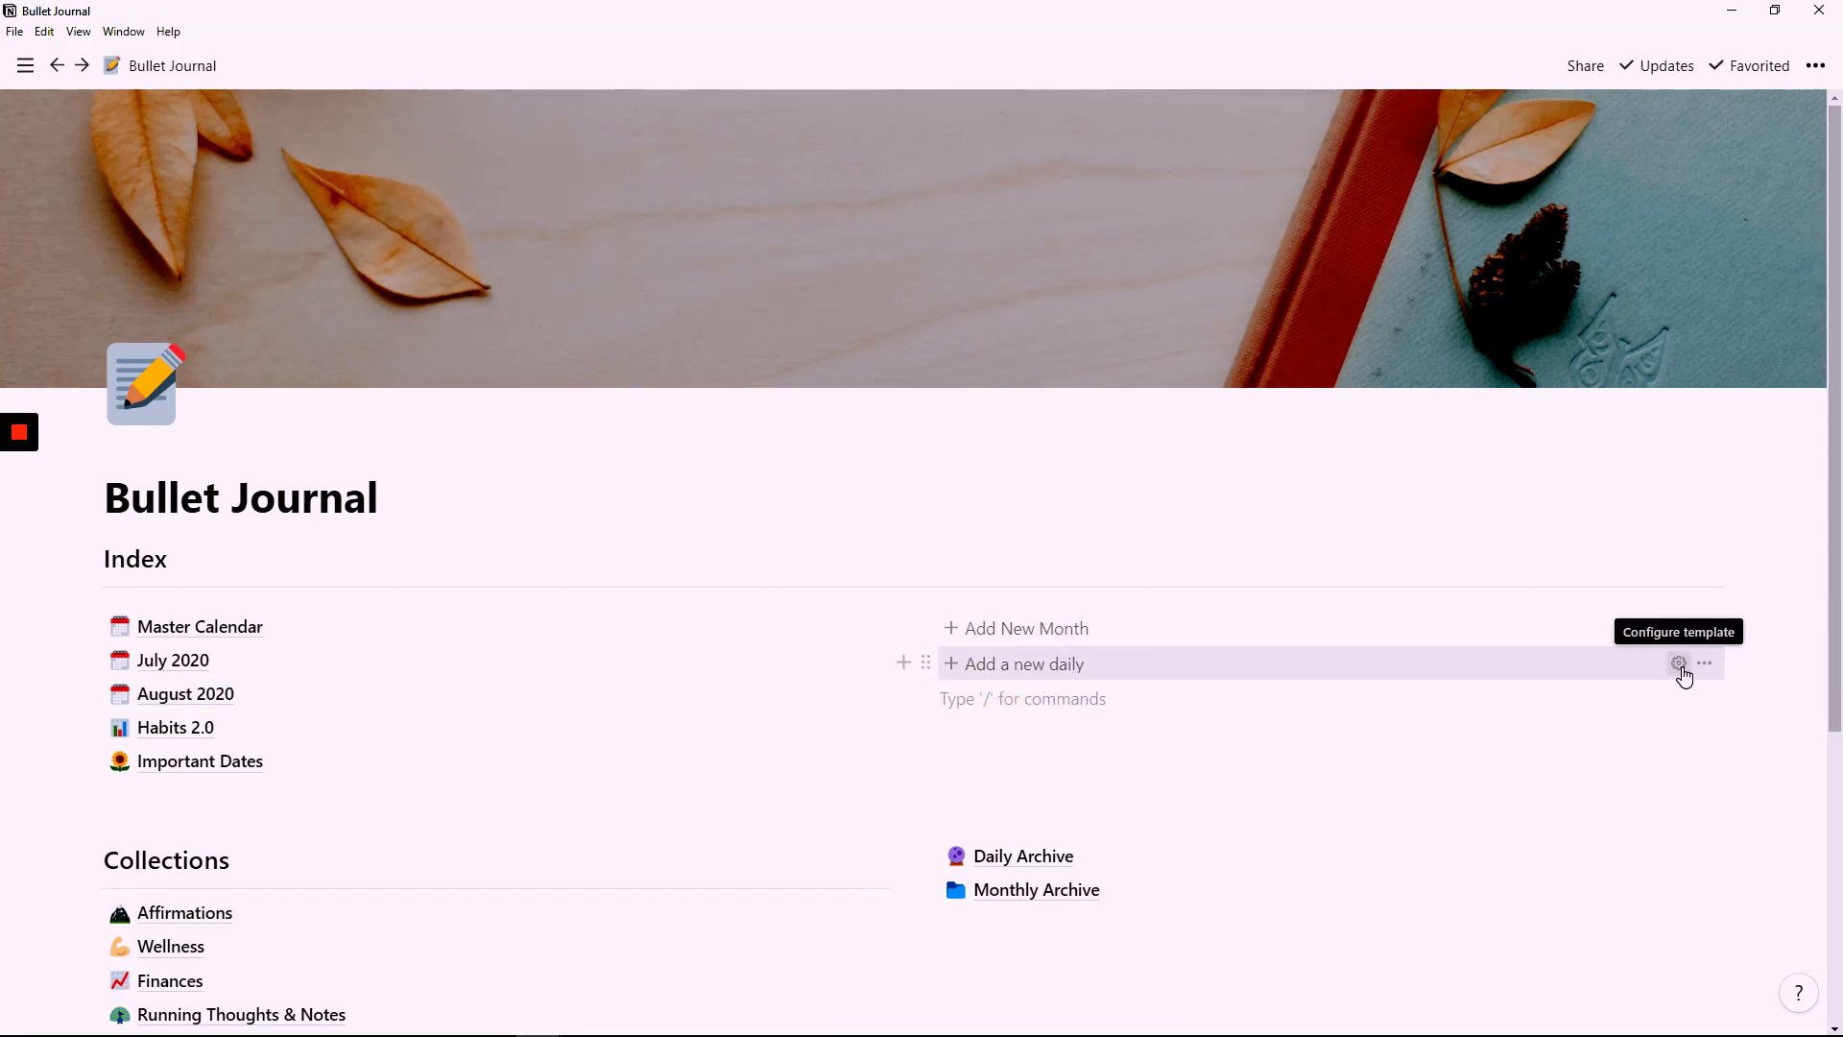
Step: Edit the daily entry template and set its page icon to the cherry blossom emoji
{"action": "left_click", "coordinate": [1680, 662]}
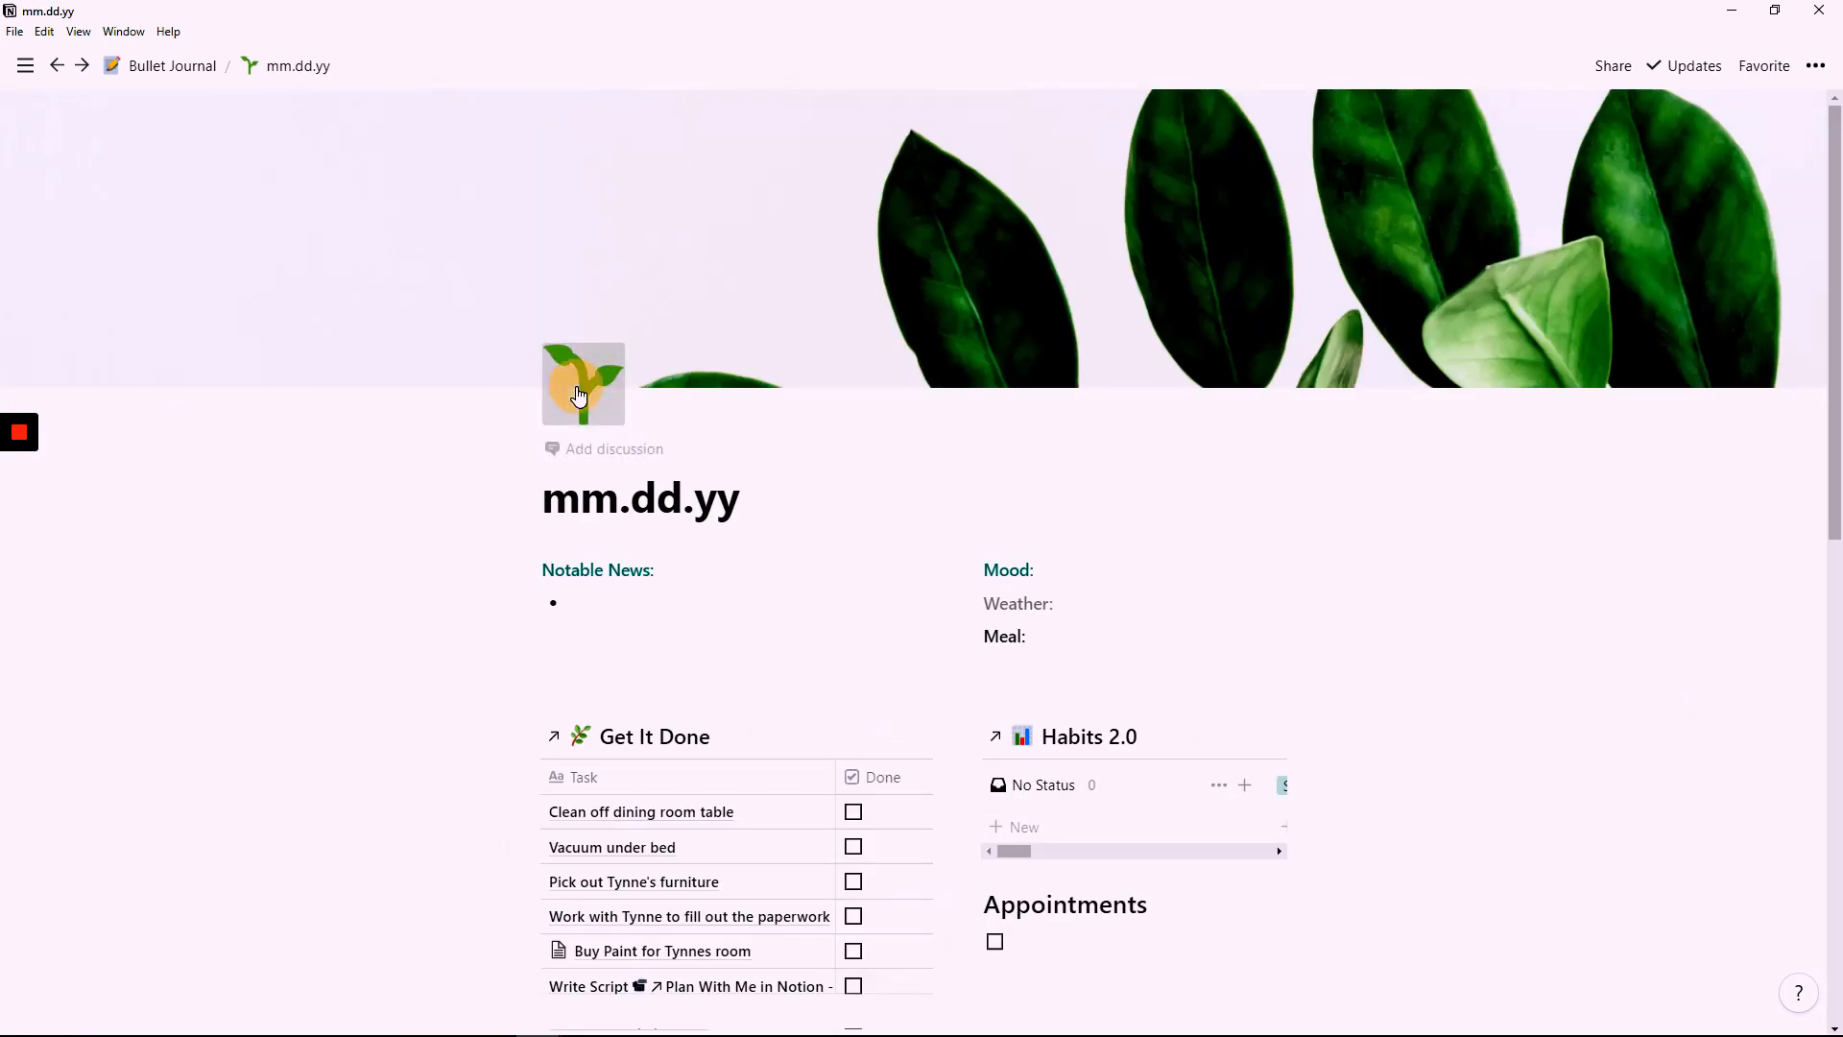
{"action": "left_click", "coordinate": [582, 382]}
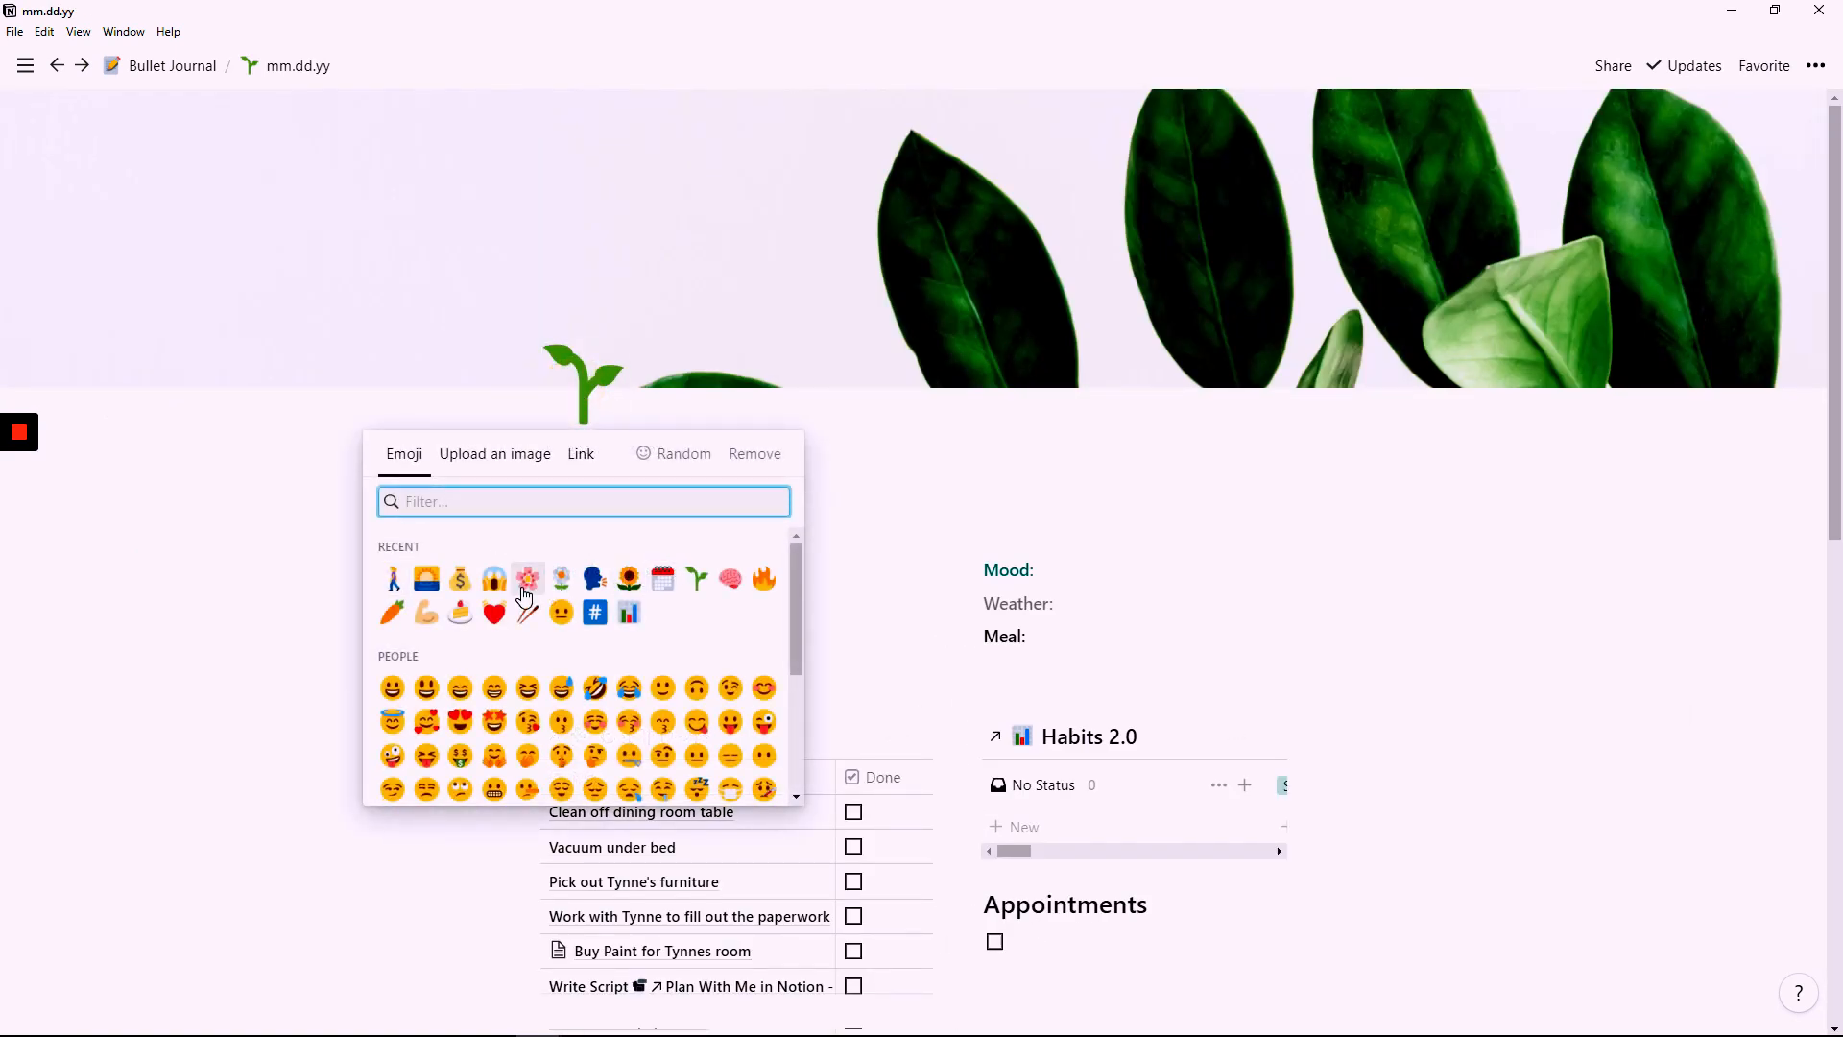
{"action": "left_click", "coordinate": [528, 577]}
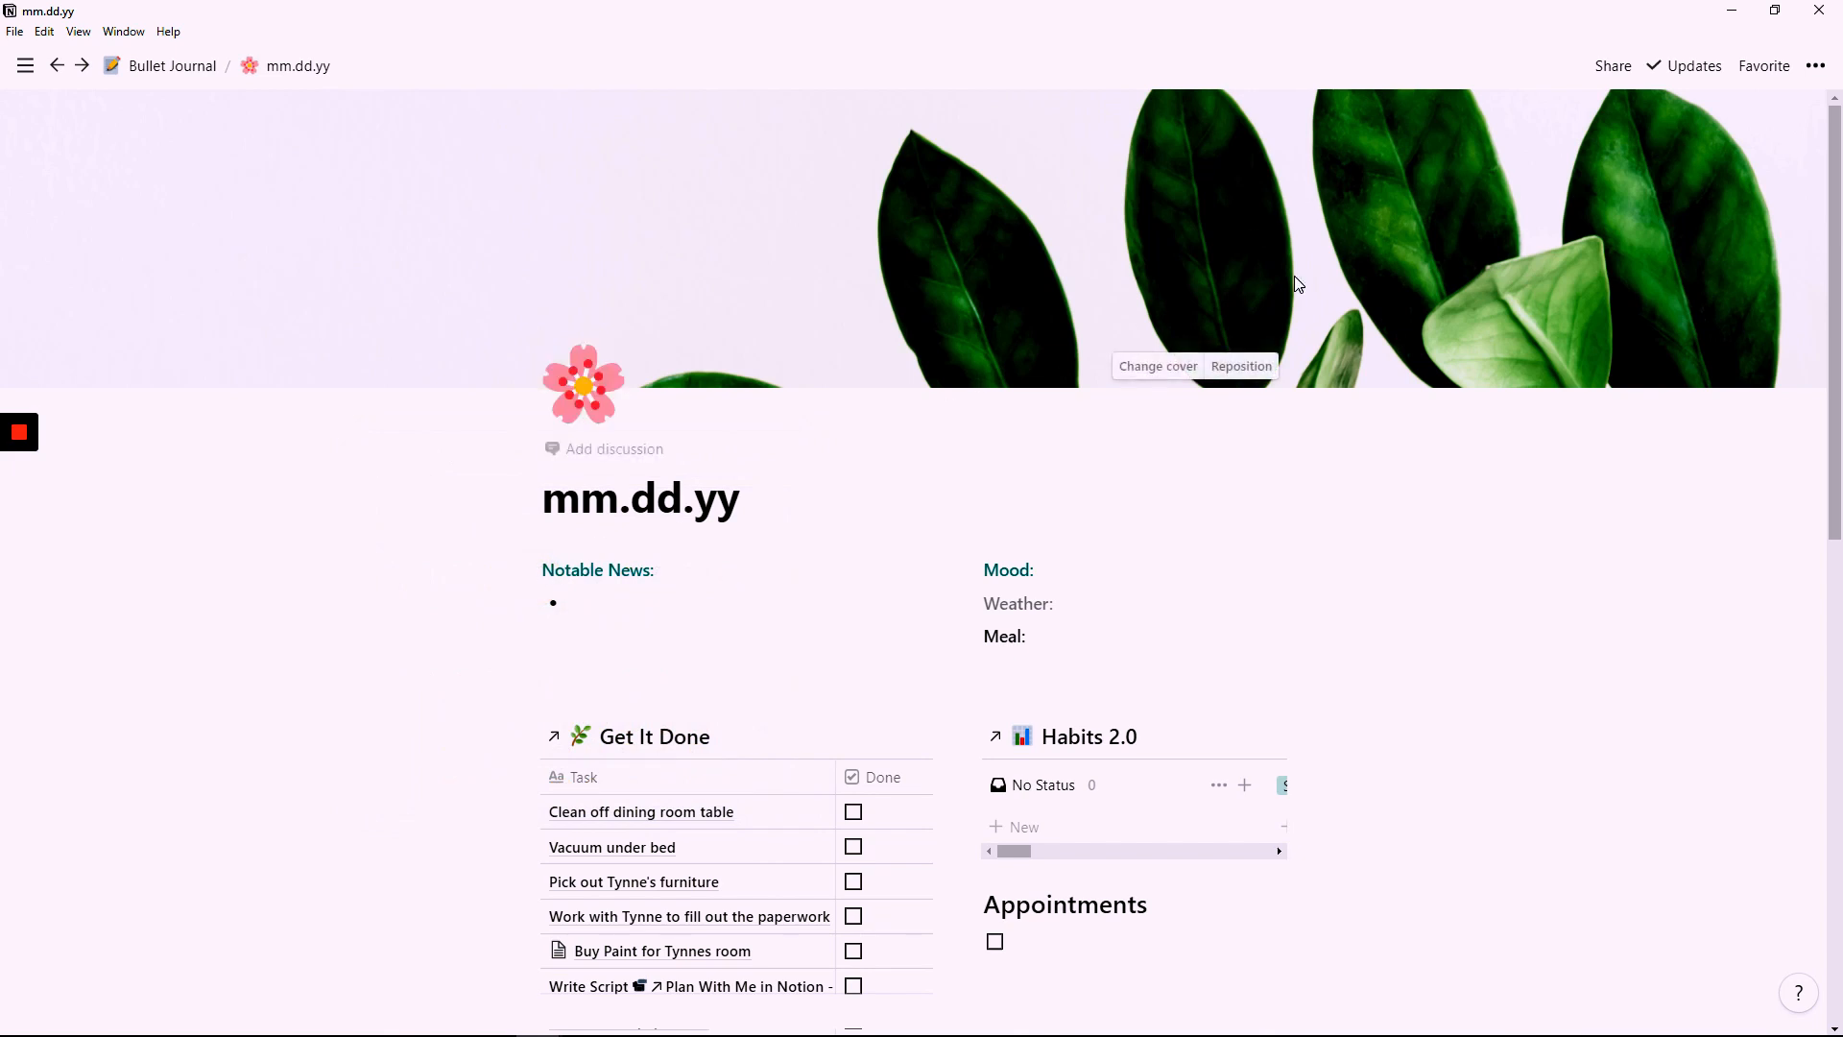
Step: Replace the cover with an Unsplash photo found by searching 'cherry blossom'
{"action": "left_click", "coordinate": [1155, 365]}
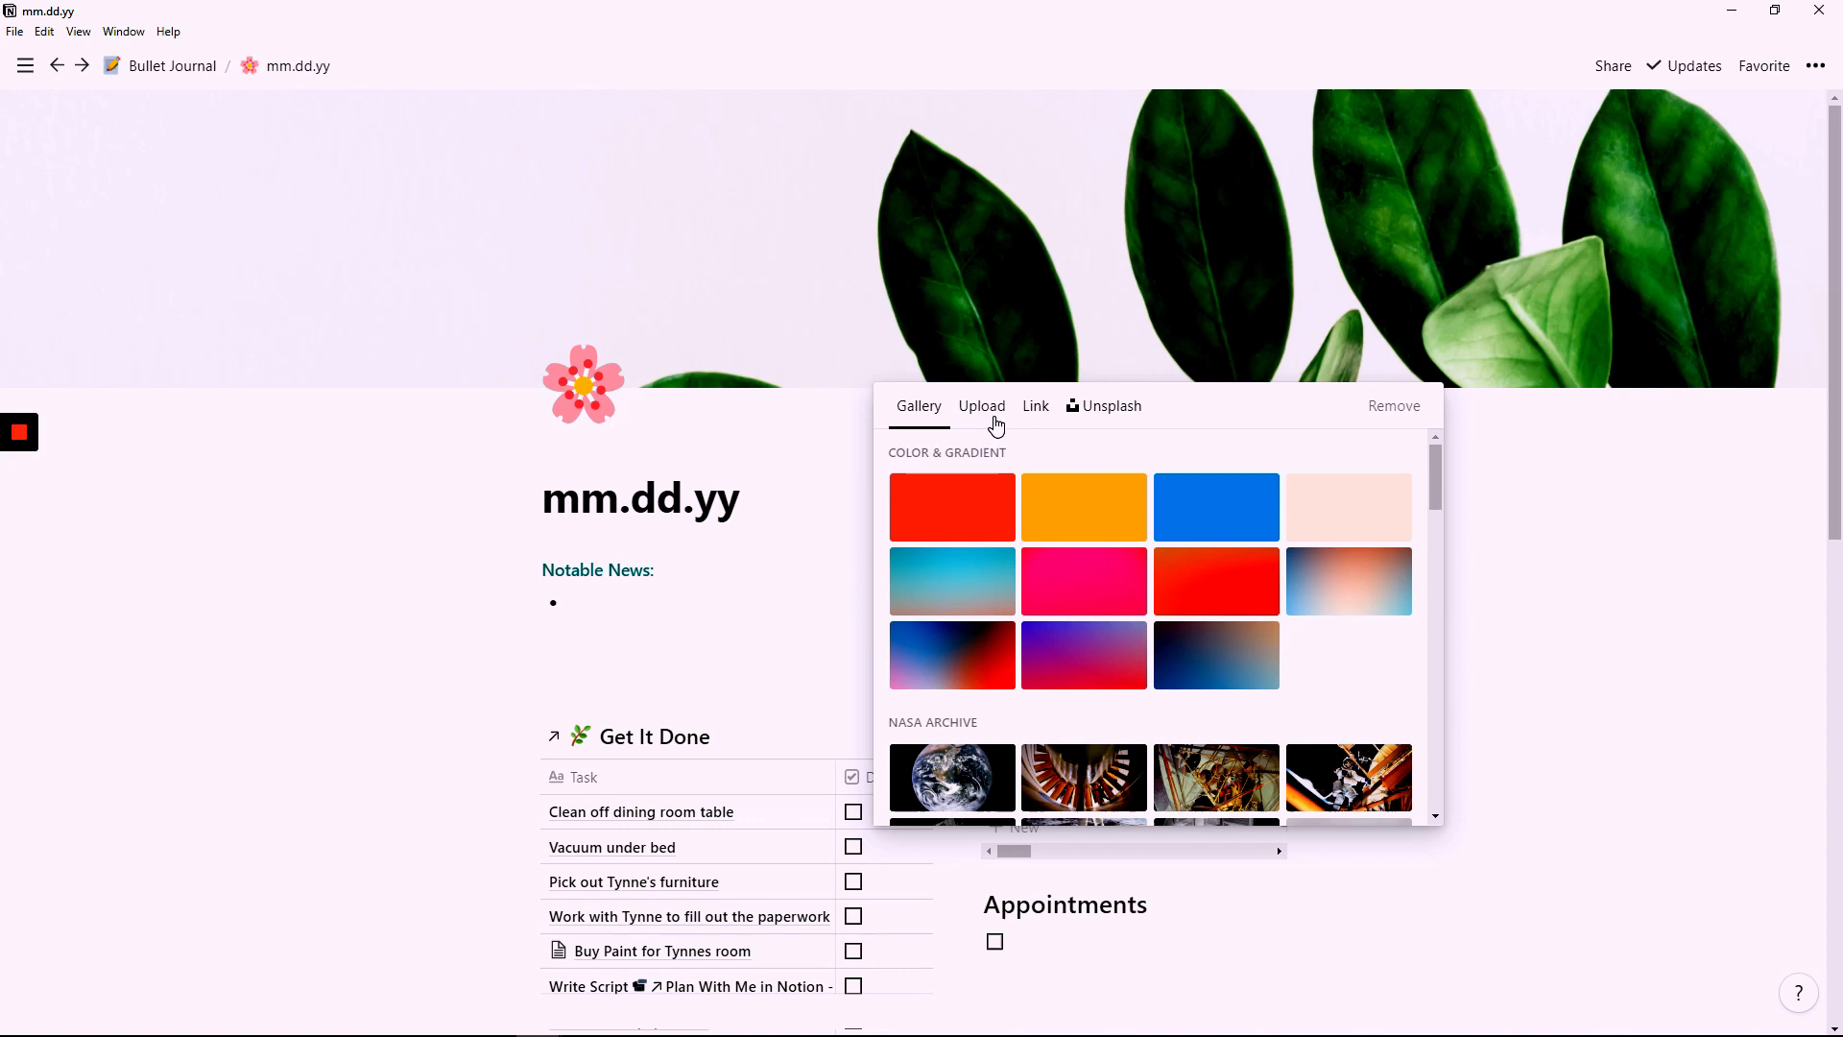
{"action": "left_click", "coordinate": [1110, 405]}
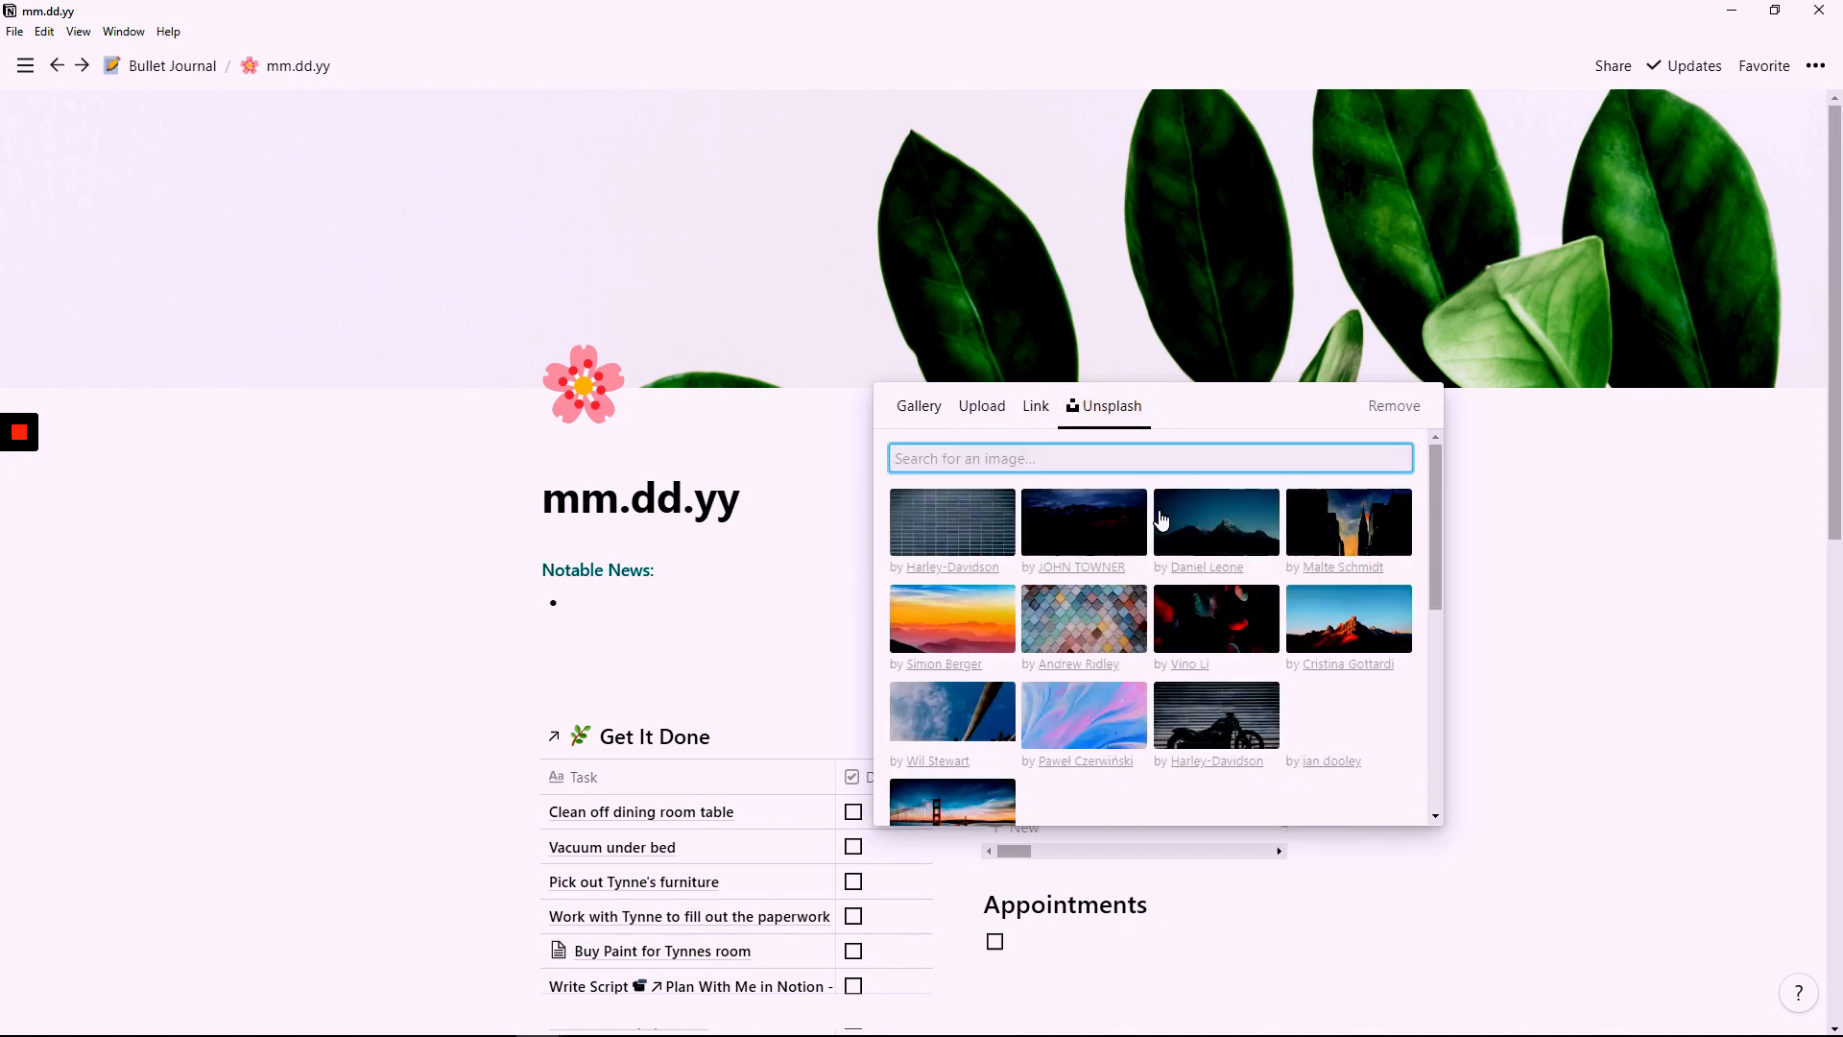
{"action": "type", "text": "cherry"}
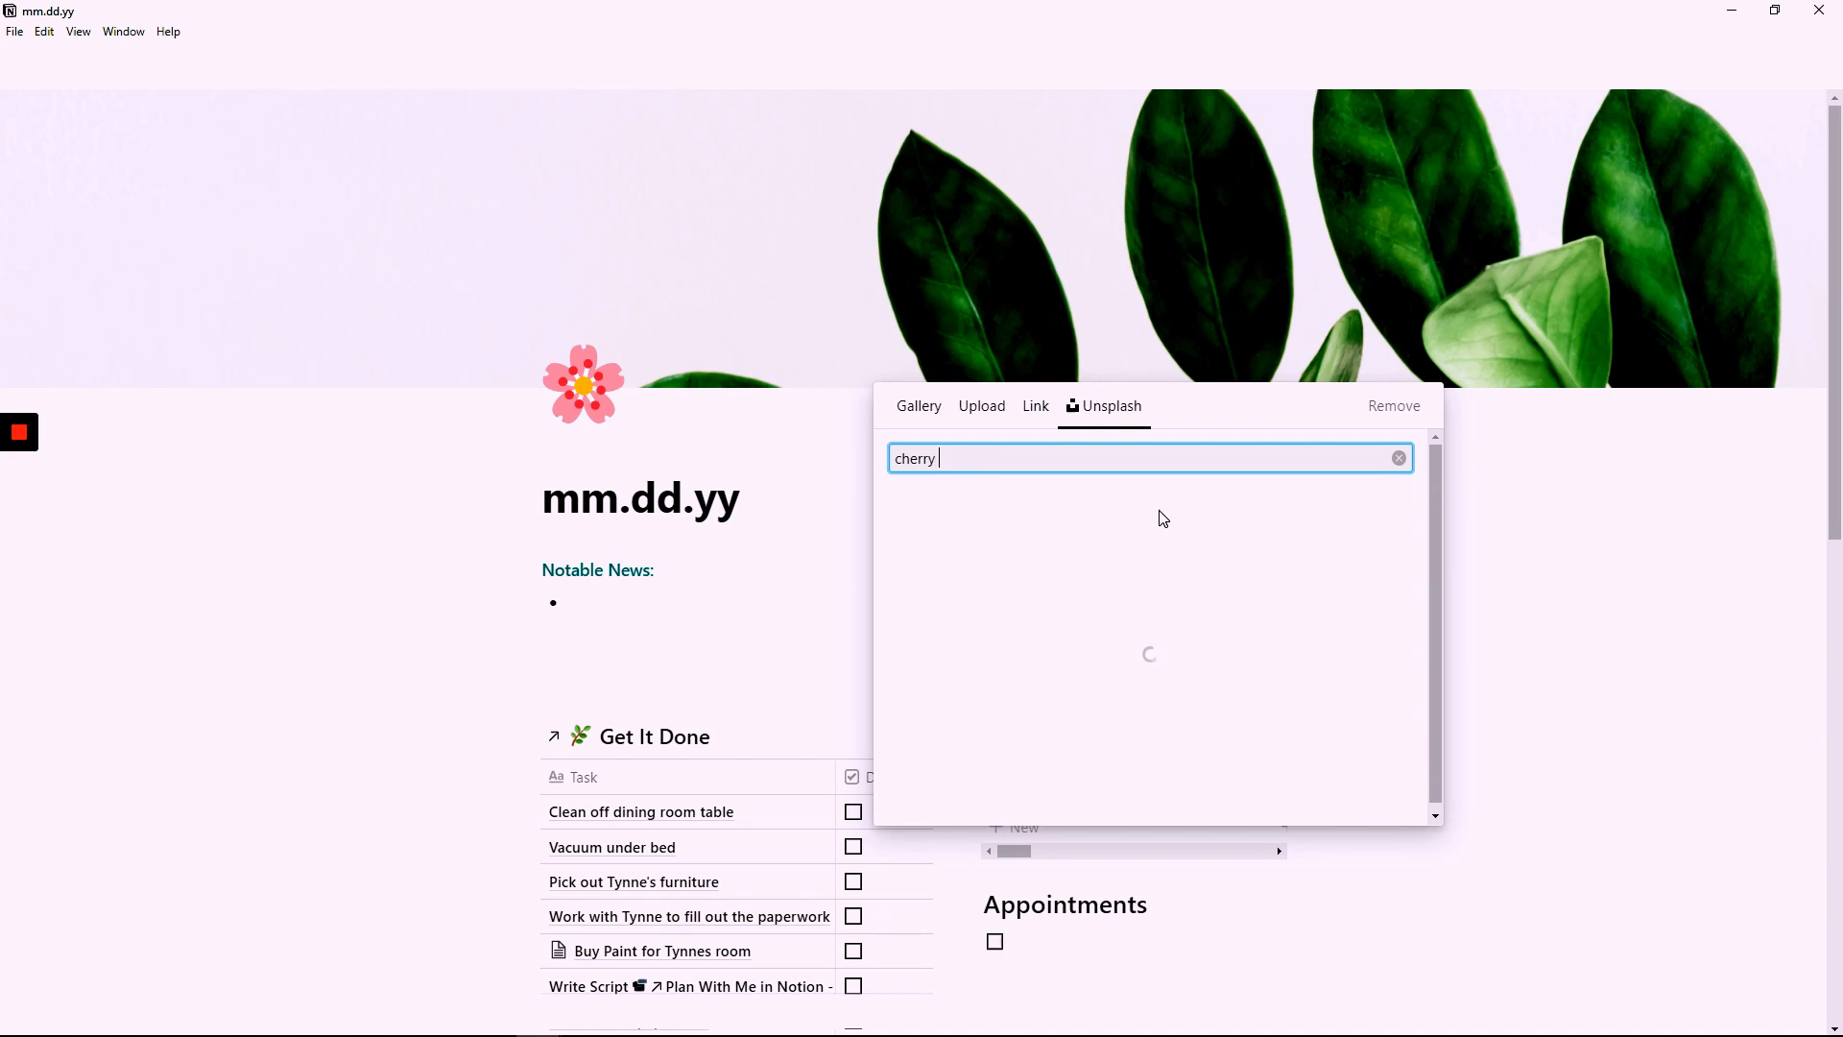
{"action": "type", "text": "bloss"}
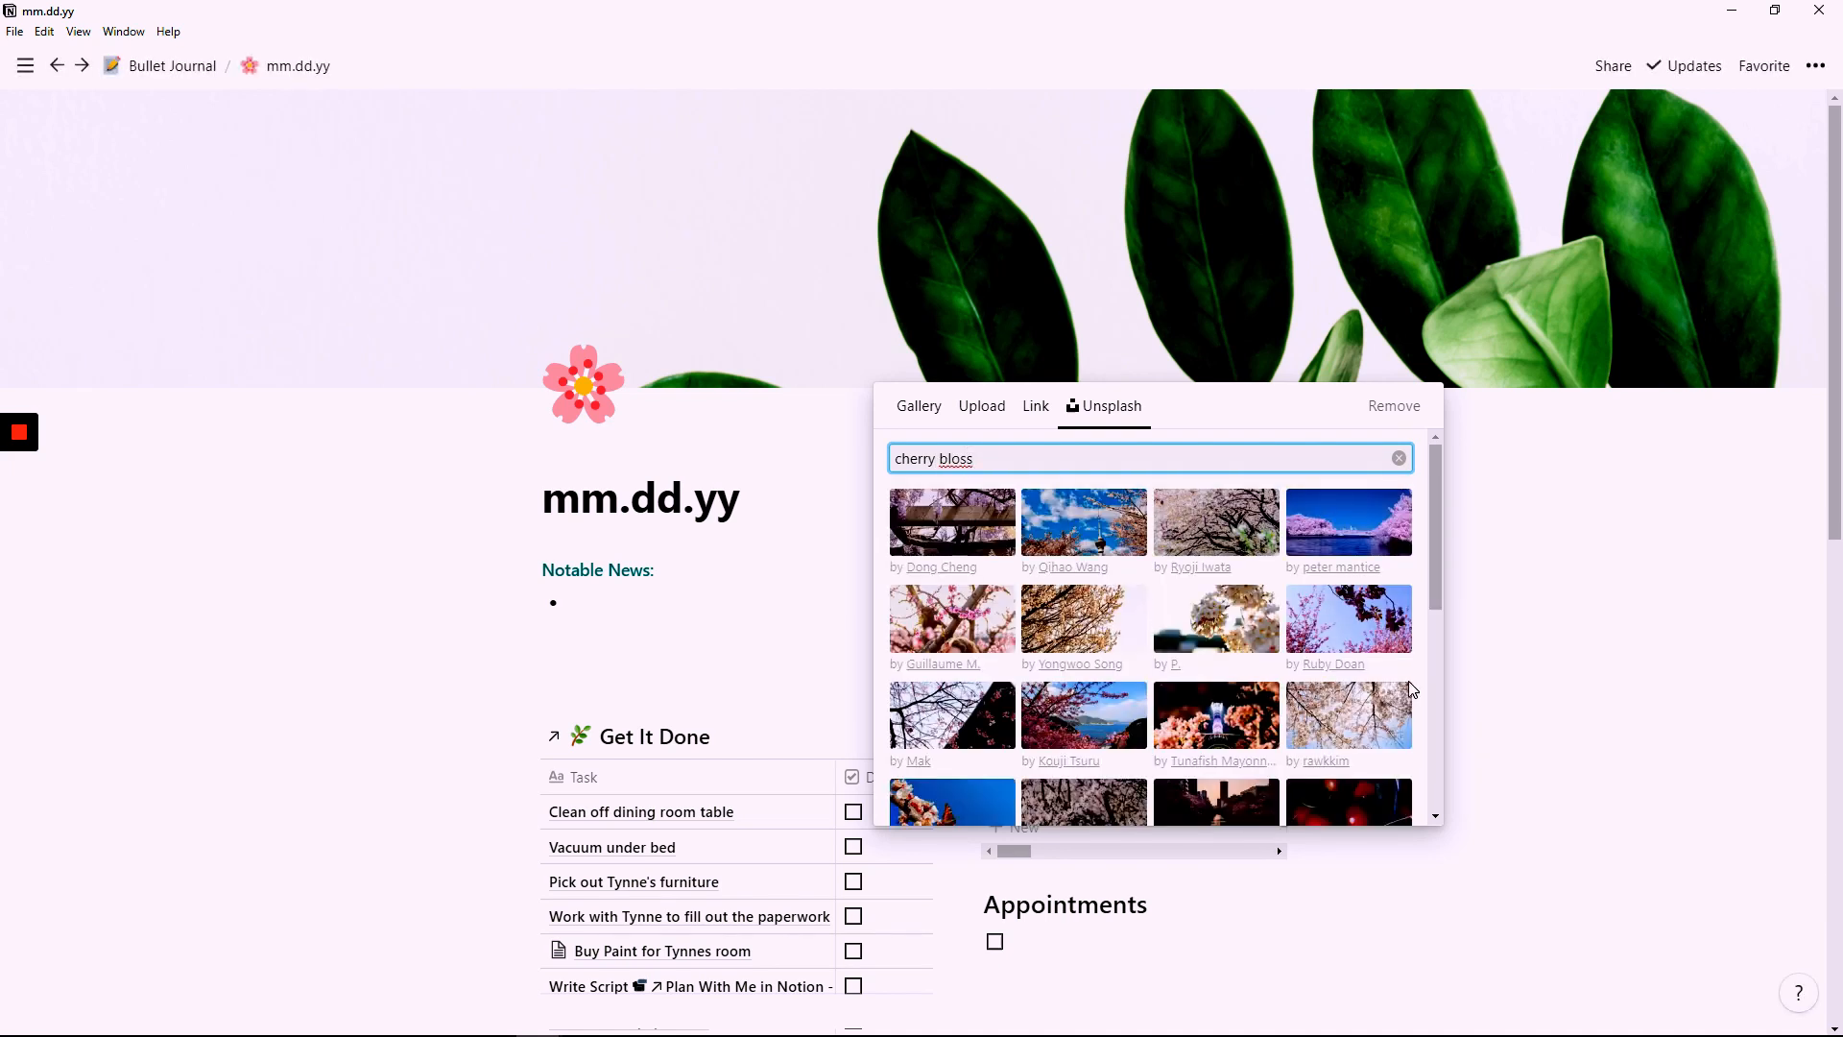
{"action": "scroll", "scroll_direction": "down", "scroll_amount": 3}
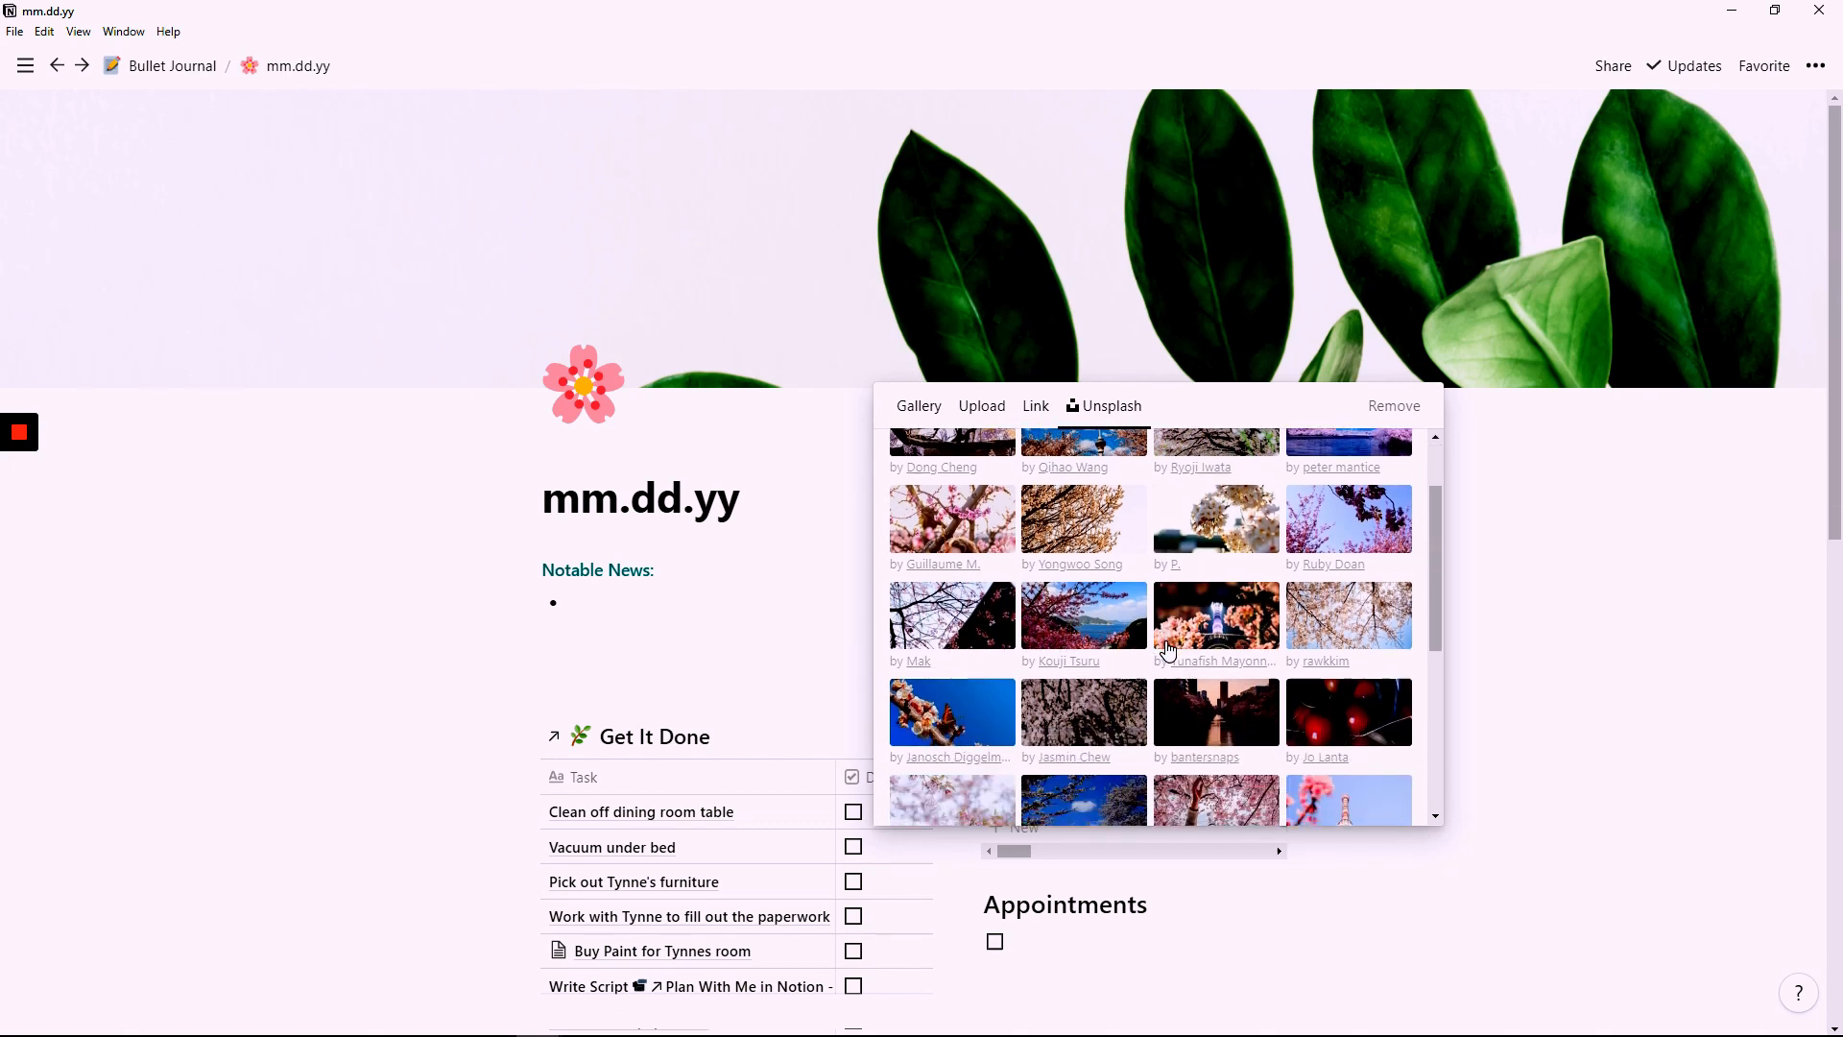
{"action": "scroll", "scroll_direction": "down", "scroll_amount": 3}
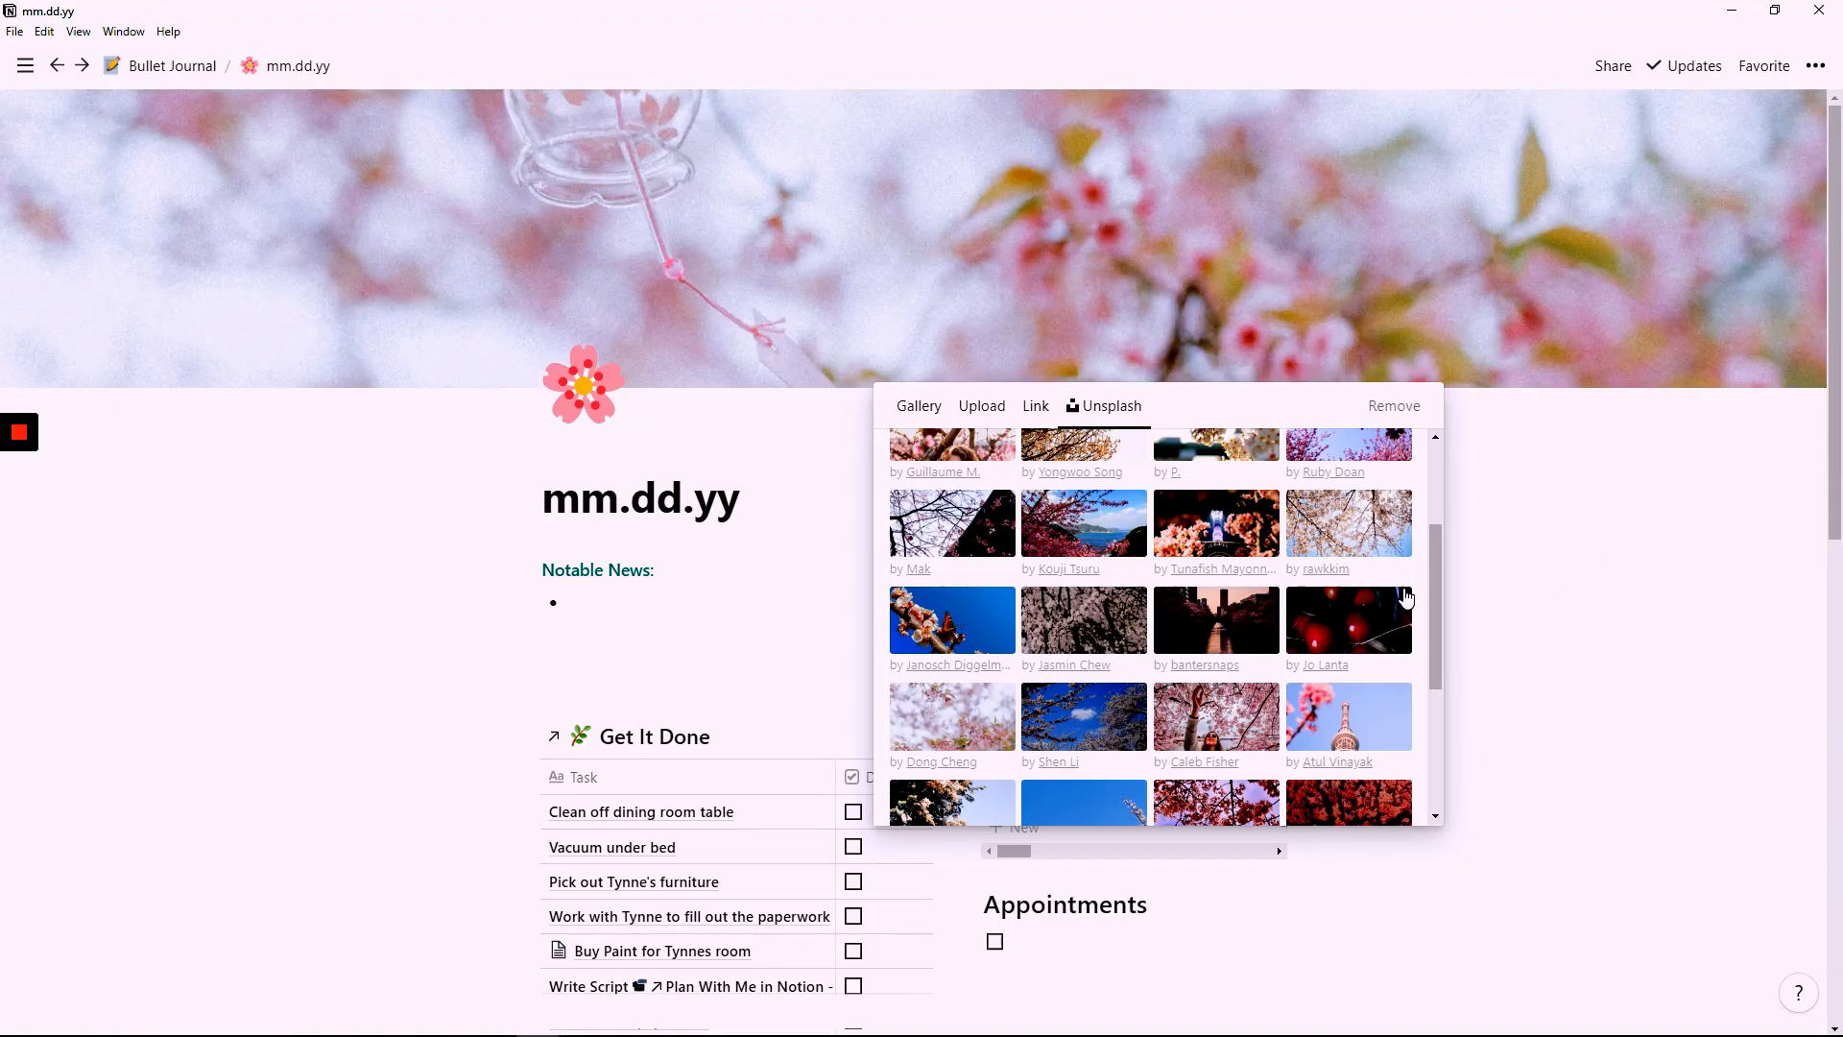
{"action": "scroll", "scroll_direction": "down", "scroll_amount": 3}
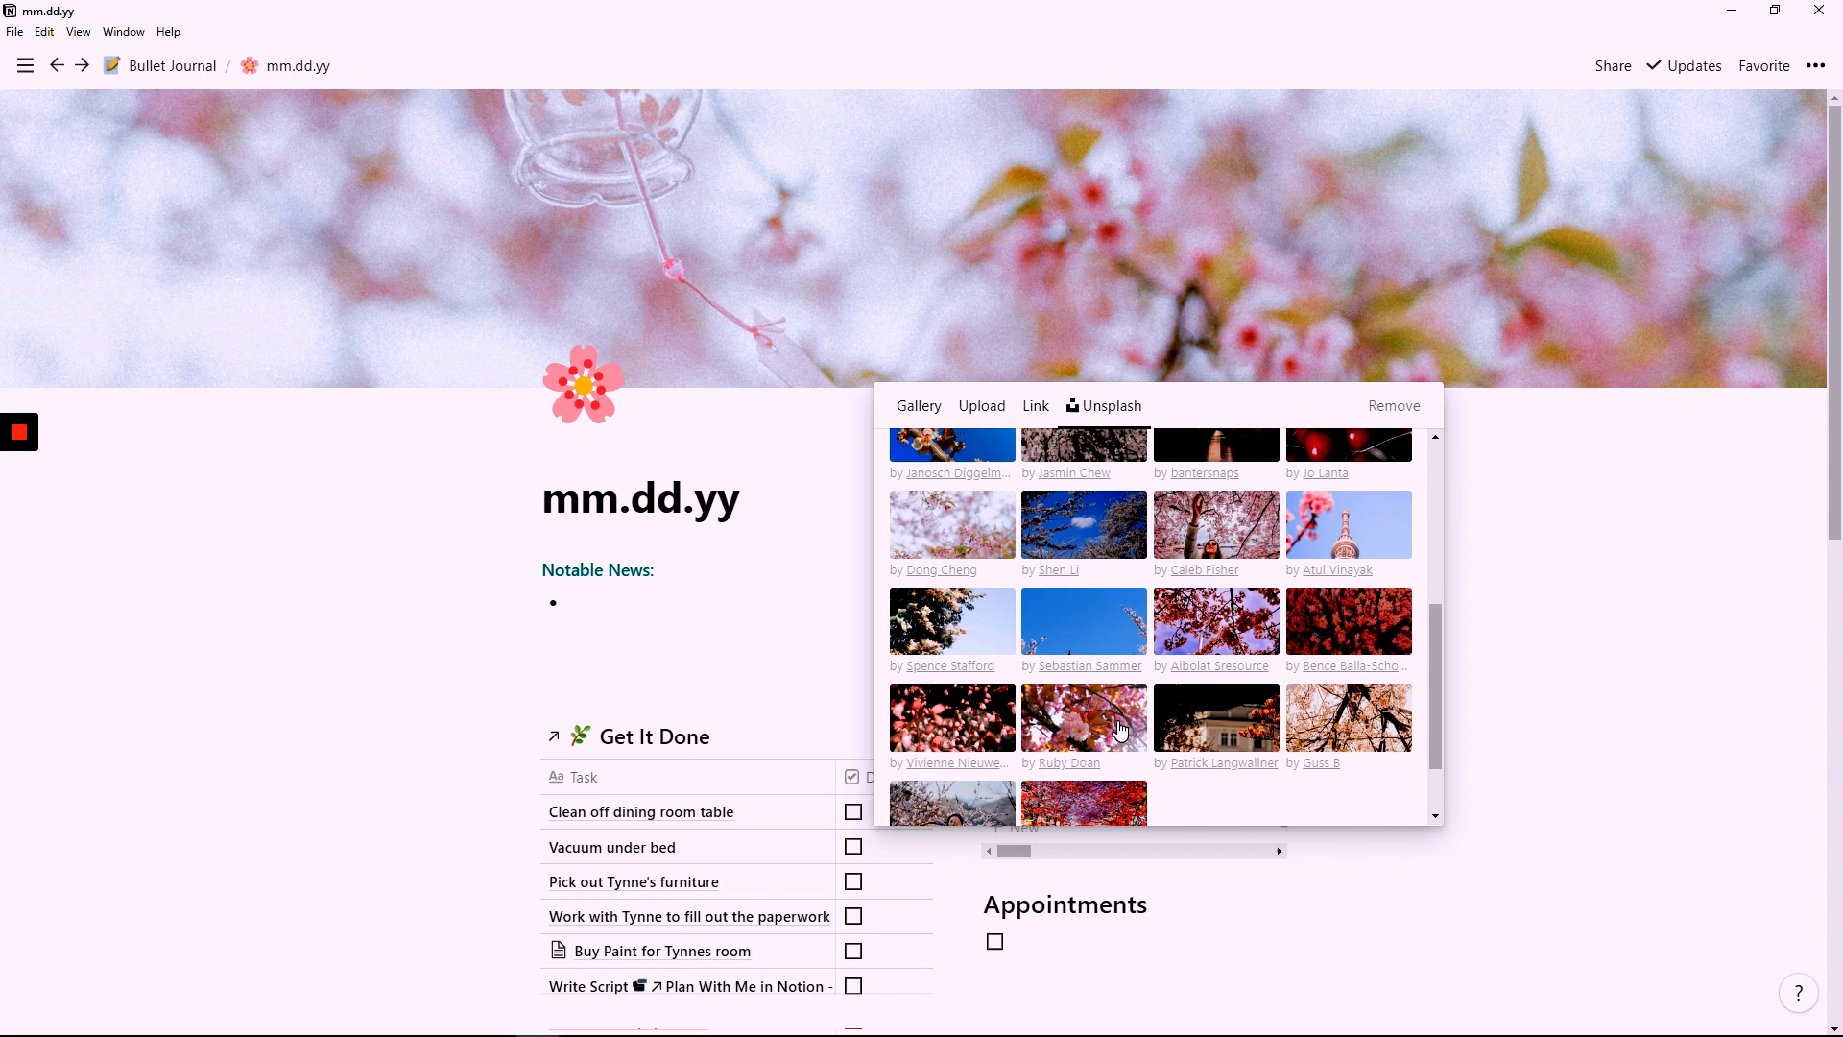
{"action": "mouse_move", "coordinate": [1583, 643]}
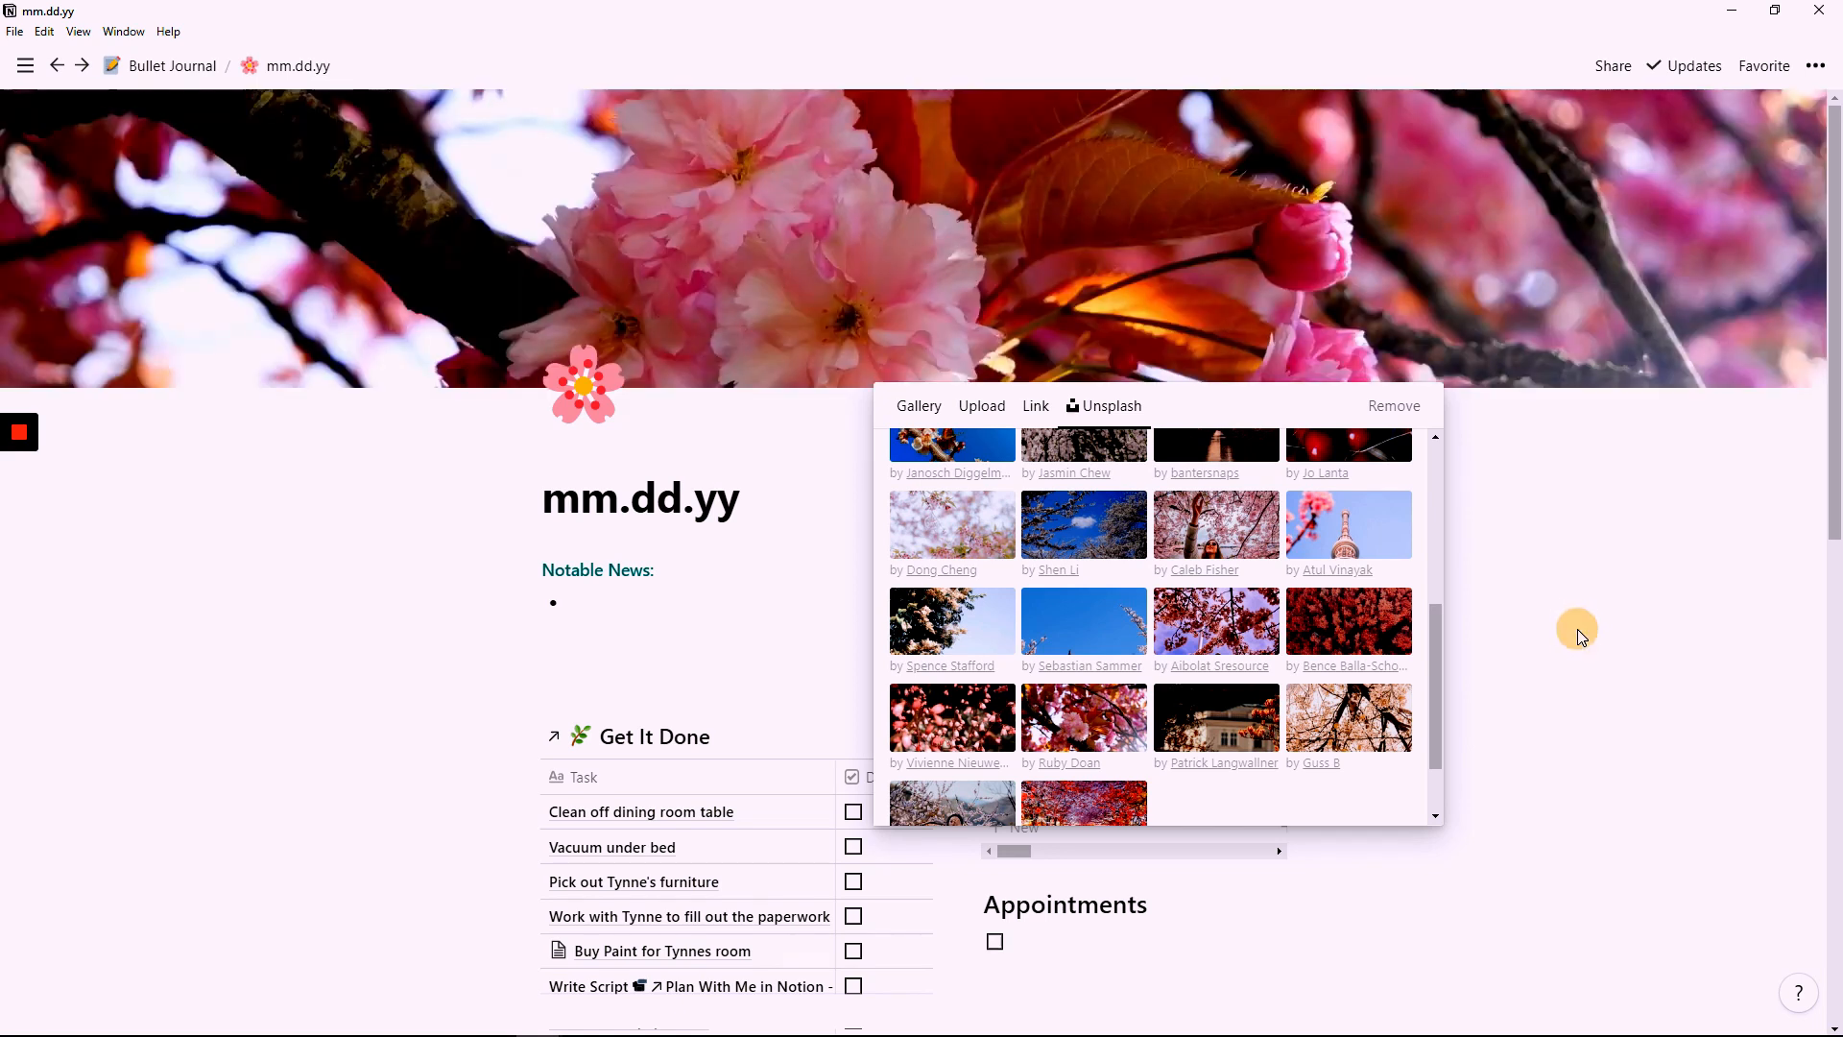
{"action": "left_click", "coordinate": [1579, 630]}
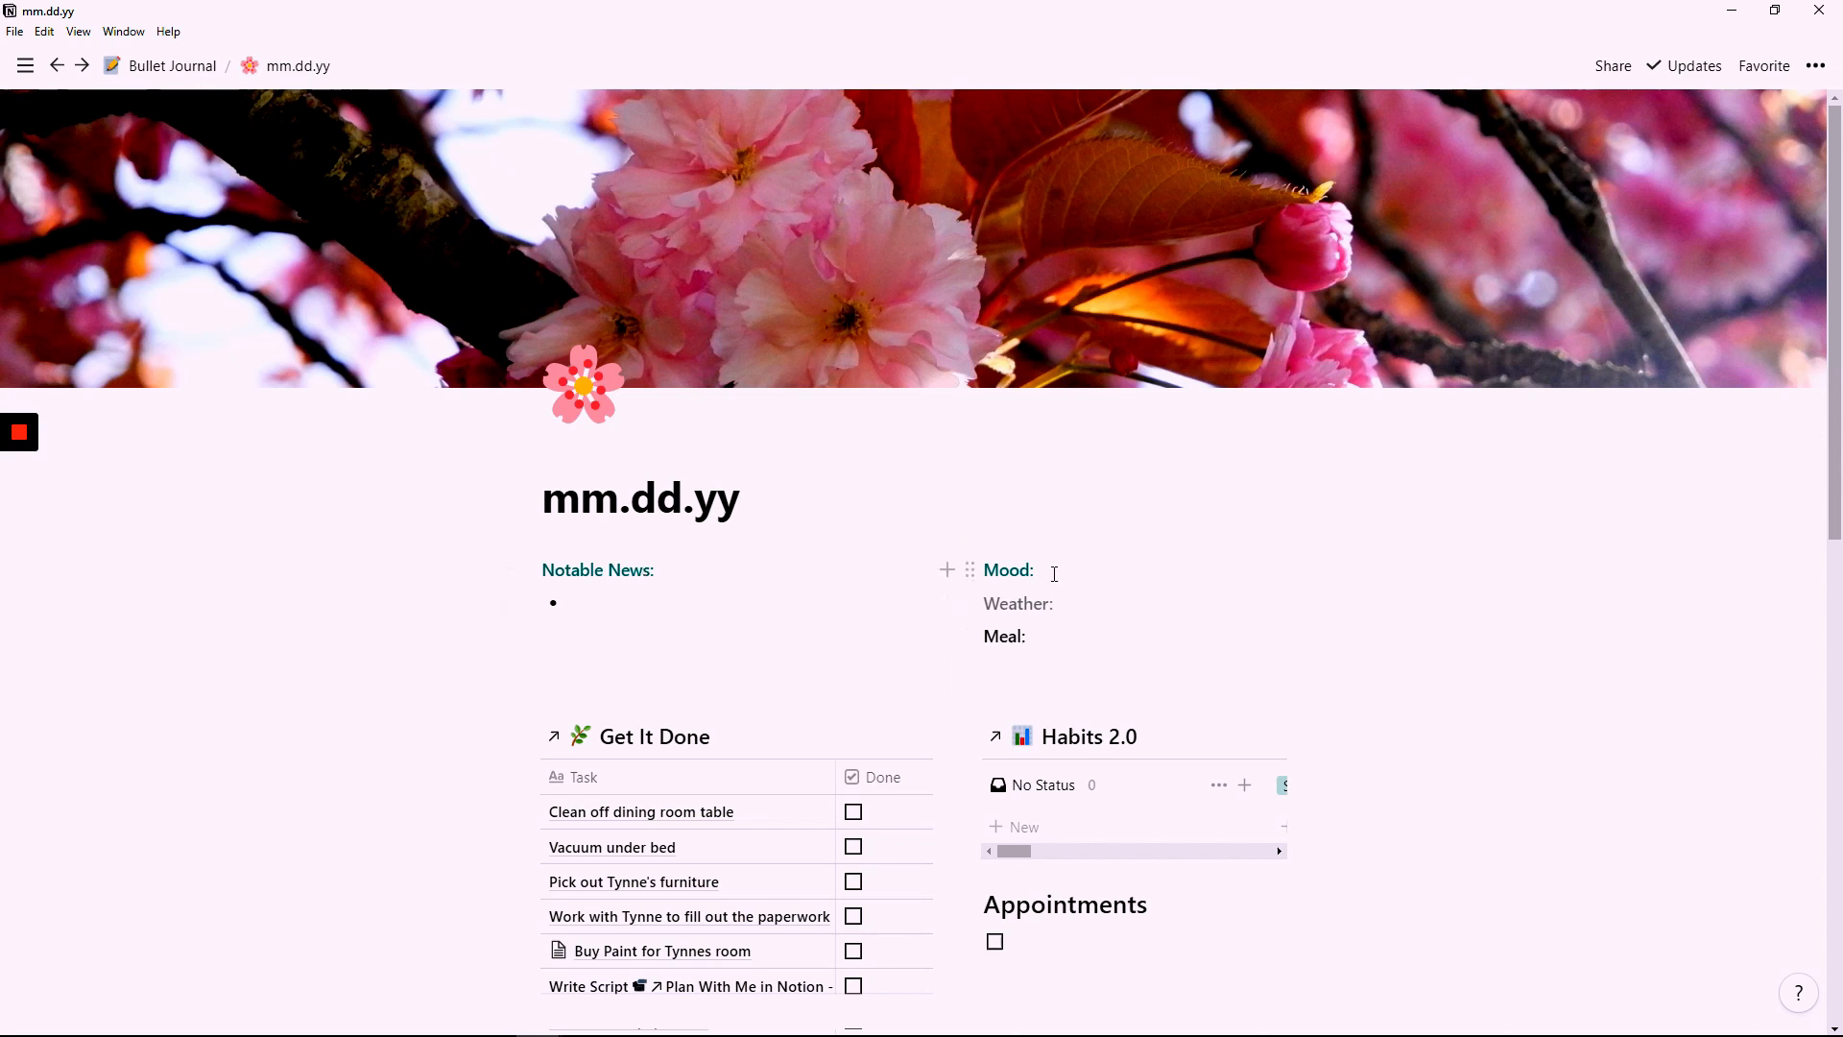
Step: Convert the Mood and Weather lines into toggle blocks
{"action": "left_click", "coordinate": [1039, 570]}
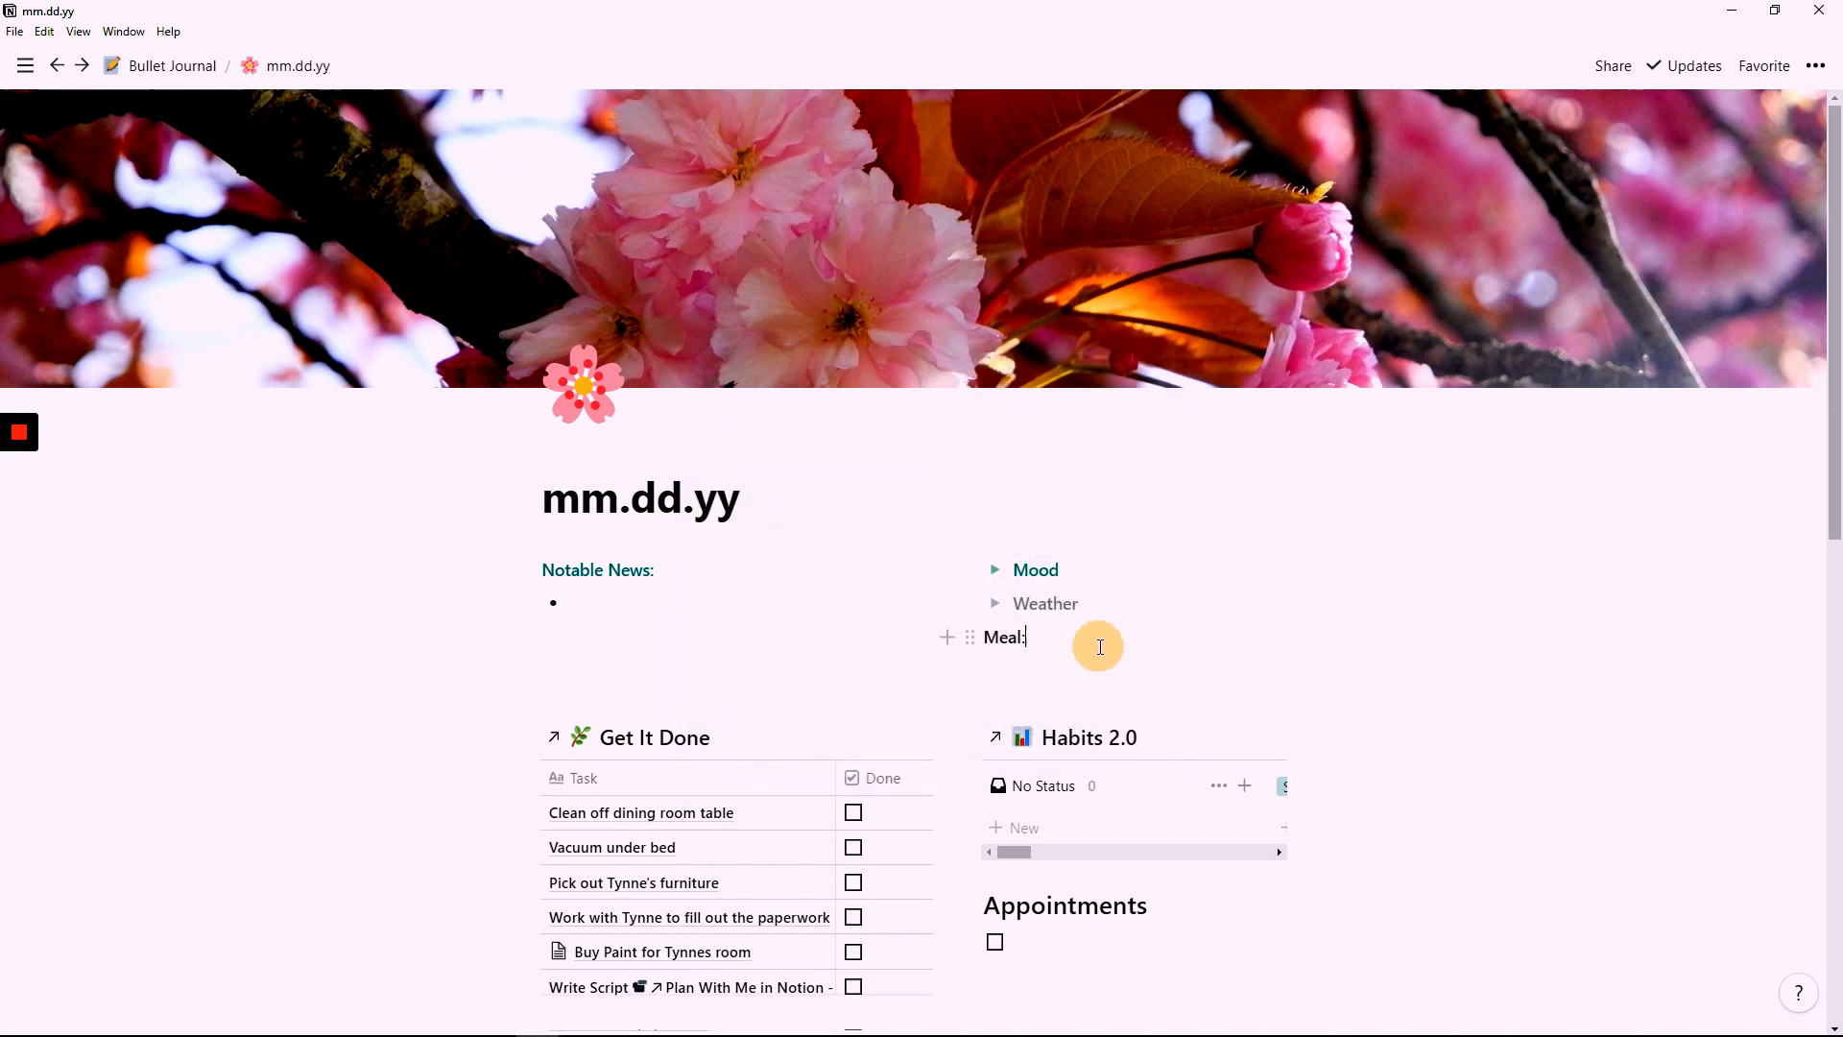
{"action": "scroll", "scroll_direction": "down", "scroll_amount": 3}
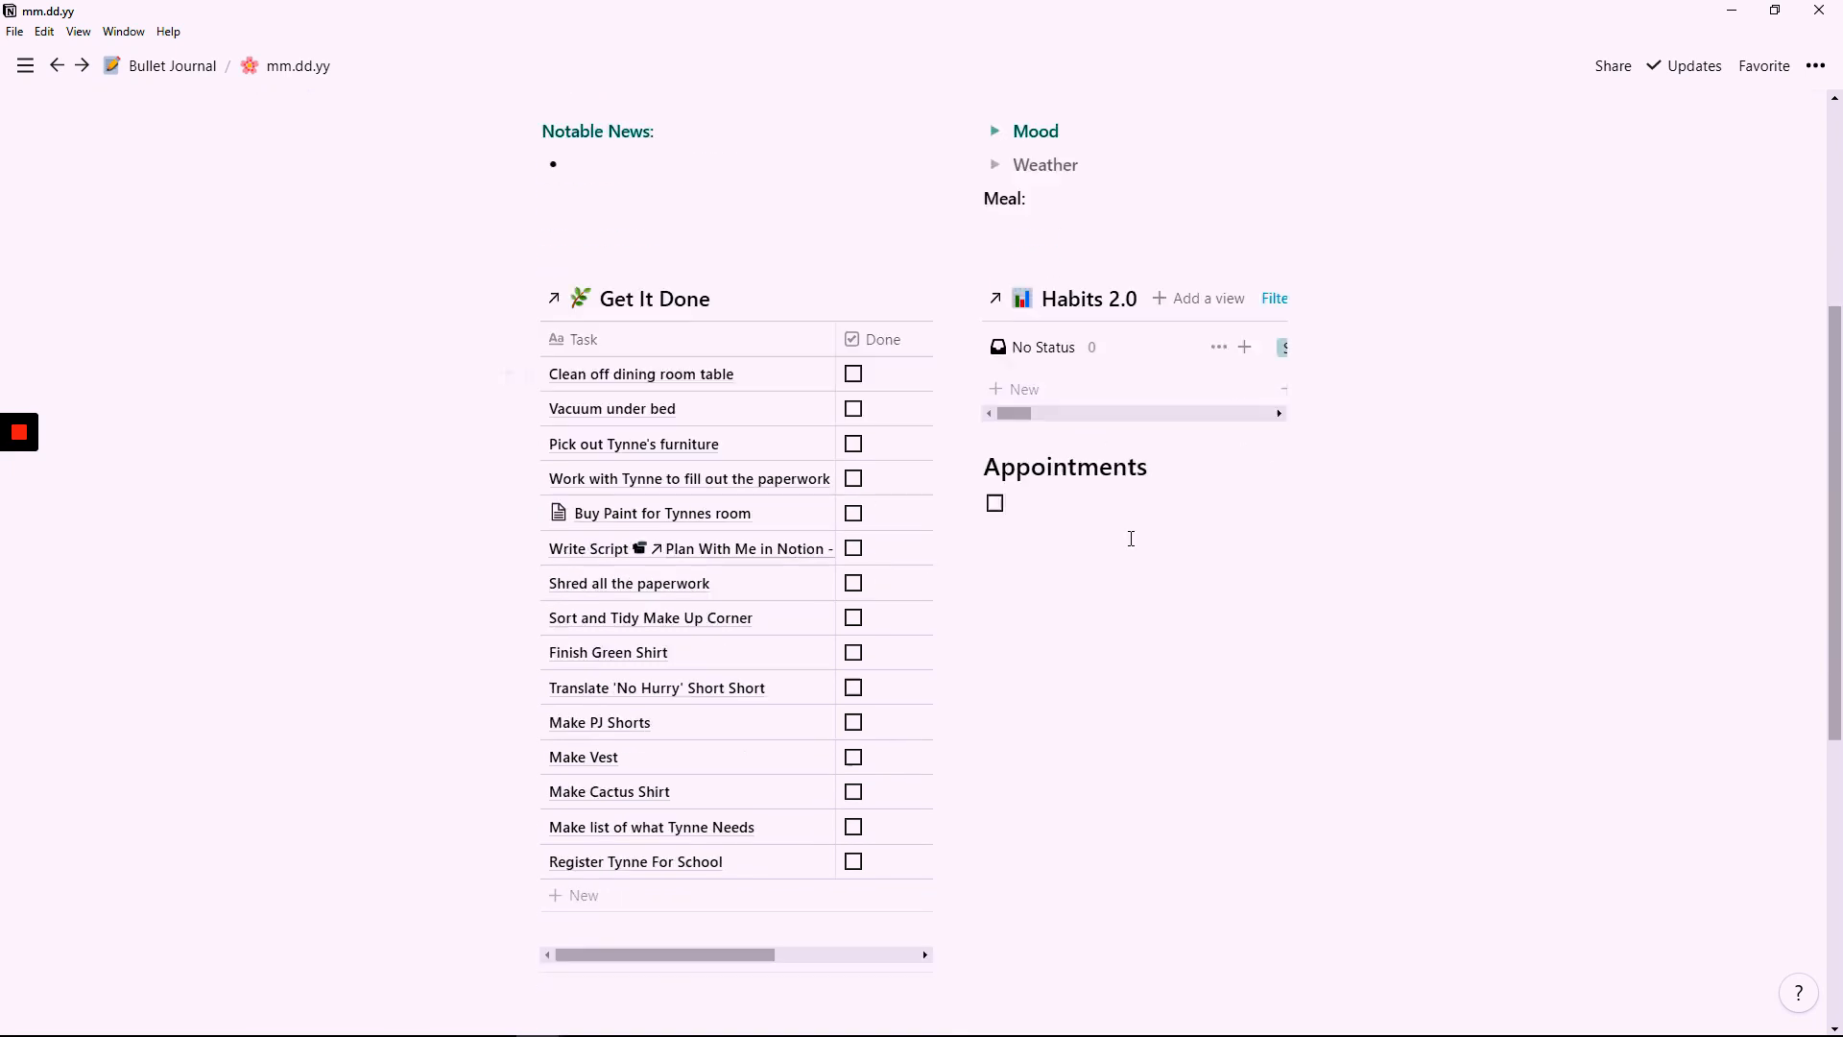
{"action": "scroll", "scroll_direction": "down", "scroll_amount": 3}
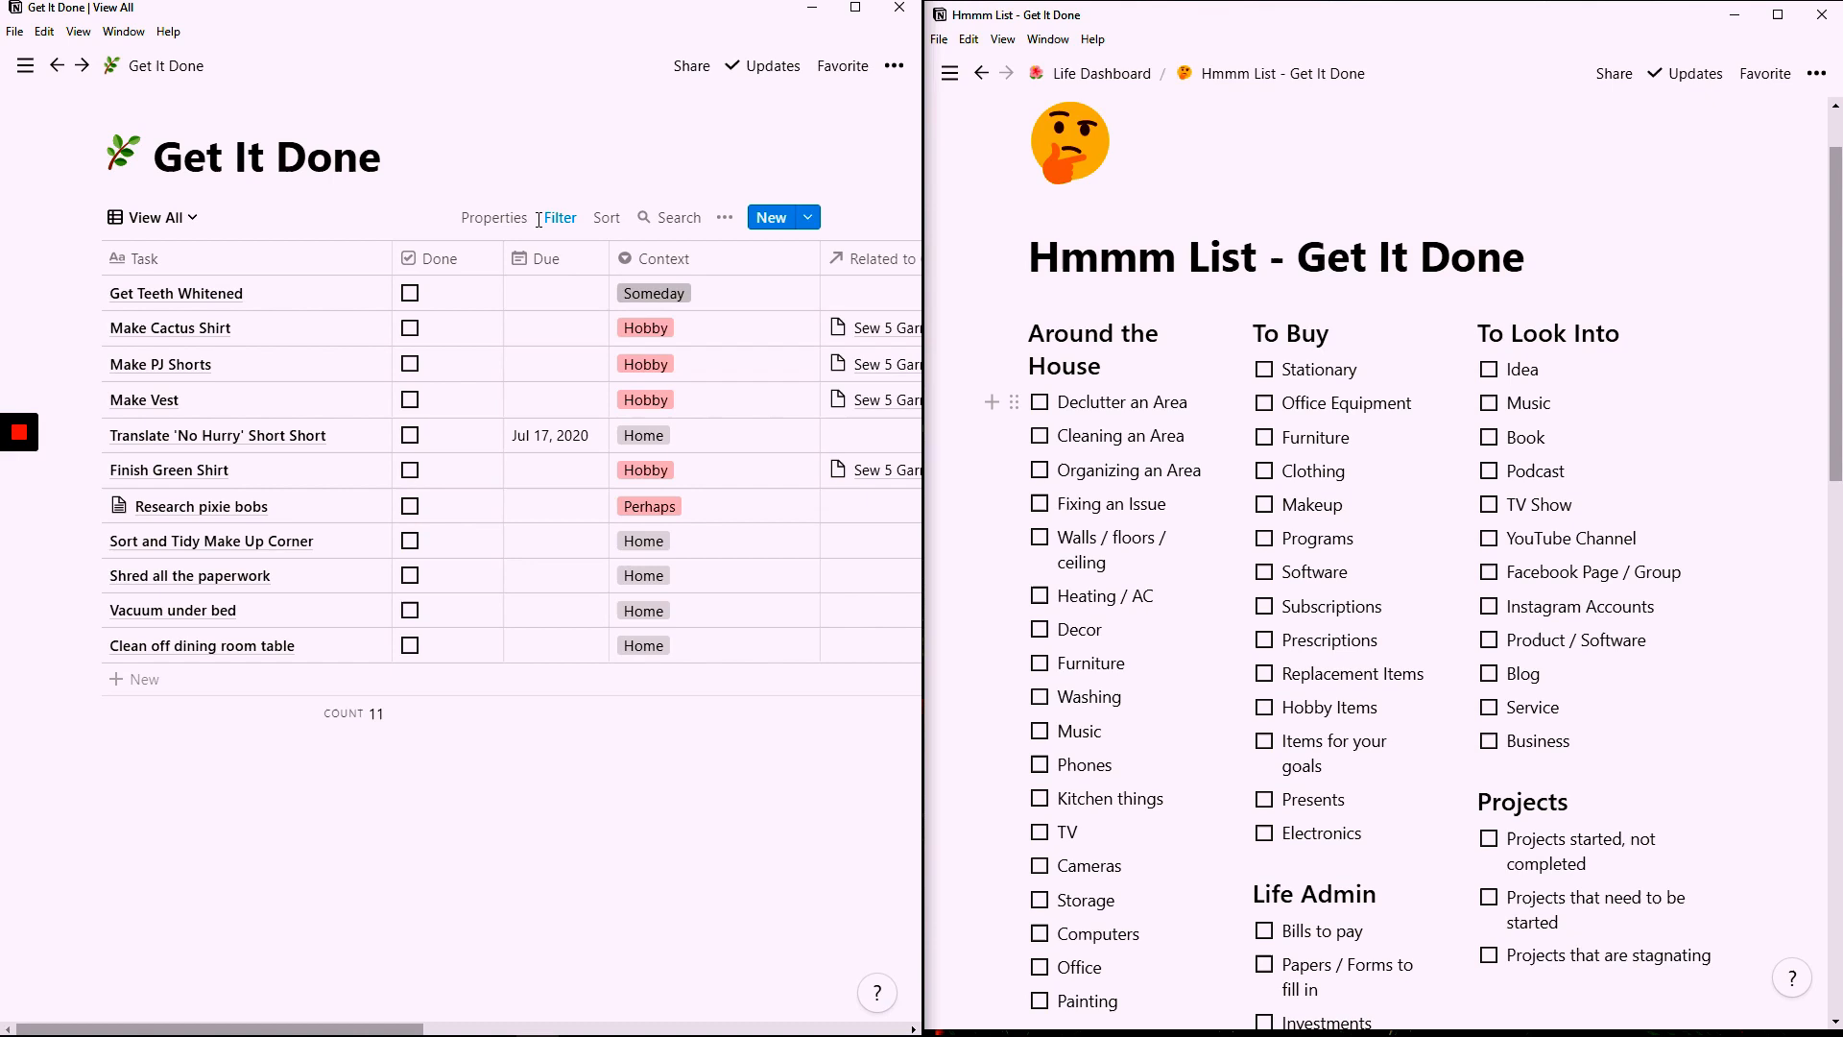
Step: Set the due date of Translate 'No Hurry' Short Short to August 15, 2020
{"action": "left_click", "coordinate": [551, 436]}
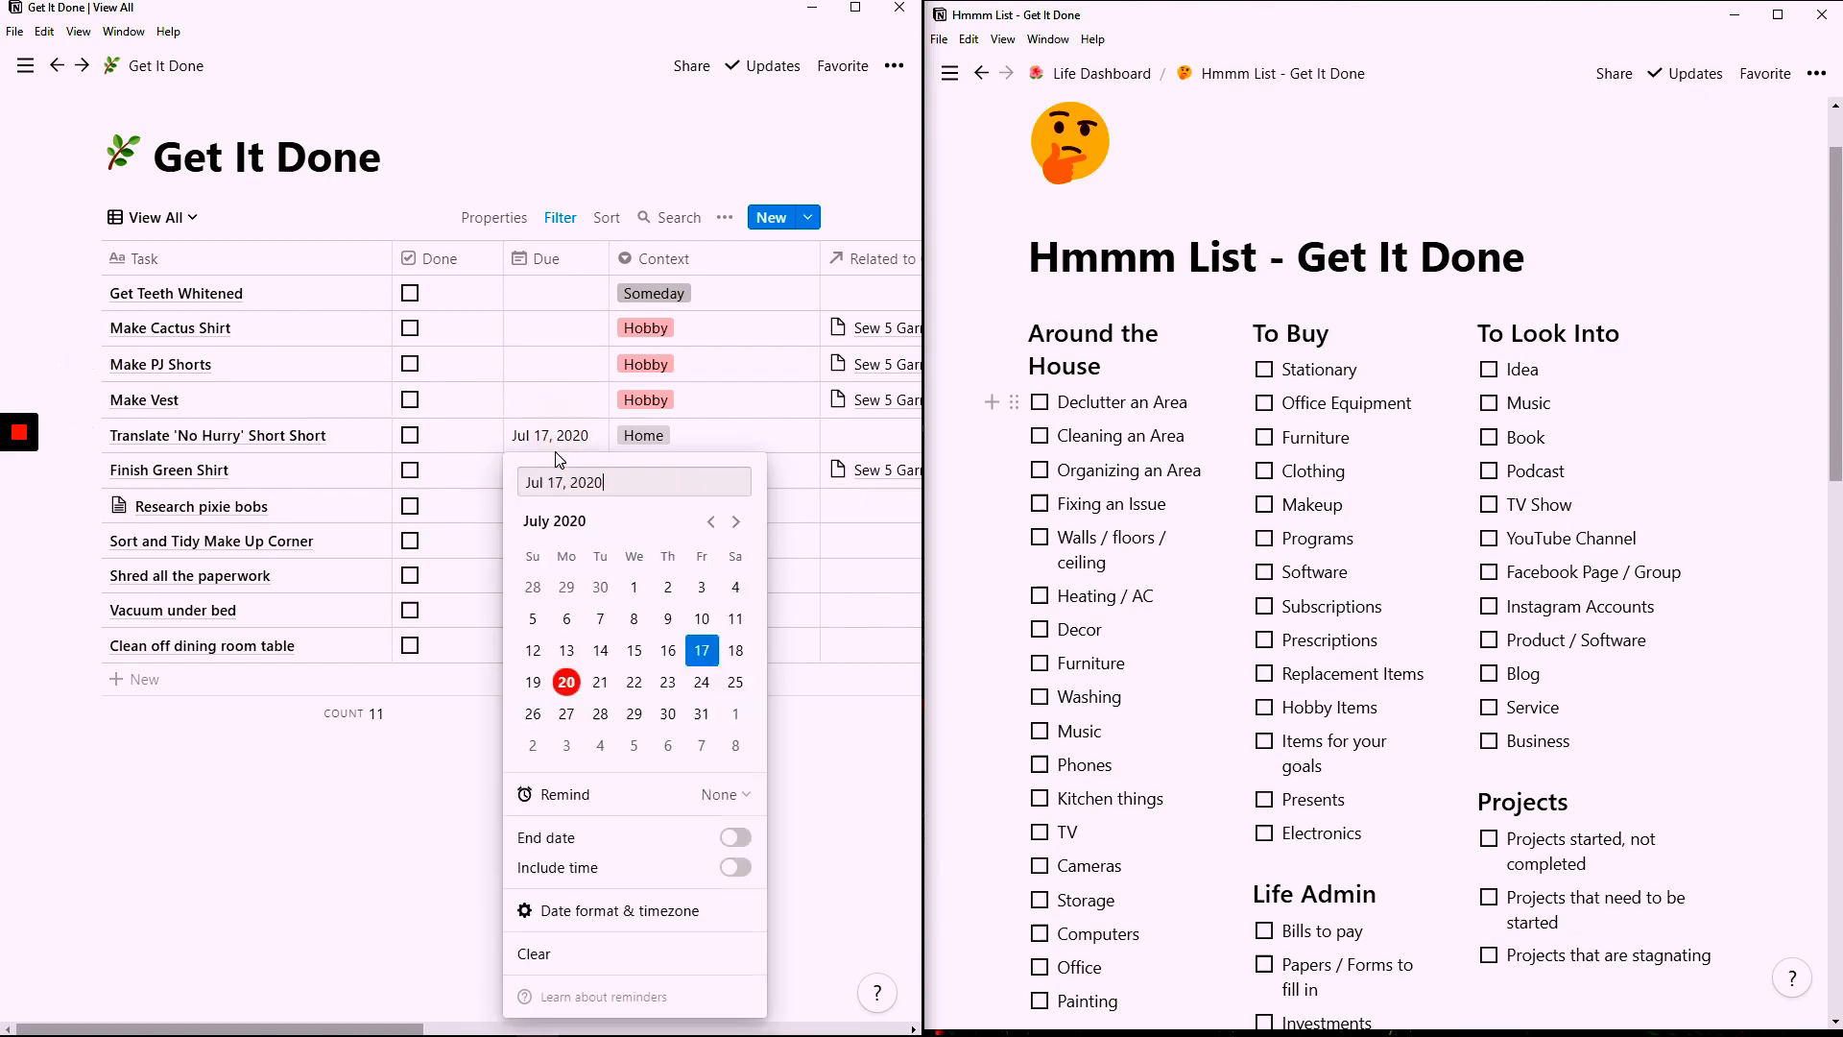
{"action": "left_click", "coordinate": [736, 520]}
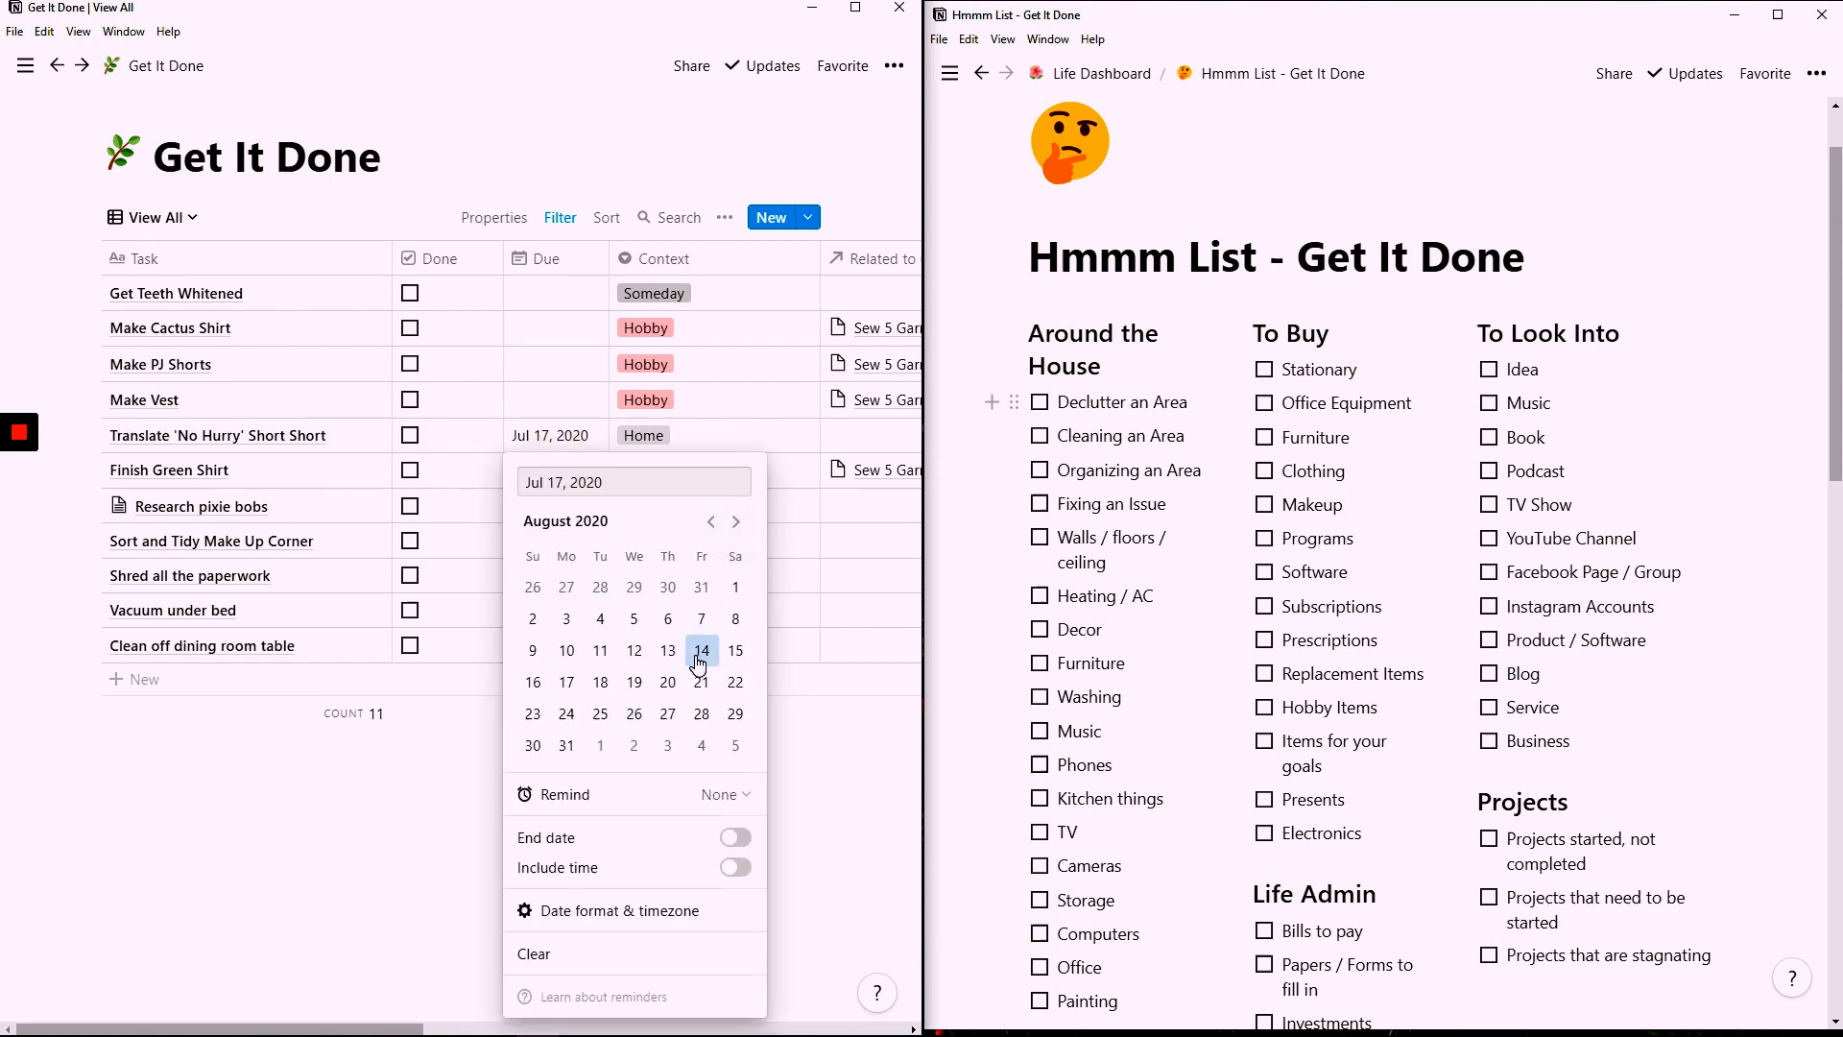
{"action": "left_click", "coordinate": [735, 651]}
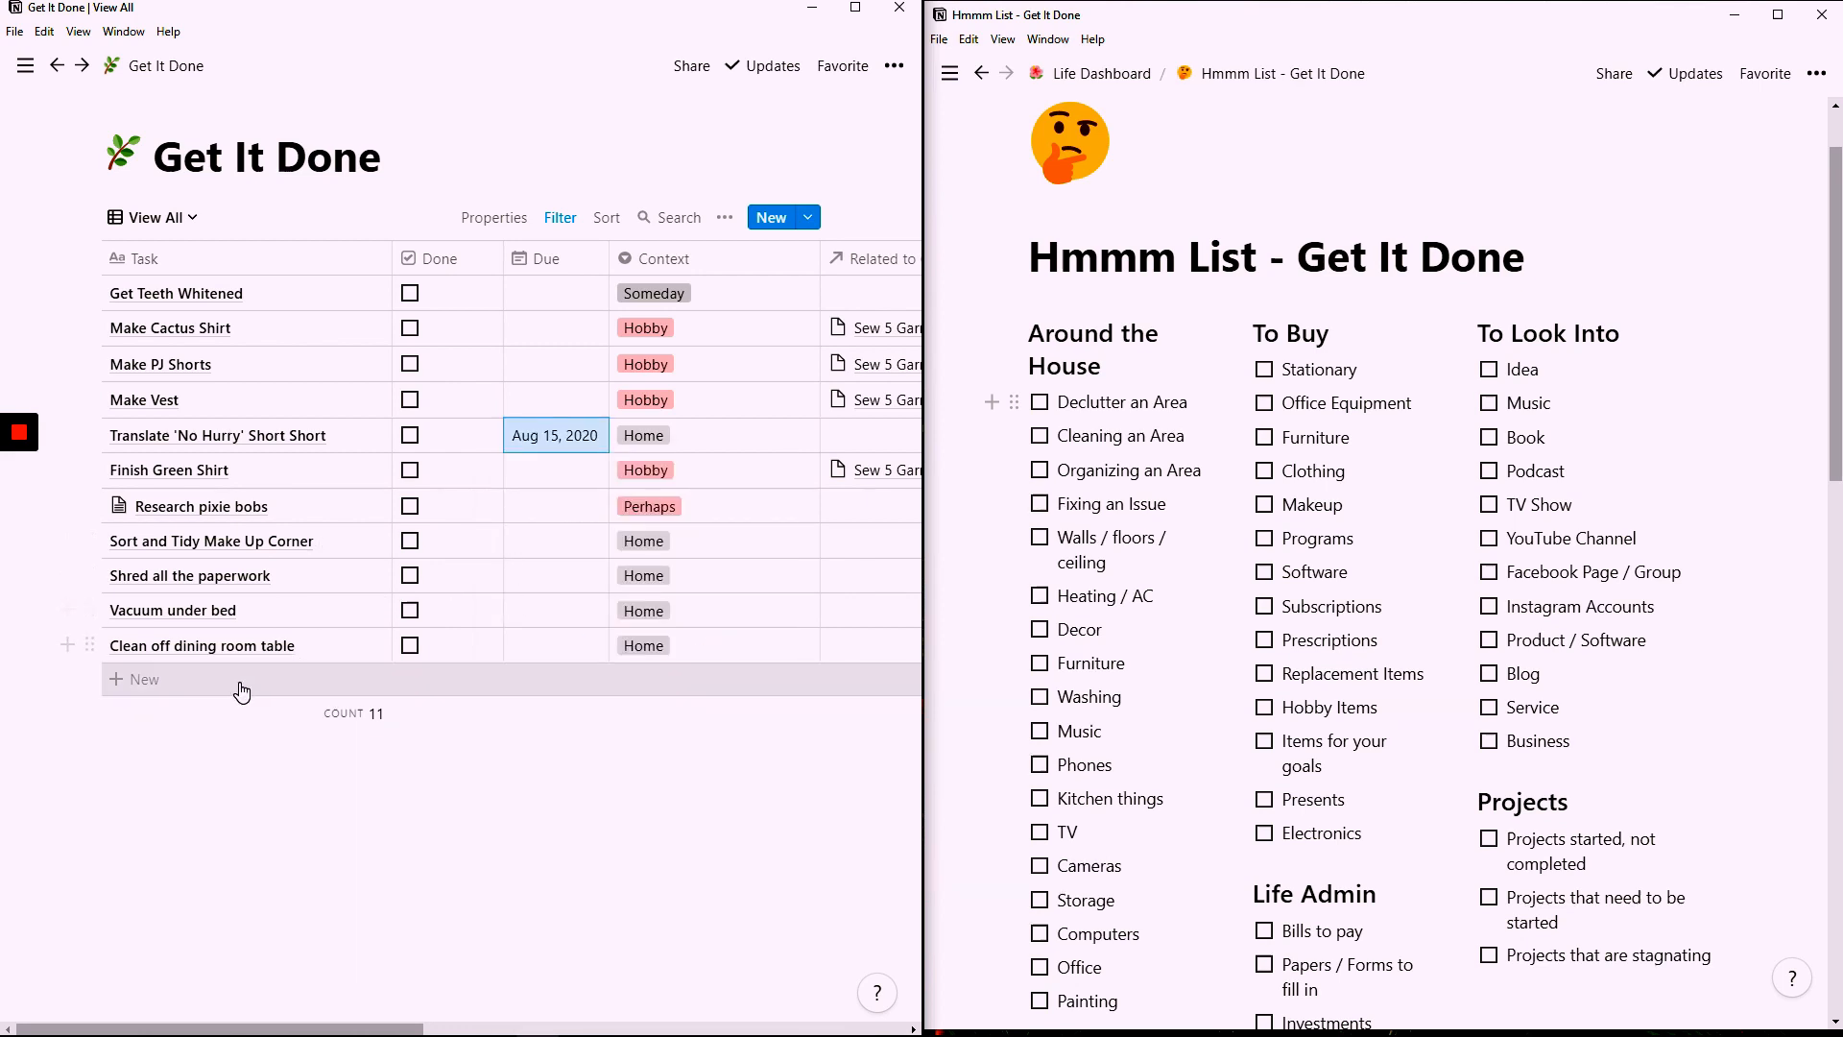
Step: Add the task Register for Russian Lv 4 with a newly created Learning context
{"action": "type", "text": "Res"}
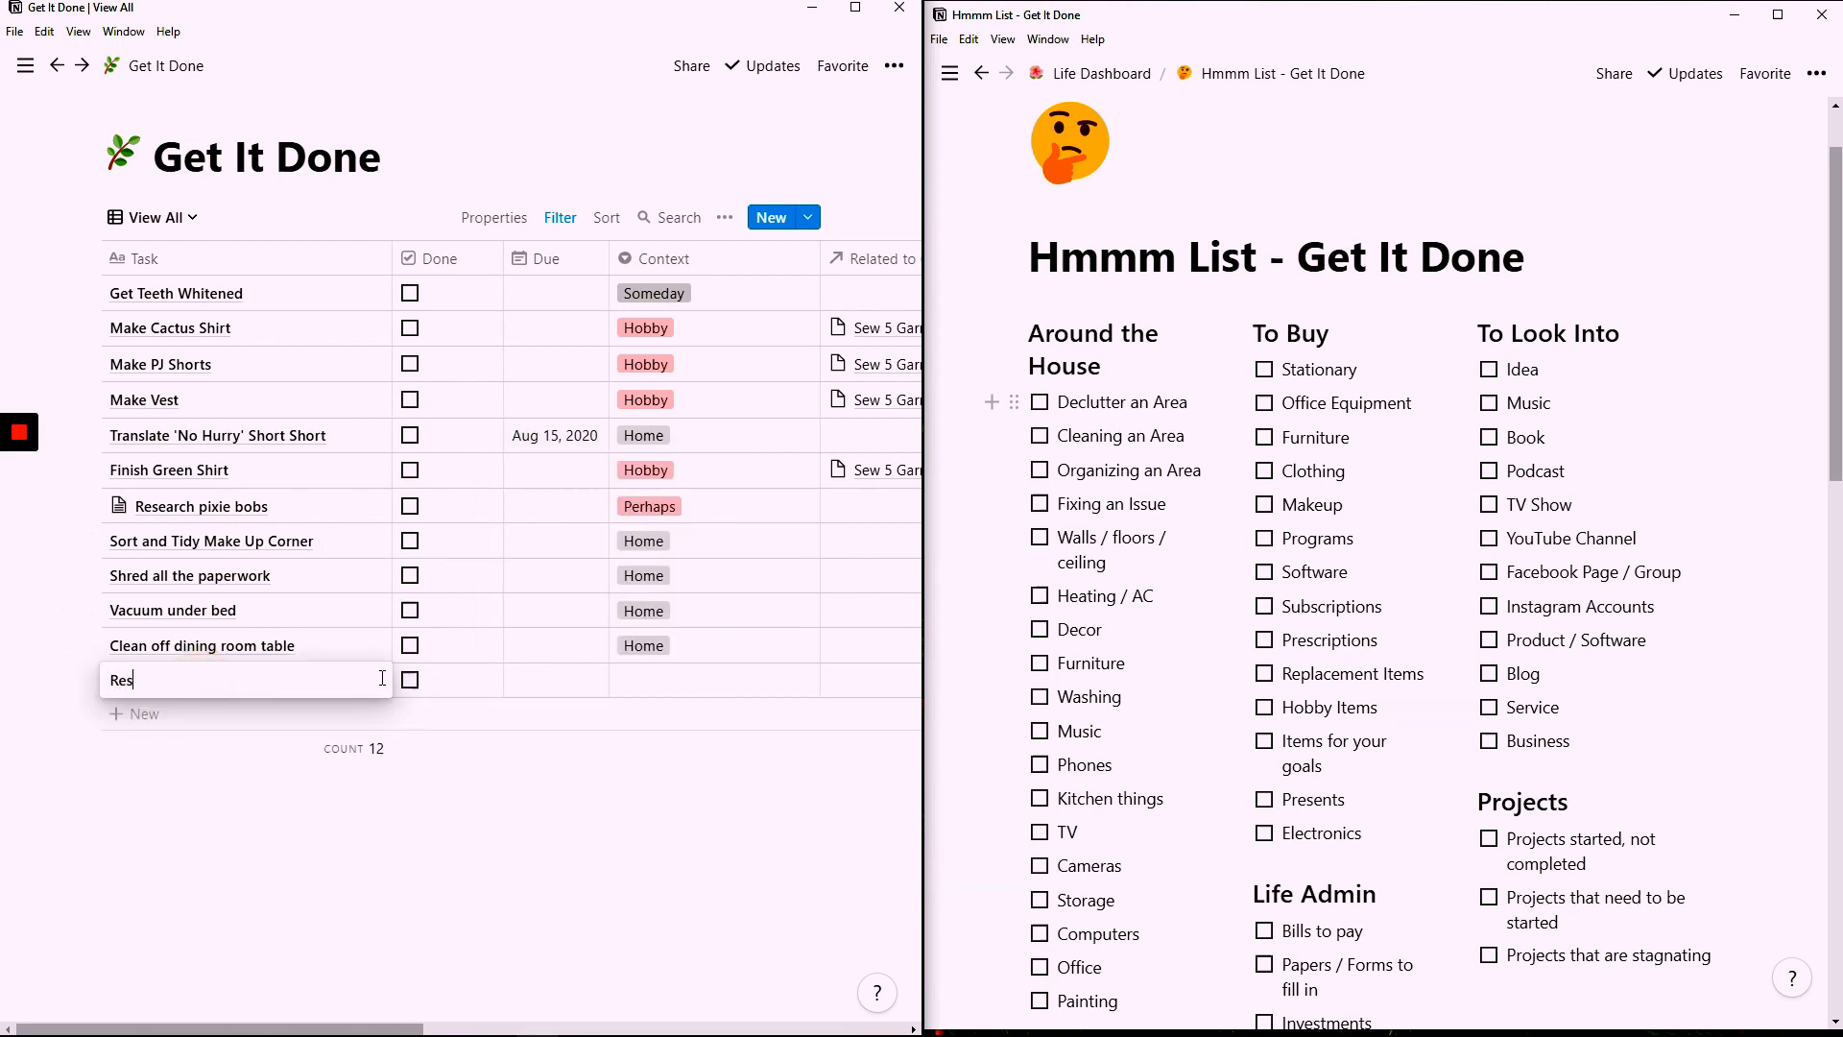
{"action": "type", "text": "Register Fo"}
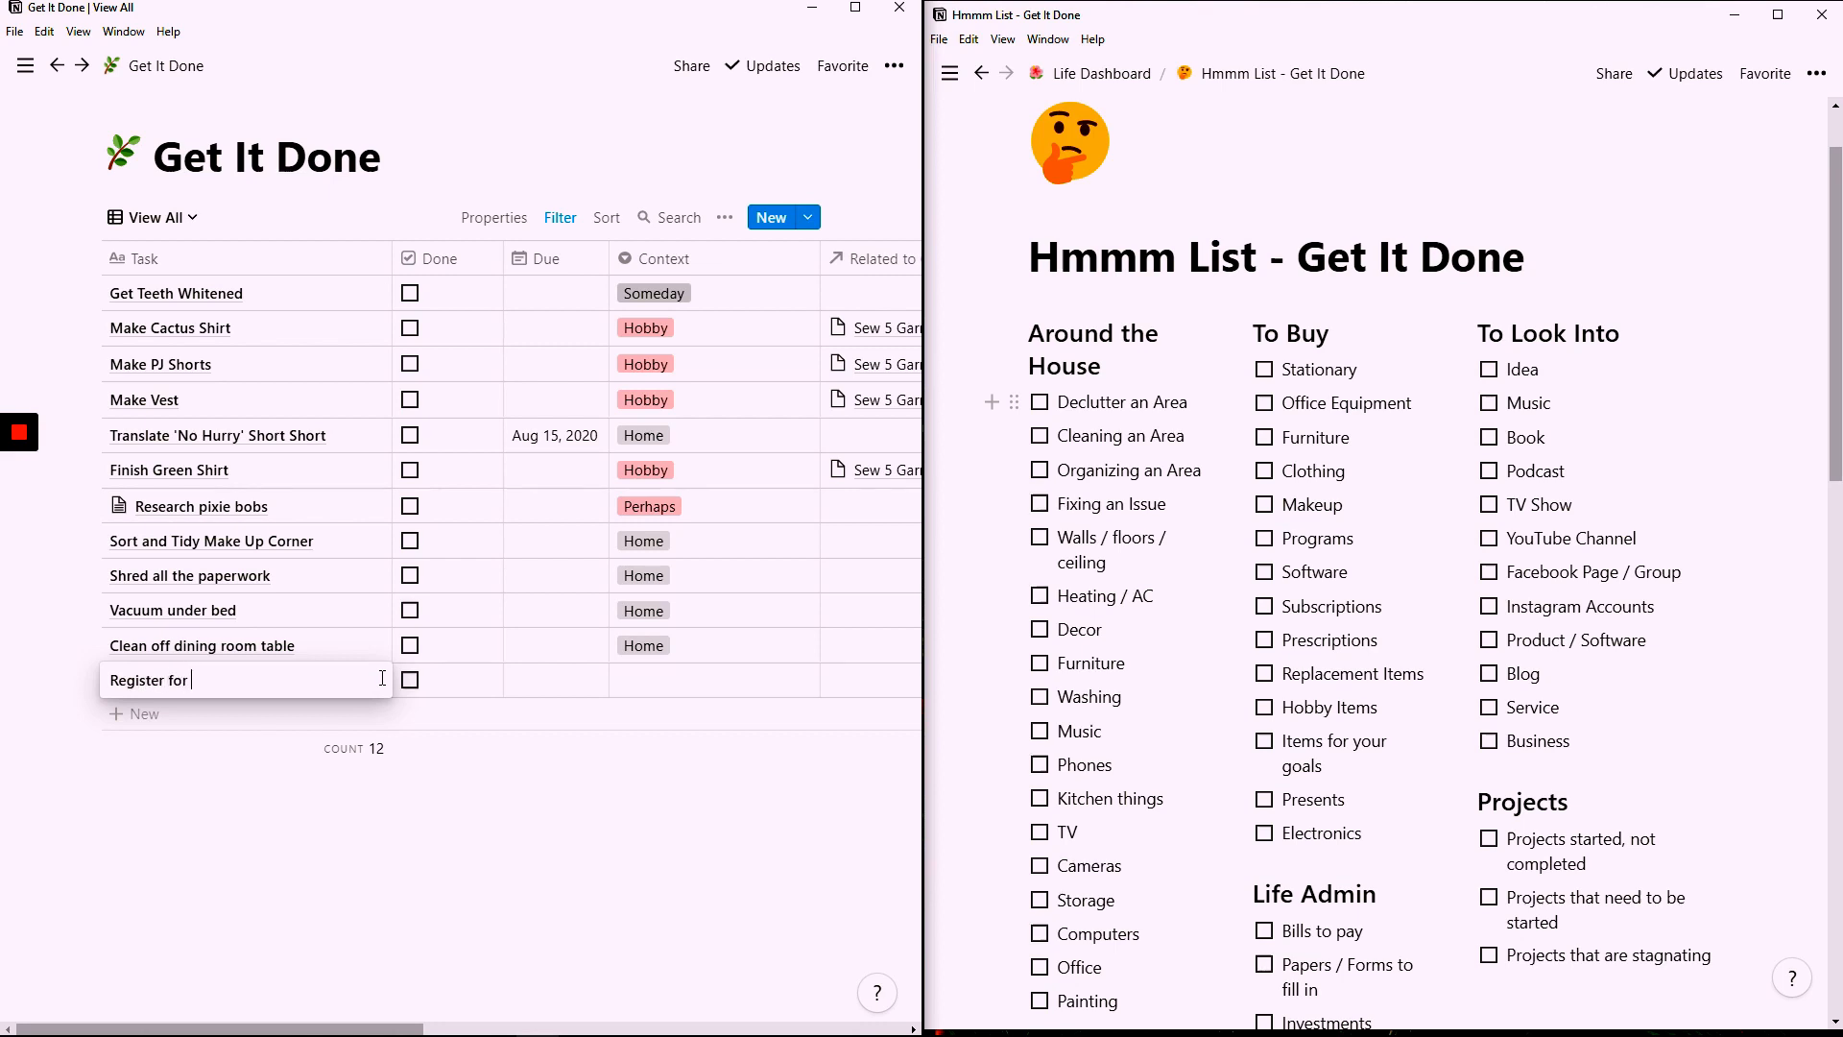
{"action": "type", "text": "Russi"}
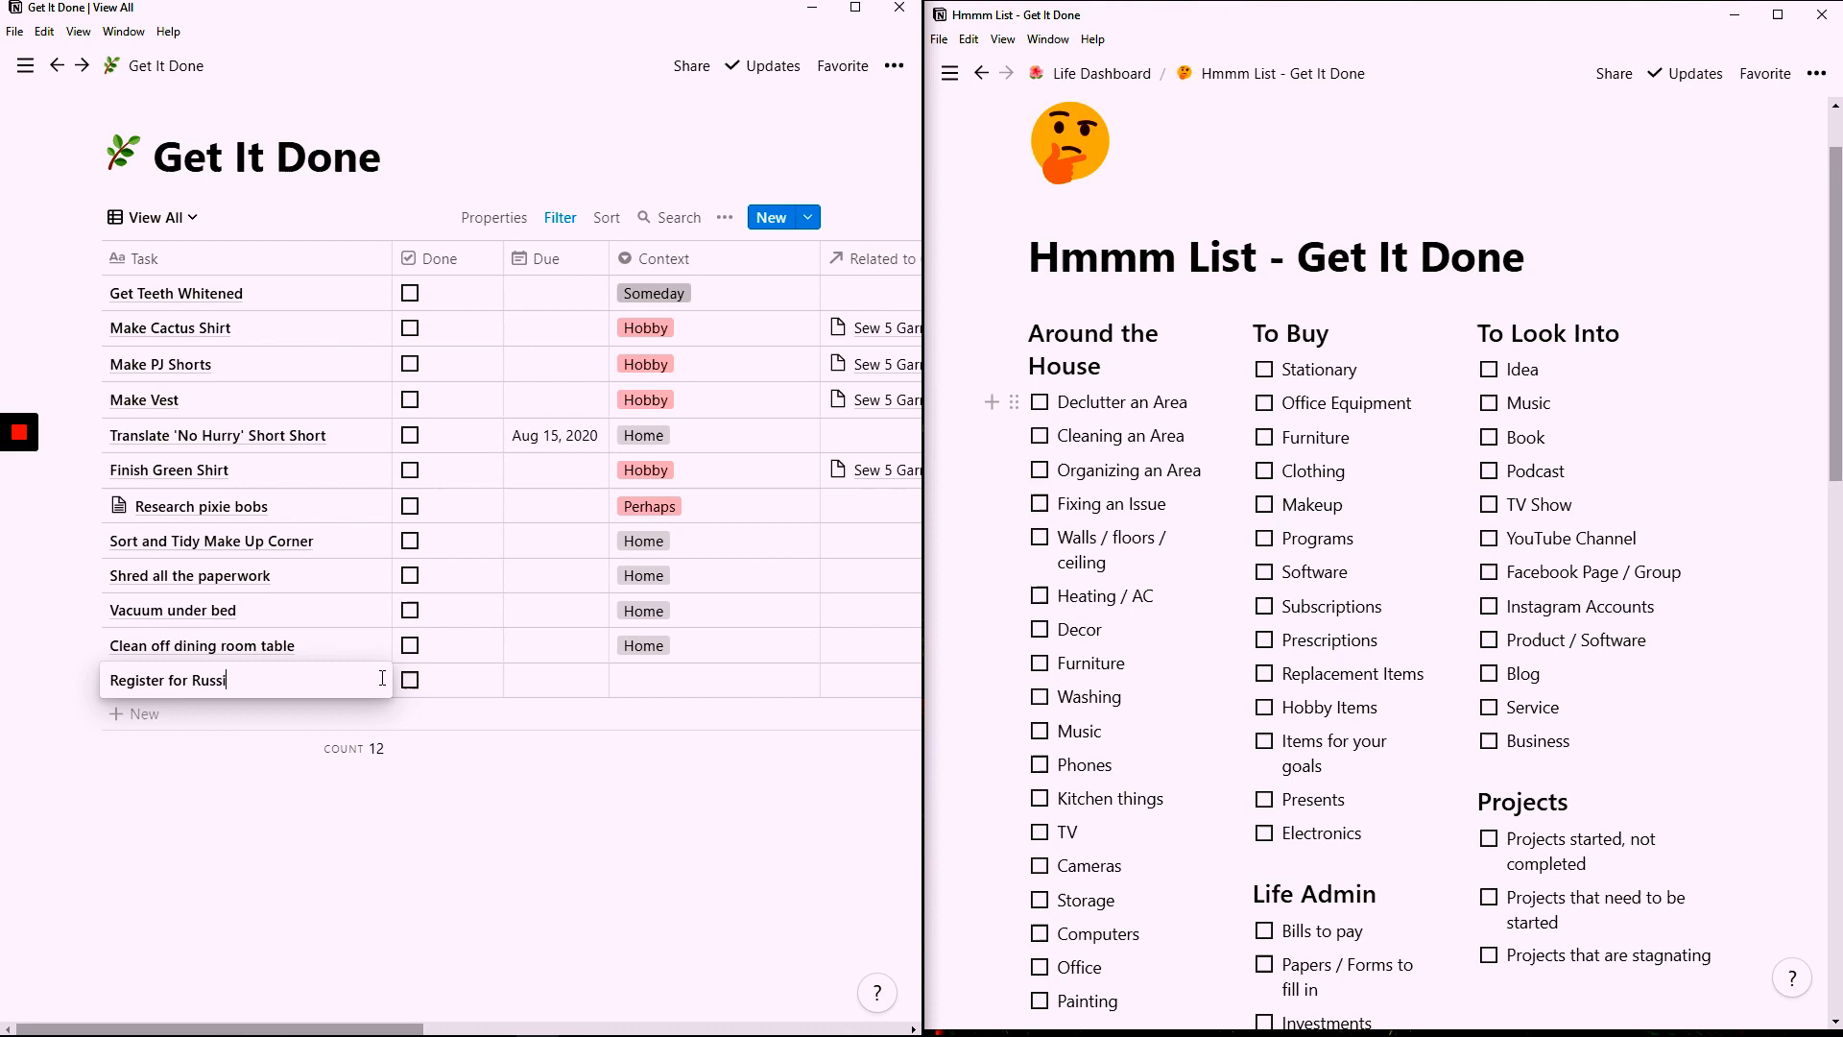
{"action": "type", "text": "an Lv"}
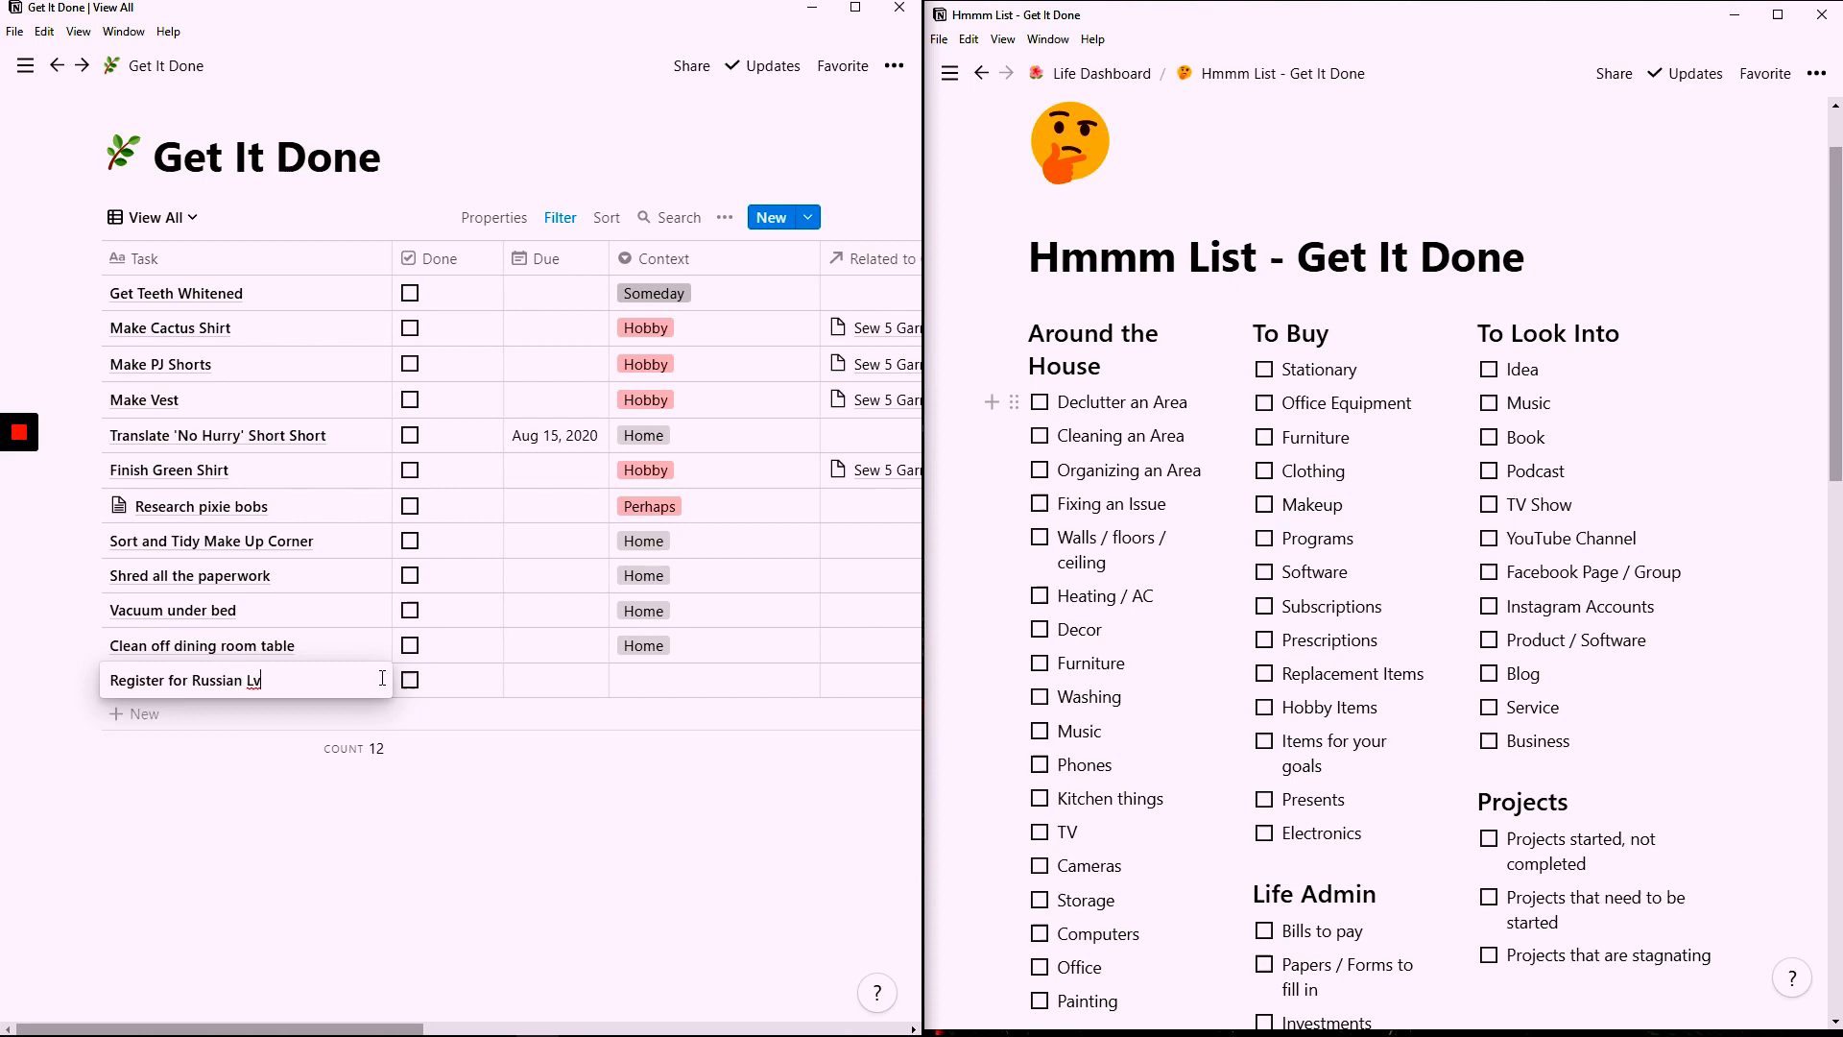
{"action": "type", "text": "4"}
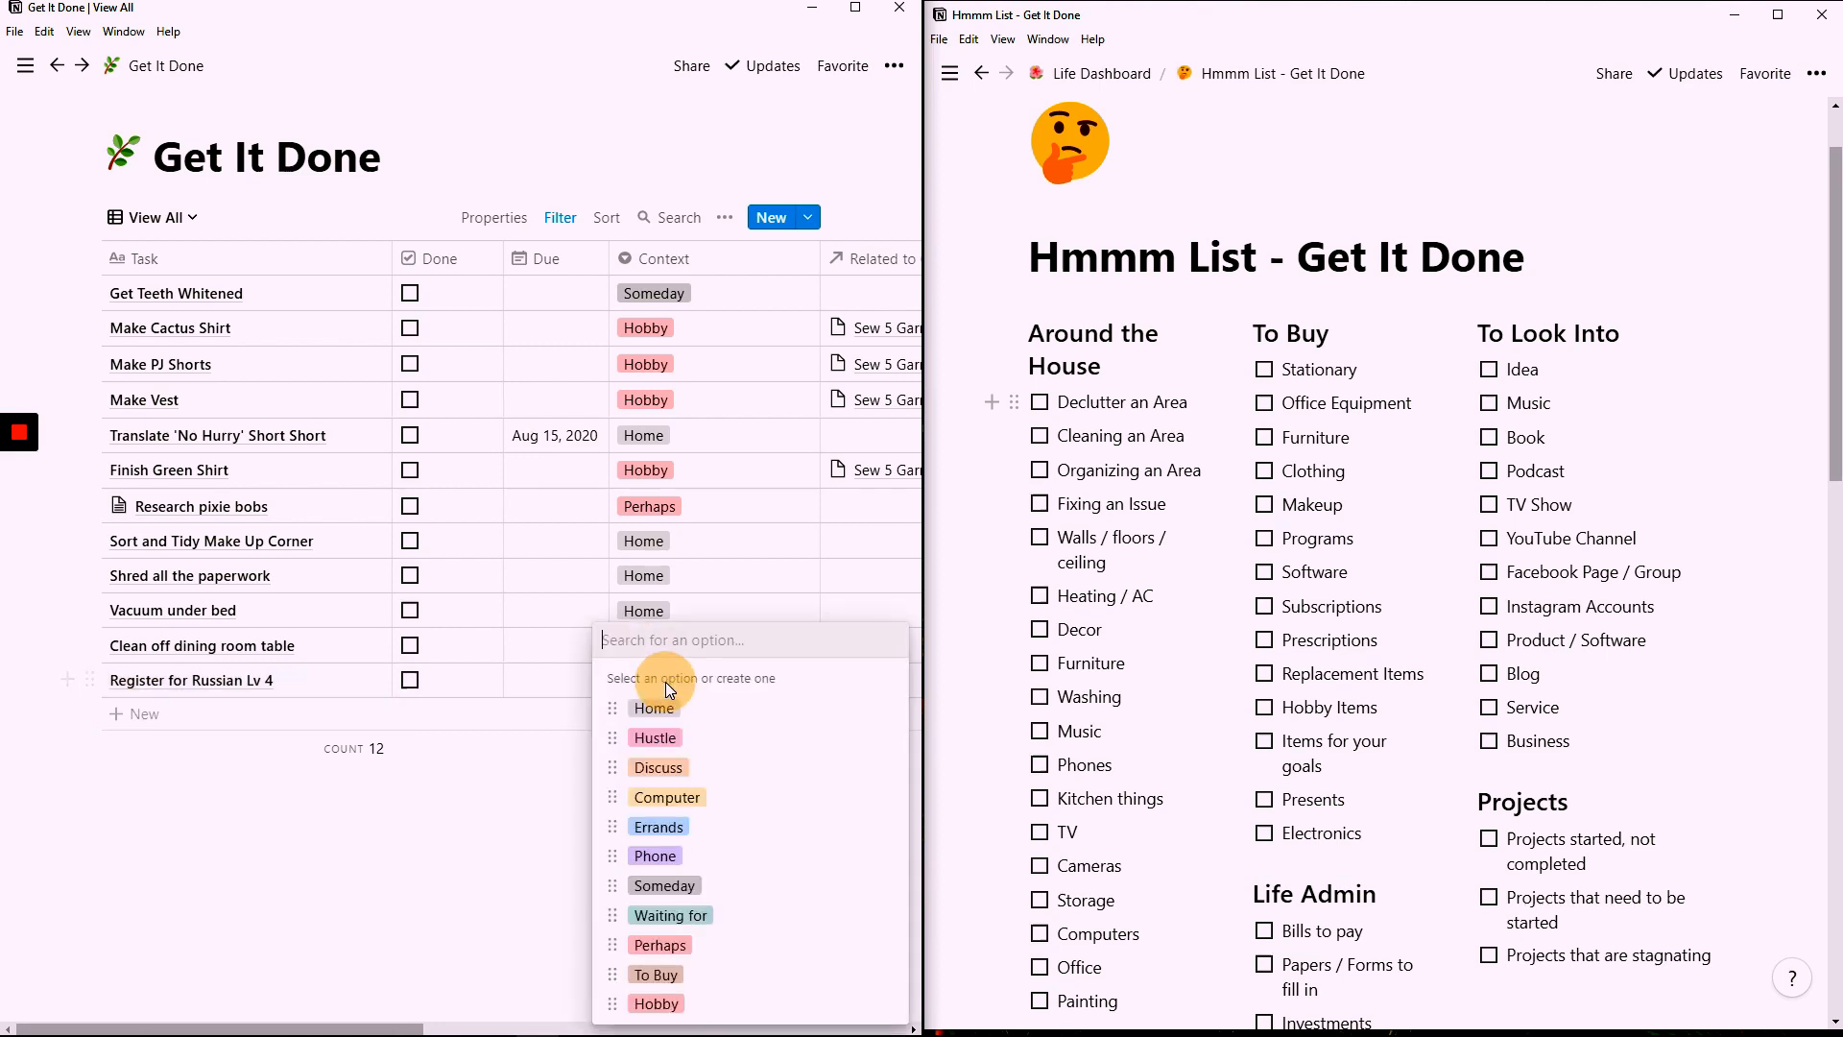
{"action": "mouse_move", "coordinate": [689, 810]}
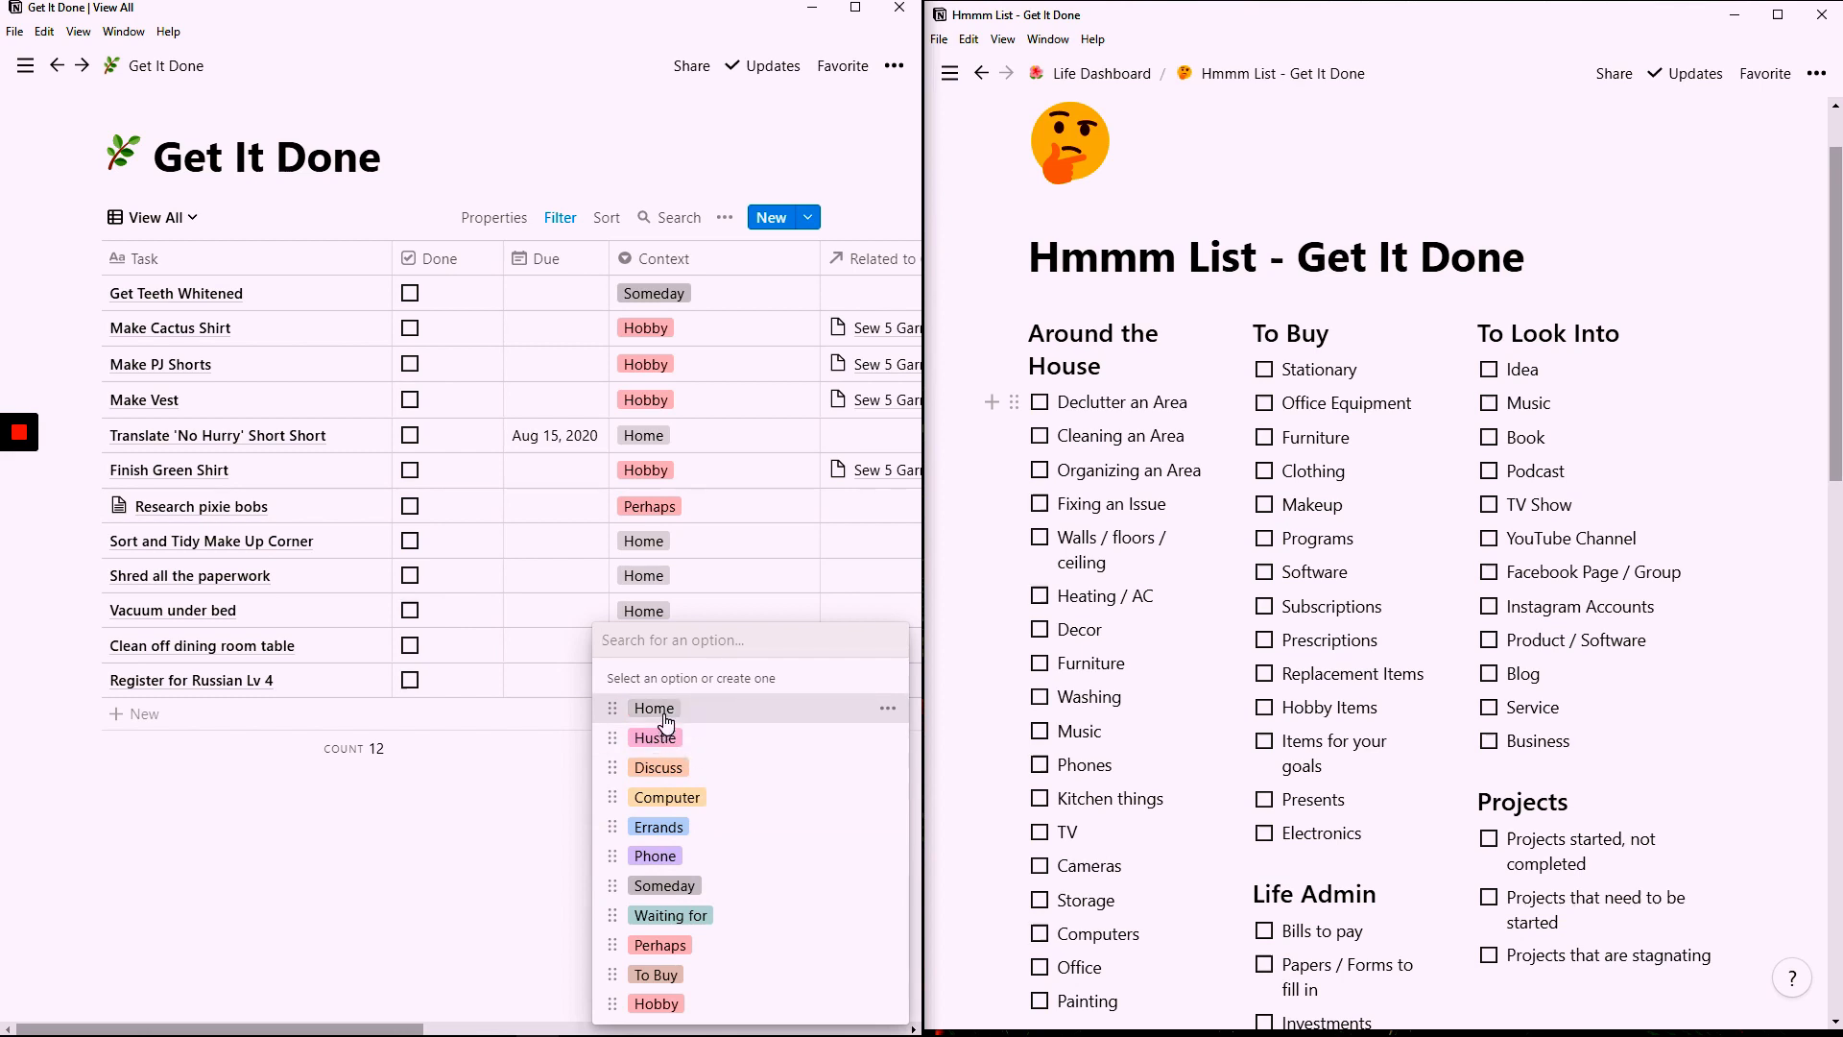
{"action": "type", "text": "Schoo"}
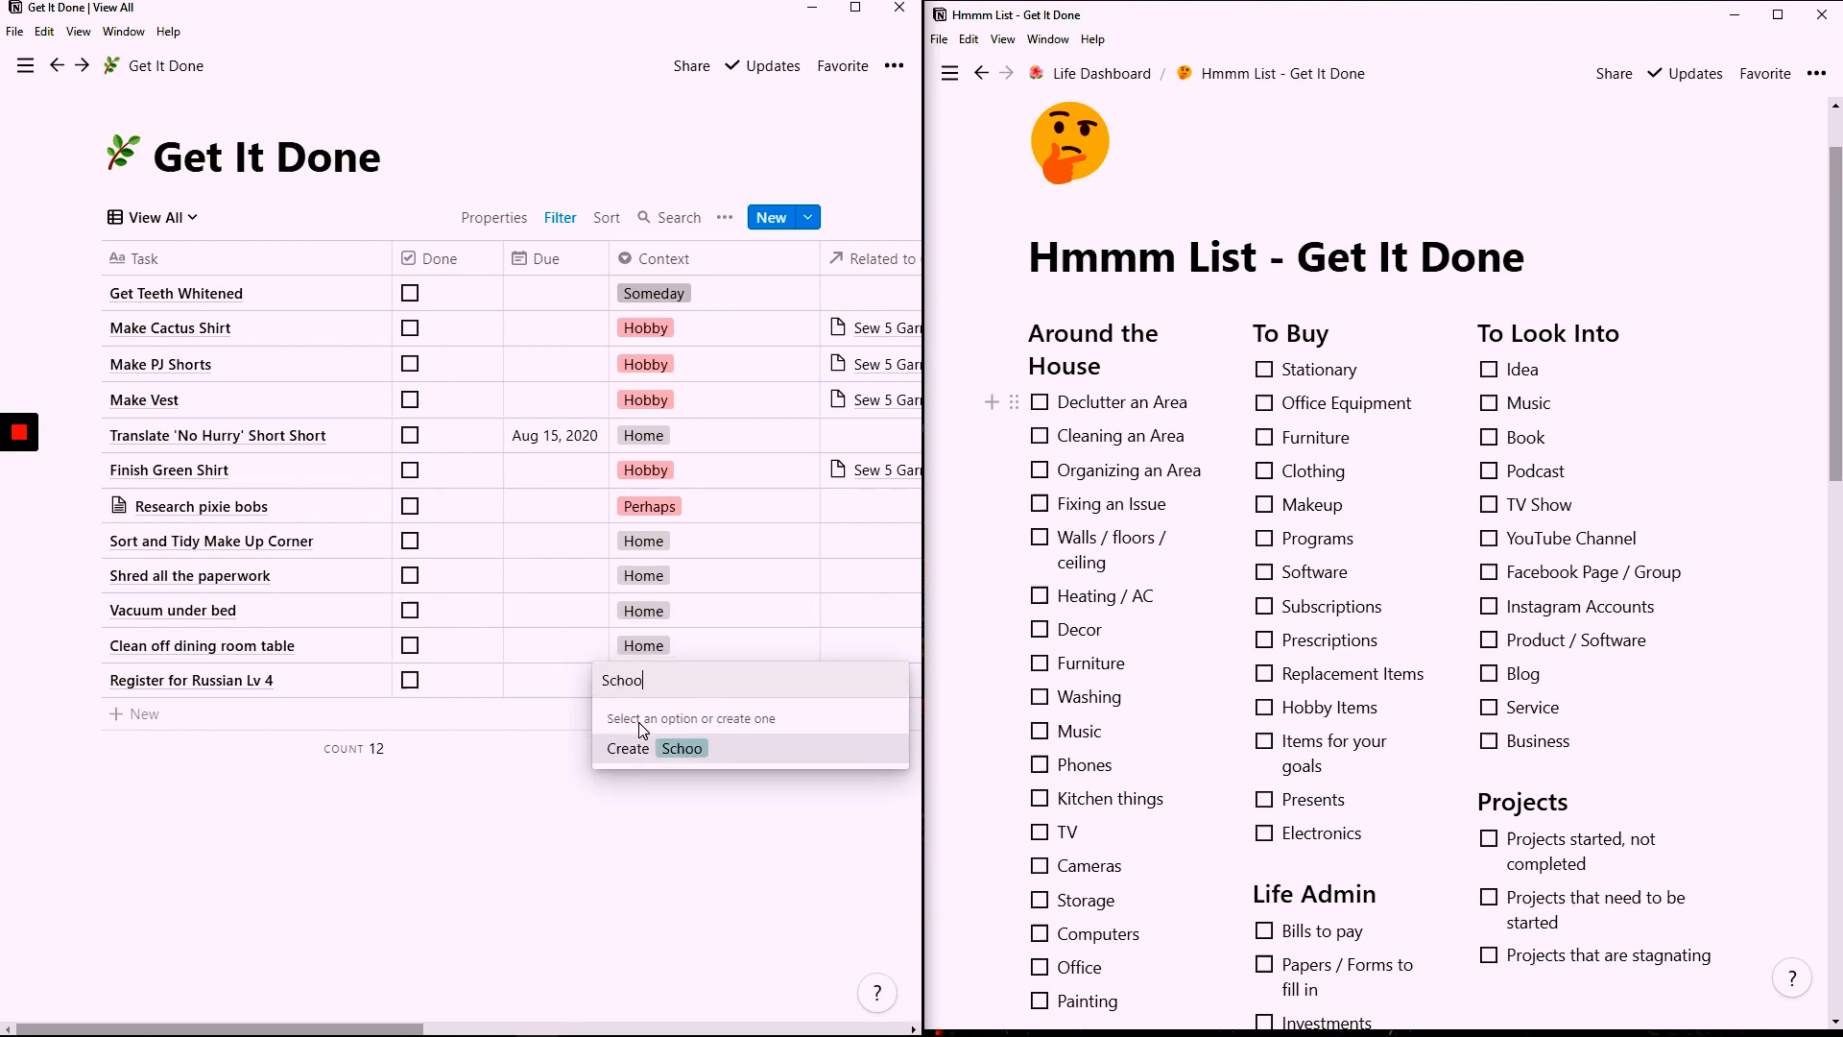
{"action": "type", "text": "Lea"}
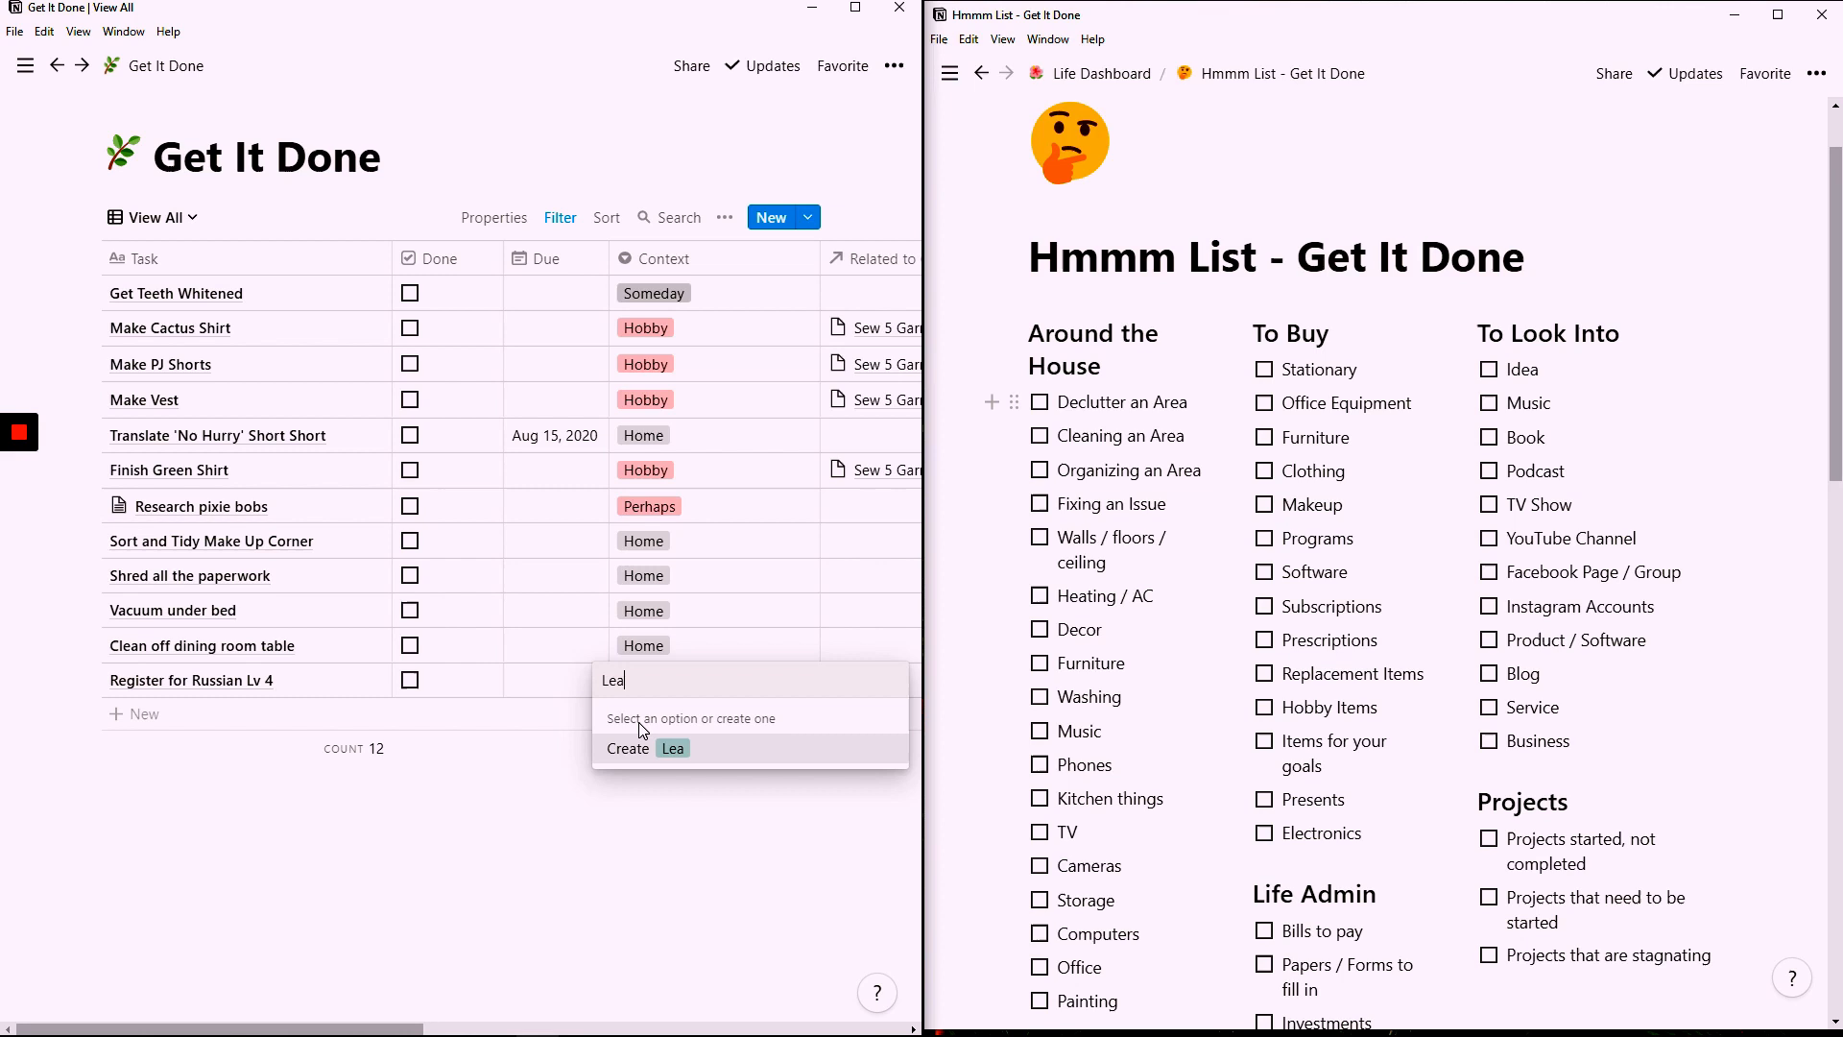
{"action": "left_click", "coordinate": [645, 749]}
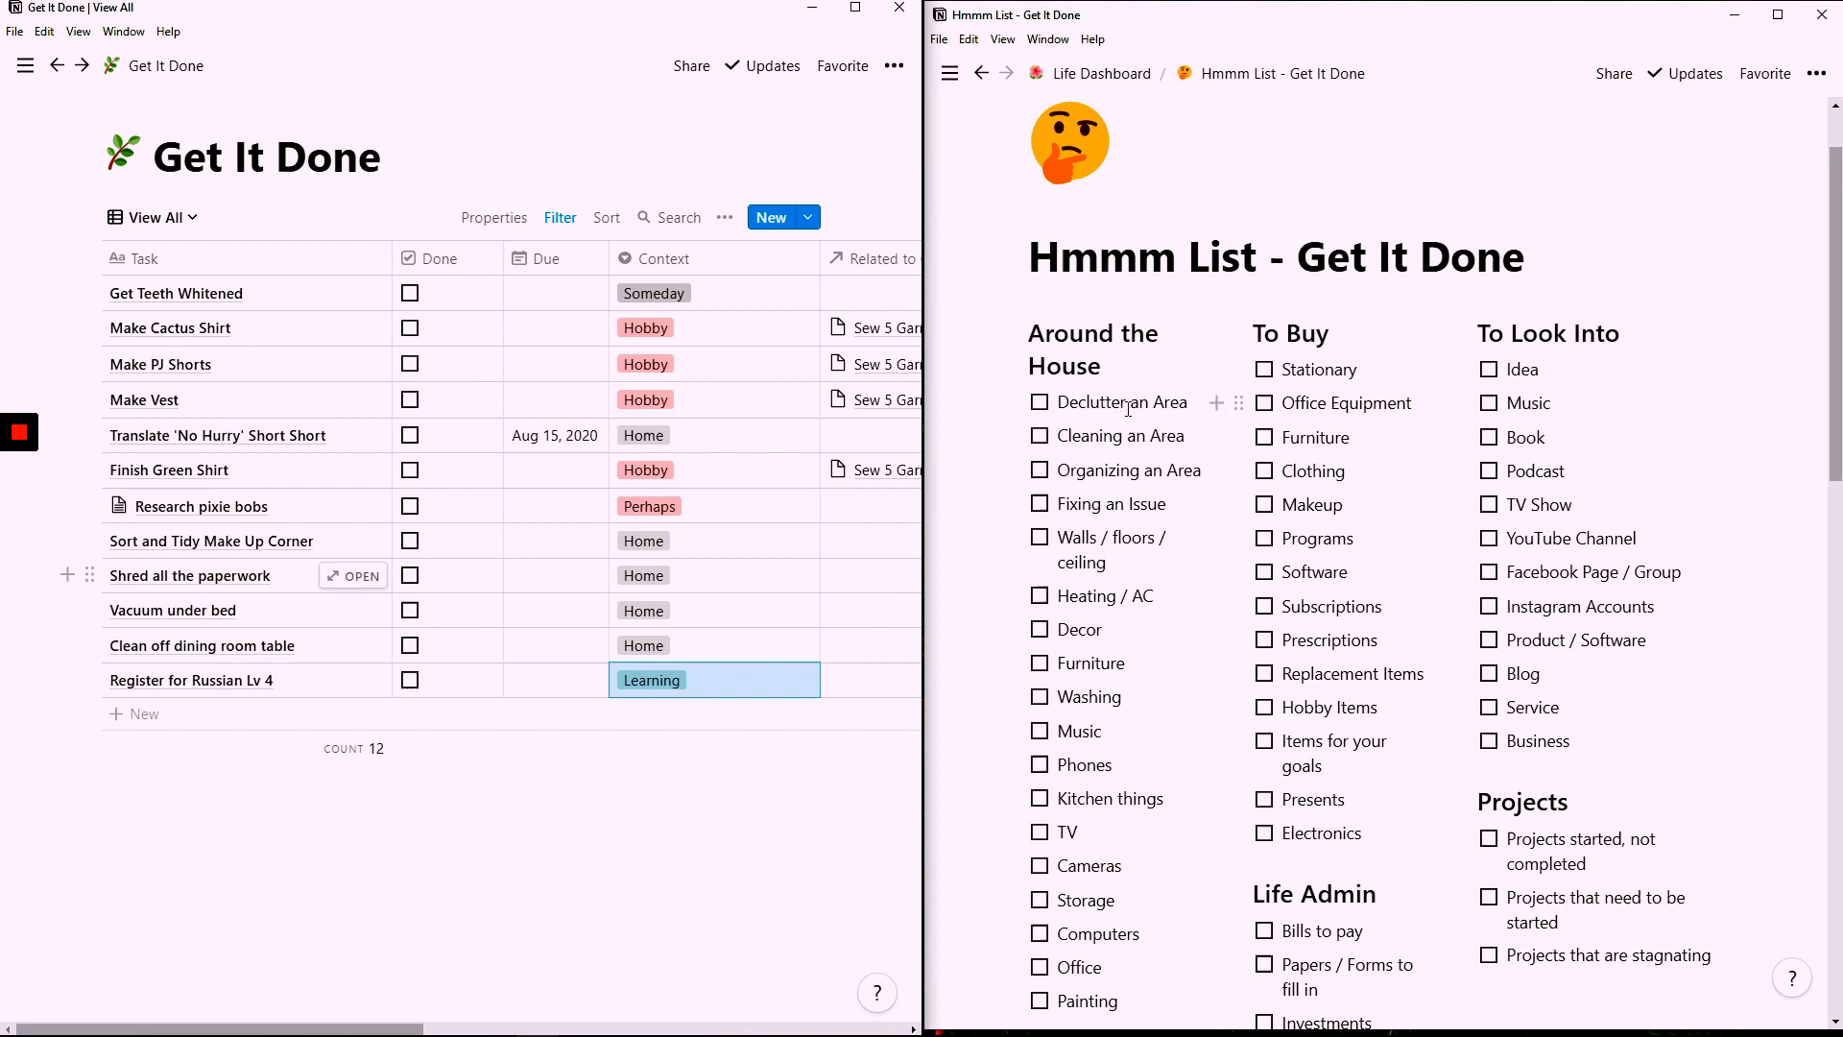
{"action": "scroll", "scroll_direction": "down", "scroll_amount": 3}
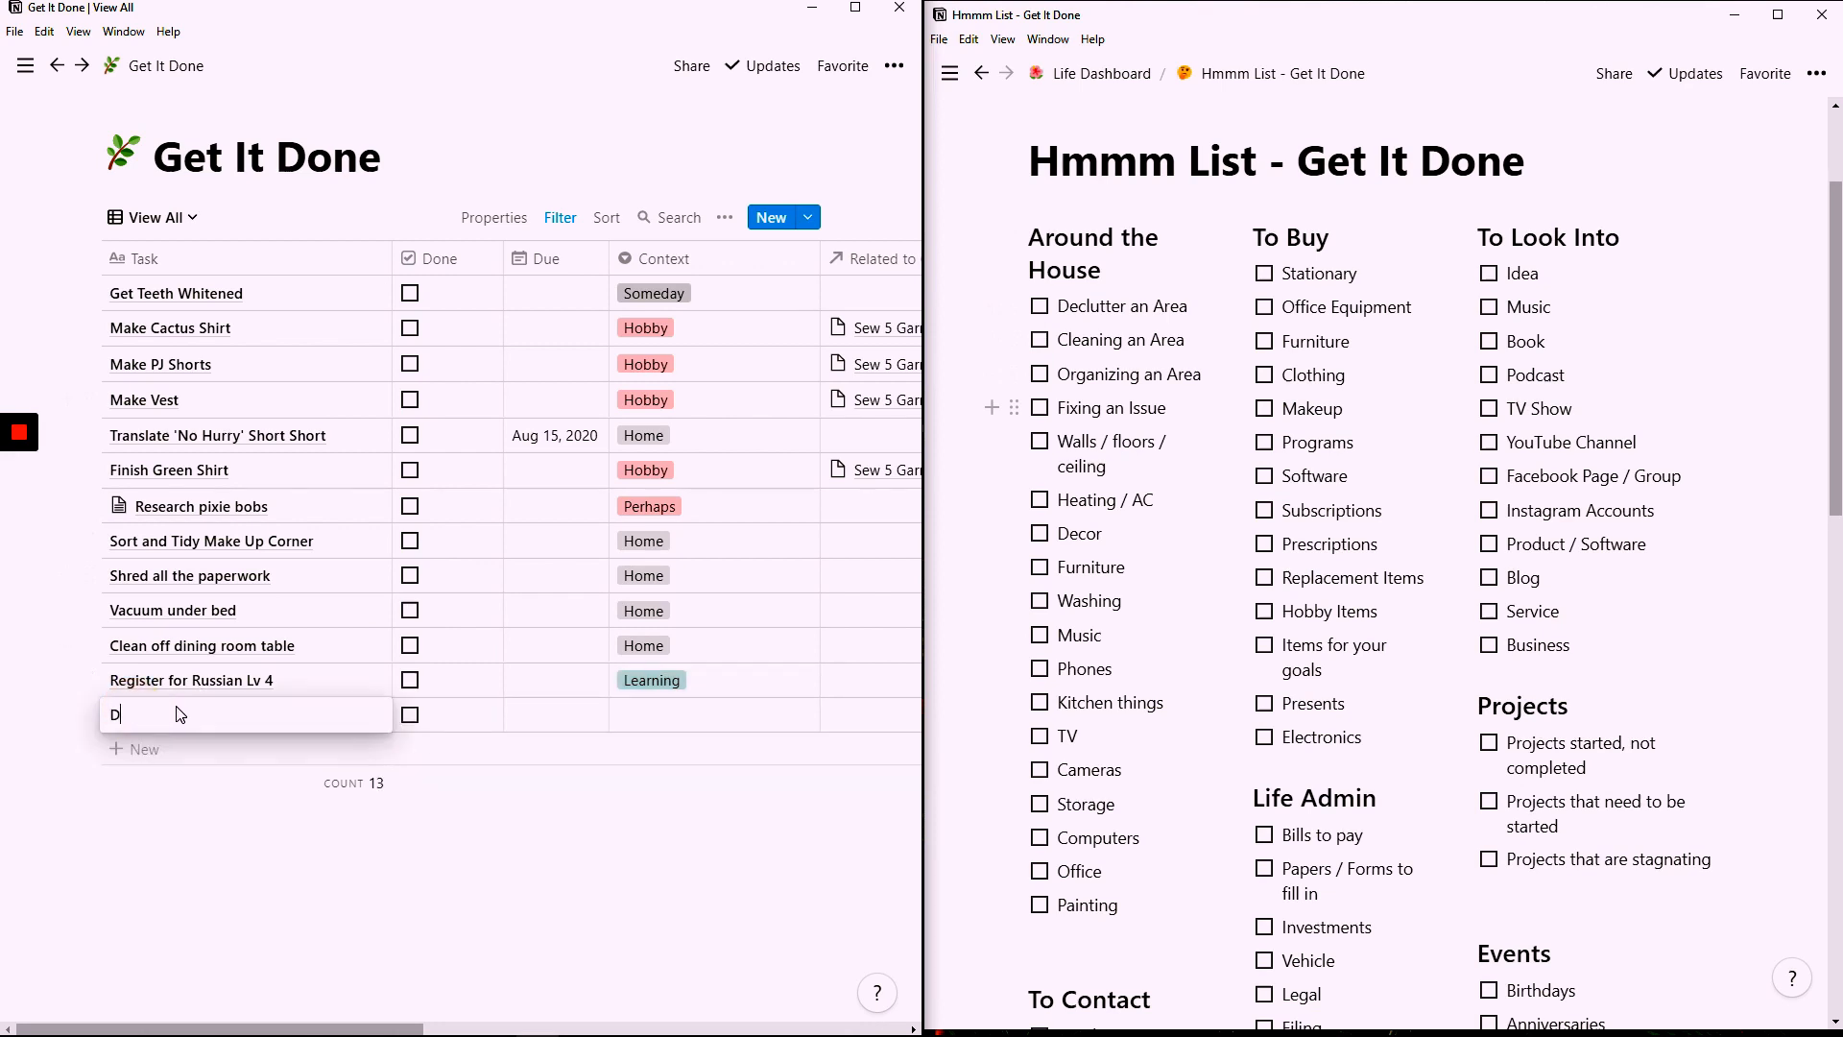
Step: Add tasks to declutter the bathroom shelf and buy baskets for bathroom organization
{"action": "type", "text": "eclutter"}
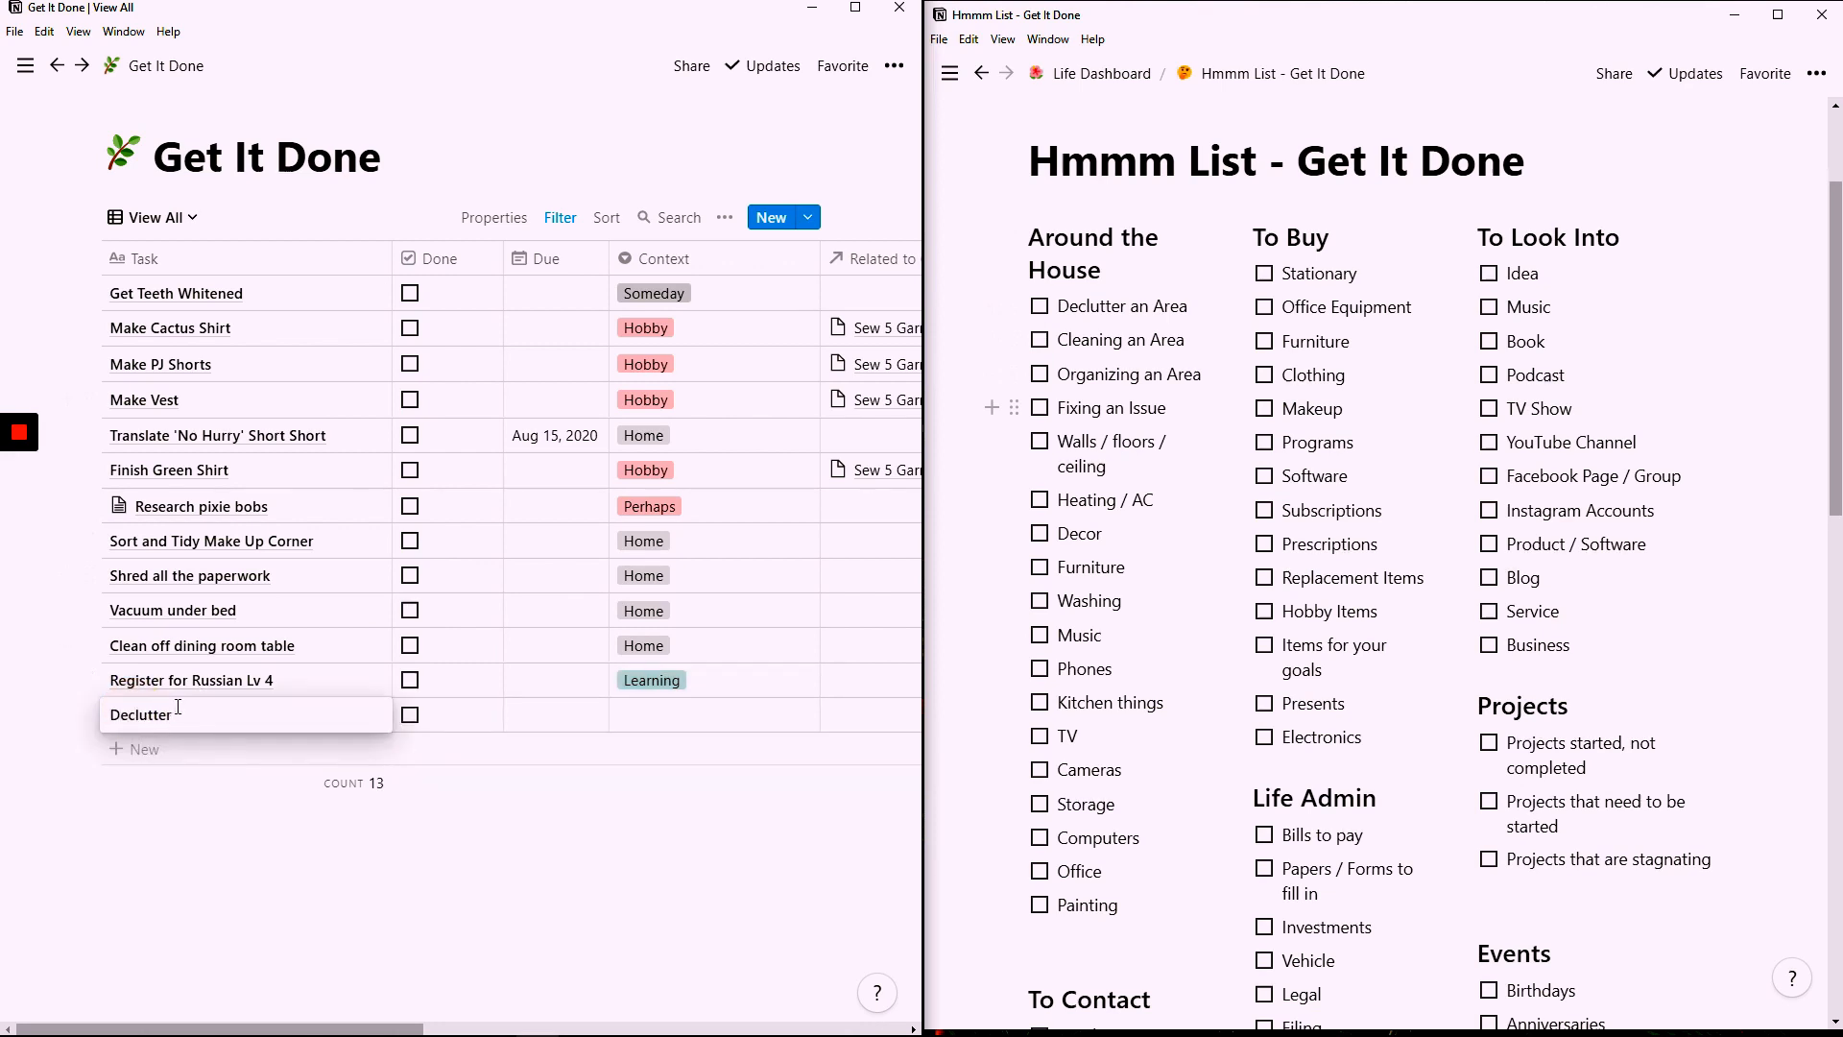
{"action": "type", "text": "Bathrroo,"}
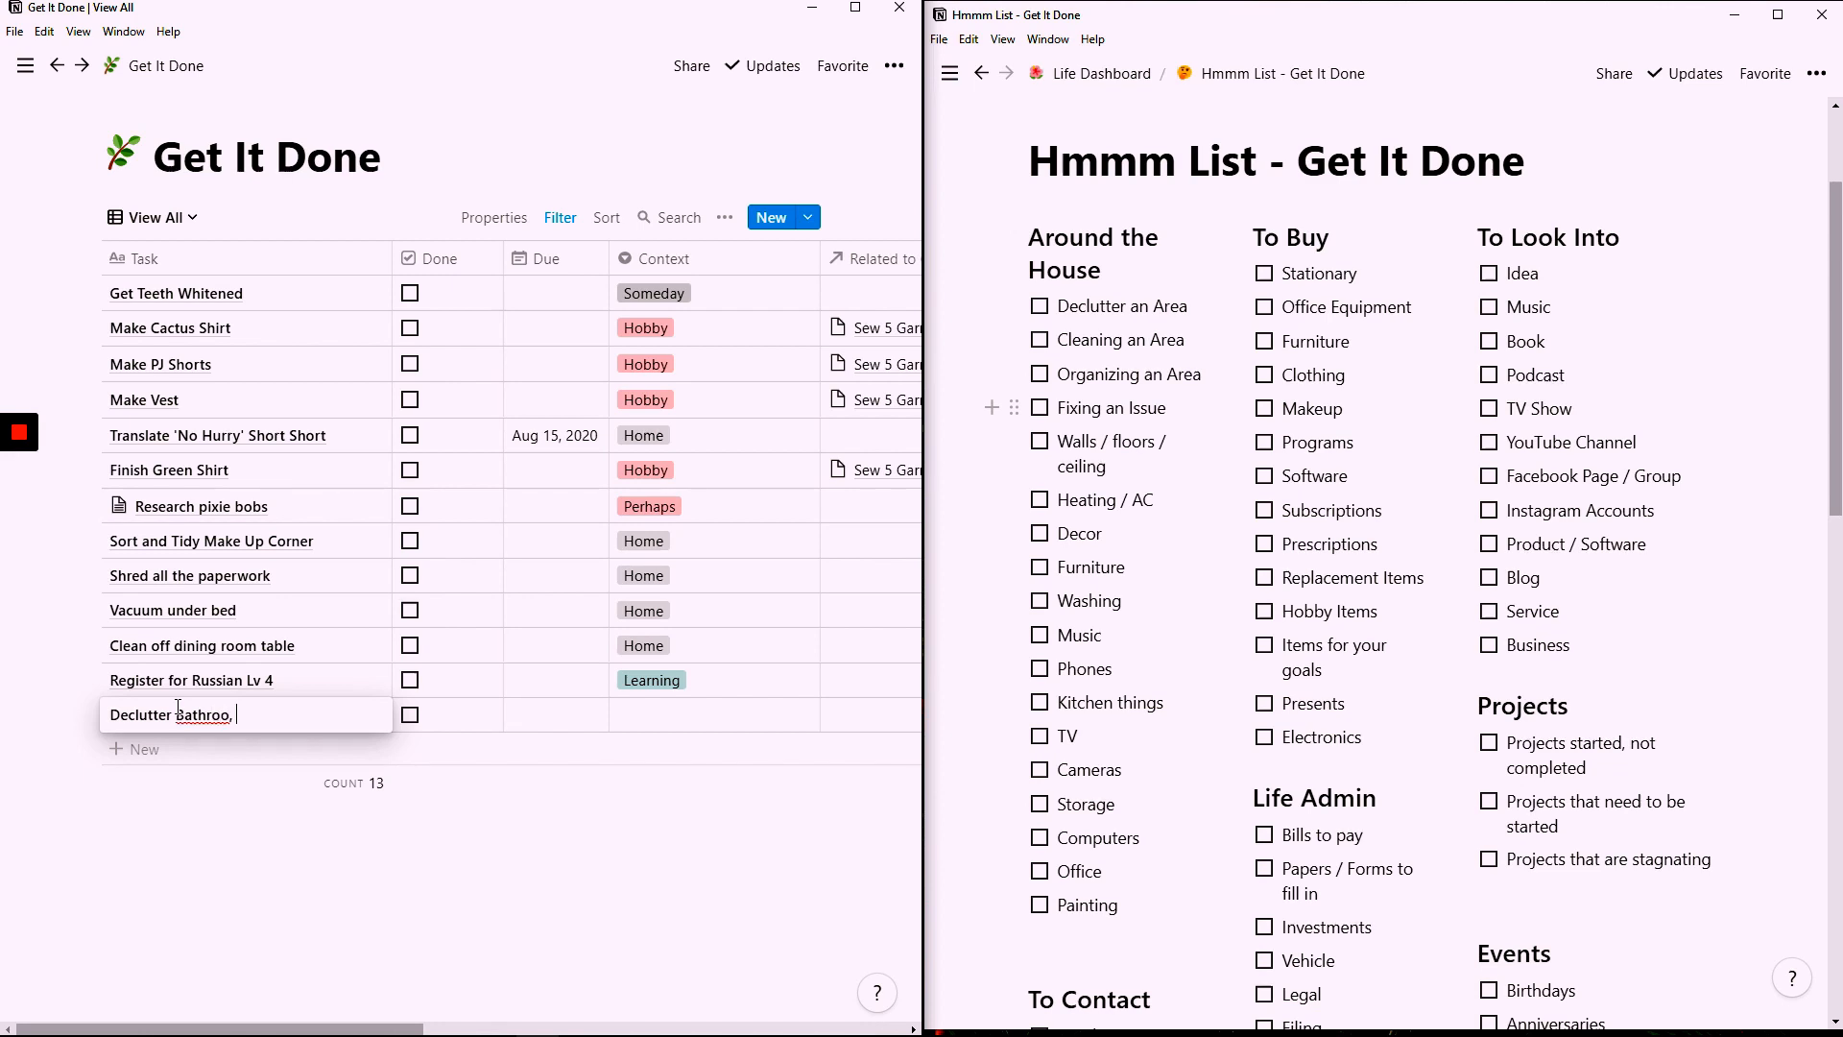
{"action": "type", "text": "SHe"}
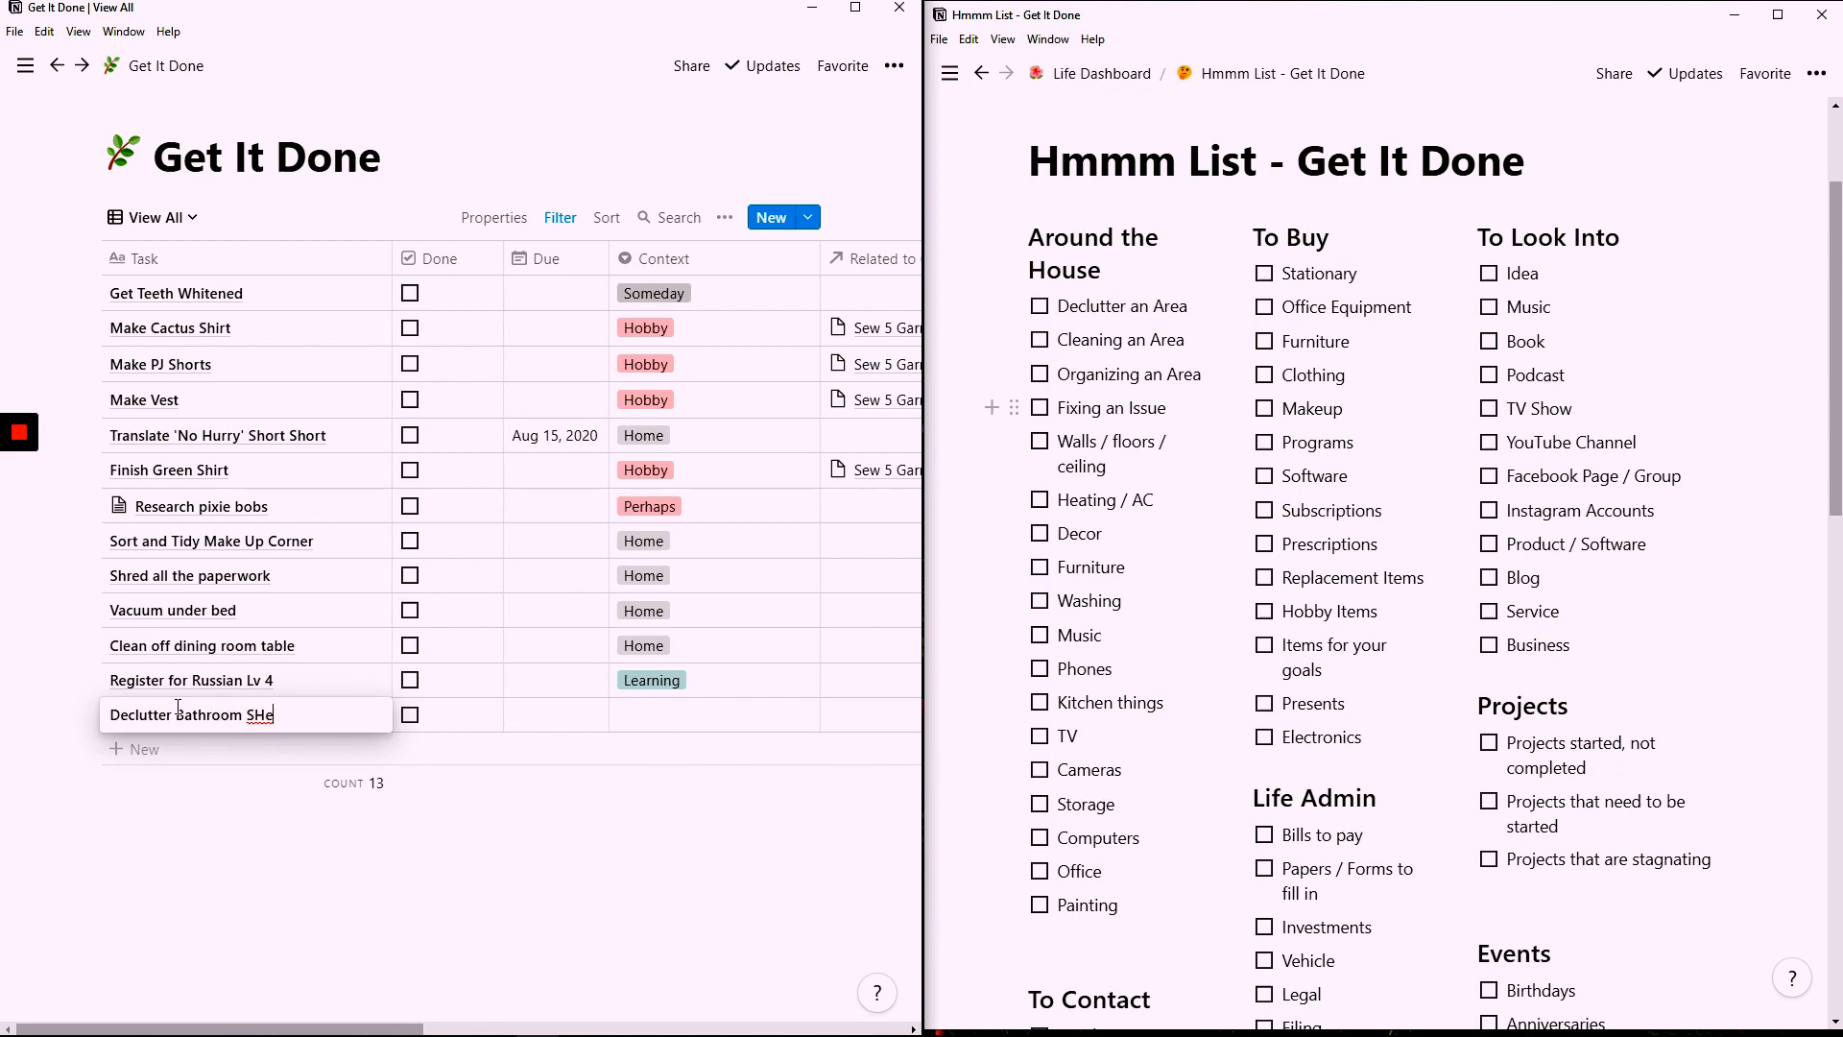
{"action": "type", "text": "Shelf"}
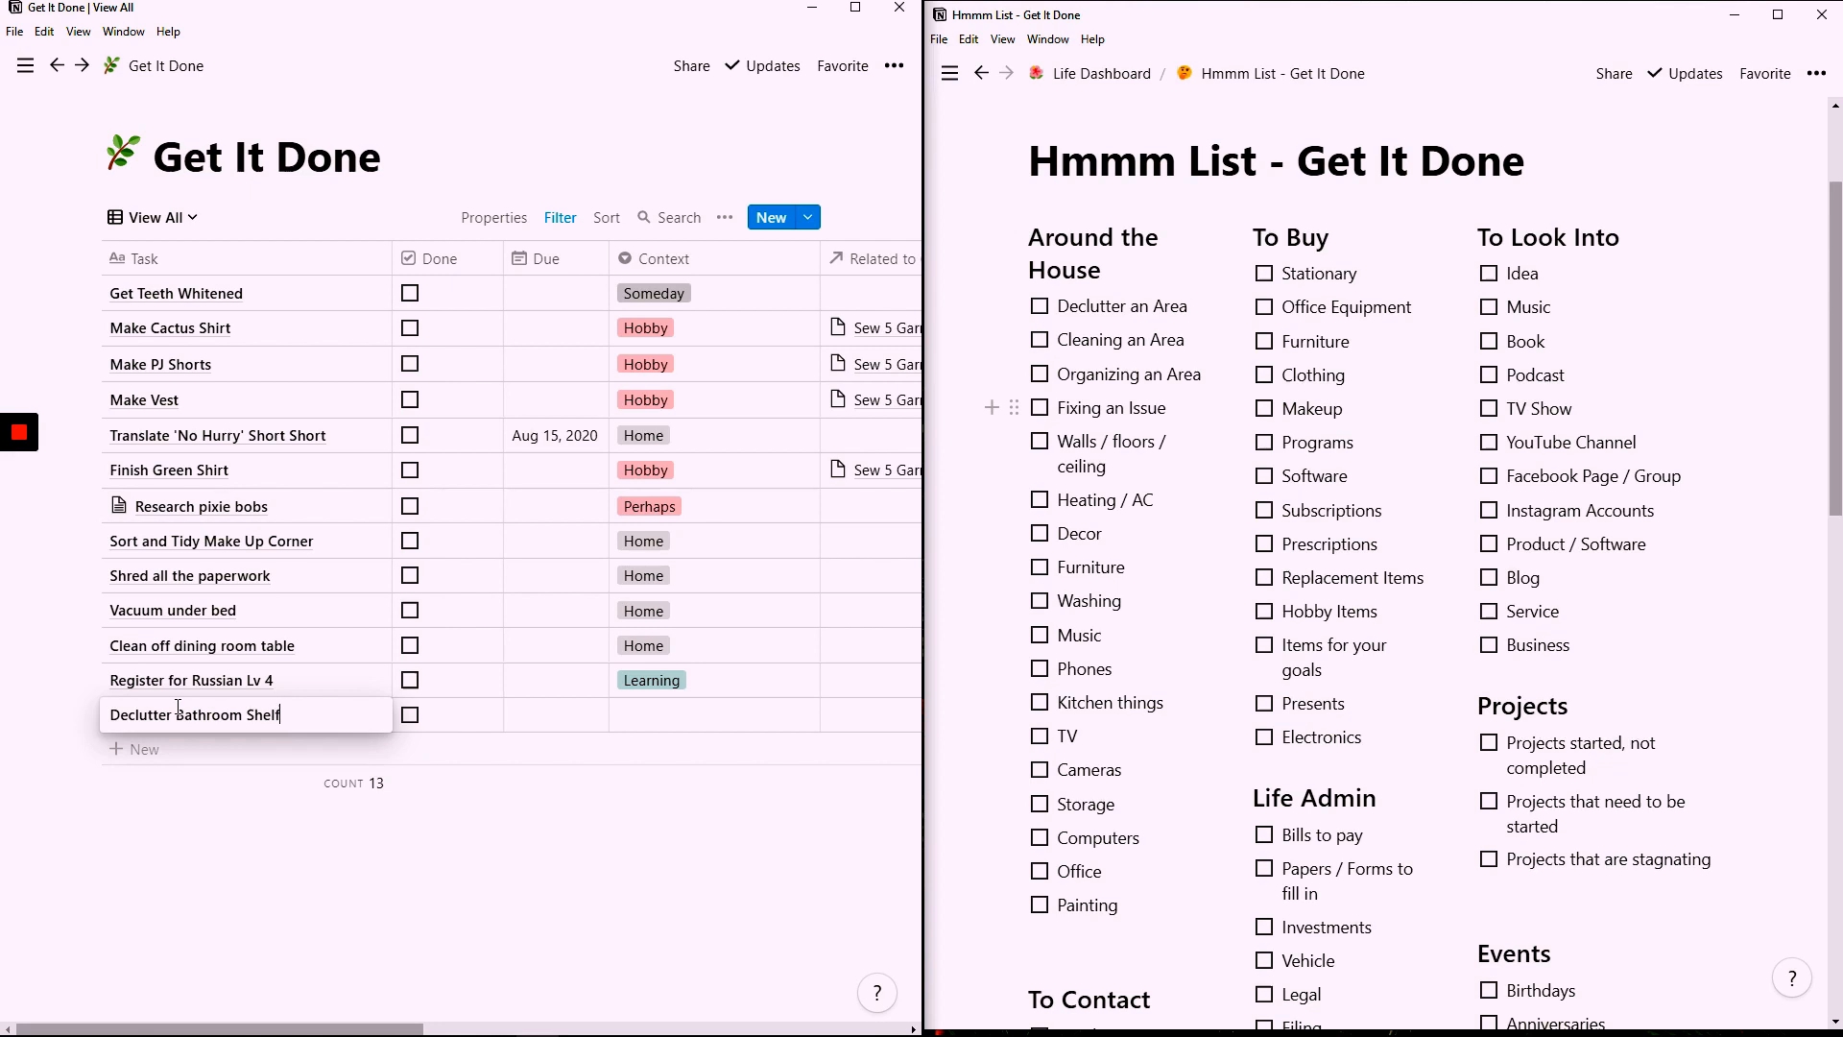
{"action": "key", "text": "Enter"}
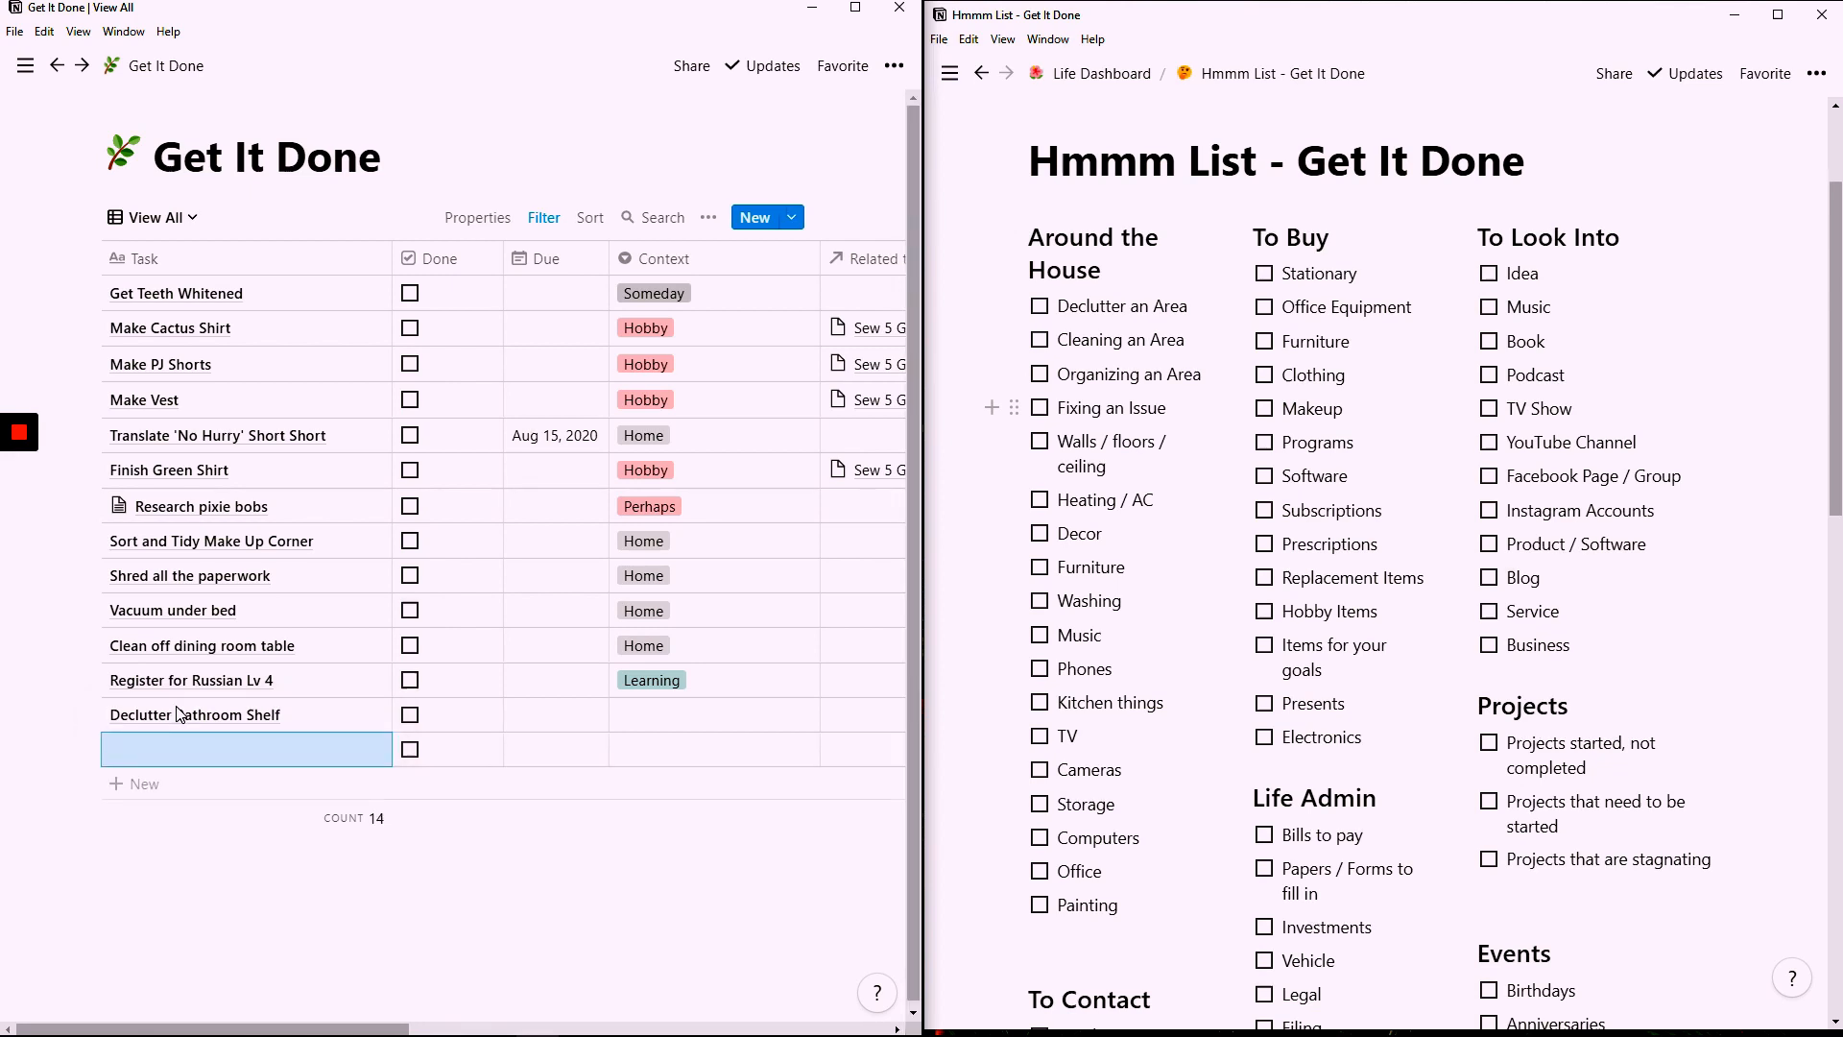
{"action": "type", "text": "Buy Baskets f"}
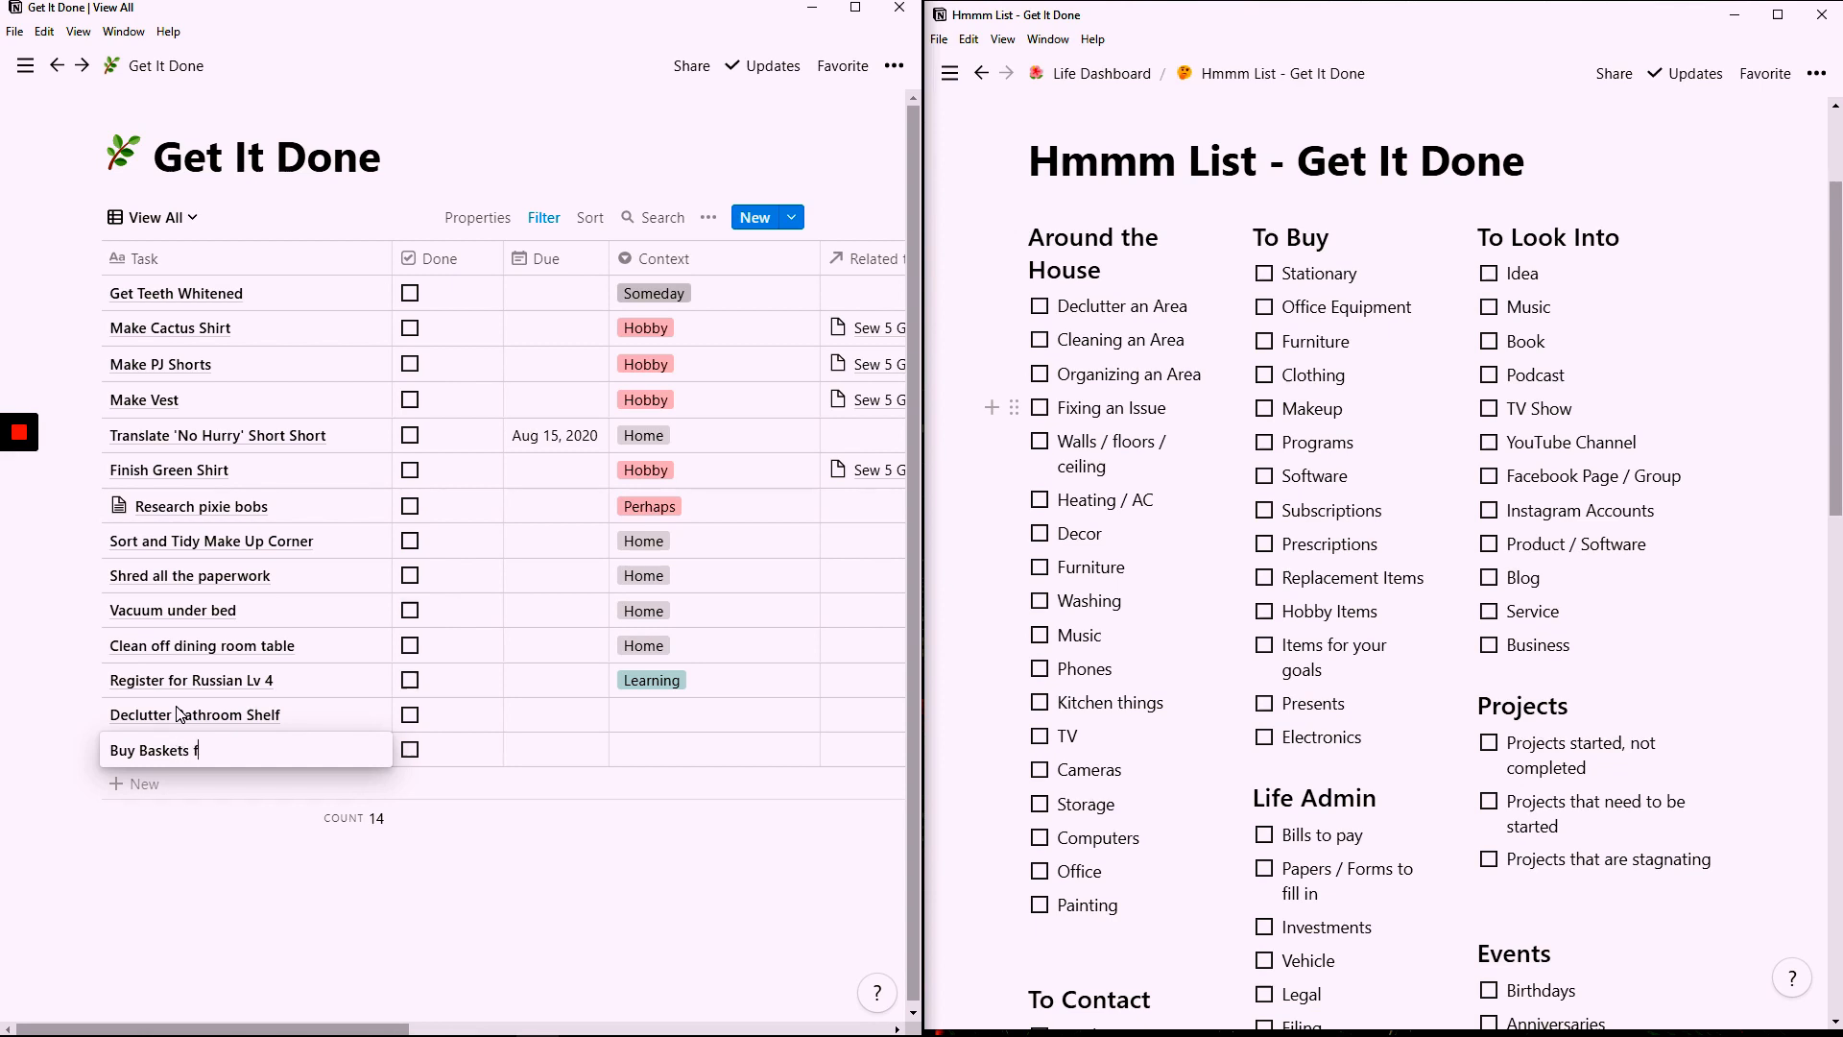
{"action": "type", "text": "or Bathroom"}
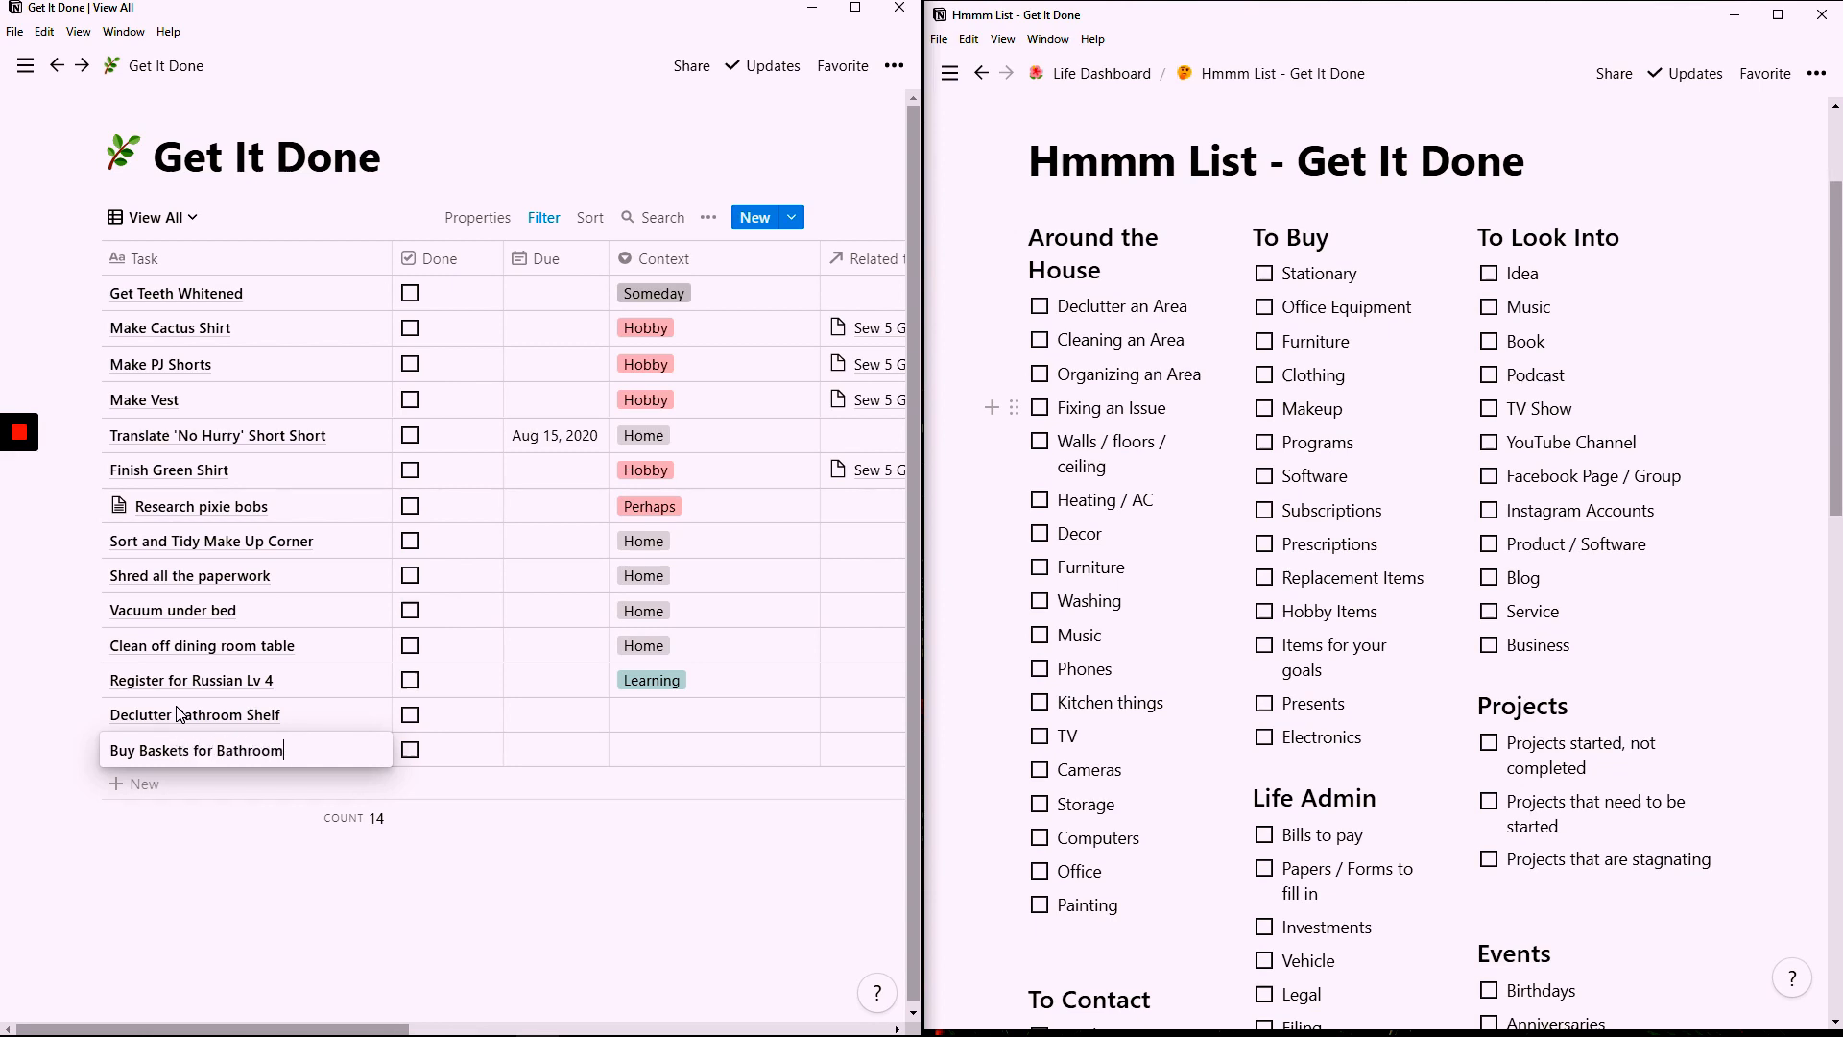
{"action": "type", "text": "Organization"}
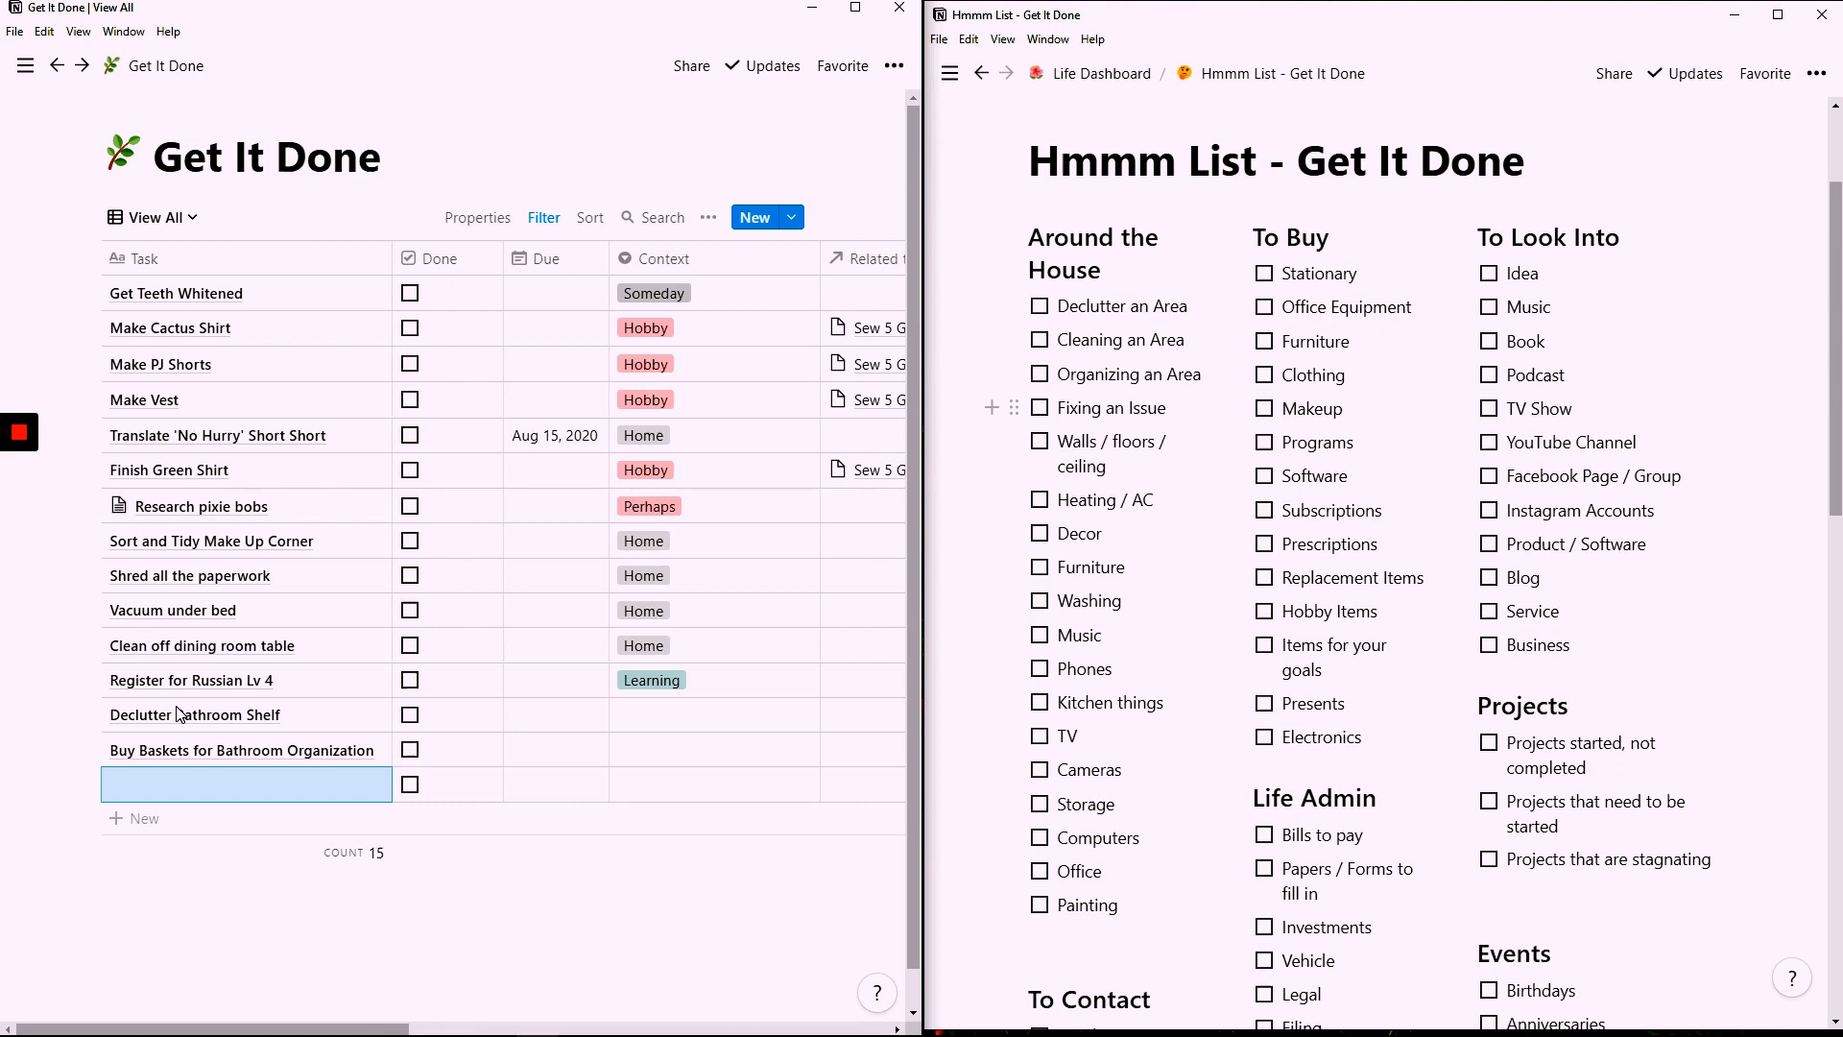
Step: Add tasks to toss old makeup and expired hair stuff, wash covers, order powdered collagen
{"action": "type", "text": "Toss"}
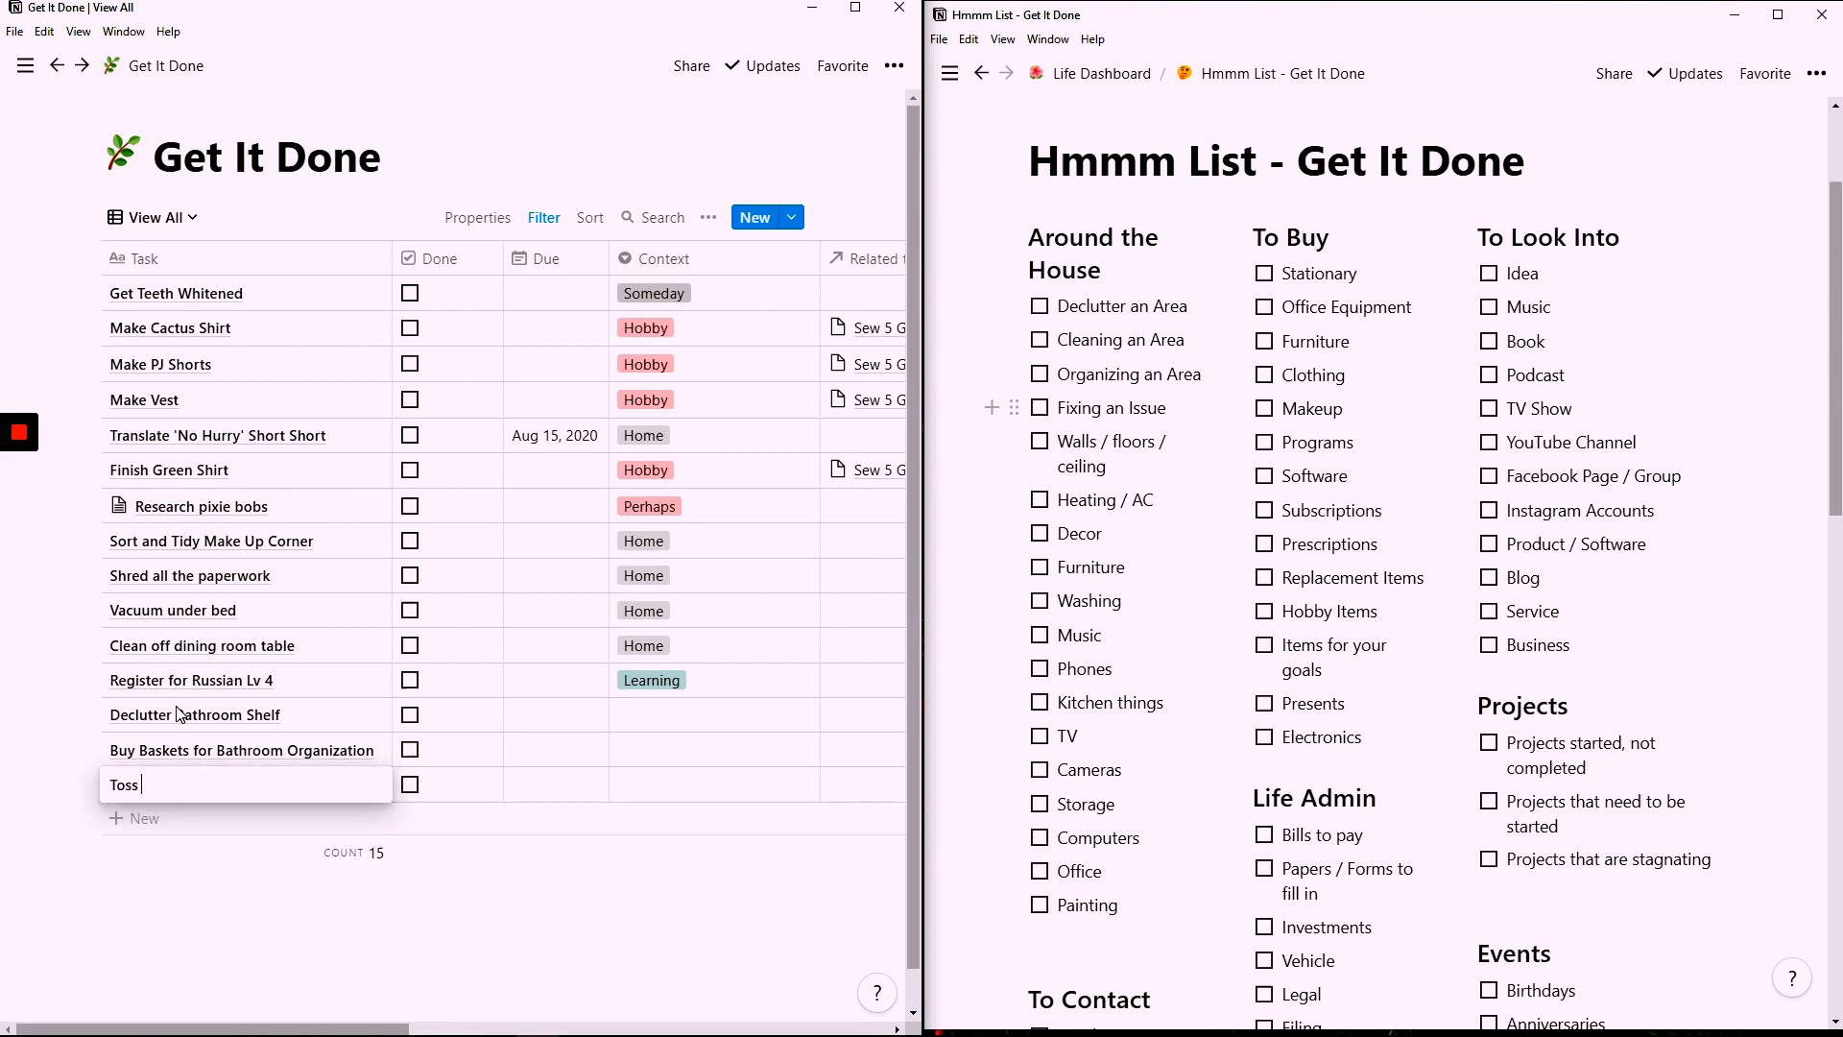
{"action": "type", "text": "out any o"}
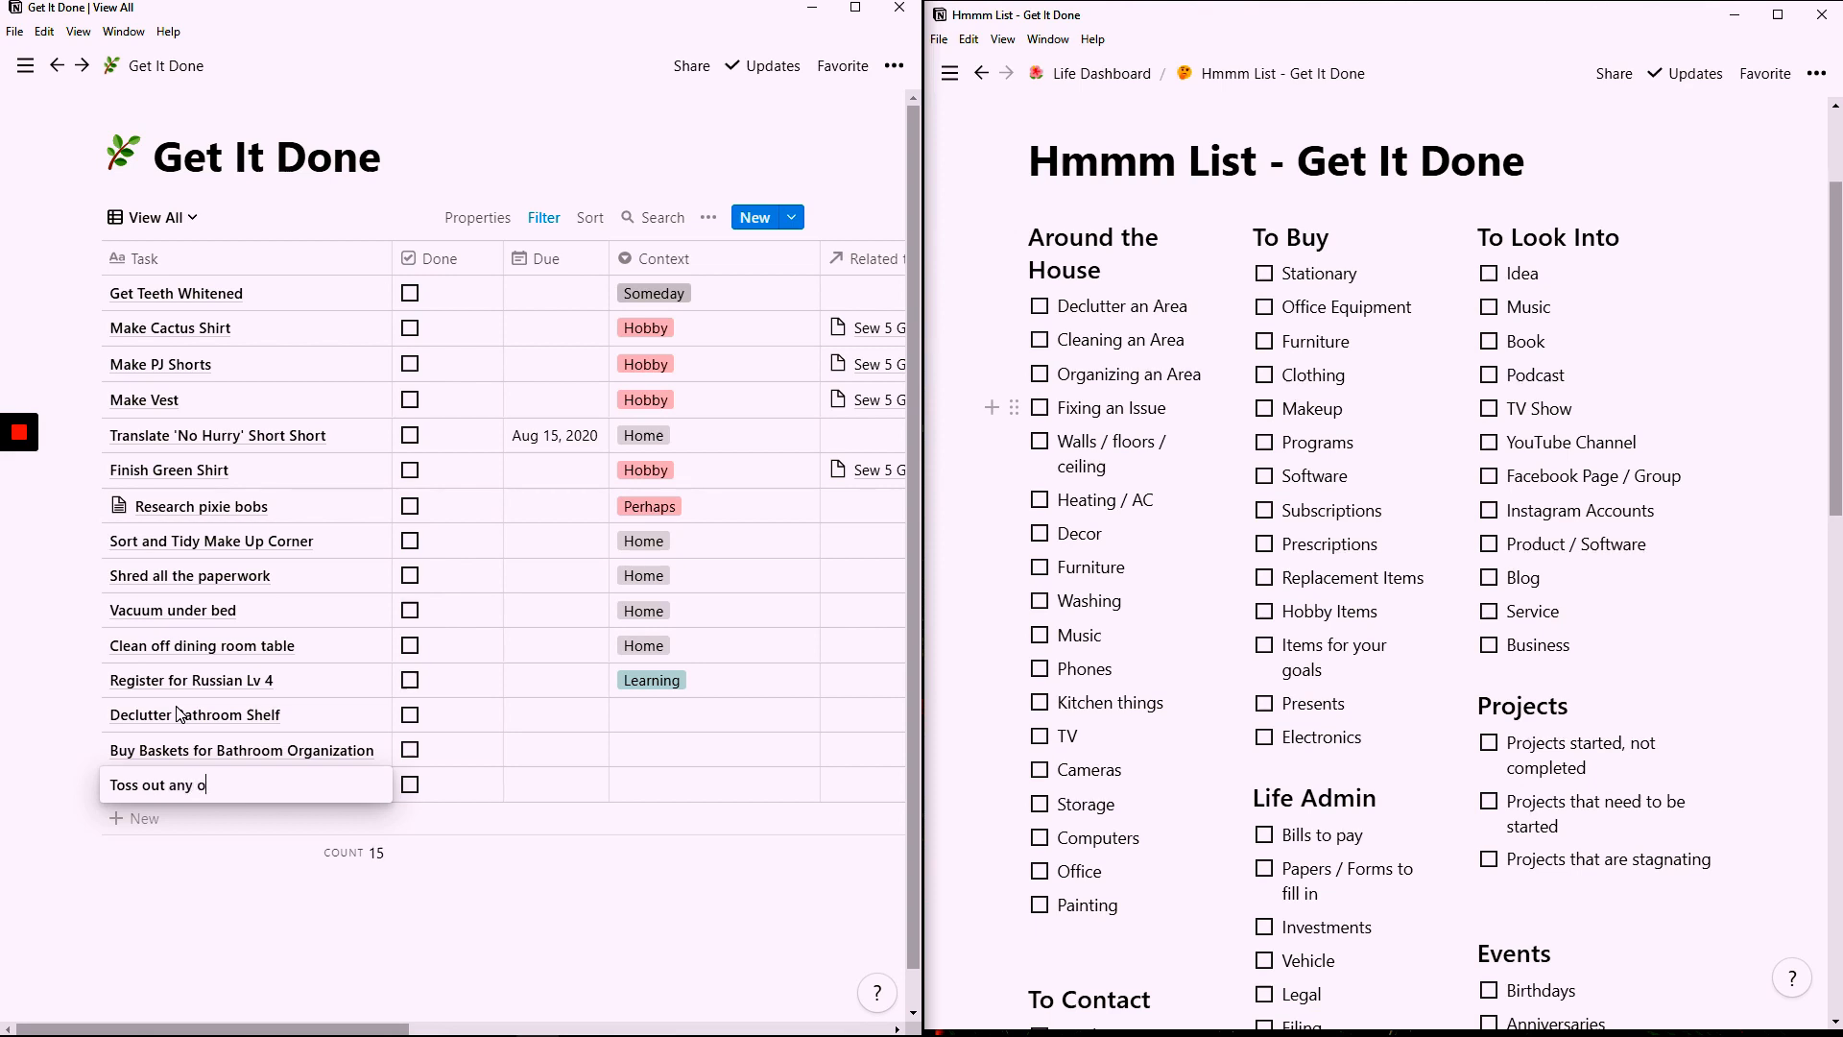
{"action": "type", "text": "ld"}
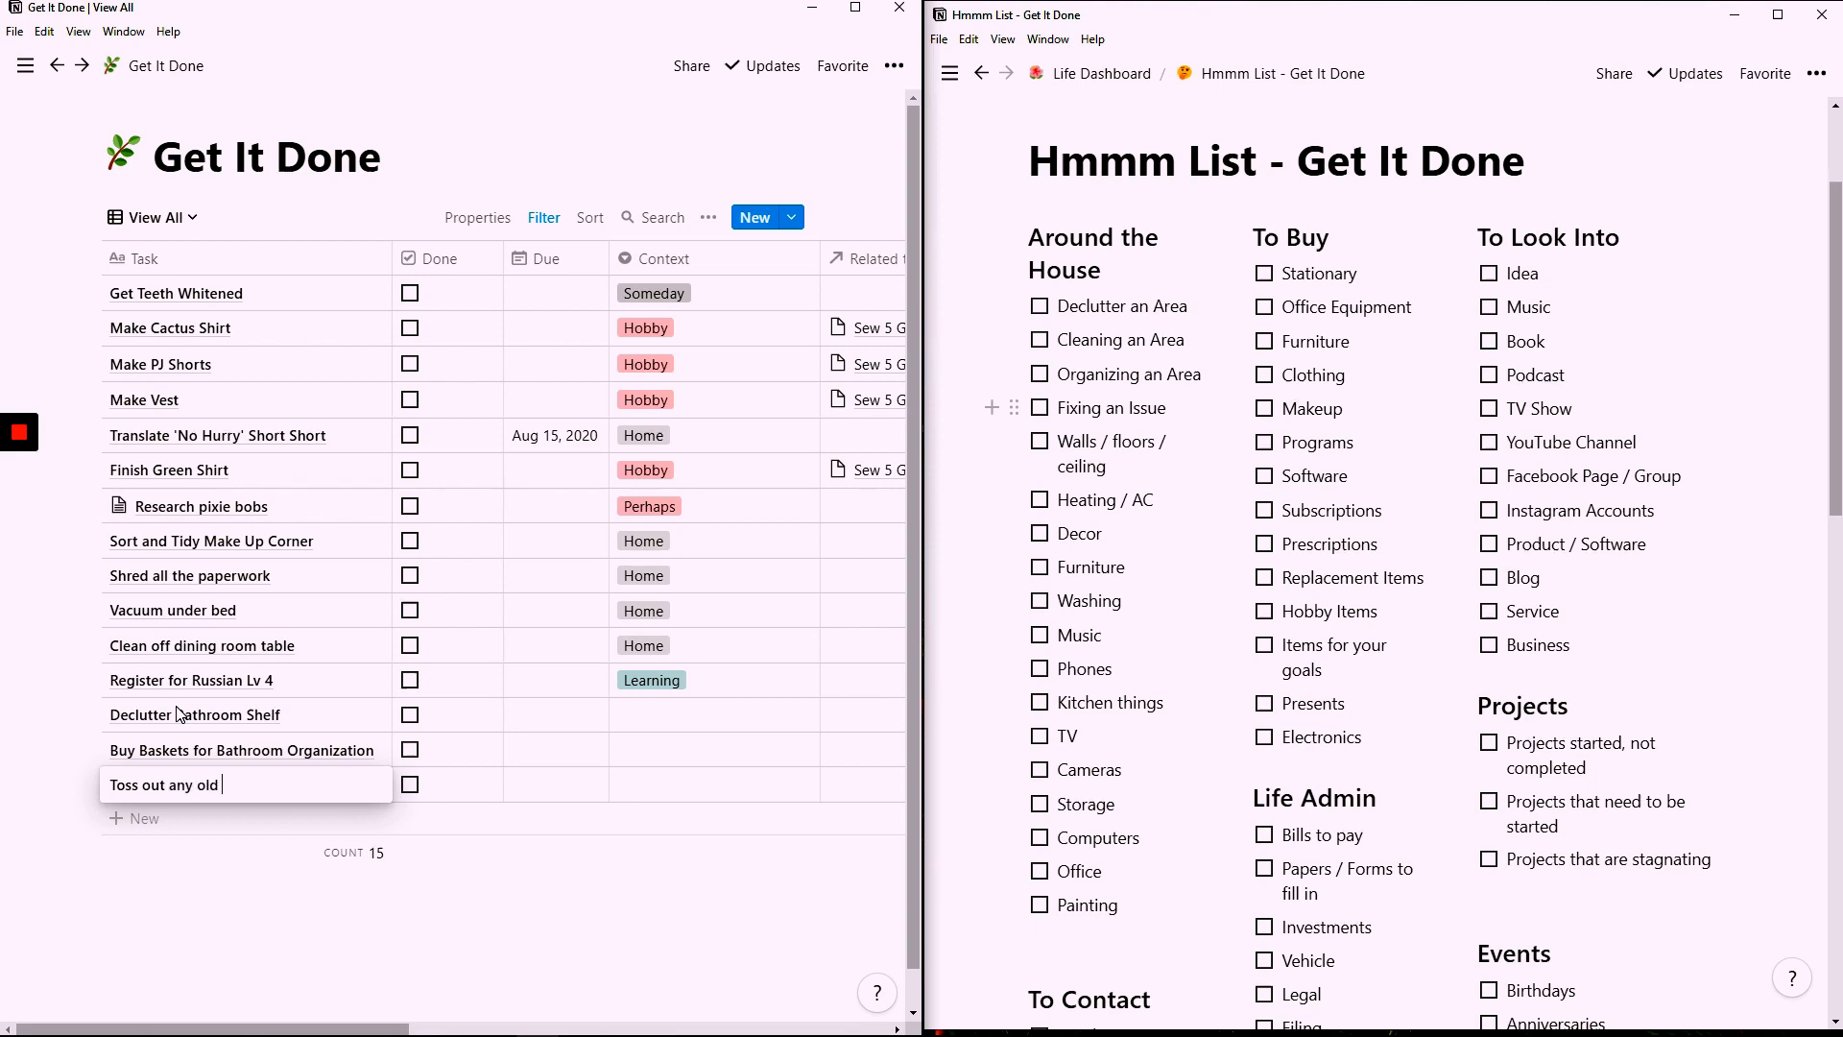
{"action": "key", "text": "Enter"}
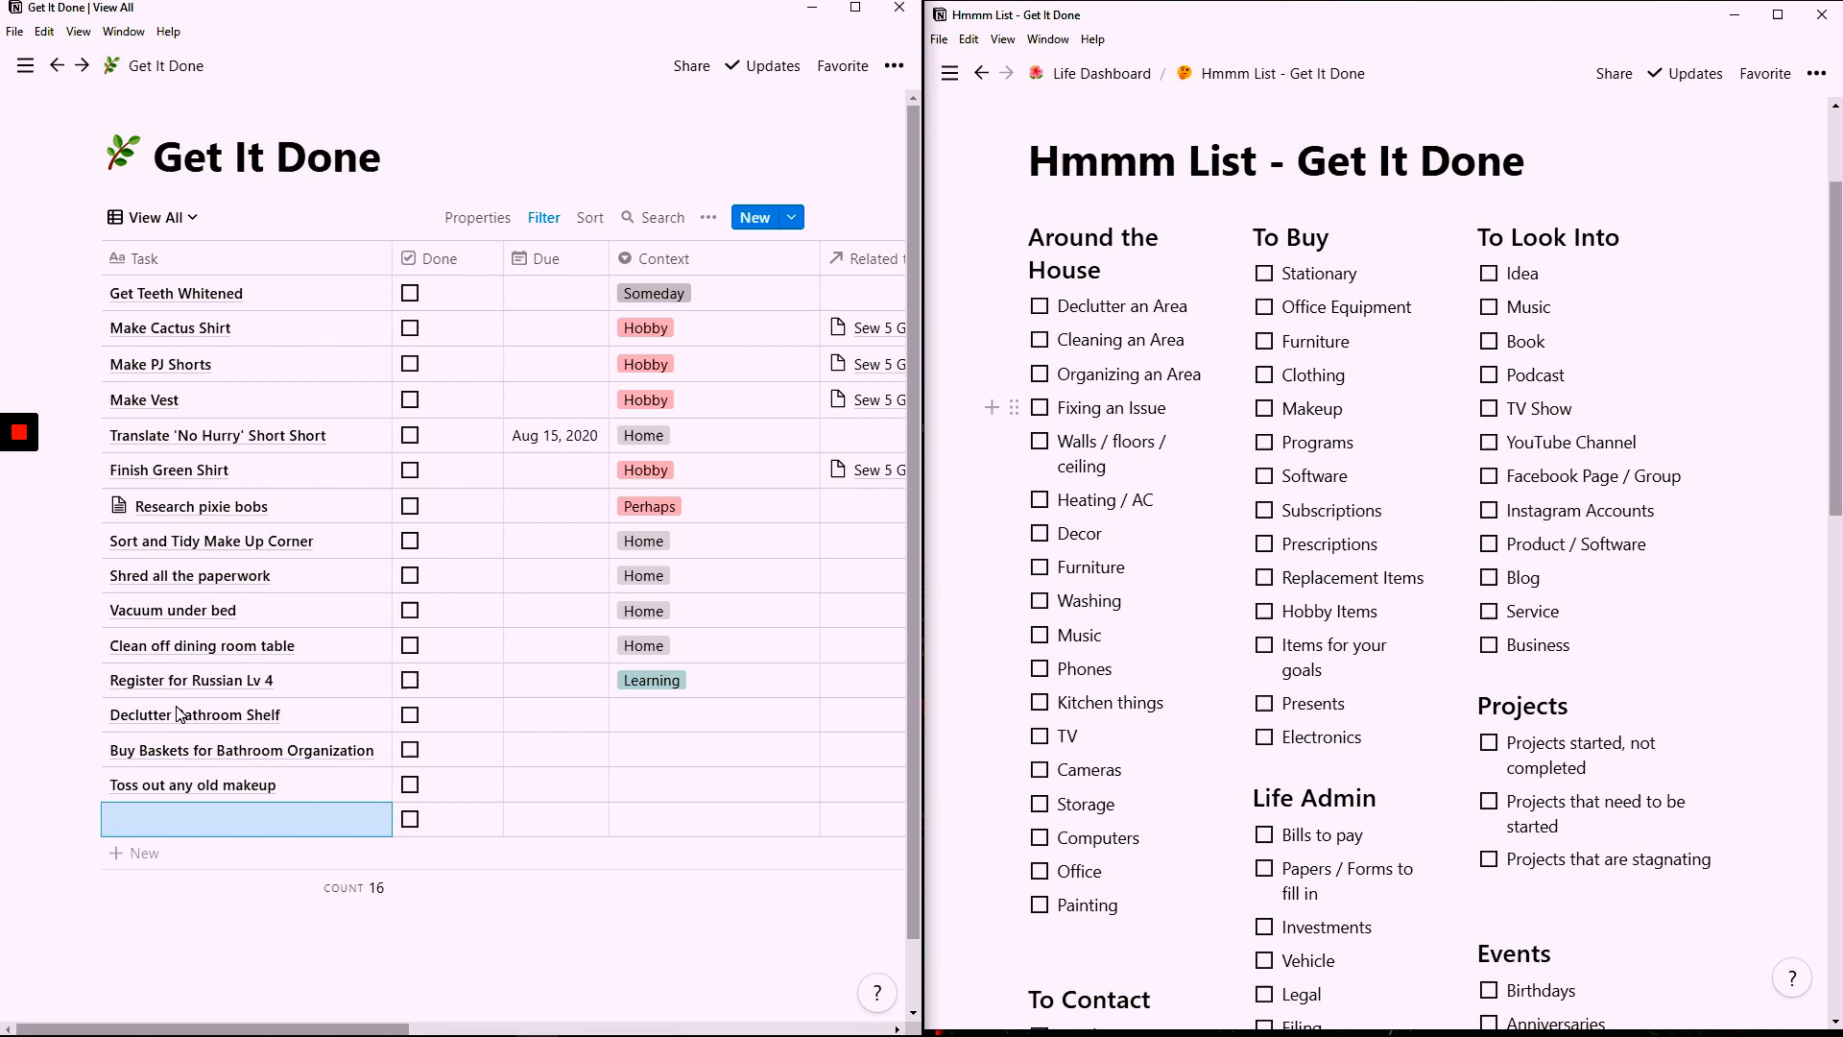
{"action": "type", "text": "Toss out"}
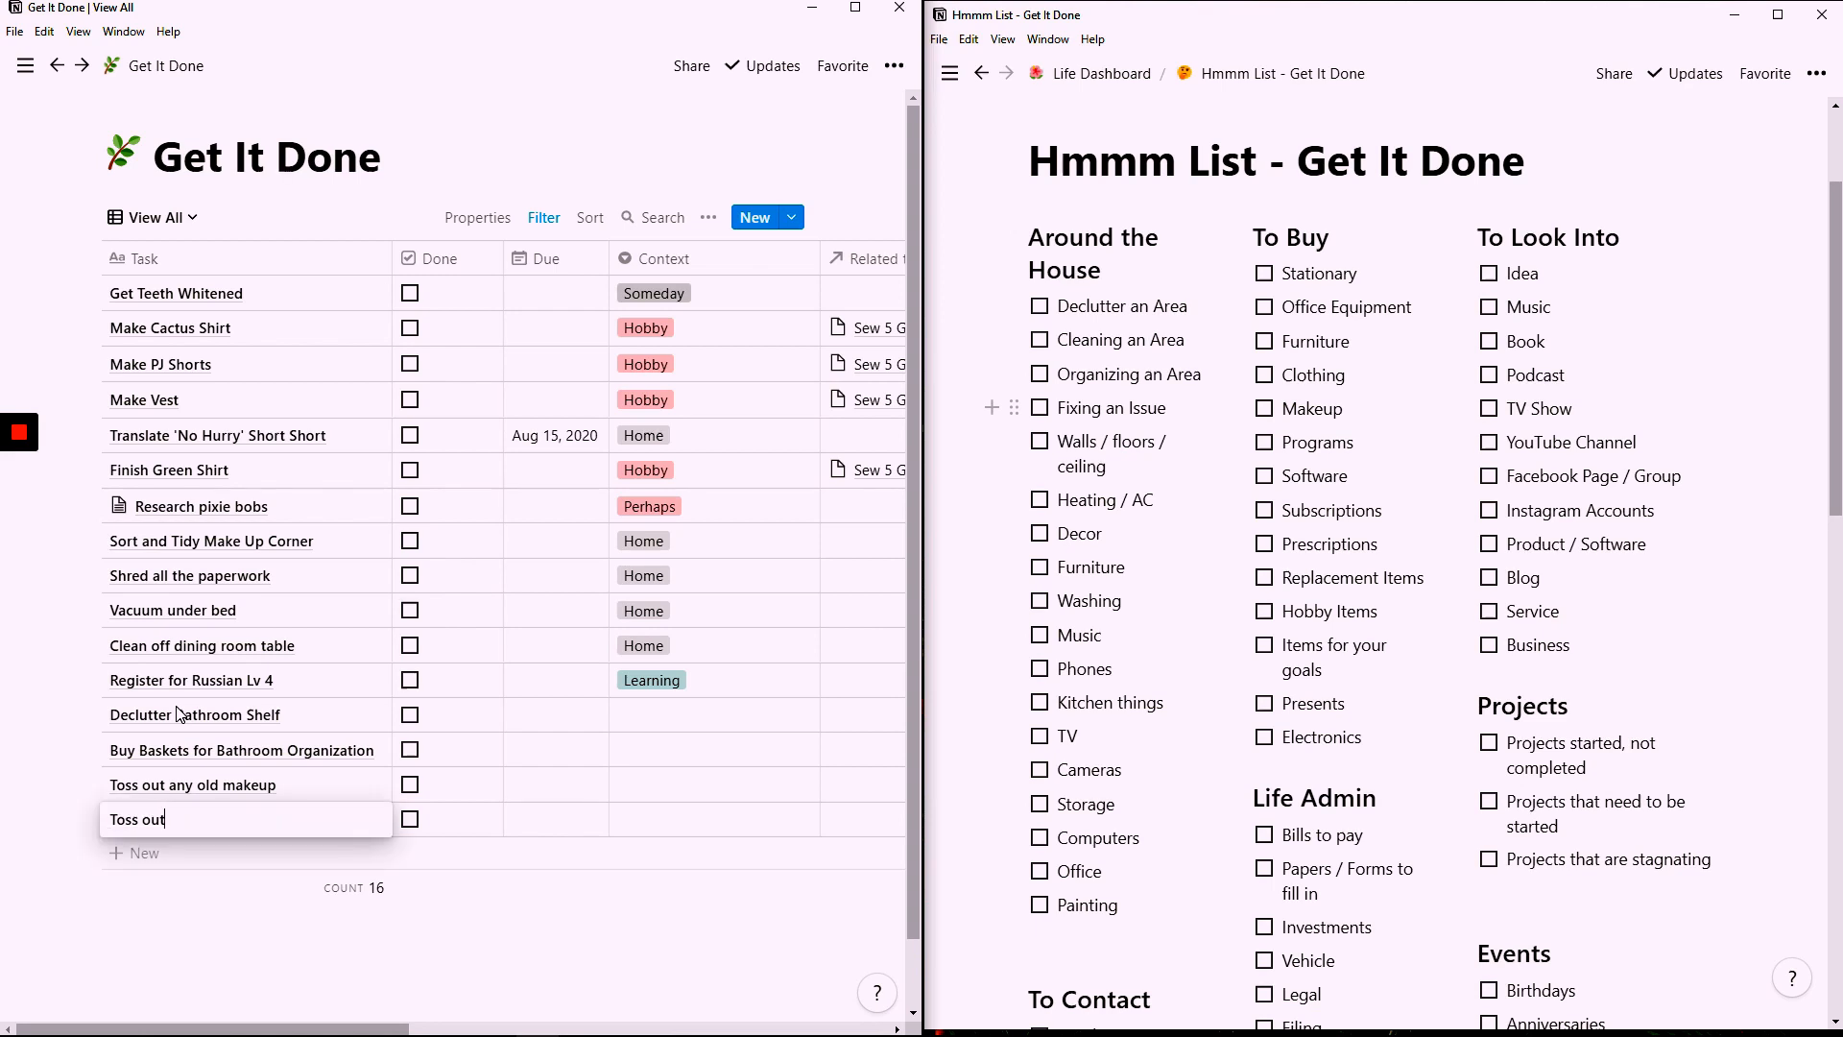
{"action": "type", "text": "any expired hair stuff"}
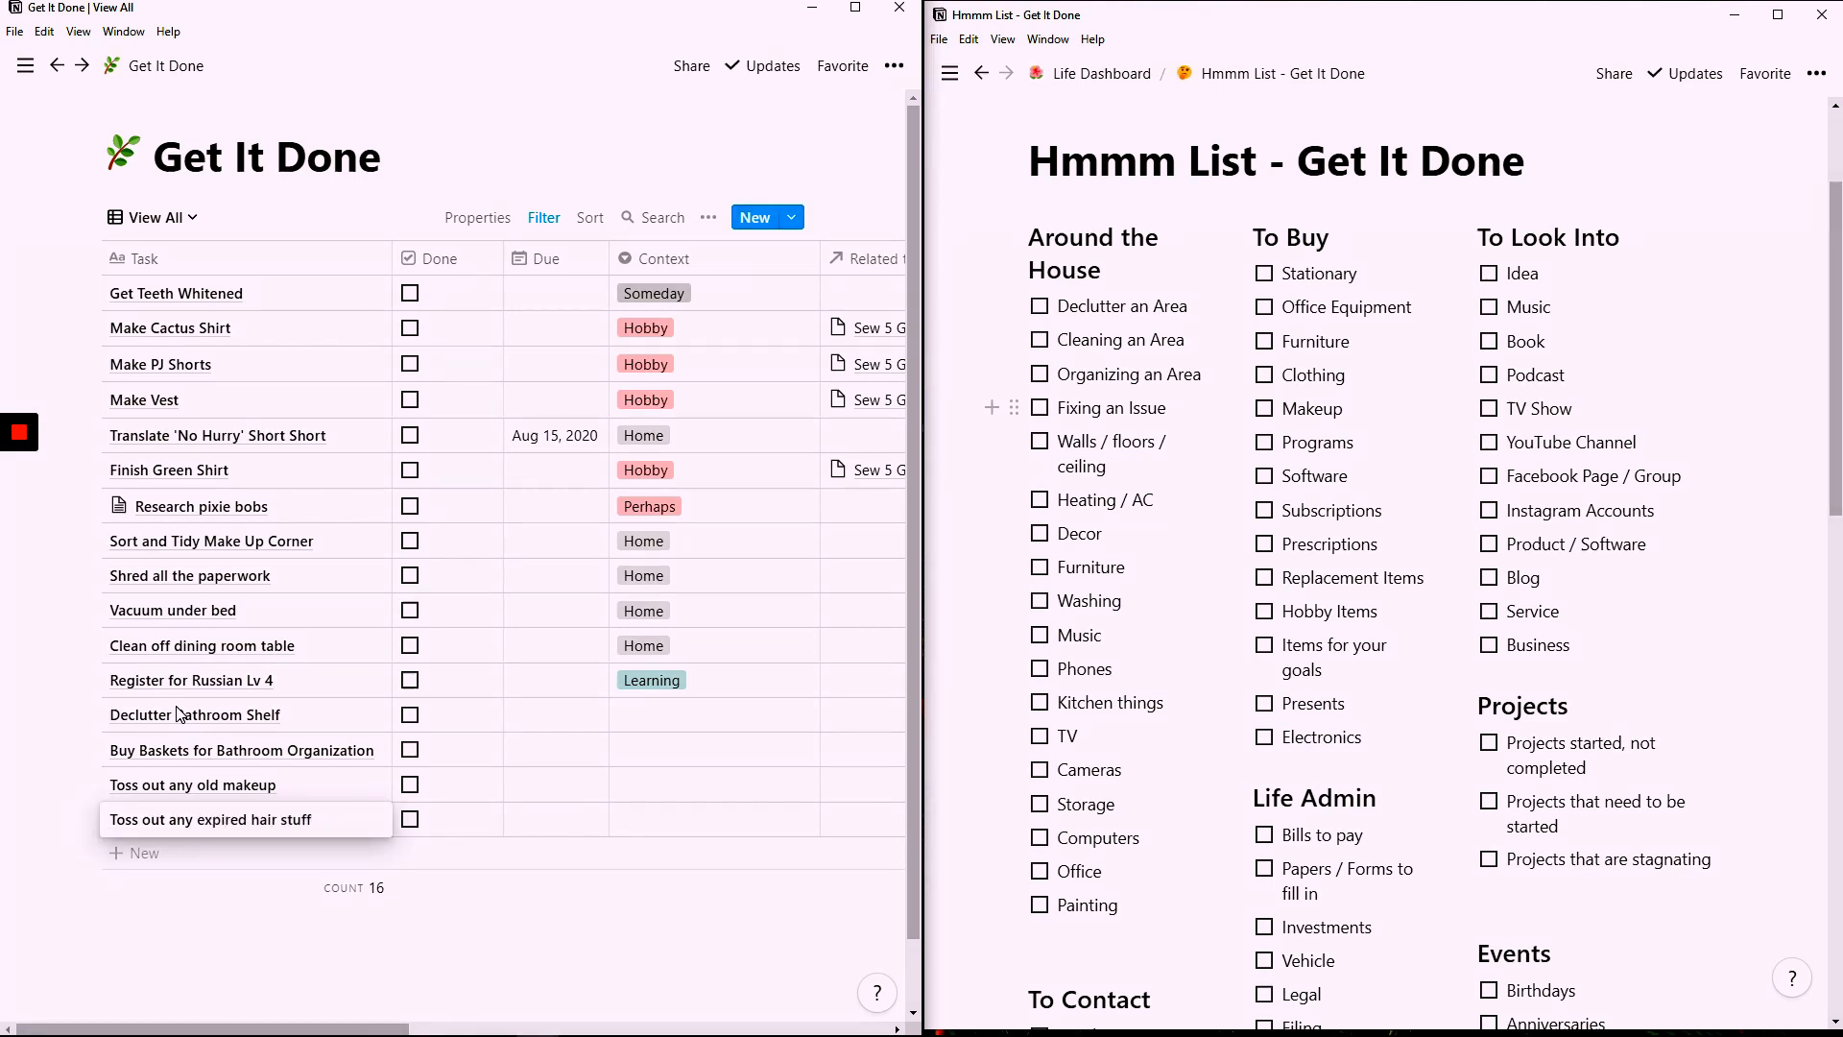
{"action": "type", "text": "Wash covers"}
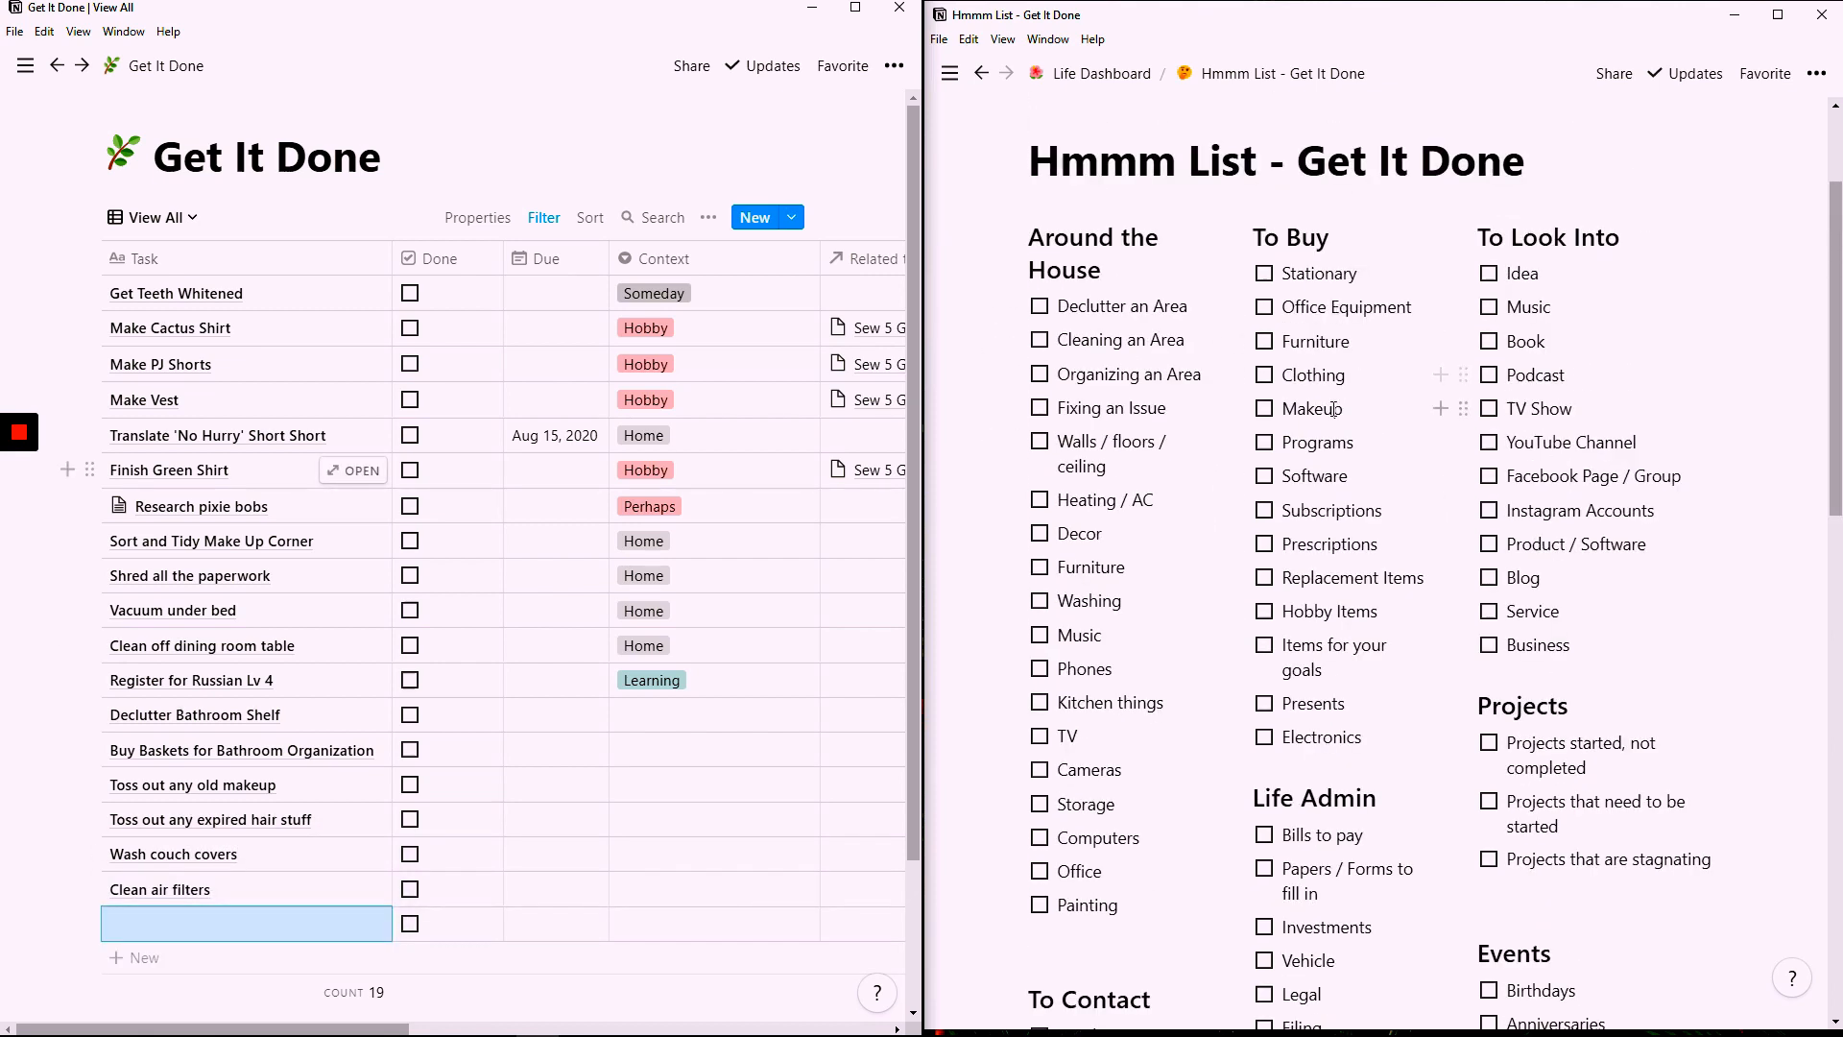
{"action": "type", "text": "Order more powdered collagen"}
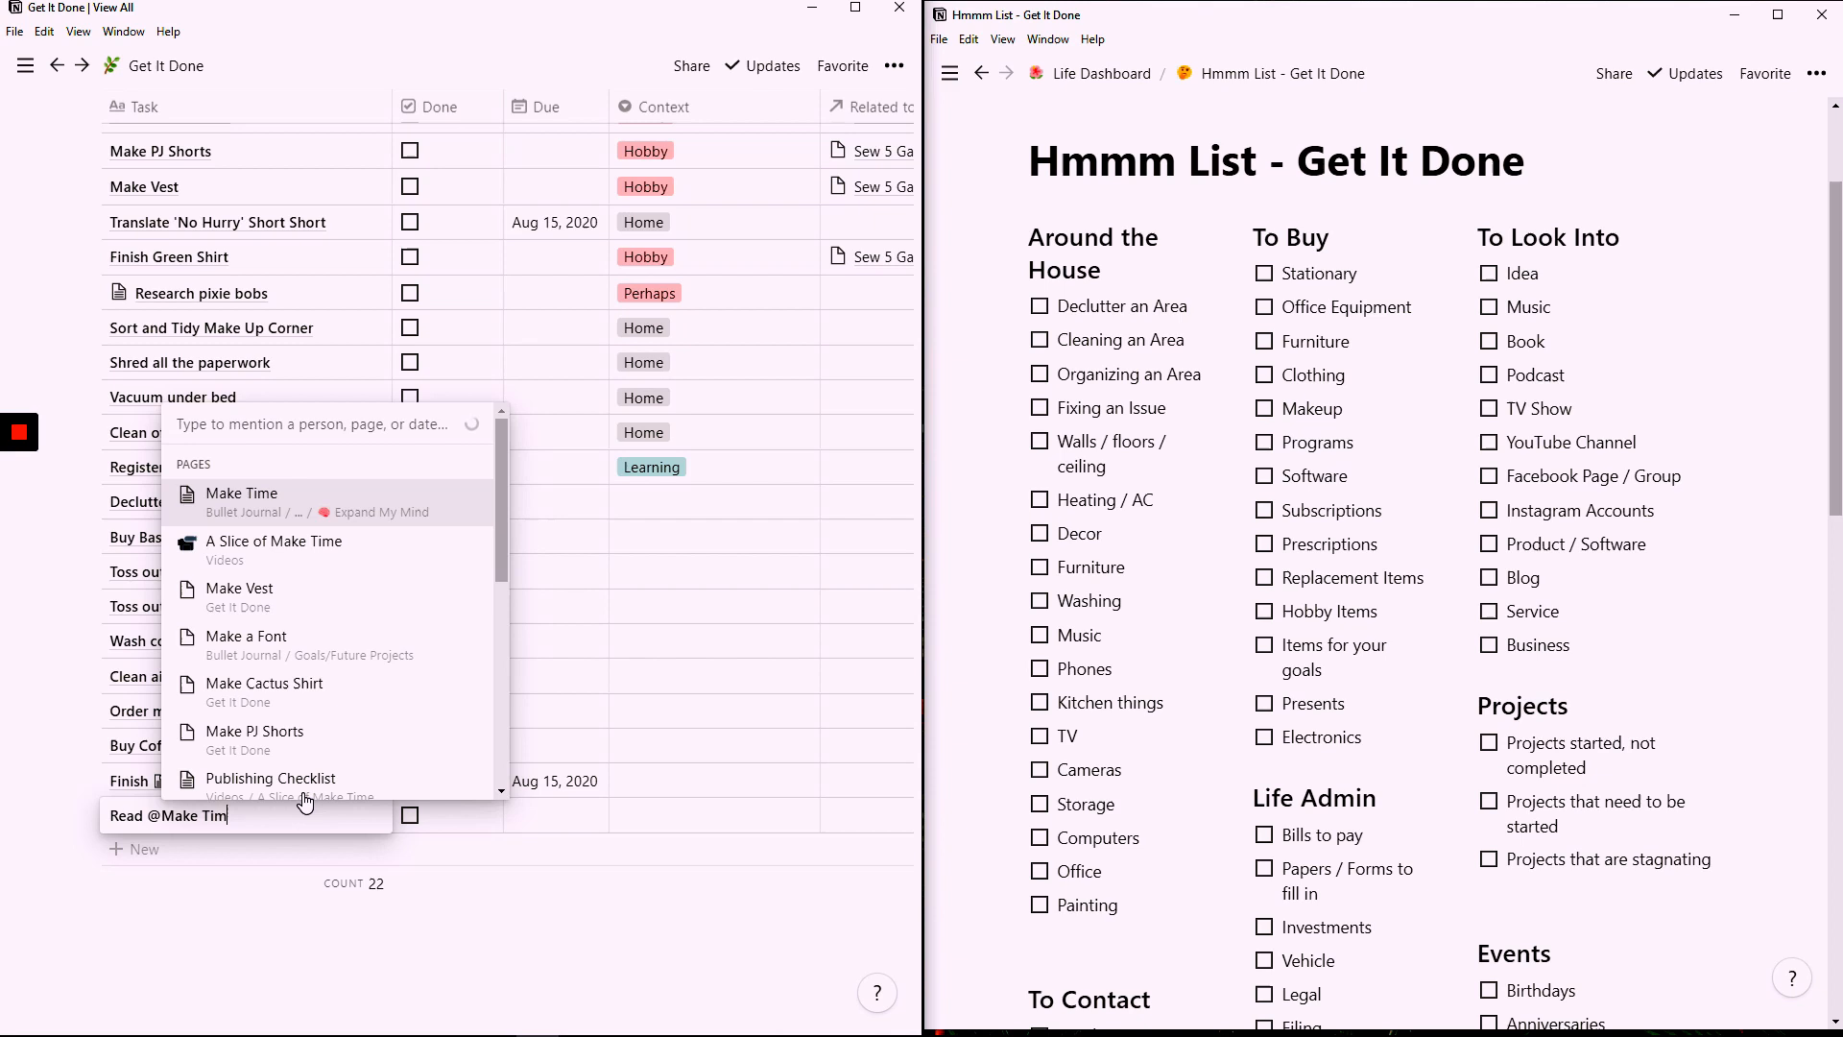
Step: Link the Make Time page in a task and set the context for Wash couch covers
{"action": "left_click", "coordinate": [242, 494]}
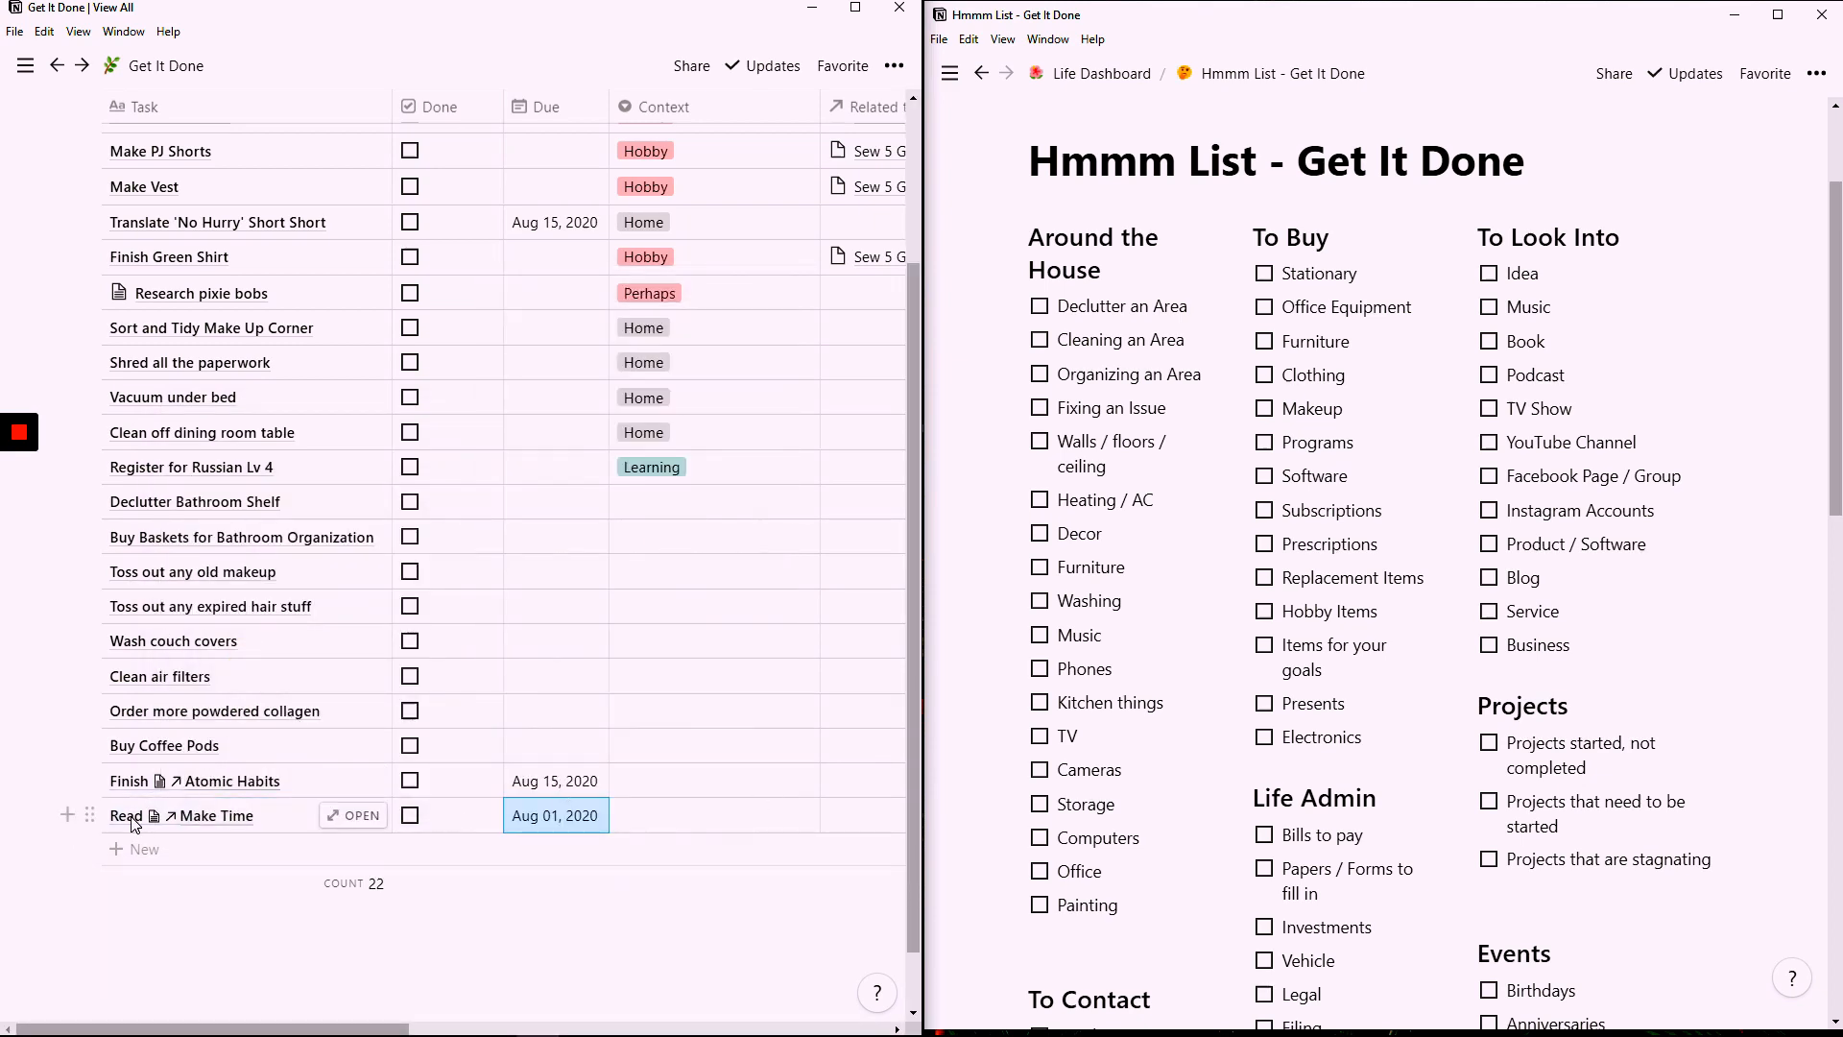
{"action": "scroll", "scroll_direction": "down", "scroll_amount": 3}
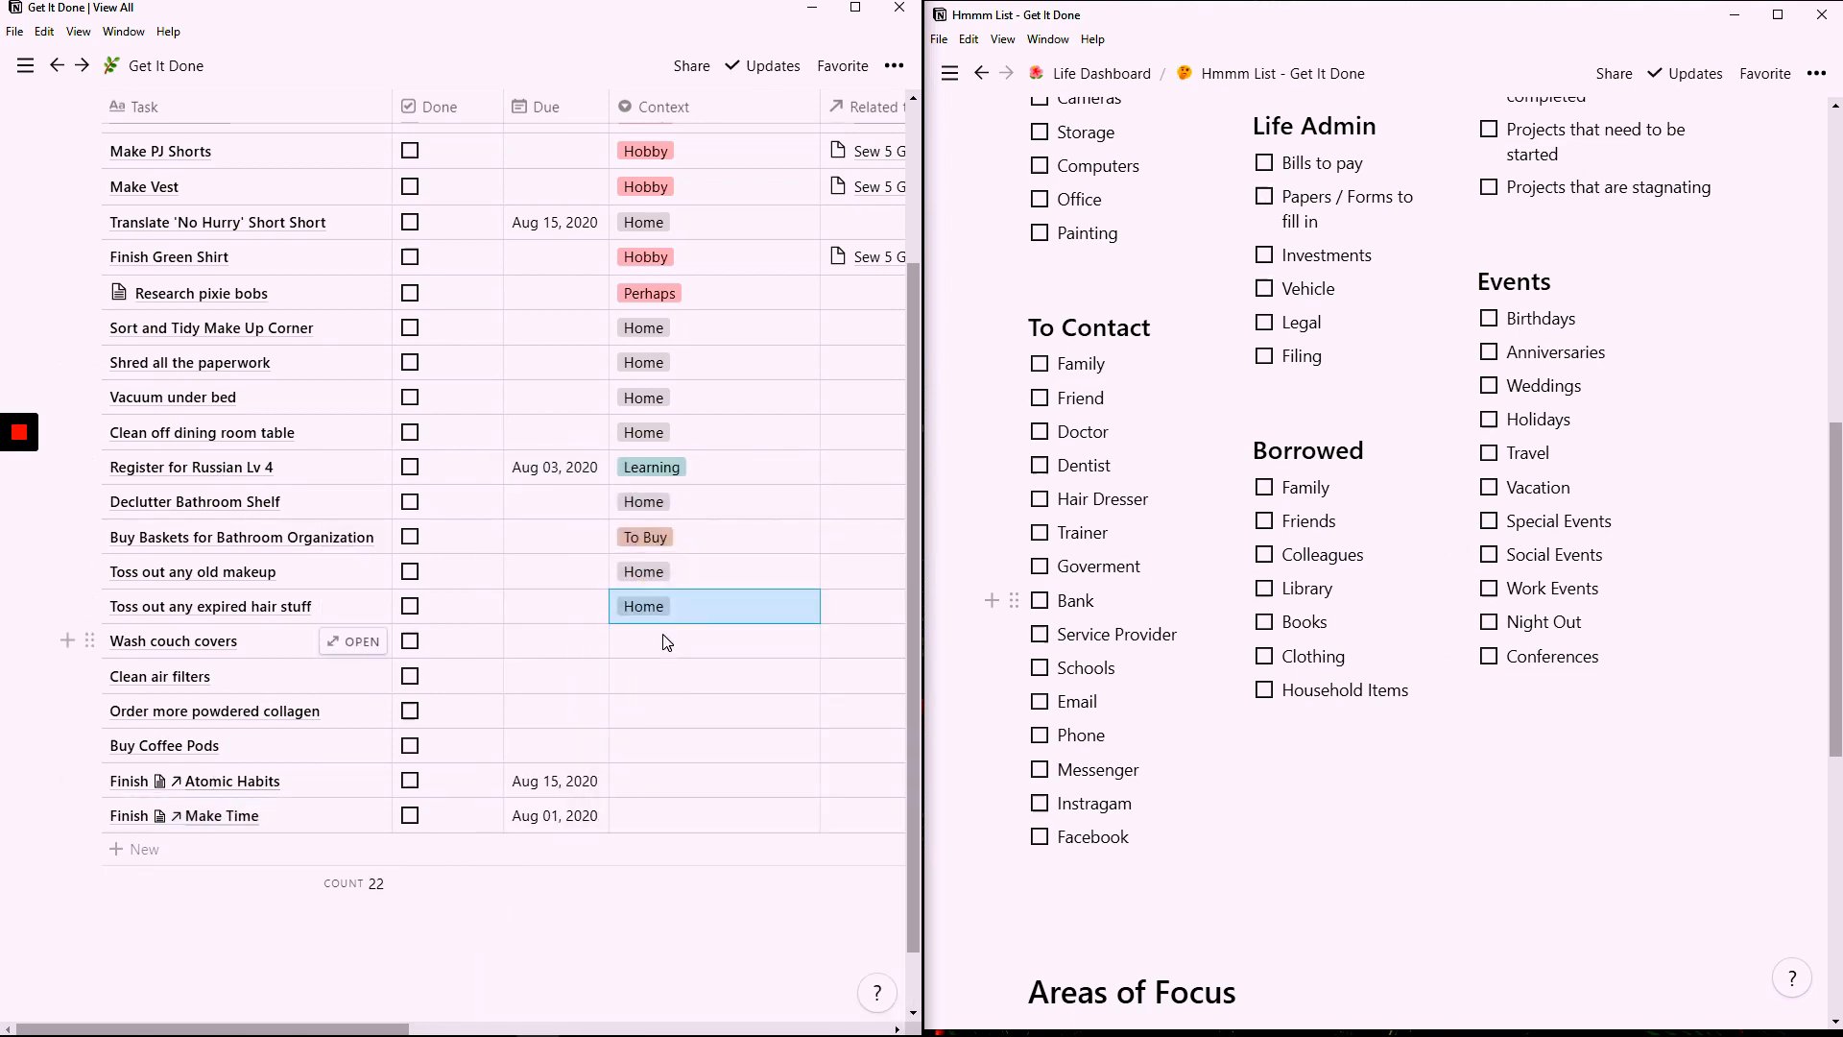
{"action": "left_click", "coordinate": [643, 605]}
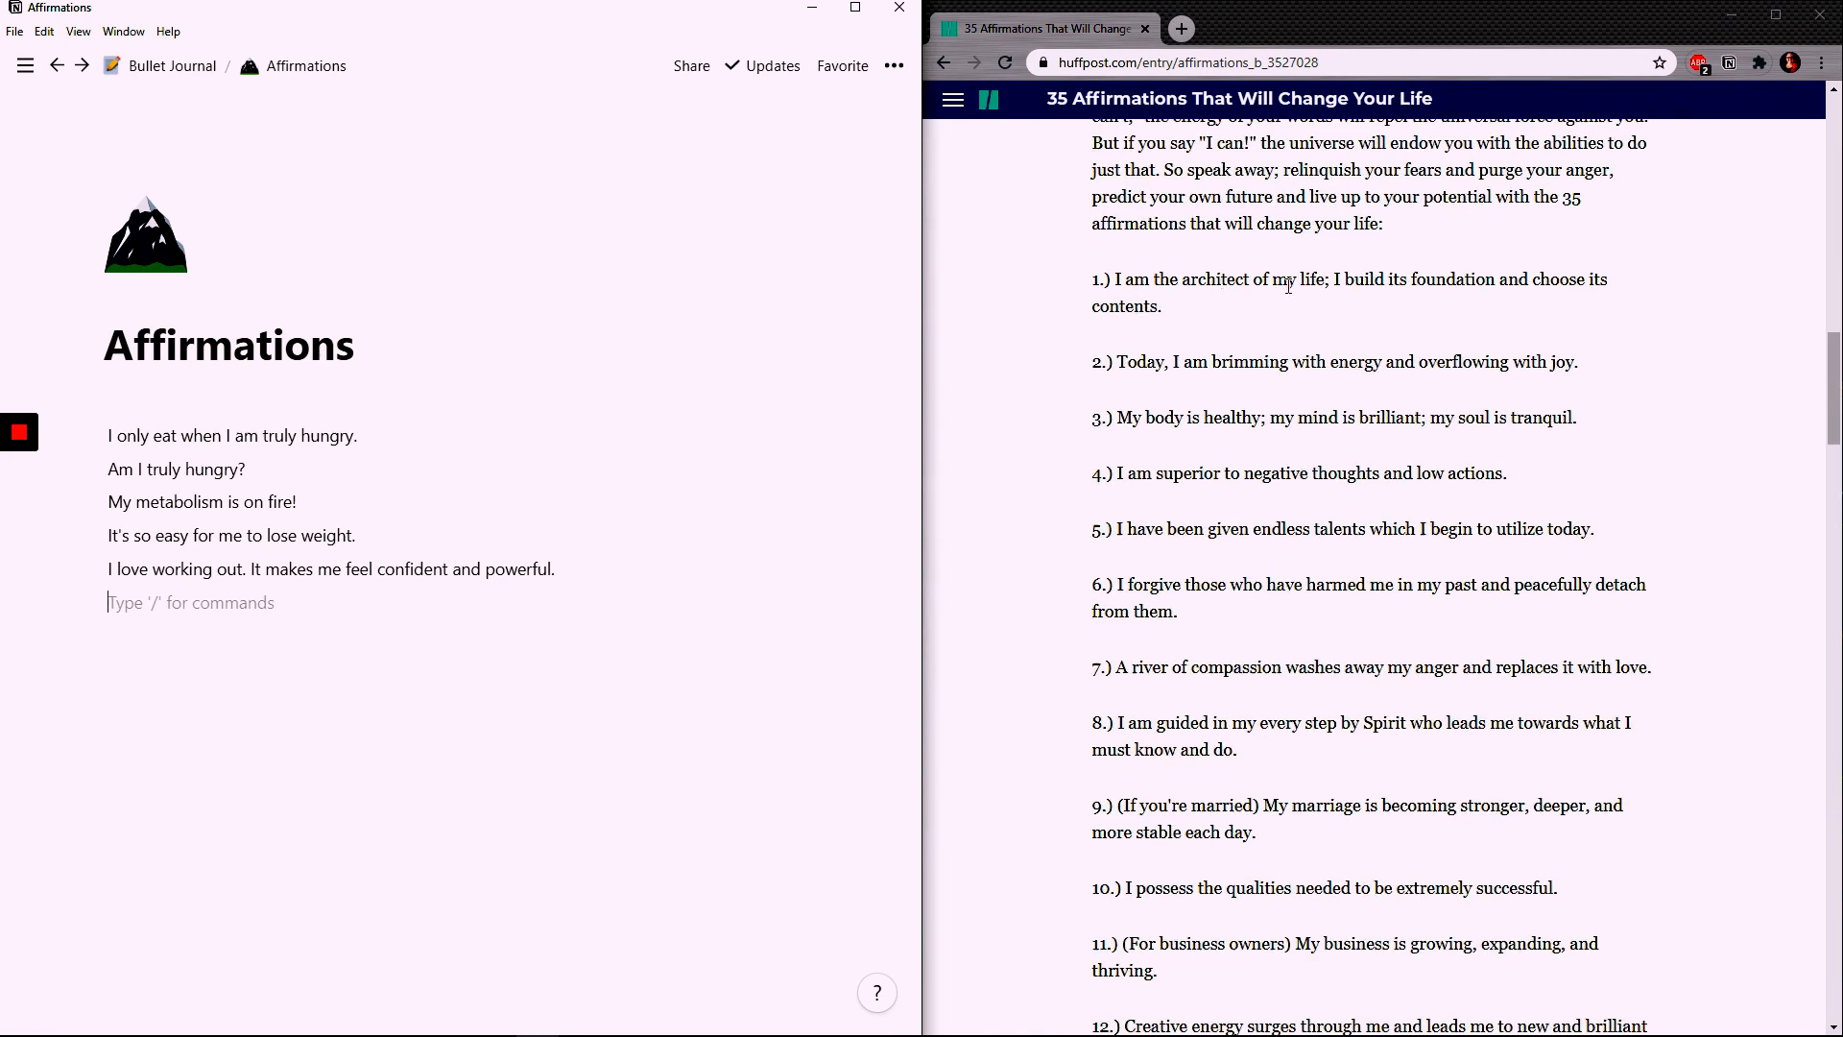
Step: Copy the article's first affirmation and label the older batch 'Jul' on the Affirmations page
{"action": "left_click_drag", "start_coordinate": [1111, 278], "coordinate": [1161, 305]}
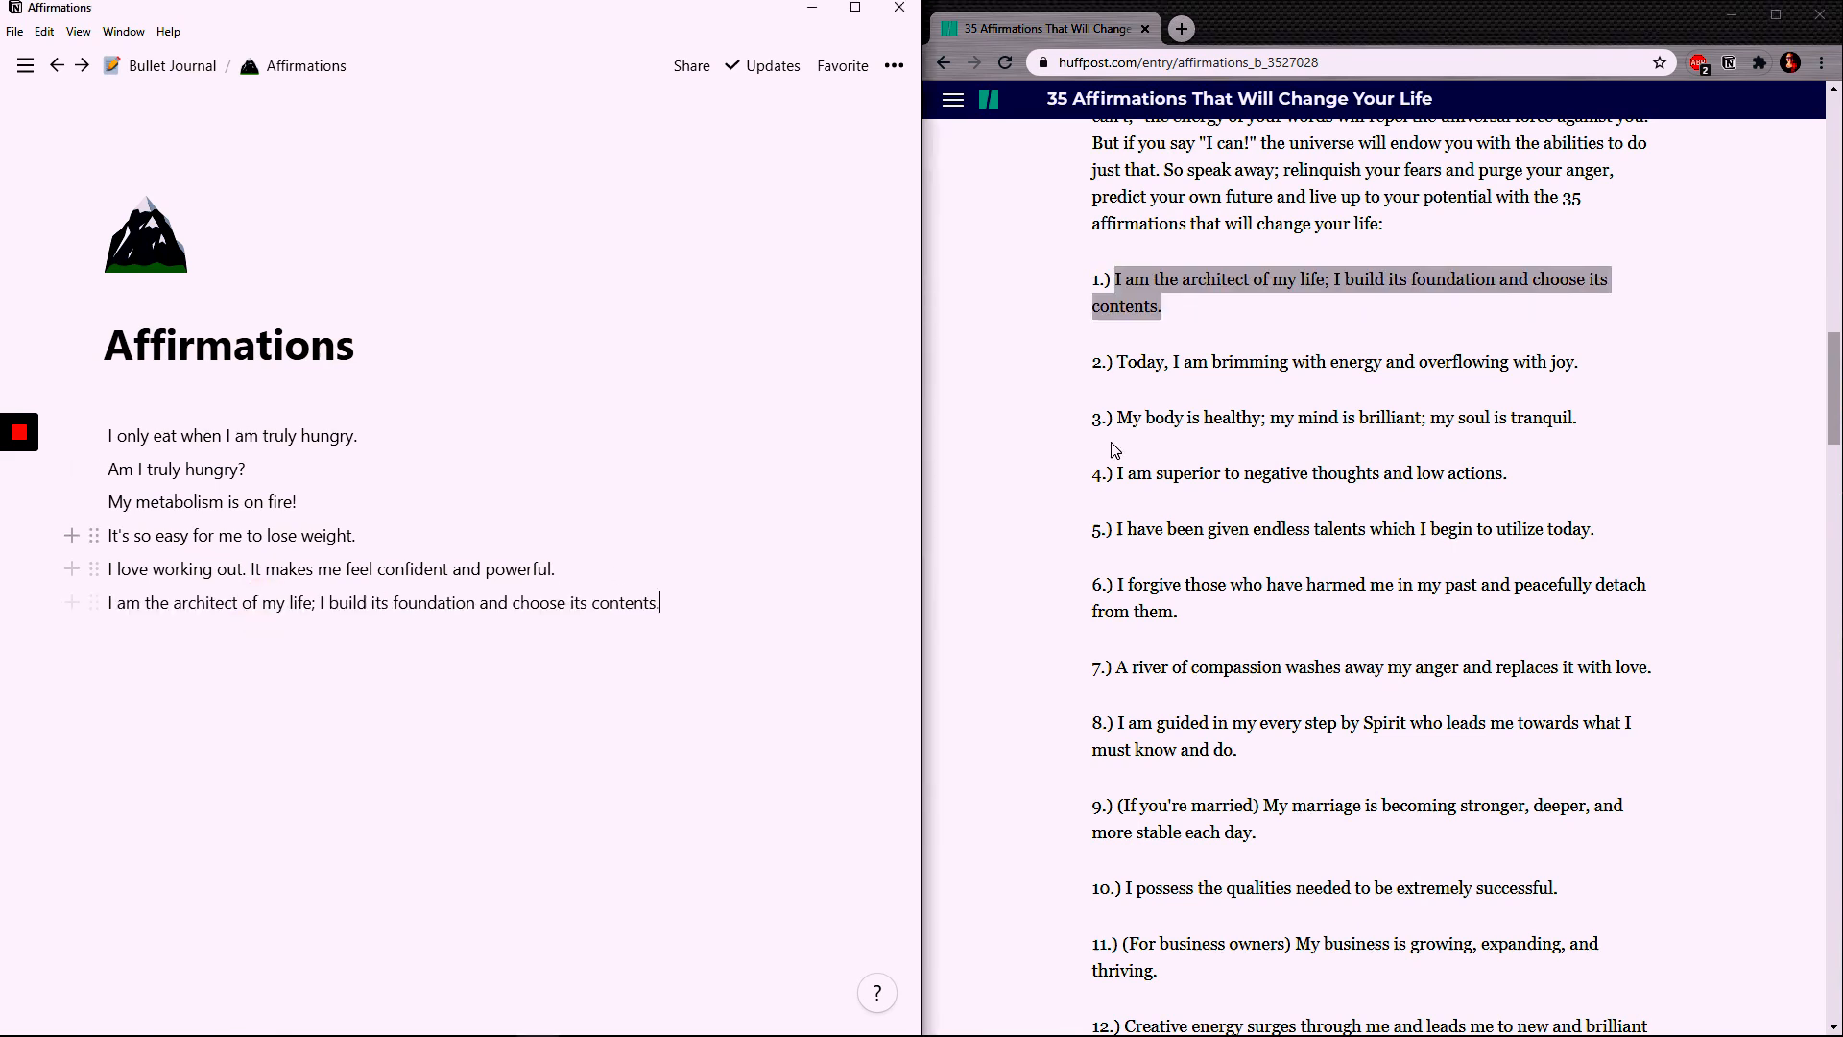
{"action": "mouse_move", "coordinate": [1561, 365]}
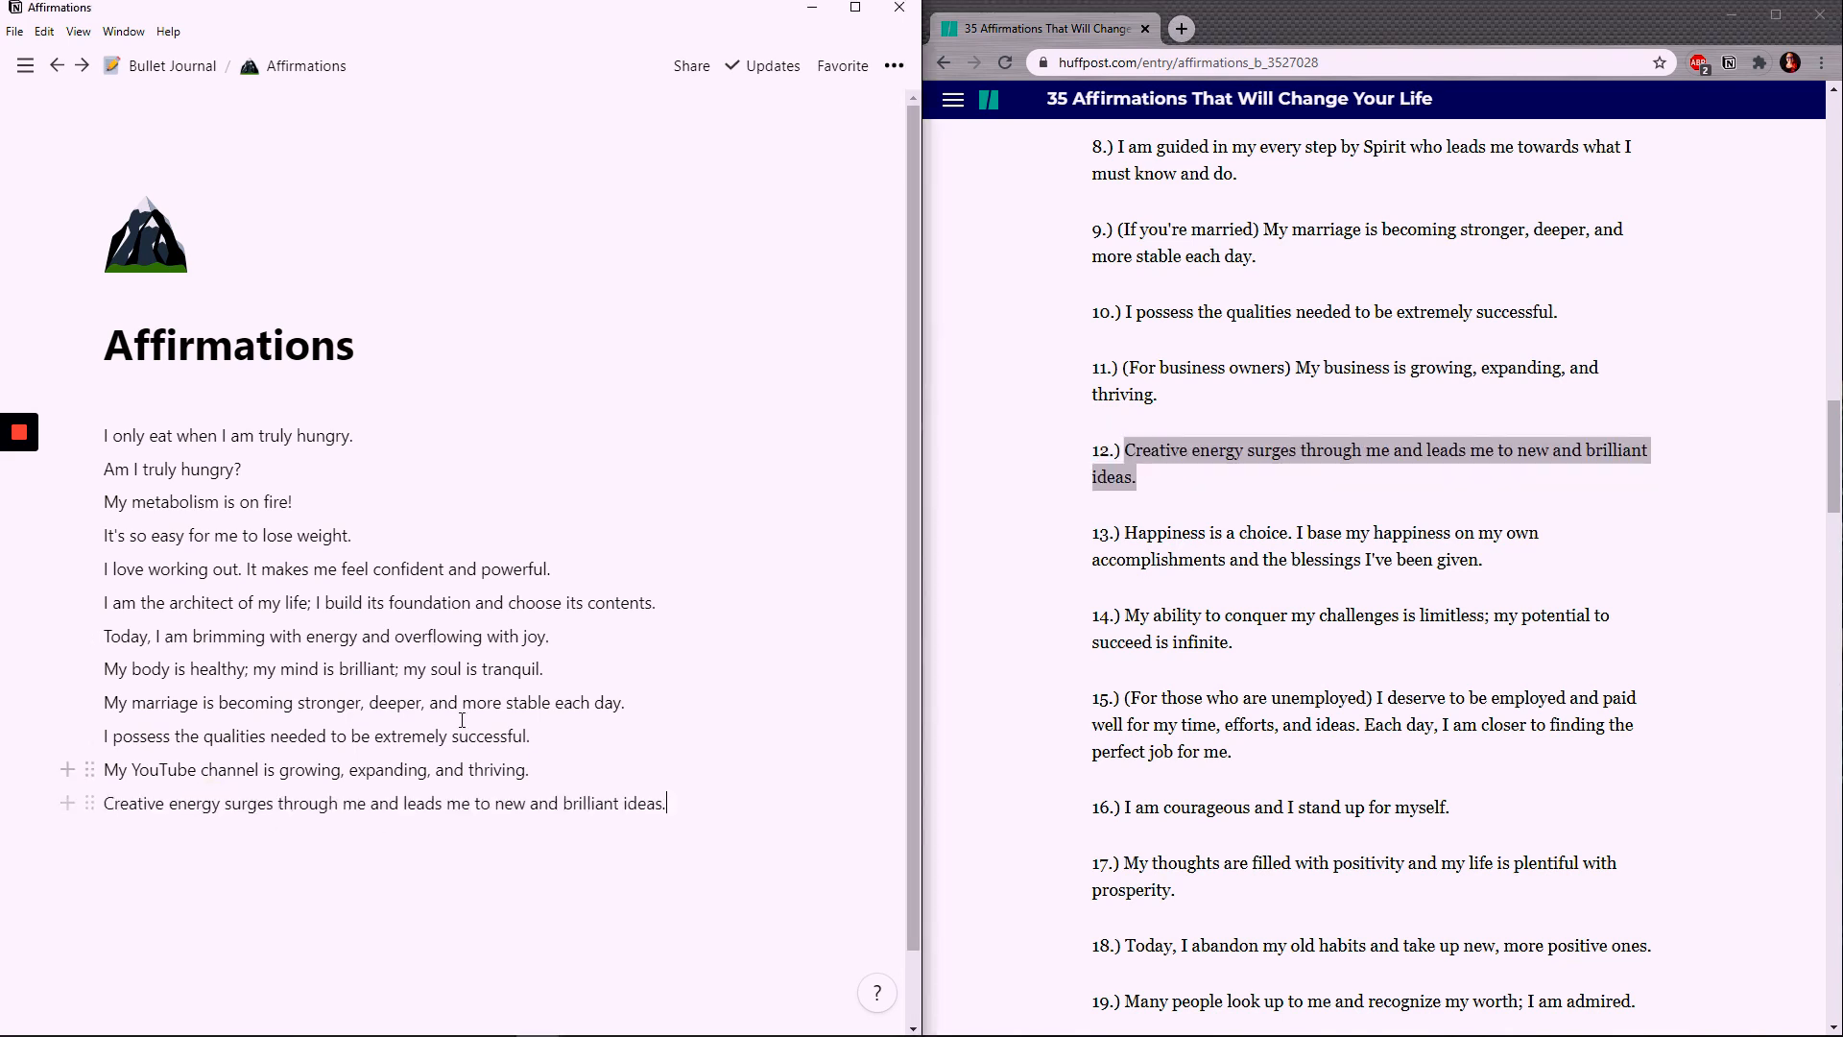
{"action": "type", "text": "Jul"}
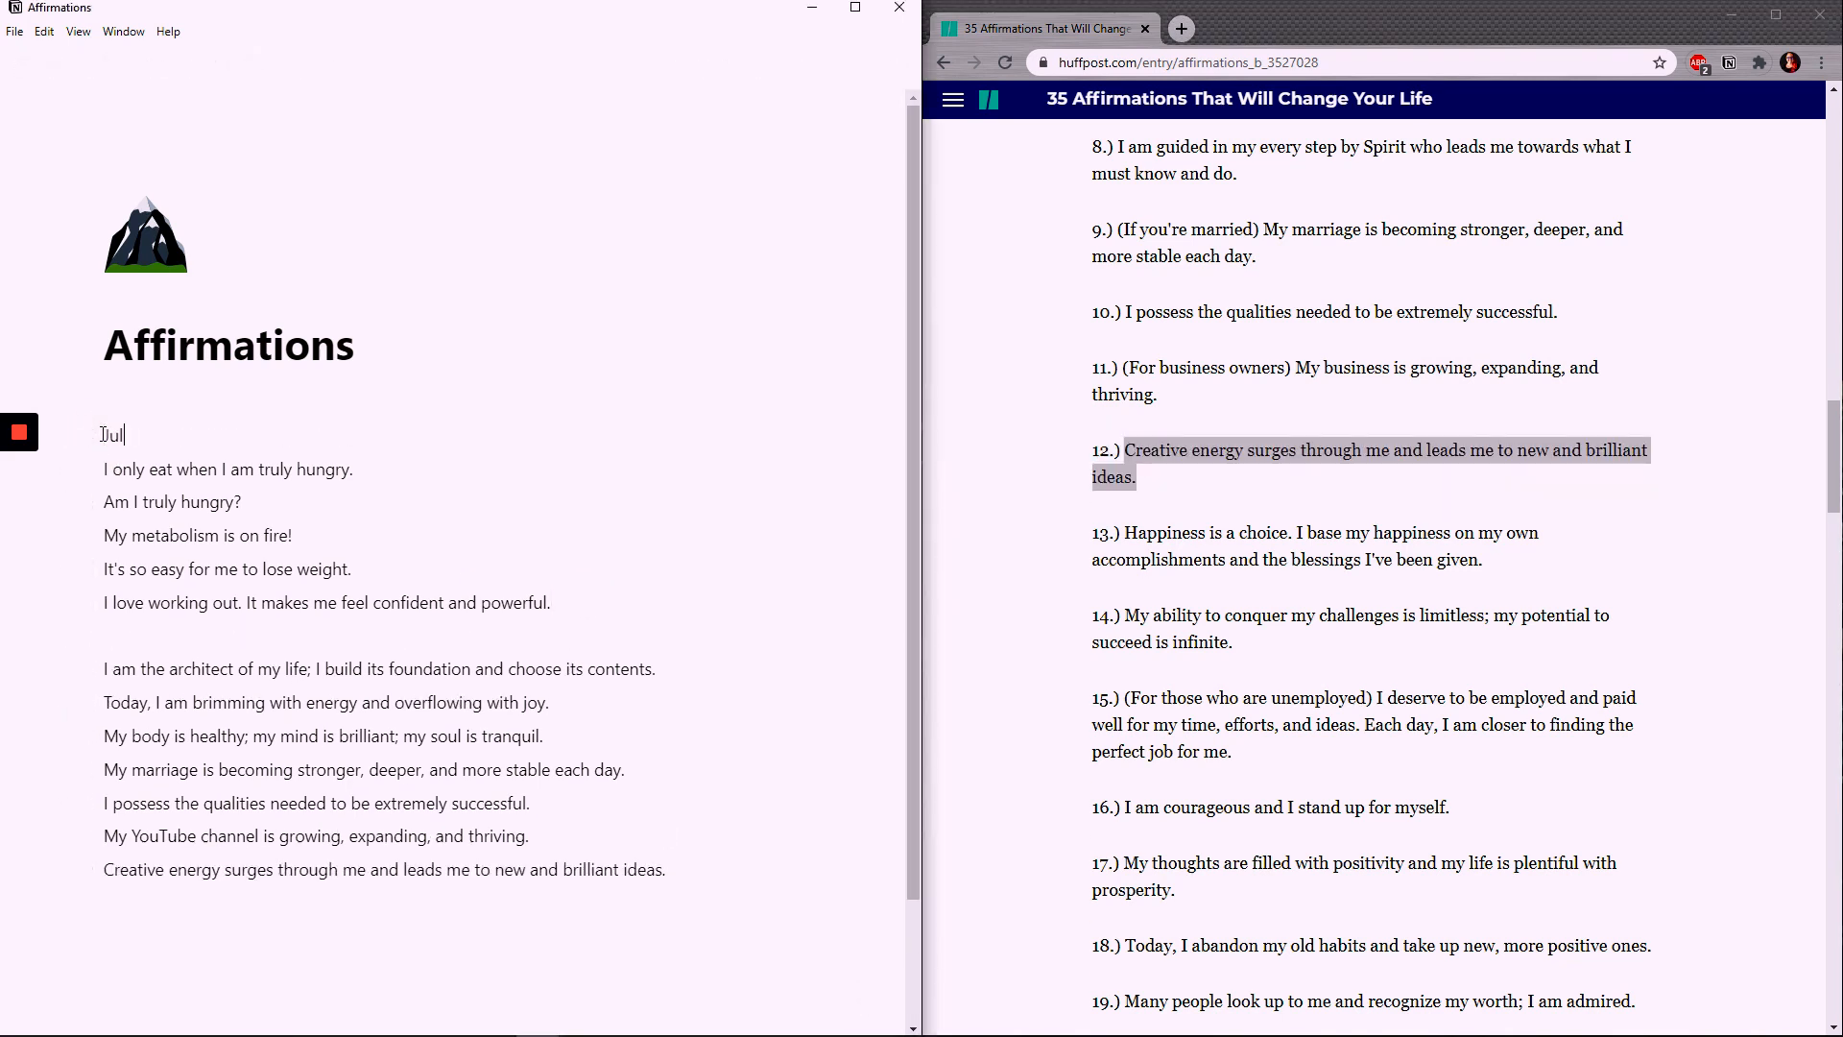